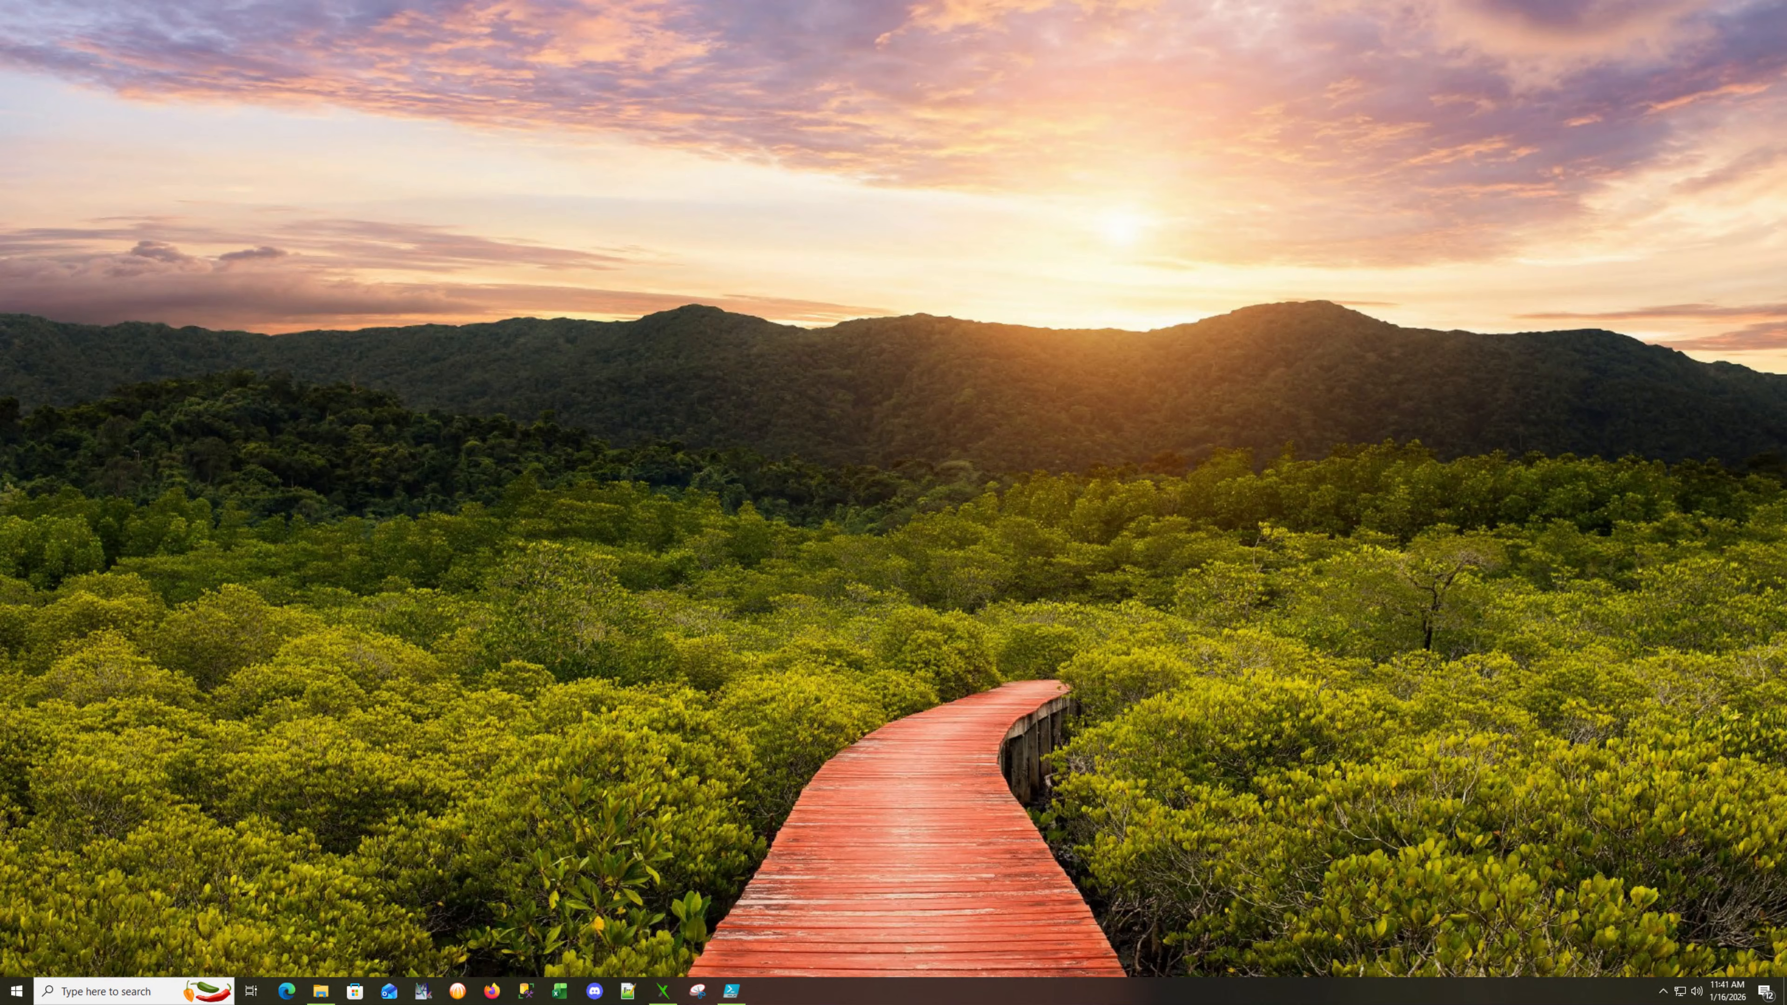
# Launch FATXplorer from the taskbar to reach its main tool menu.
pyautogui.click(666, 992)
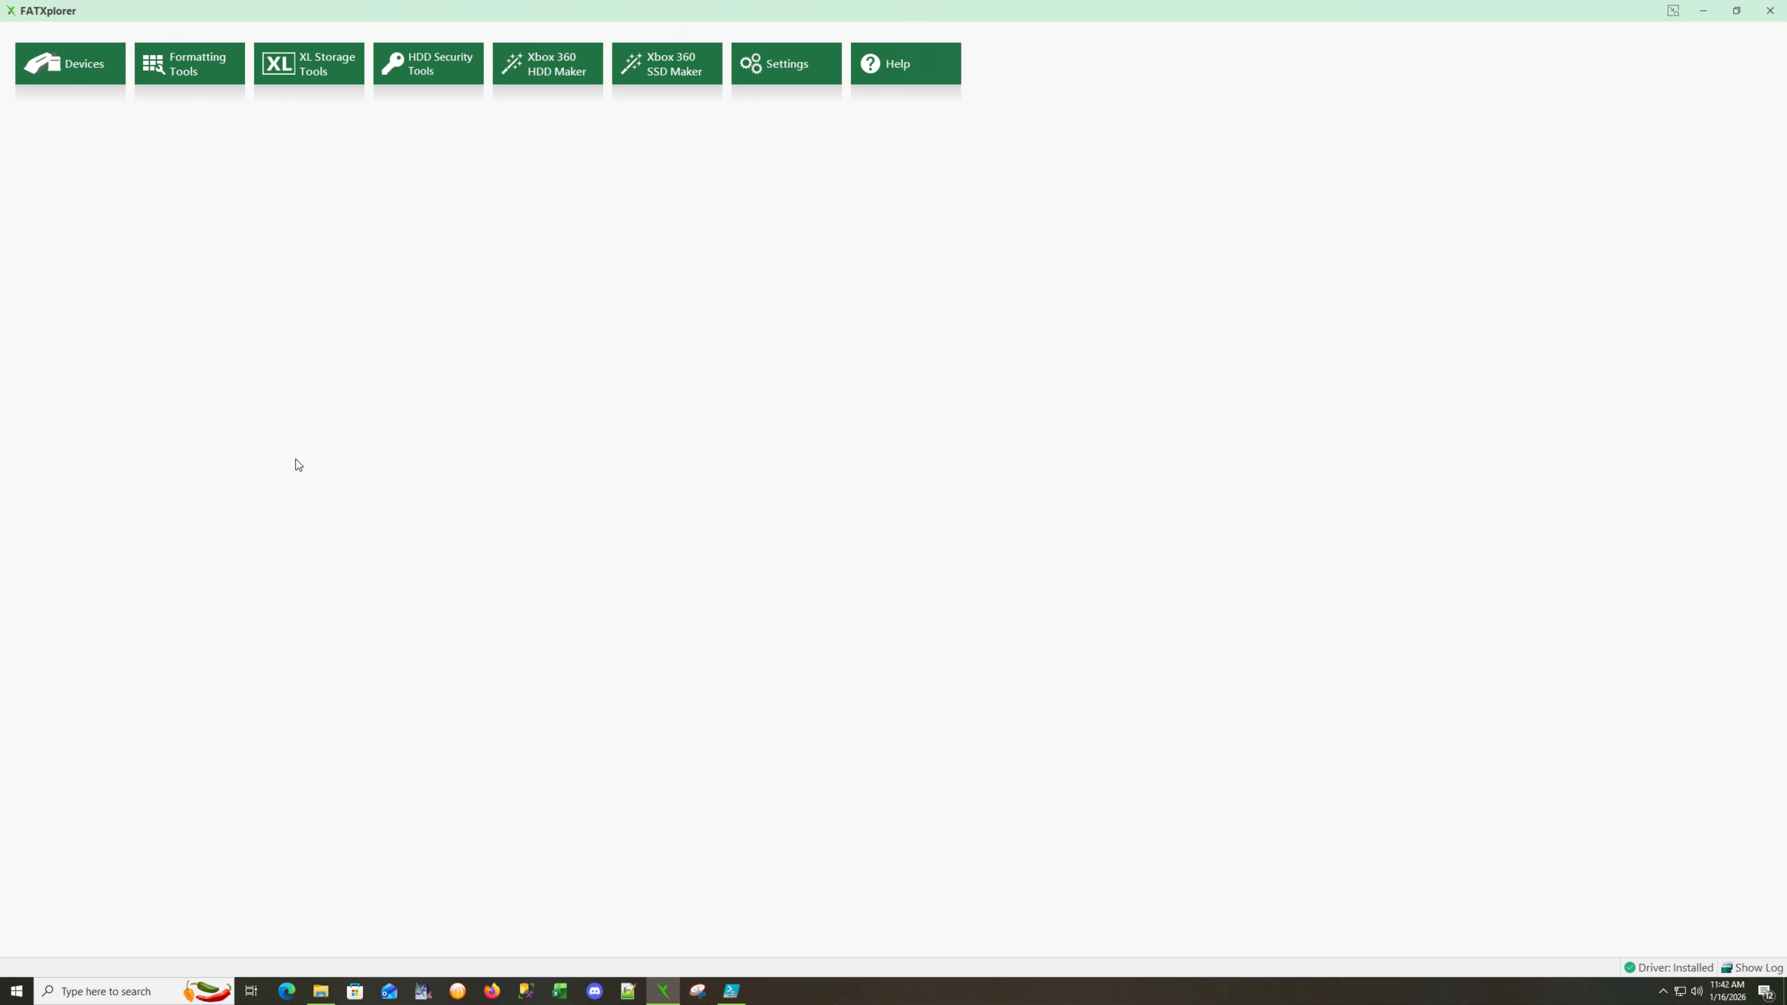
pyautogui.moveTo(225, 197)
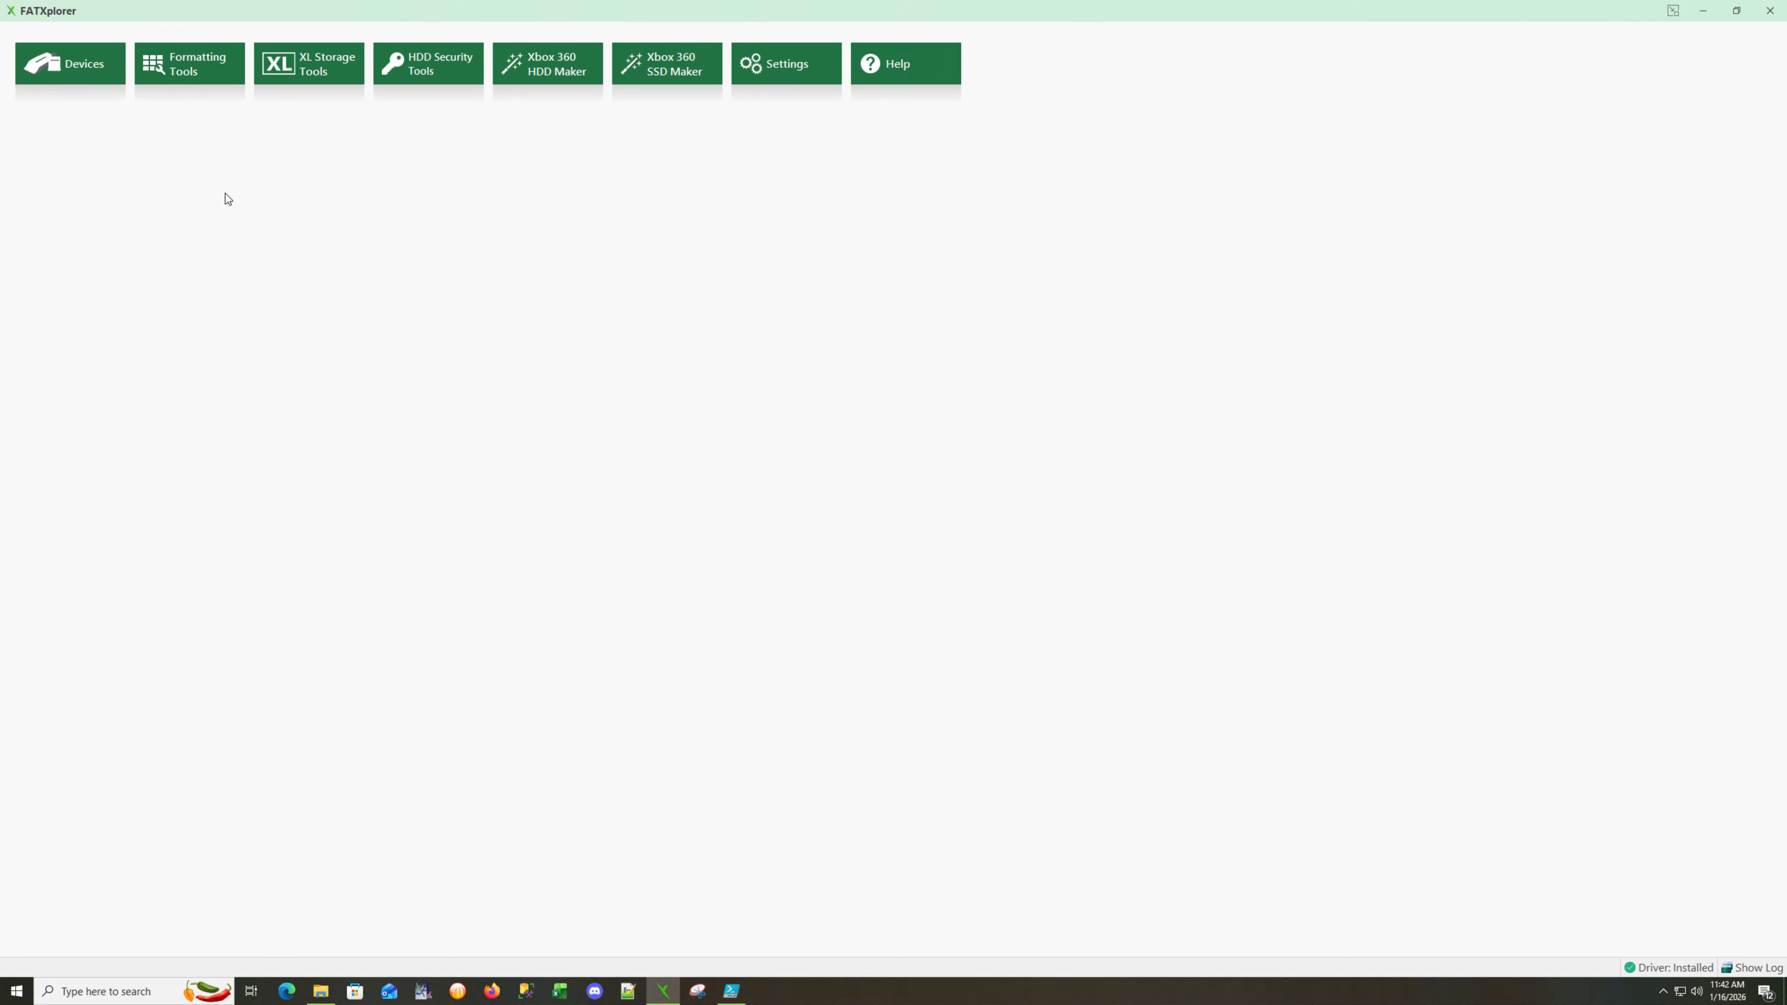
pyautogui.moveTo(196, 73)
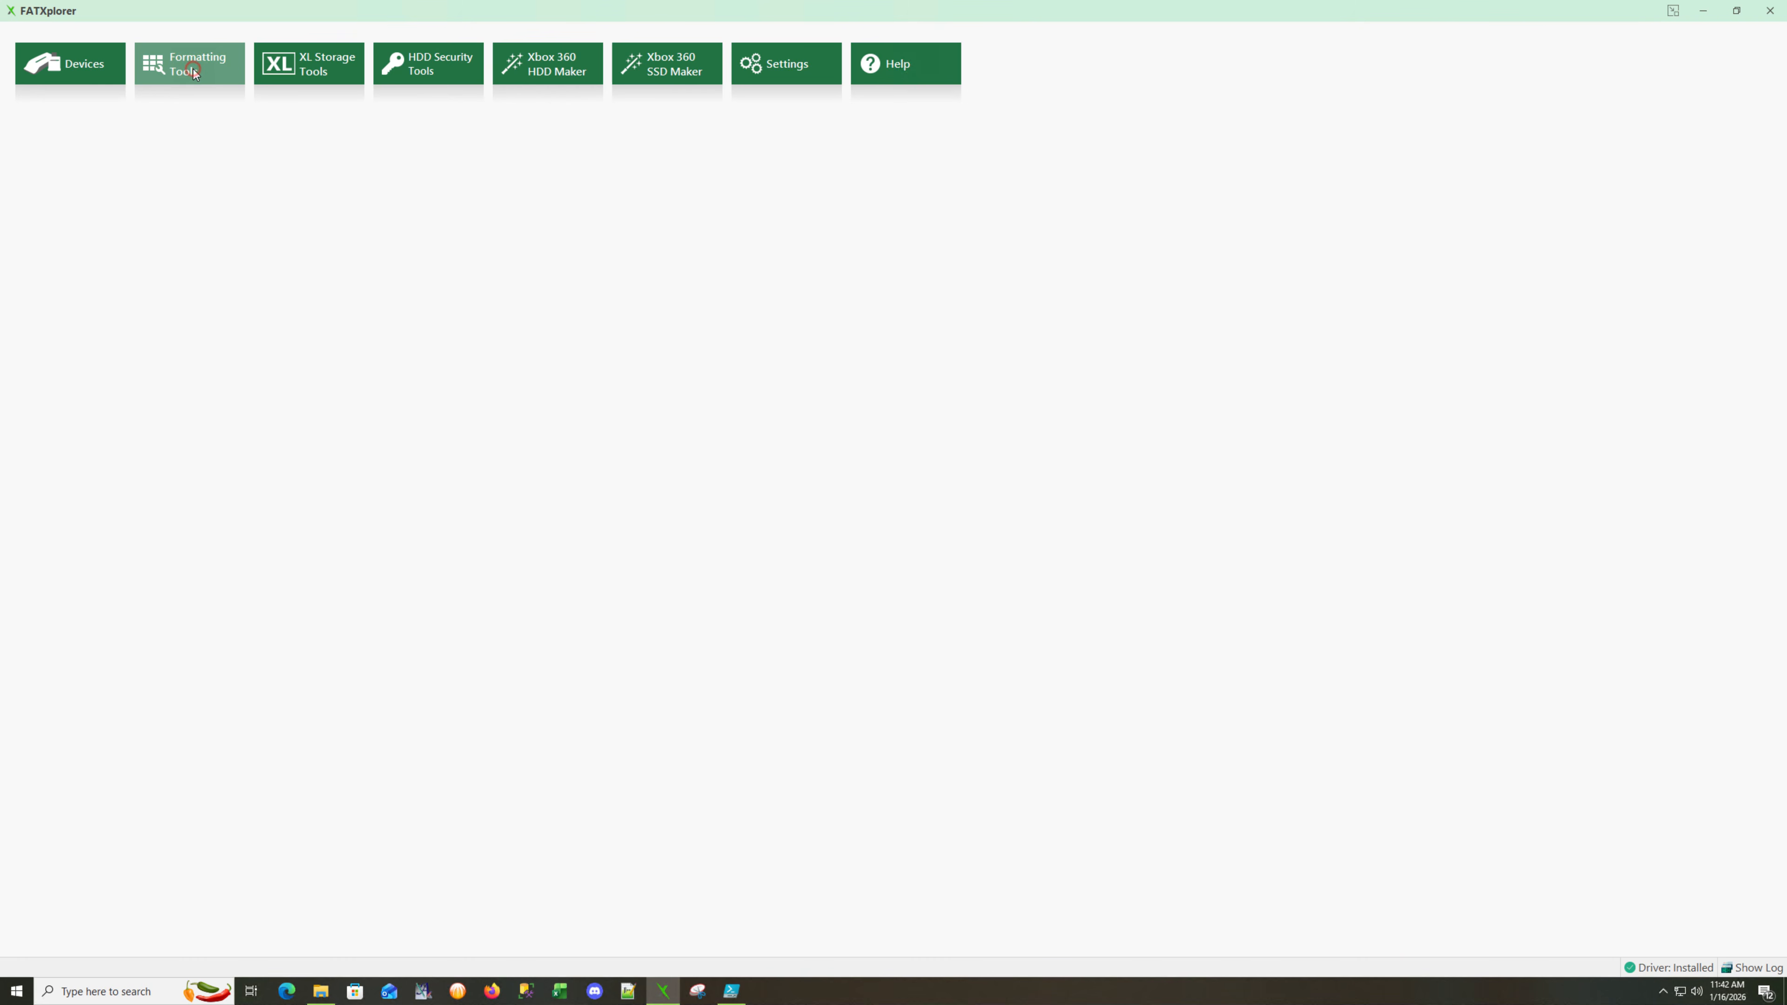
# Bring up the Formatting Tools window with the Xbox device format options.
pyautogui.click(192, 72)
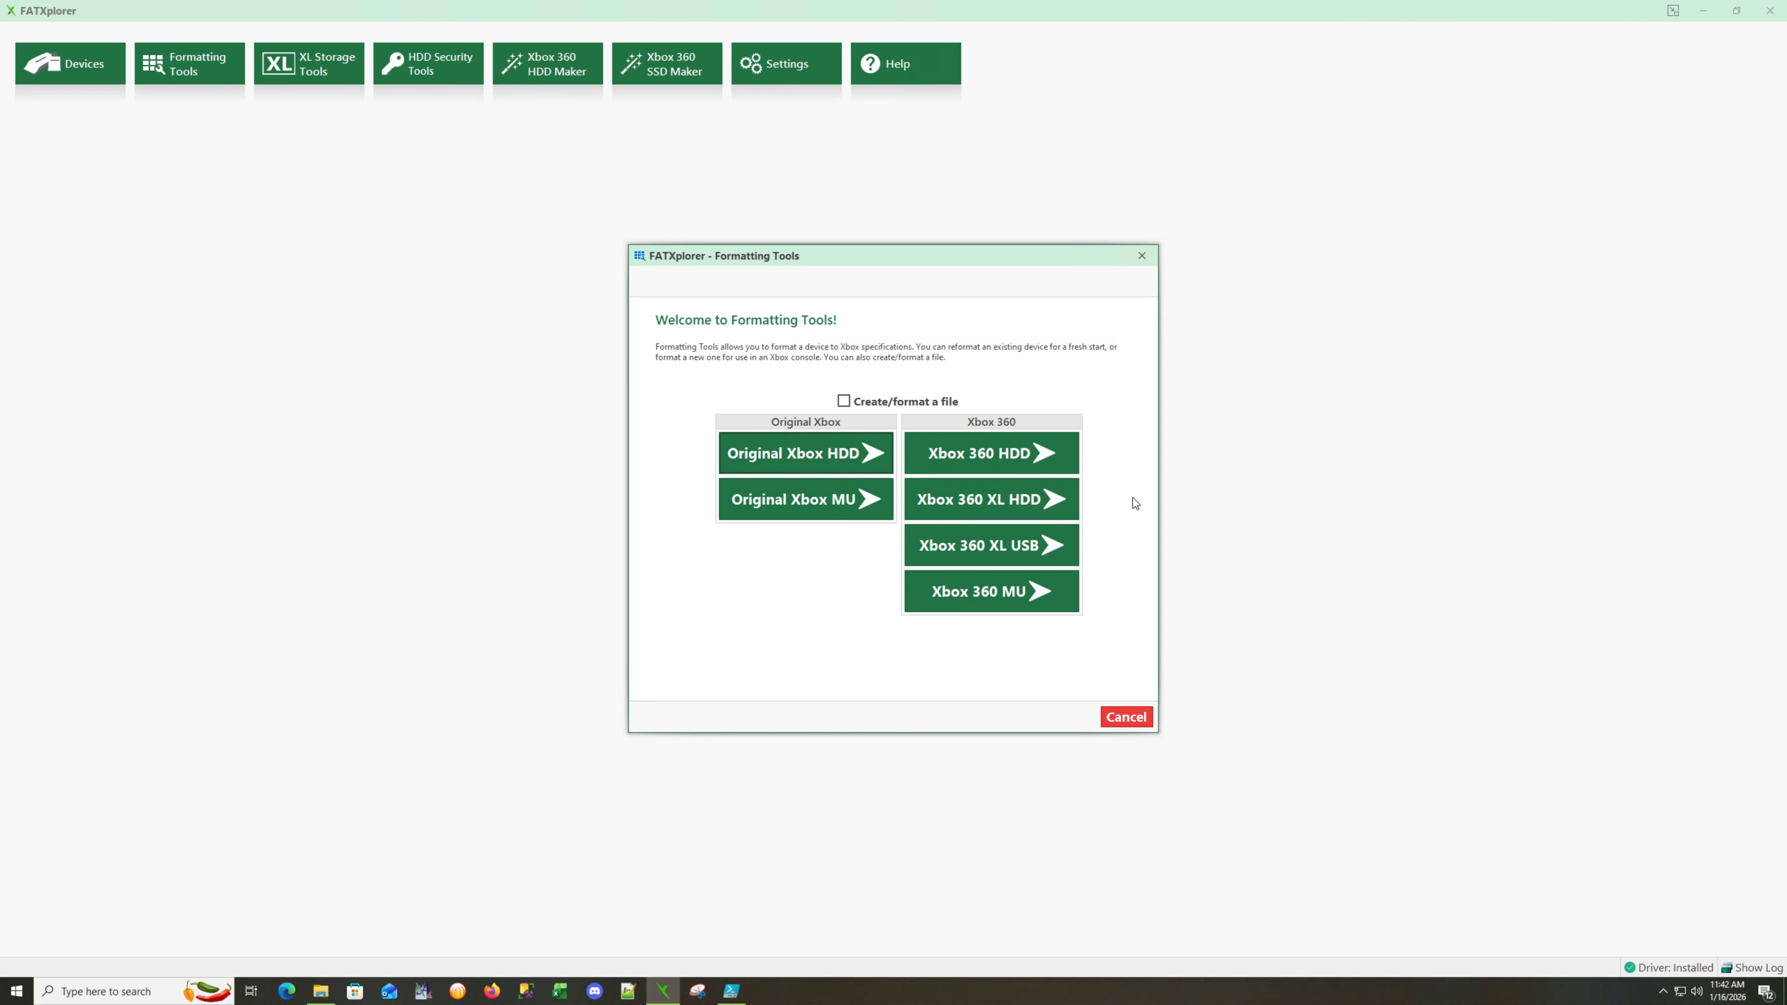
pyautogui.moveTo(985, 507)
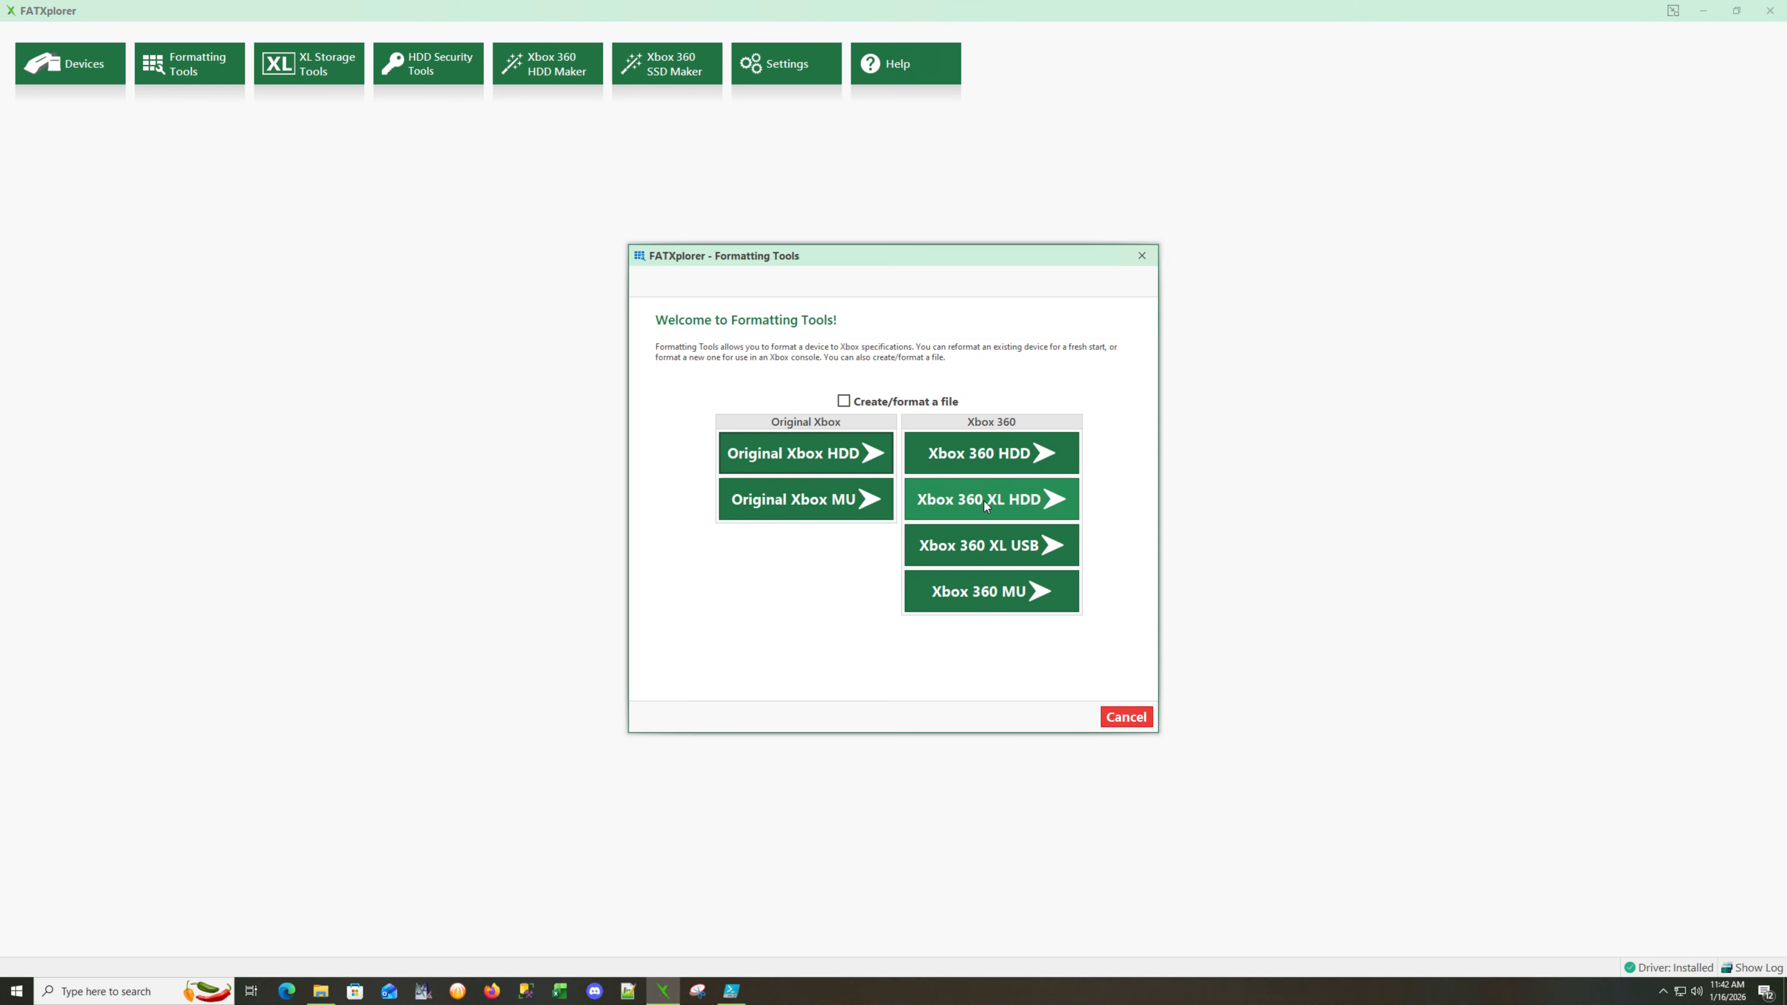
pyautogui.moveTo(979, 508)
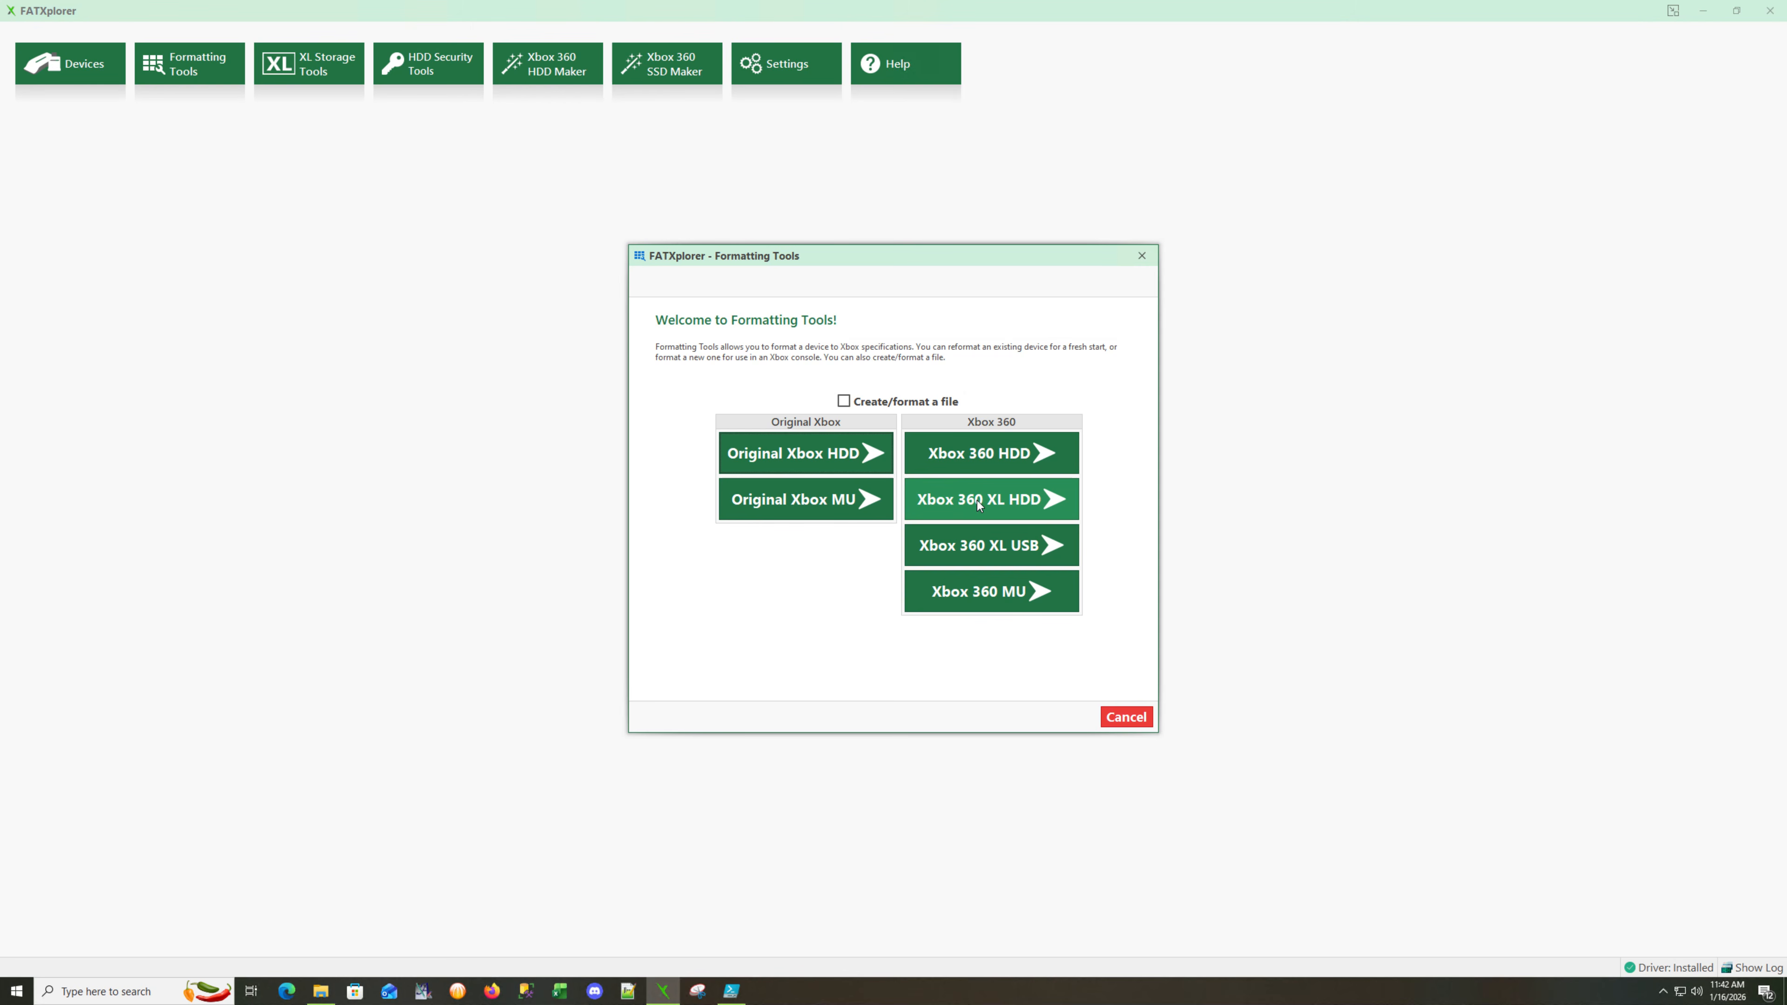
pyautogui.moveTo(973, 510)
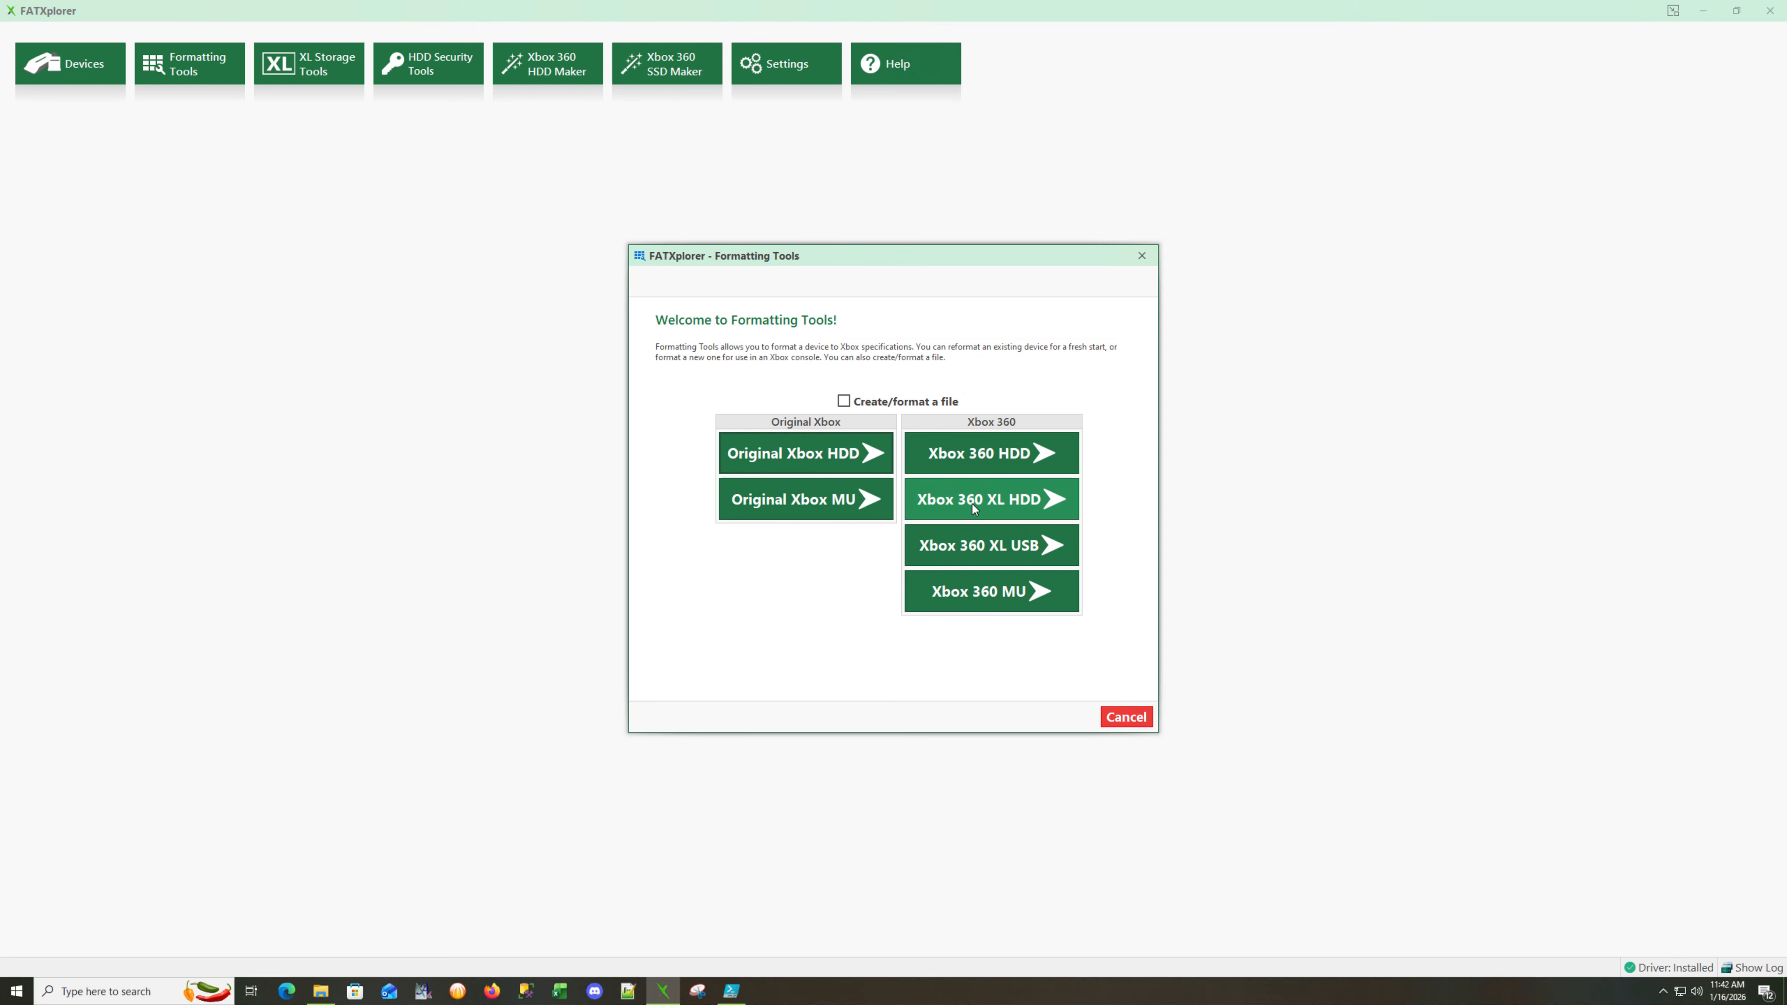
pyautogui.moveTo(979, 525)
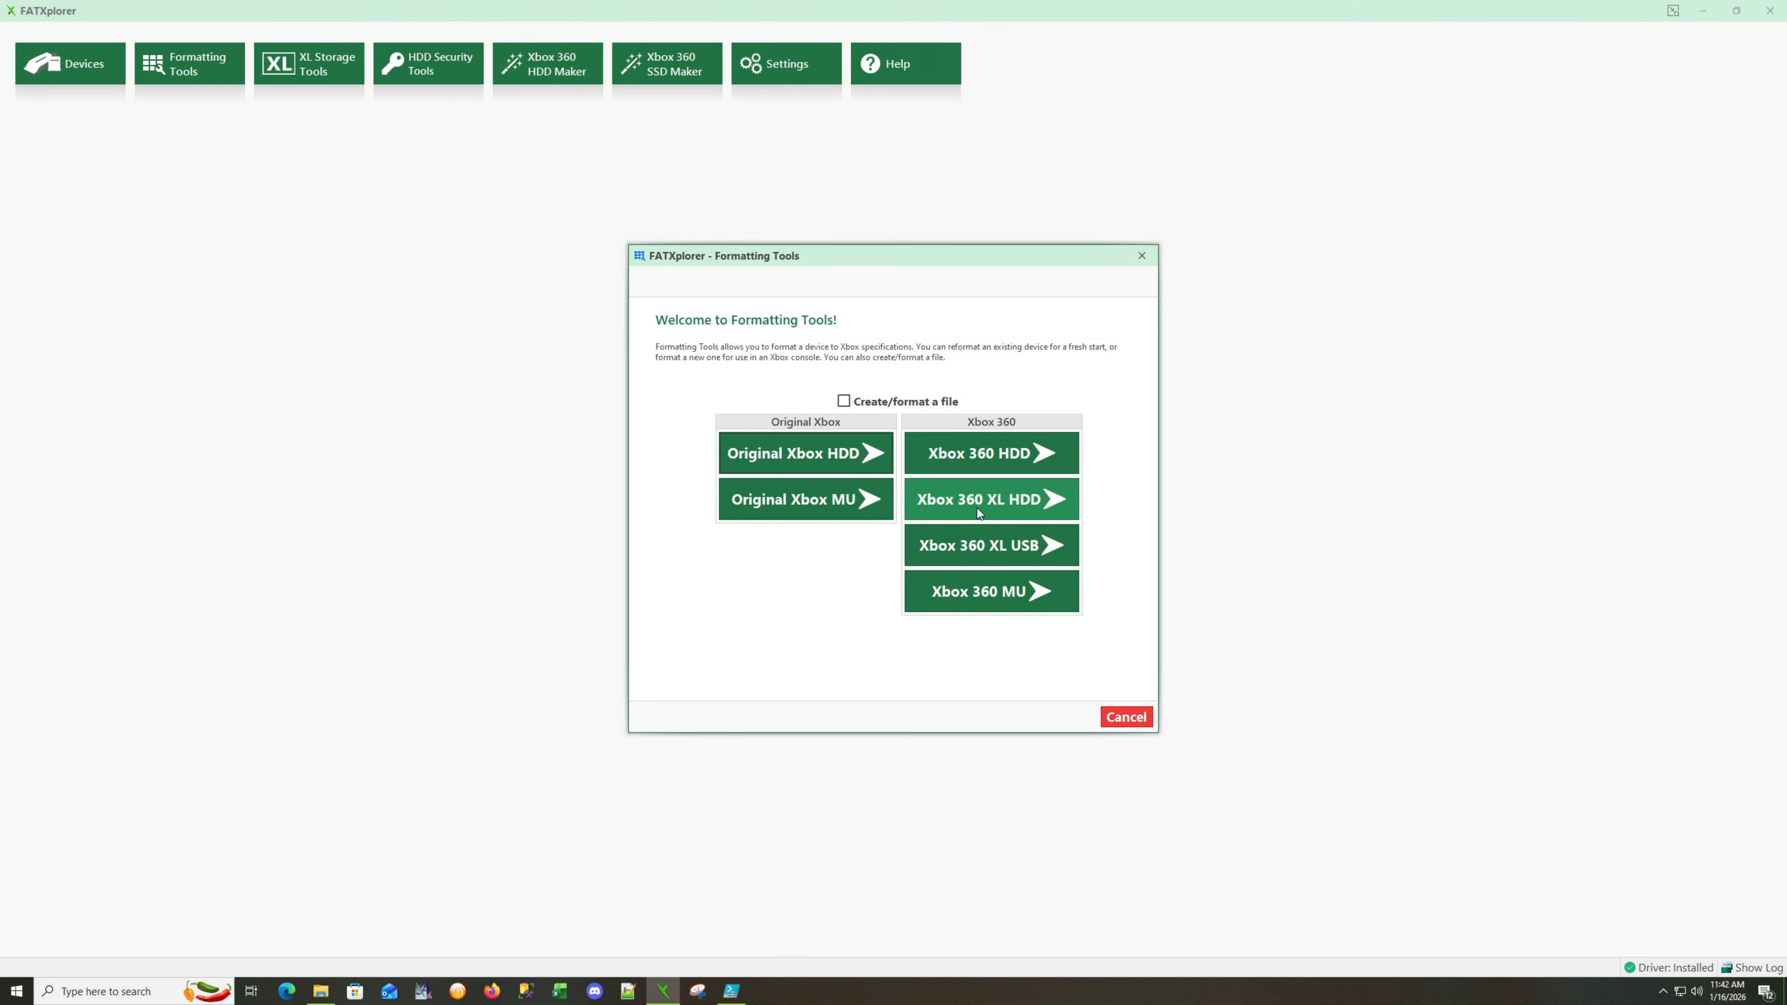
pyautogui.moveTo(1032, 463)
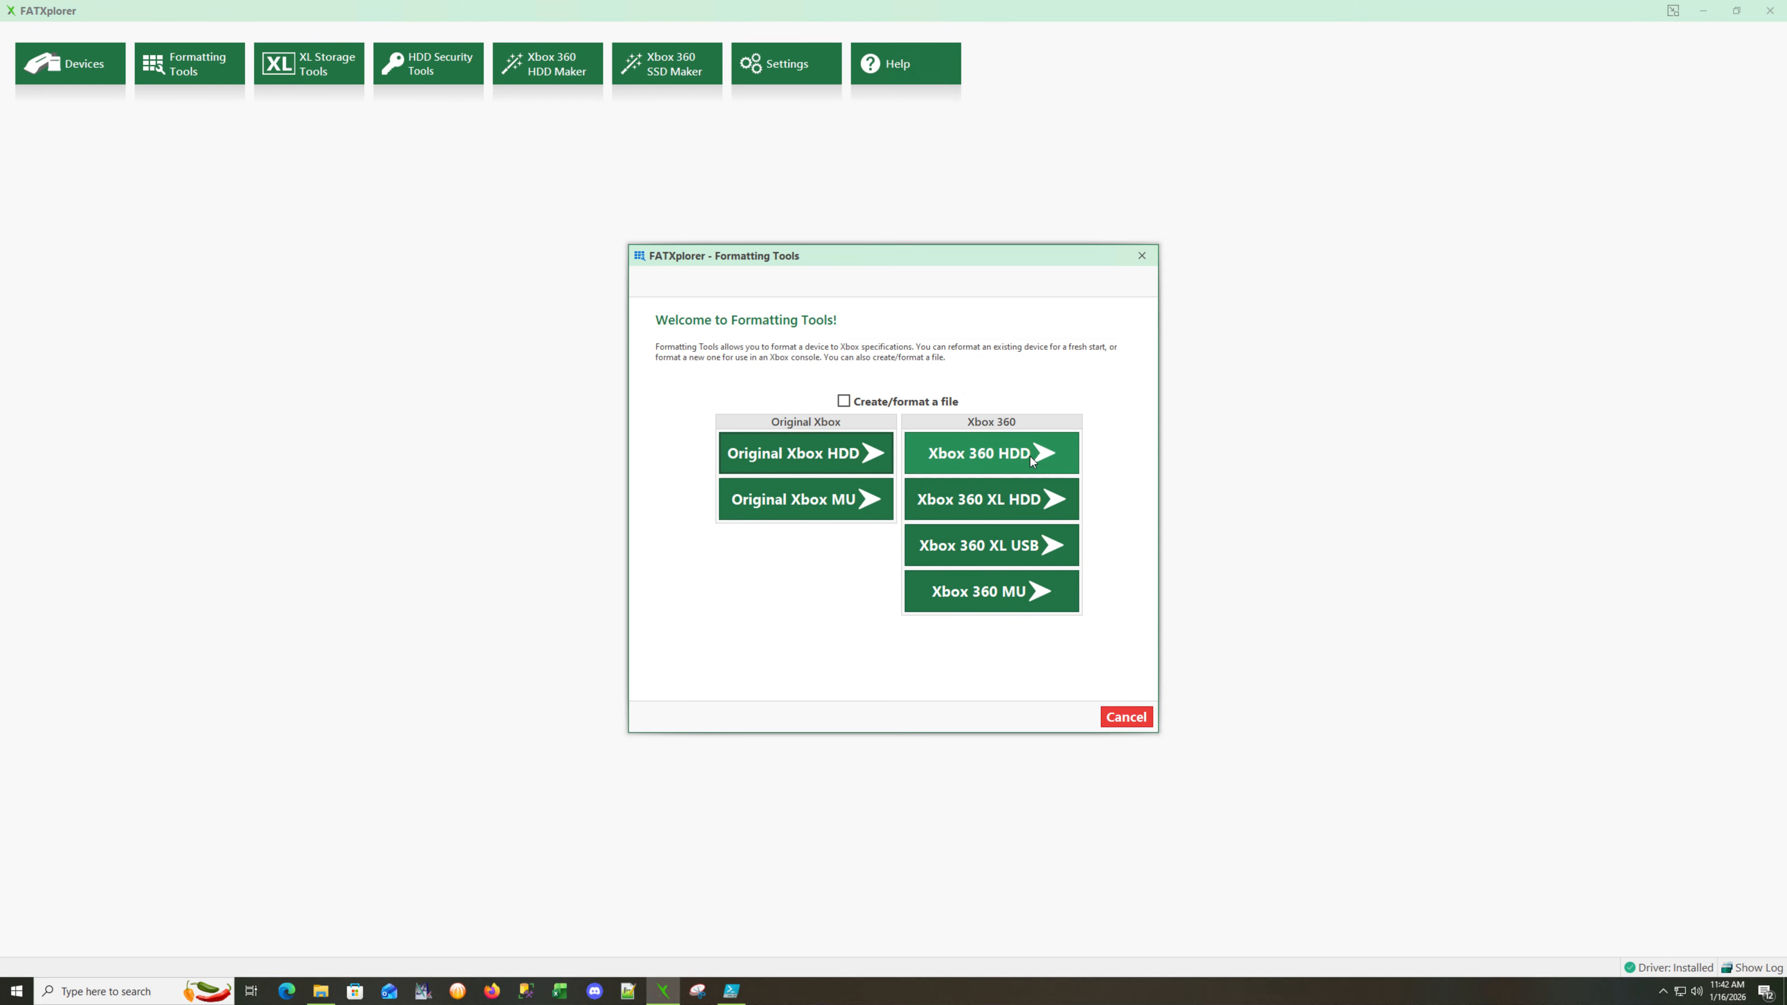
pyautogui.moveTo(1015, 465)
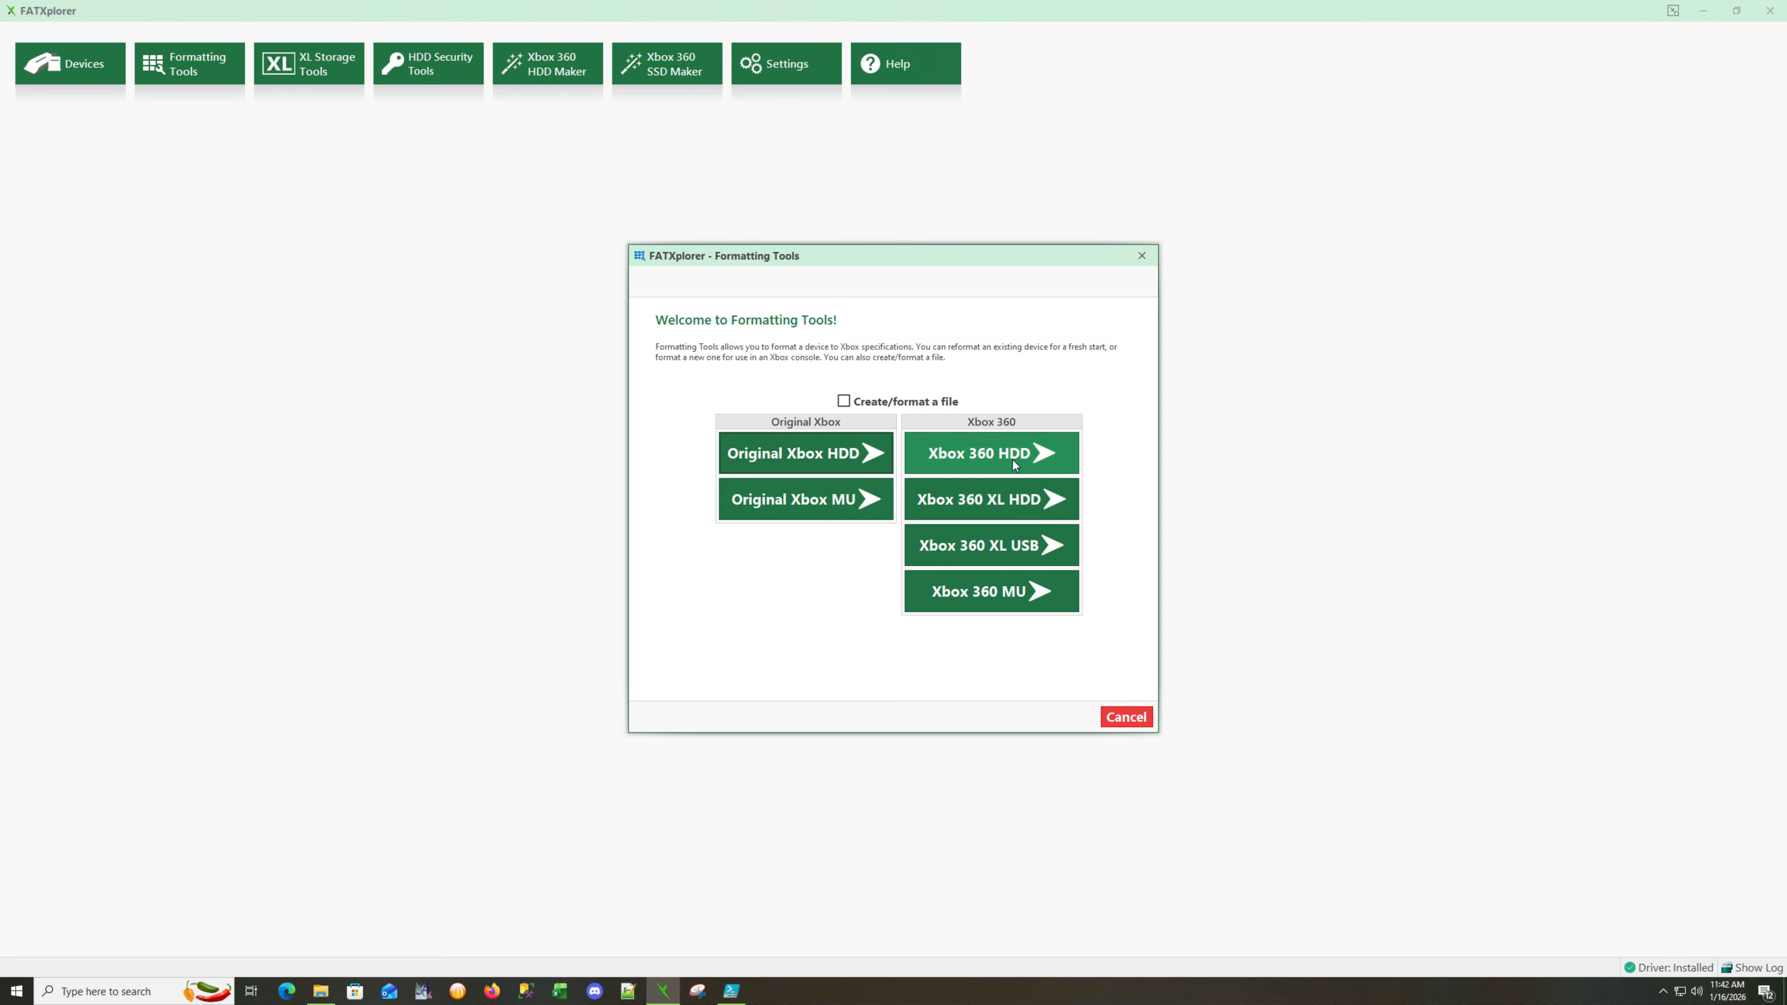
pyautogui.moveTo(996, 476)
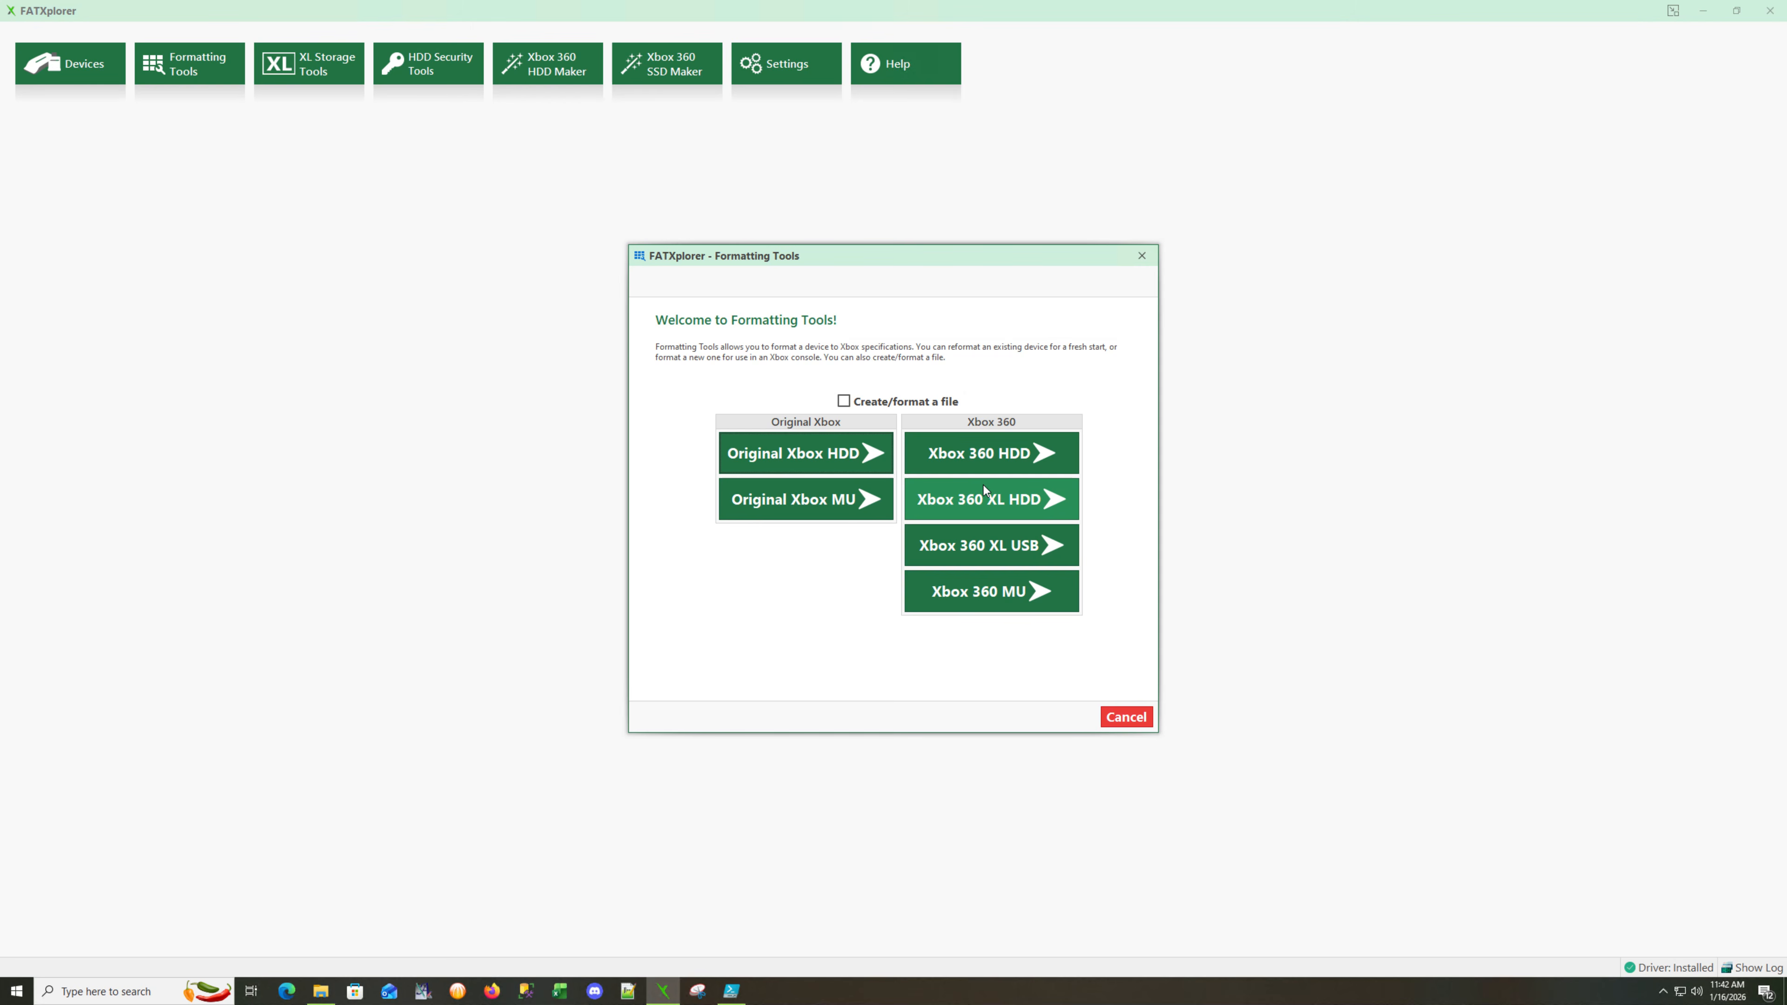
pyautogui.moveTo(983, 494)
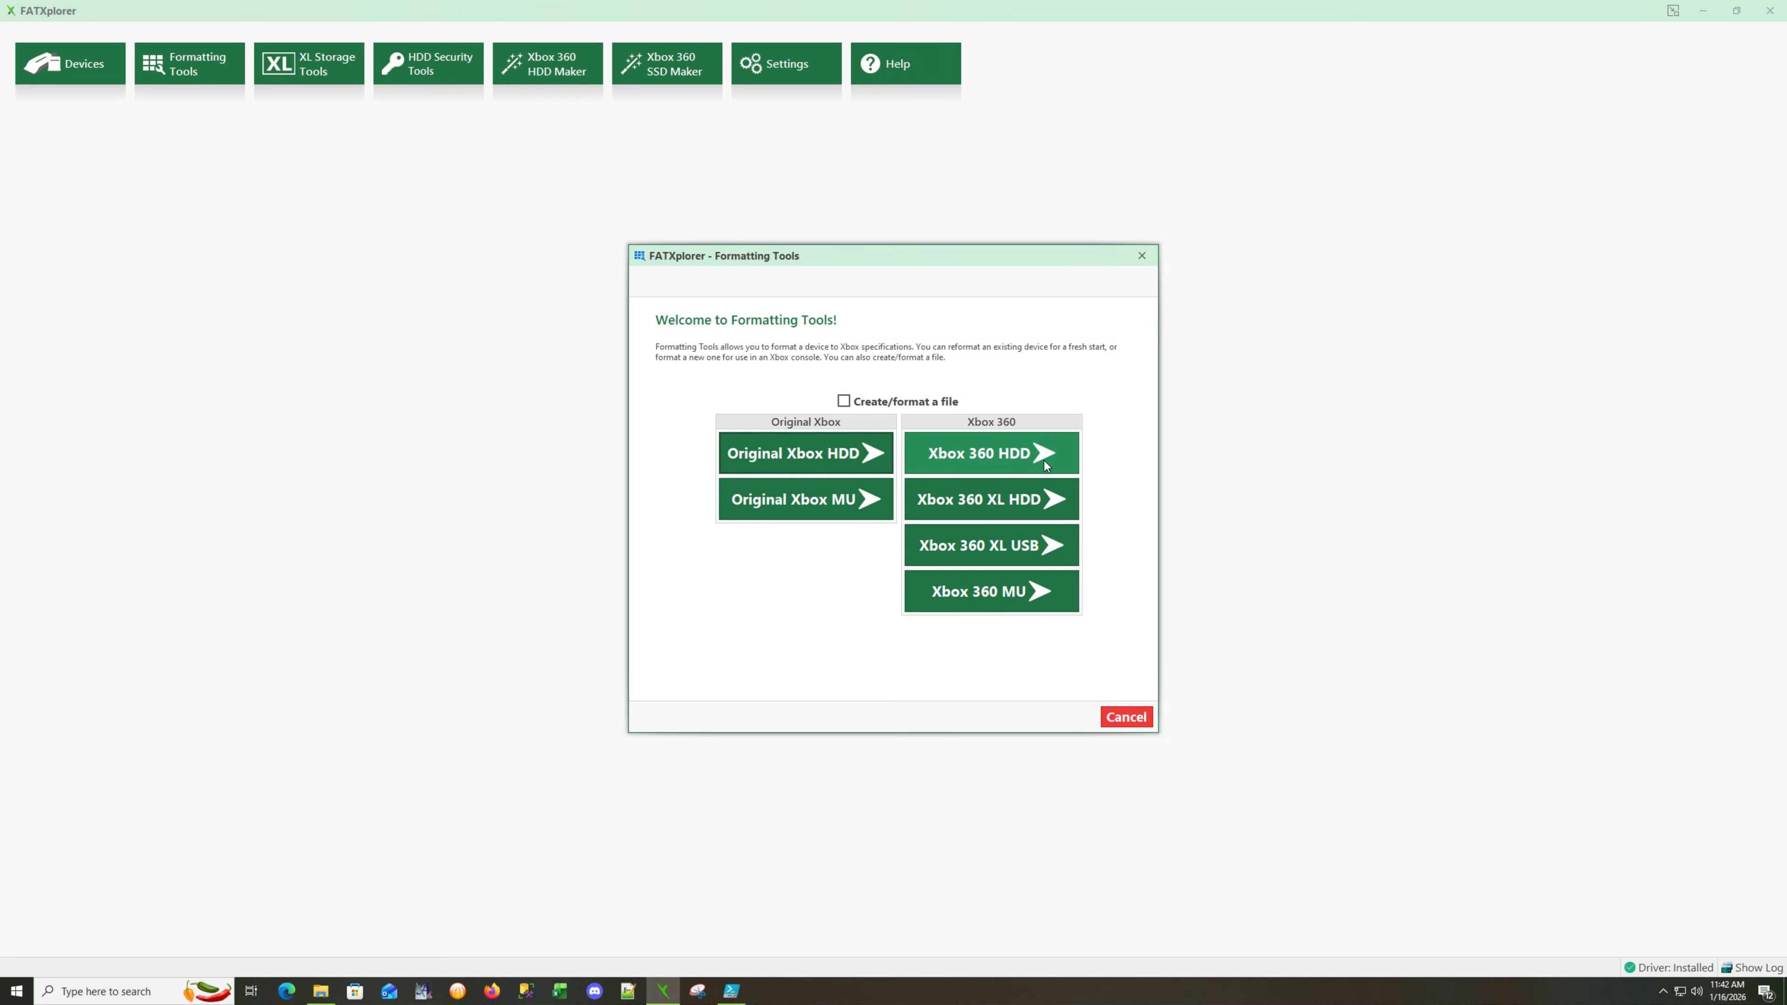
pyautogui.moveTo(1005, 507)
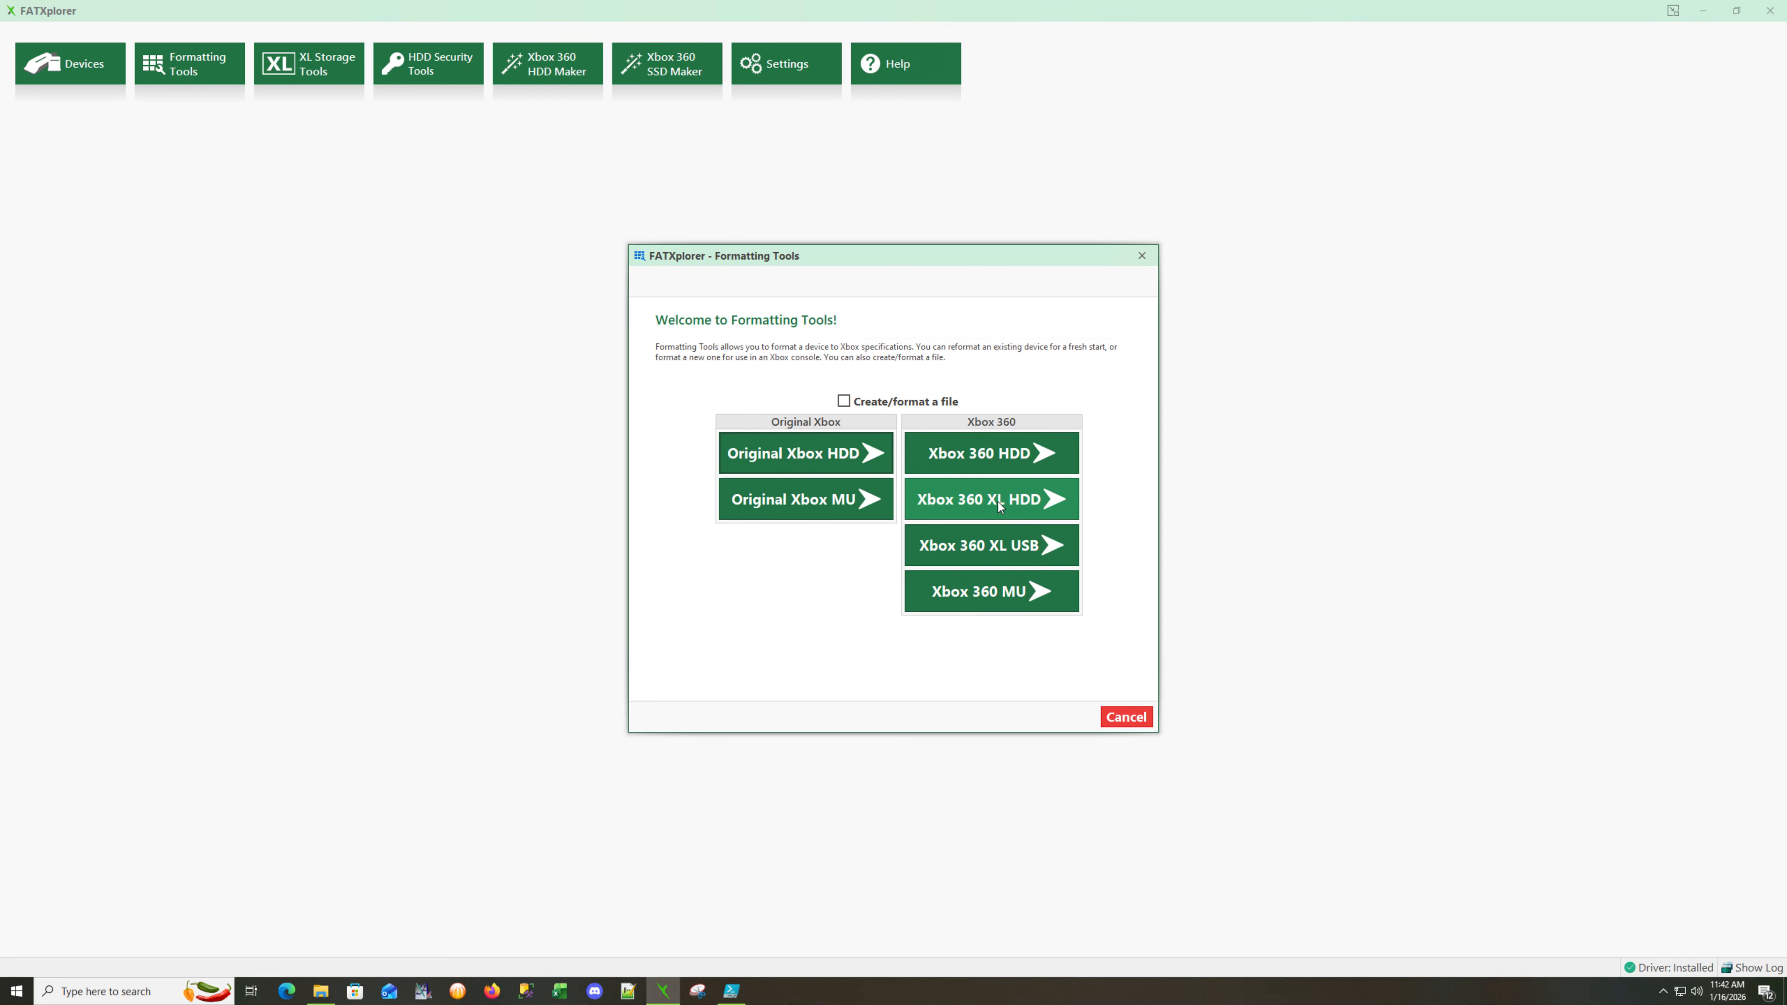
pyautogui.moveTo(1005, 512)
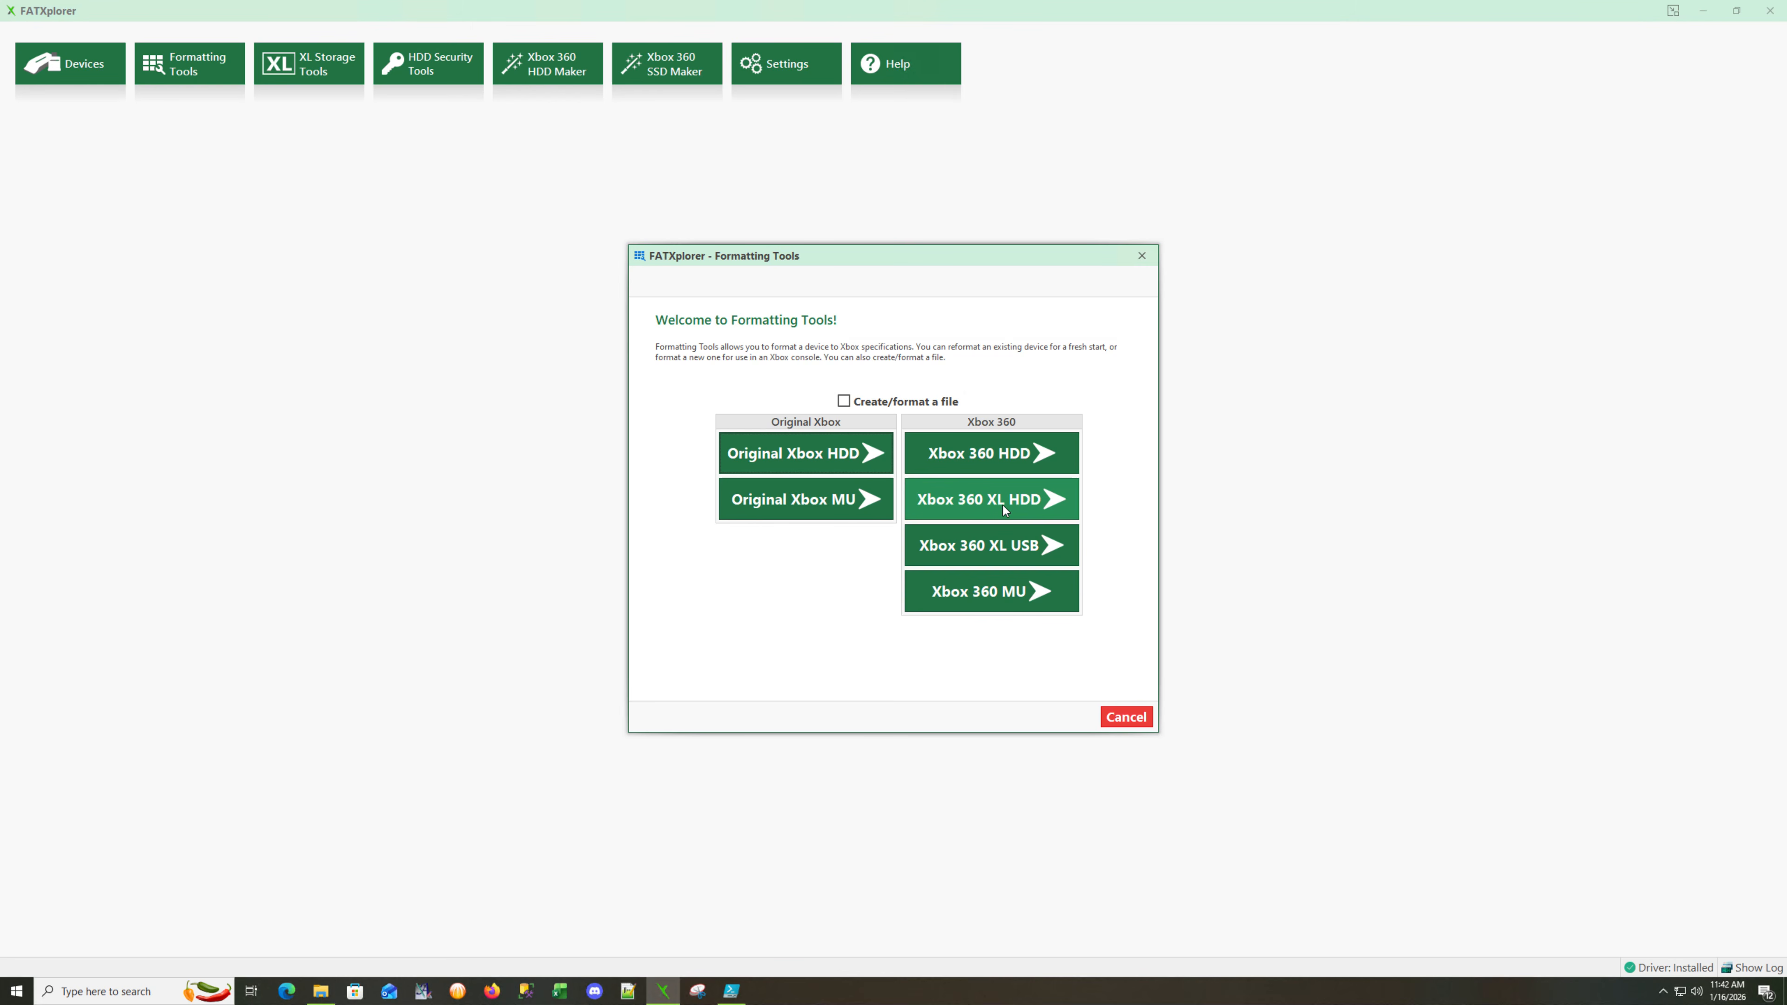
# Start an Xbox 360 XL HDD format on the 238.47 GB SanDisk drive, continuing past the small-drive warning.
pyautogui.click(988, 499)
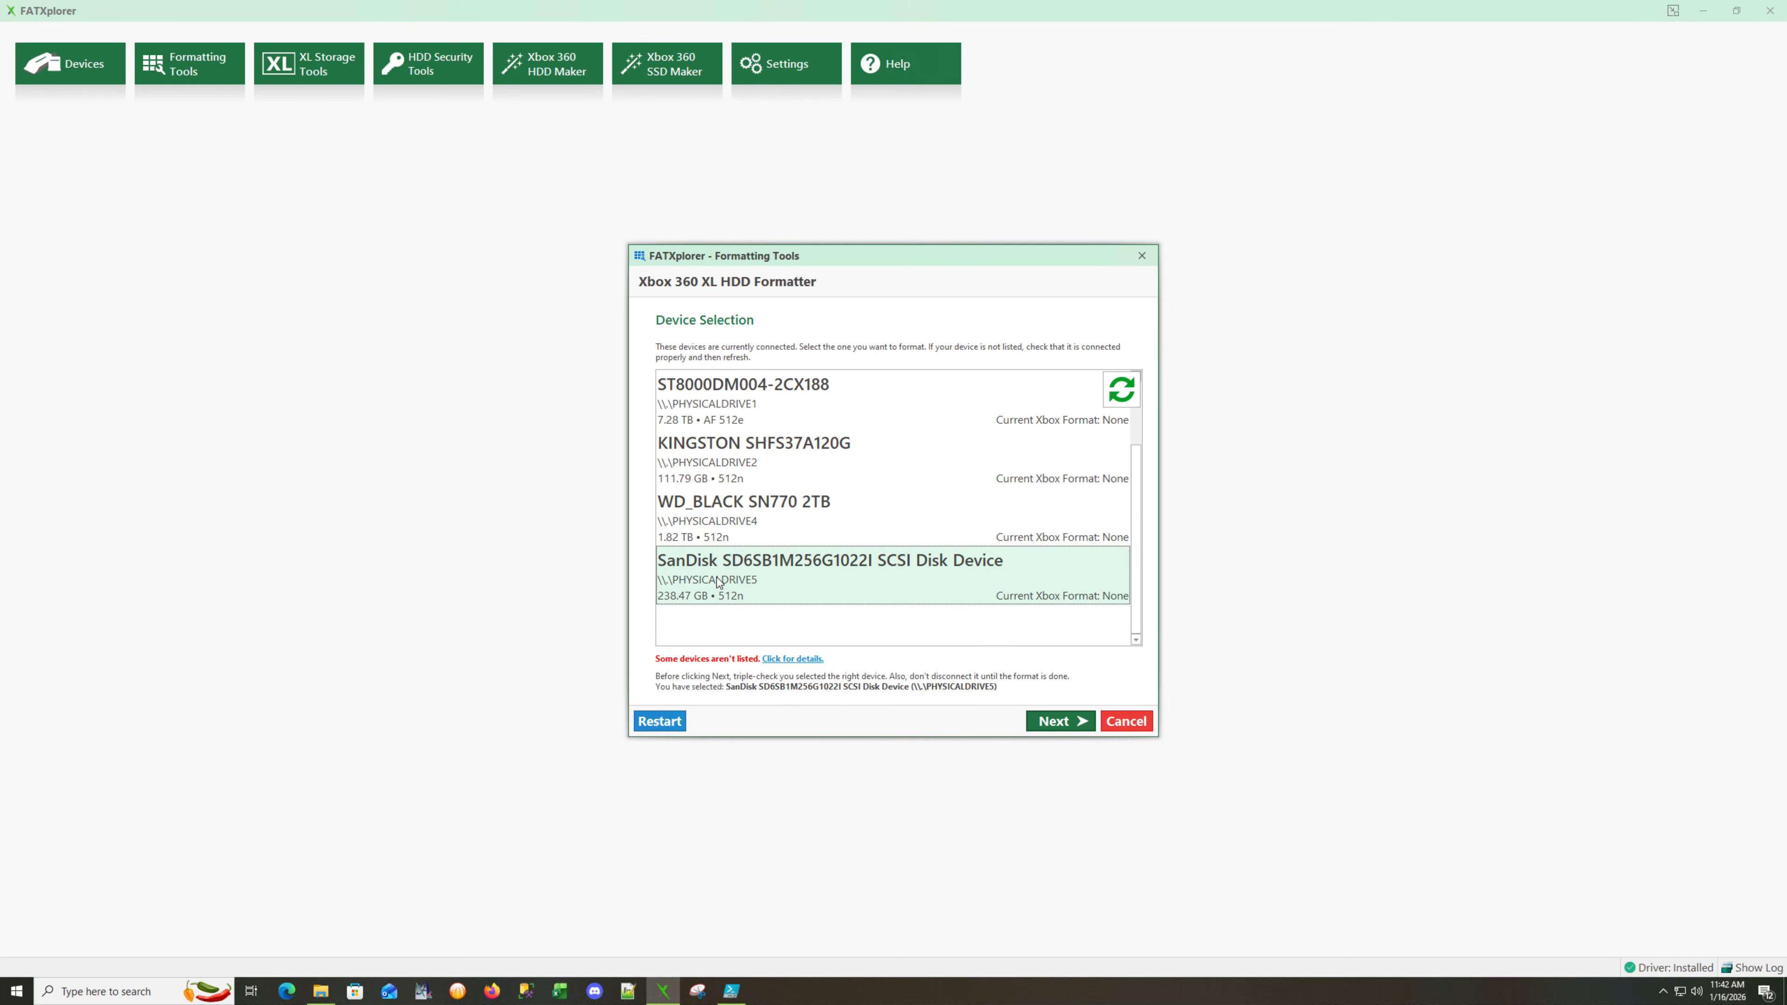
pyautogui.moveTo(877, 651)
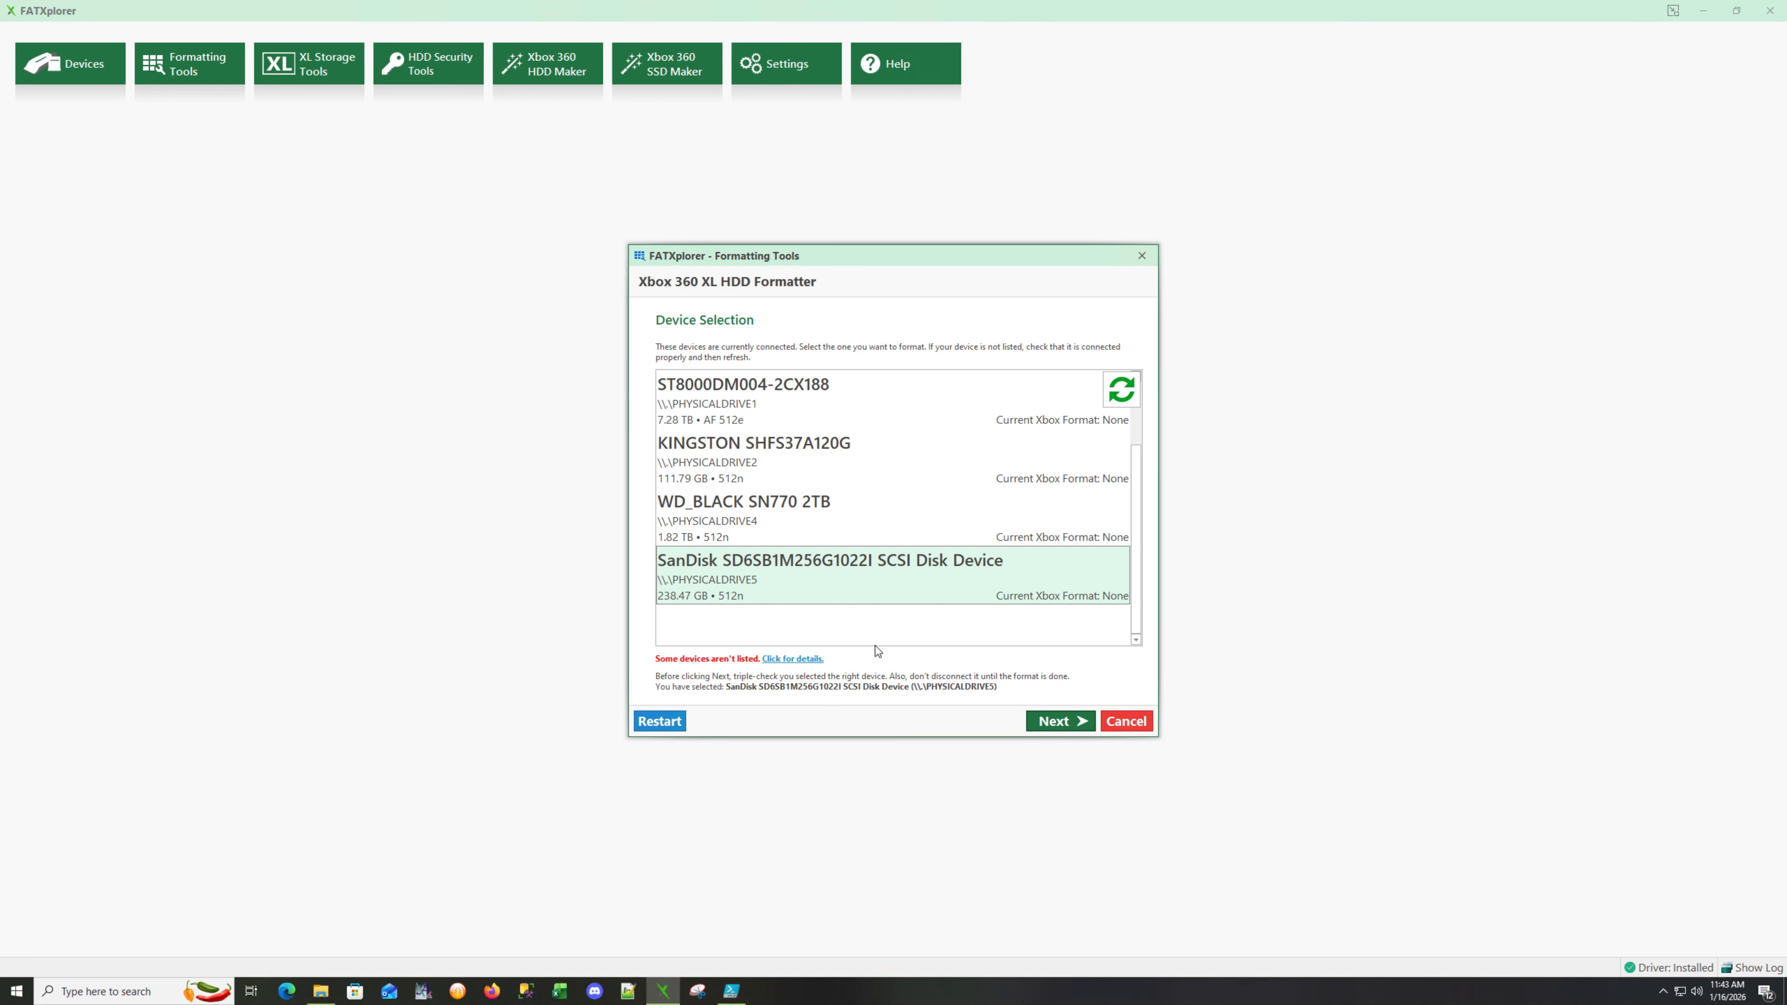
pyautogui.moveTo(897, 592)
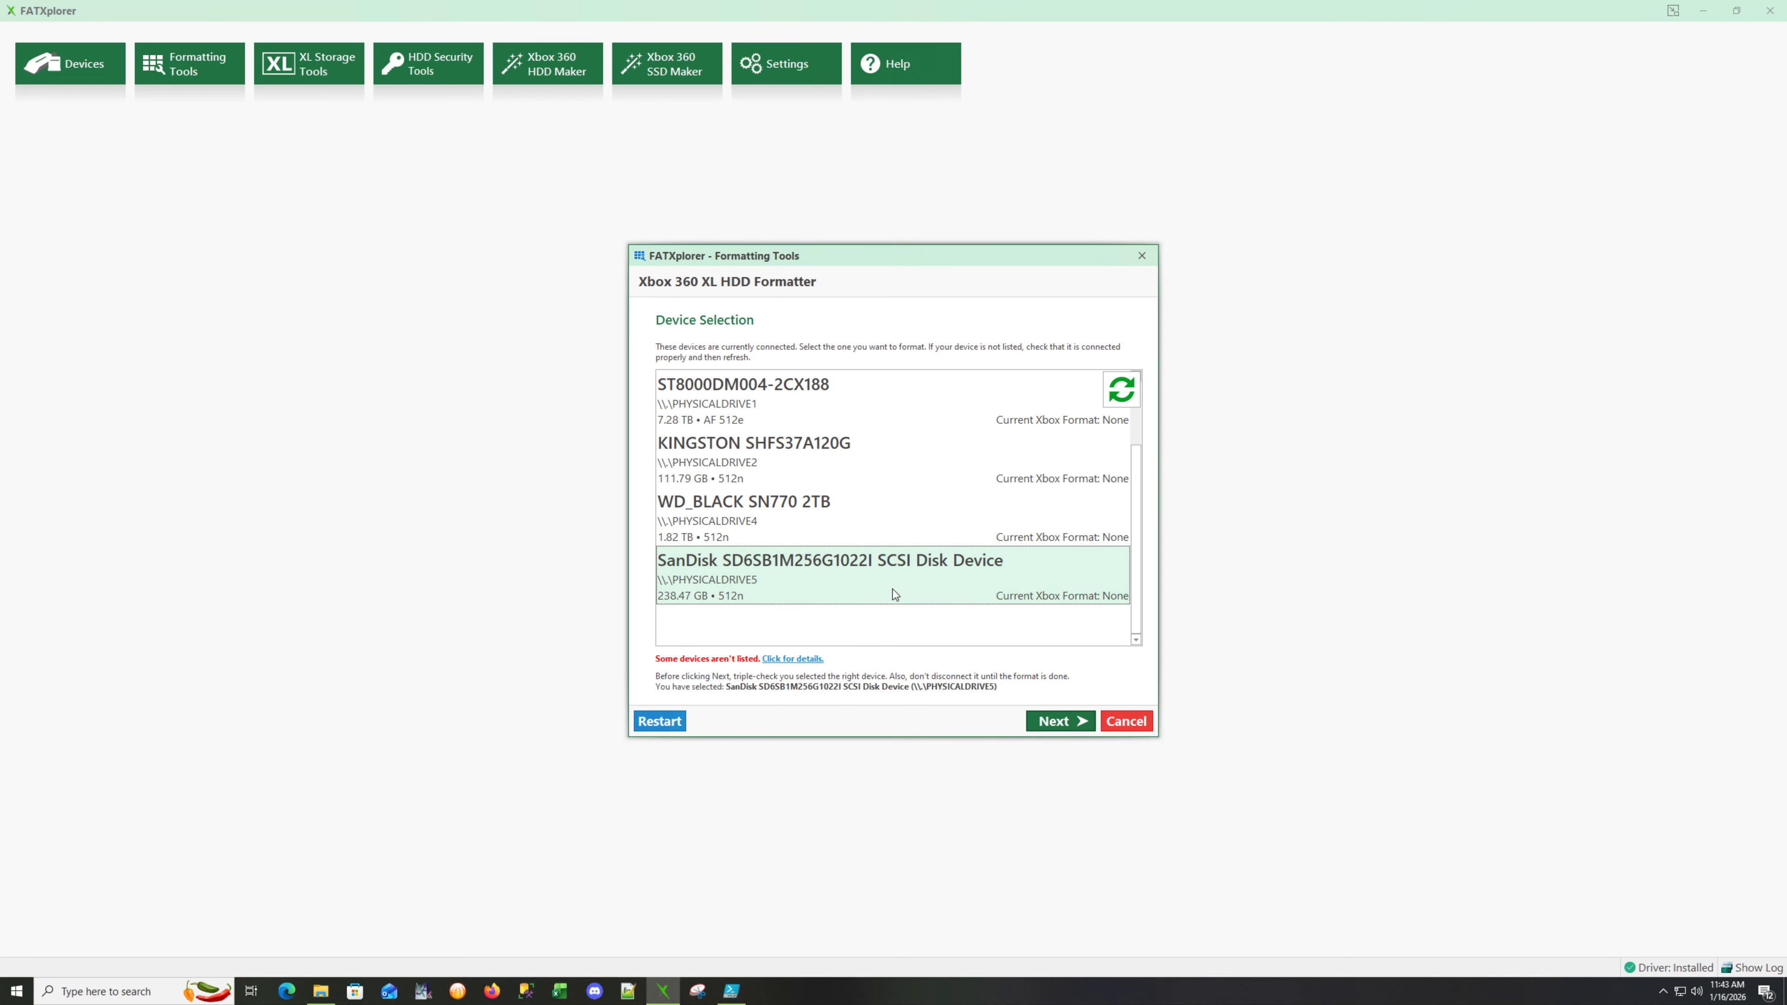
pyautogui.click(1061, 720)
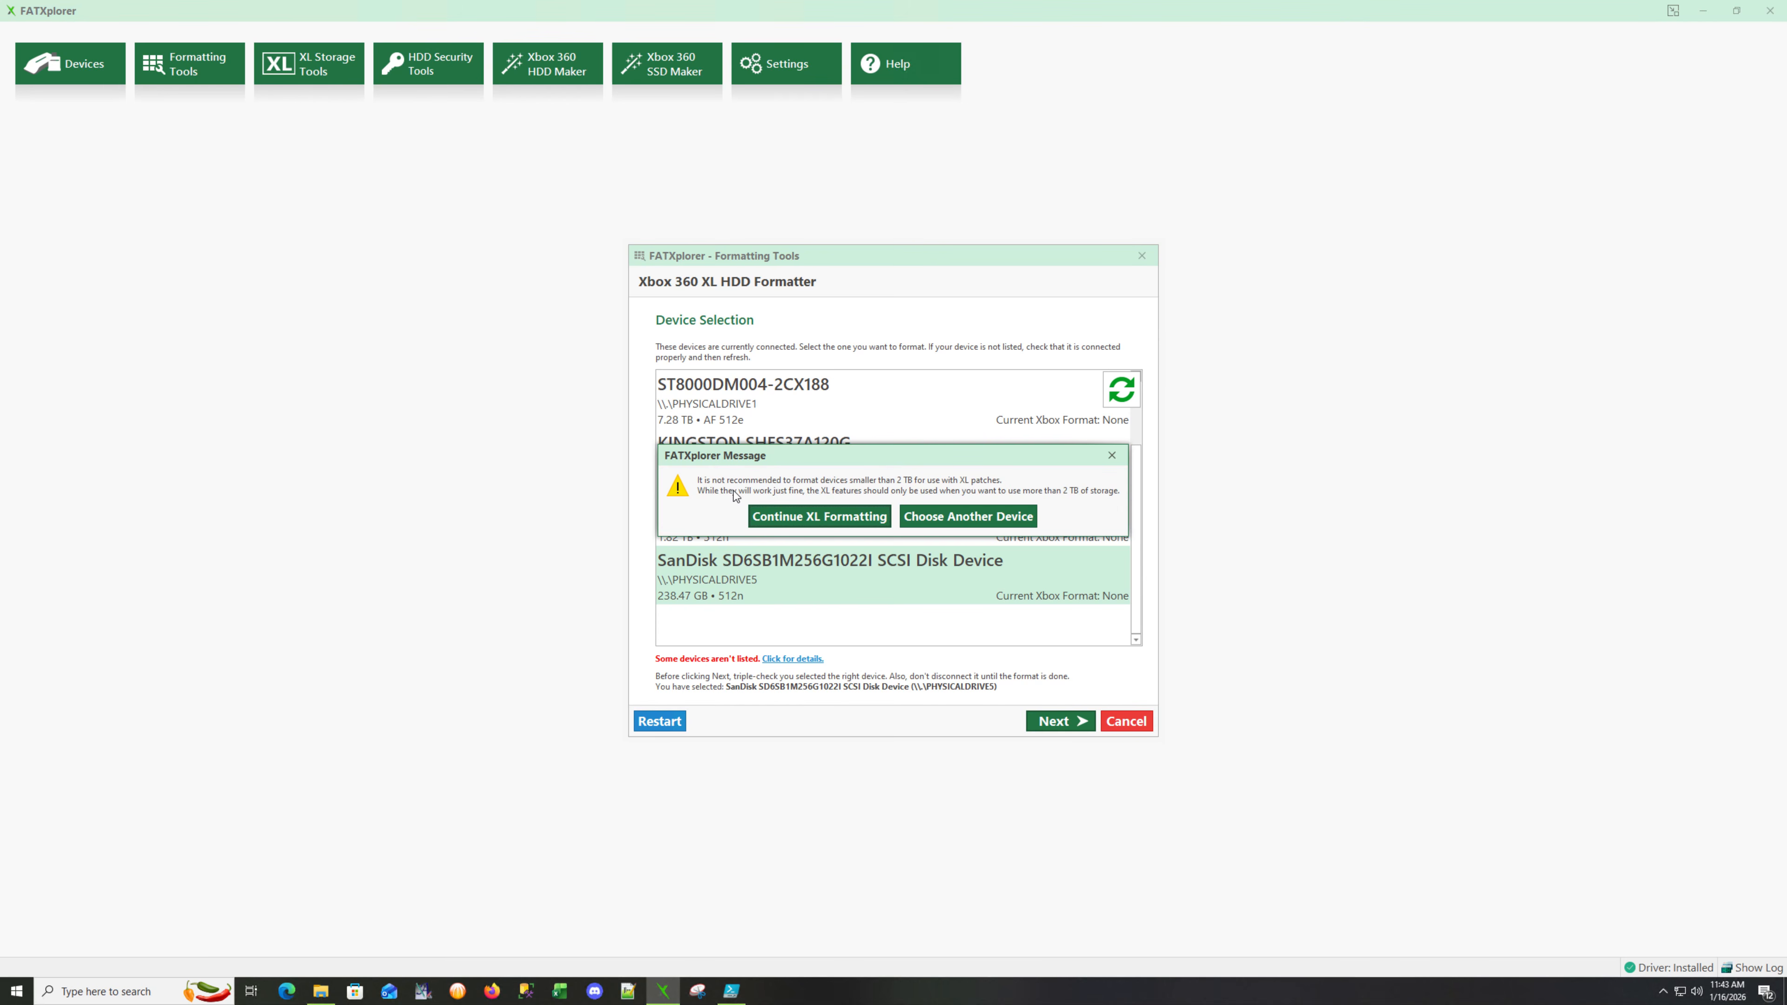
pyautogui.moveTo(735, 504)
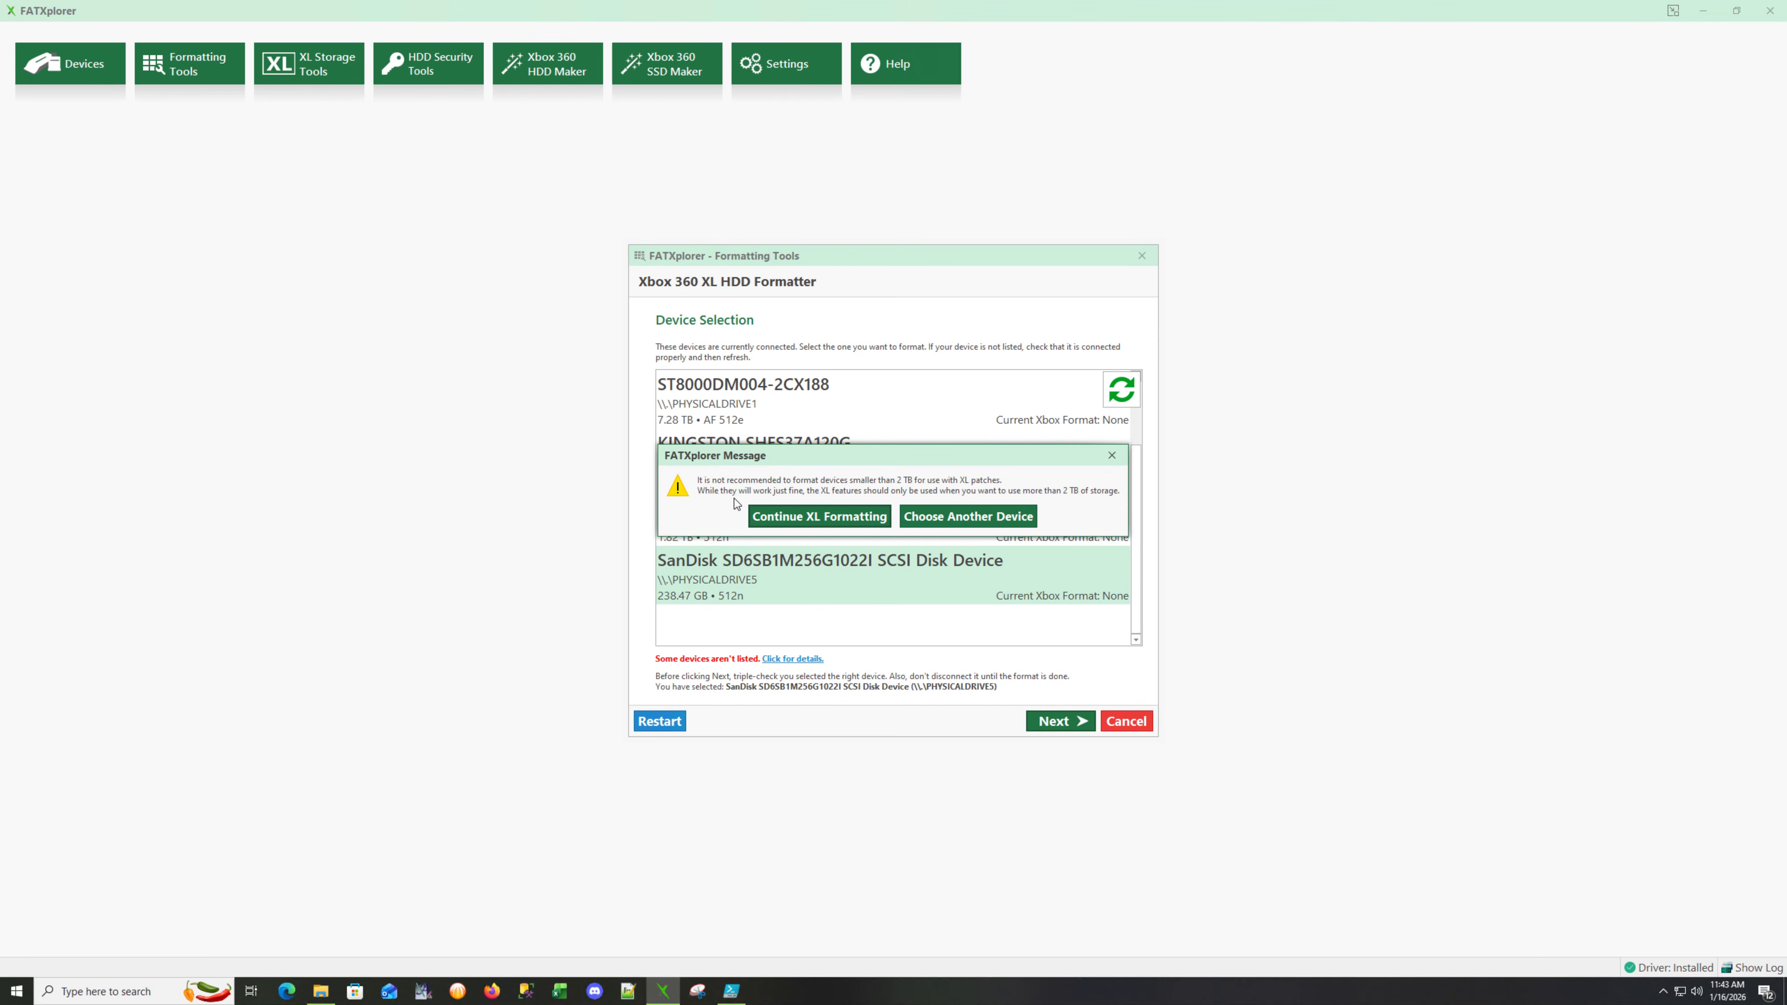
pyautogui.click(820, 516)
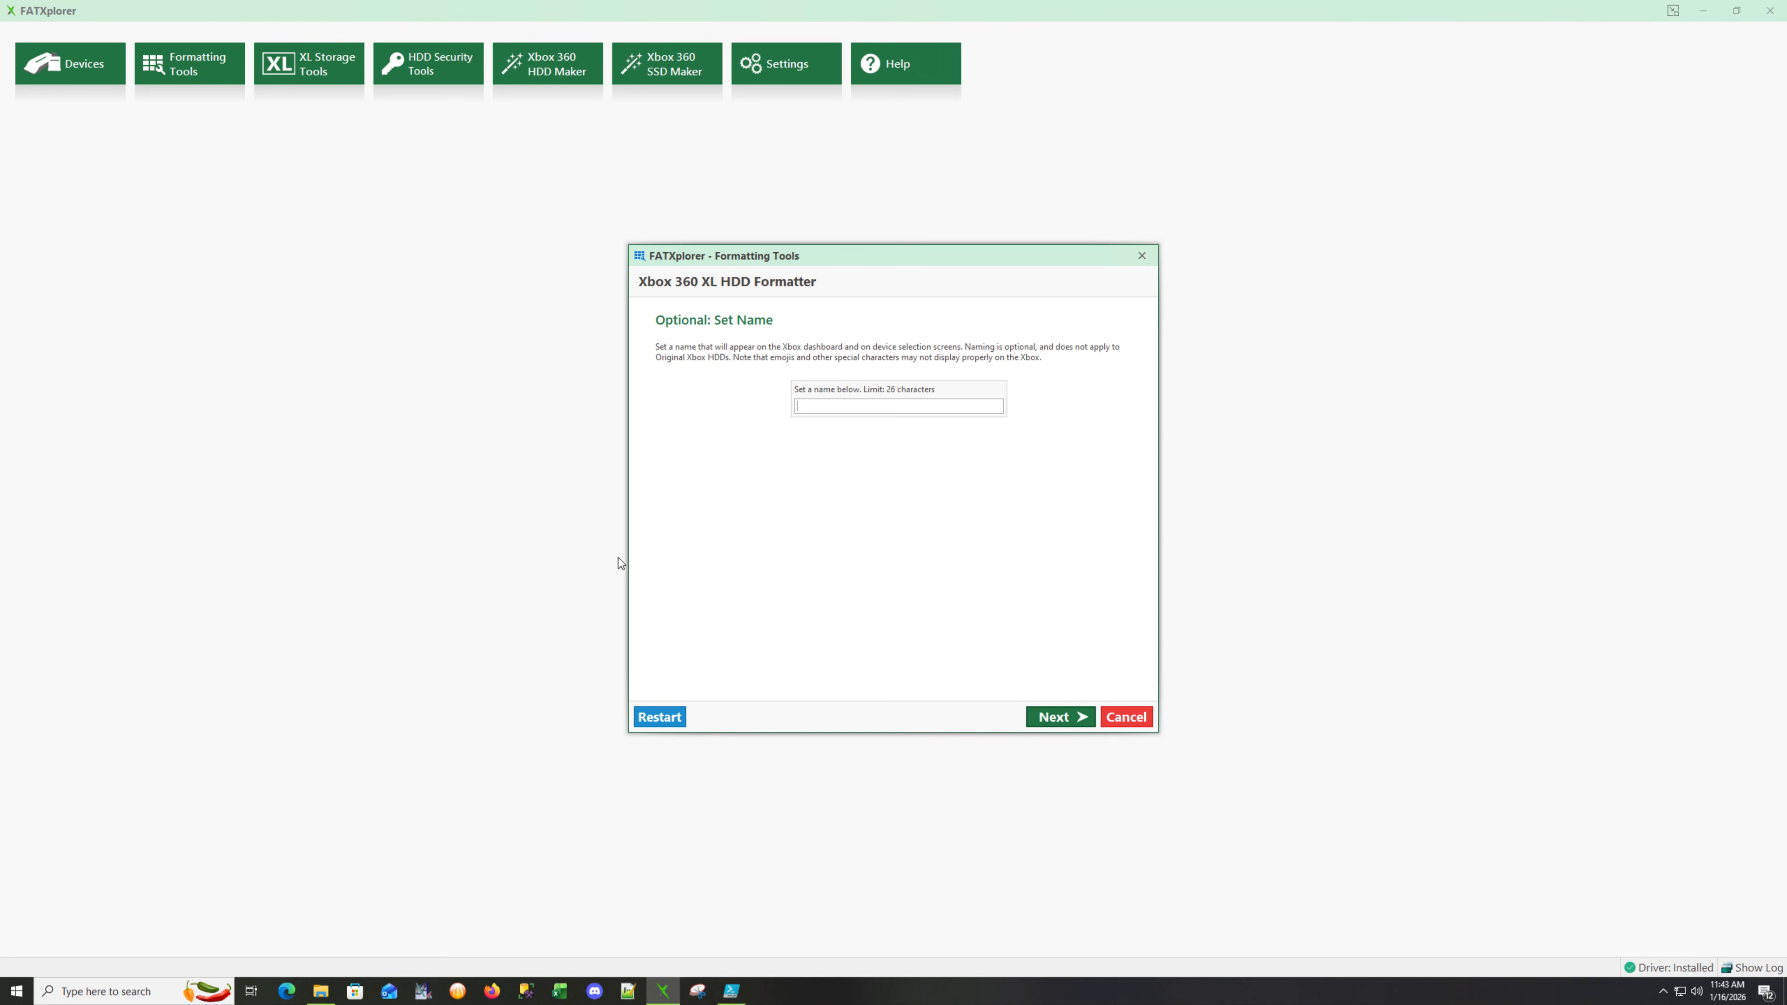
# Name the drive XBOX360, skip preloading, format it and acknowledge the completion message.
pyautogui.write('XBOX')
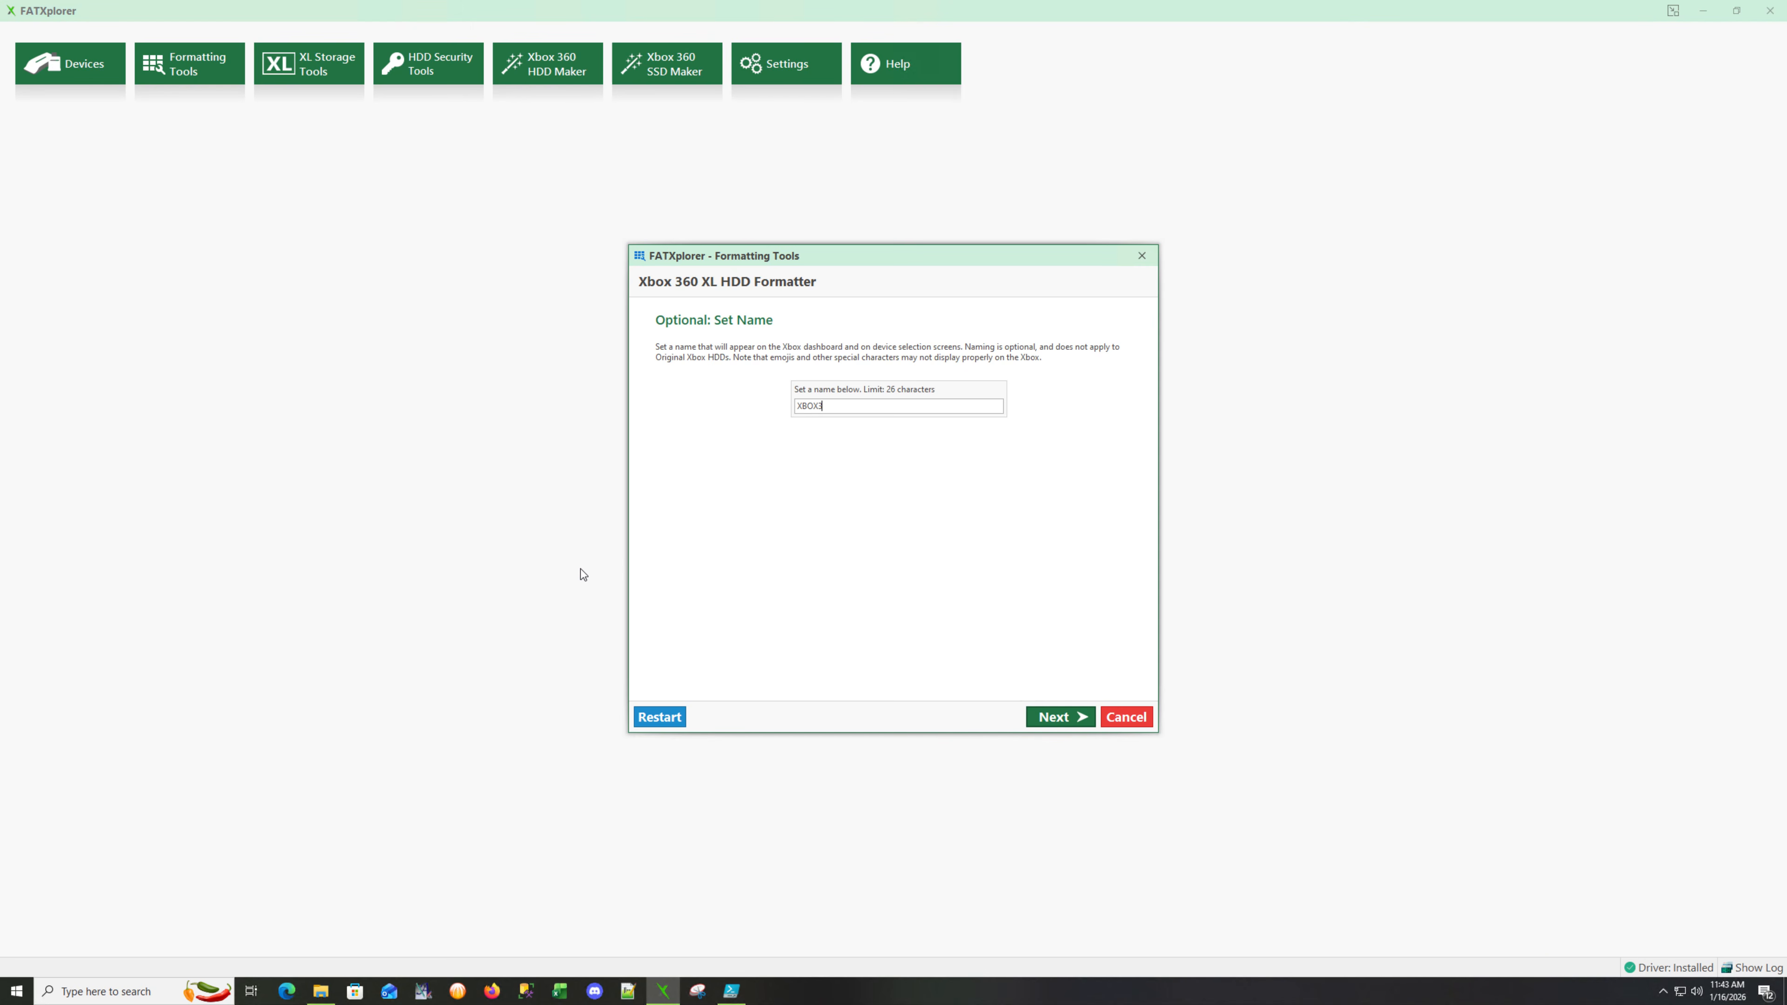
pyautogui.write('360')
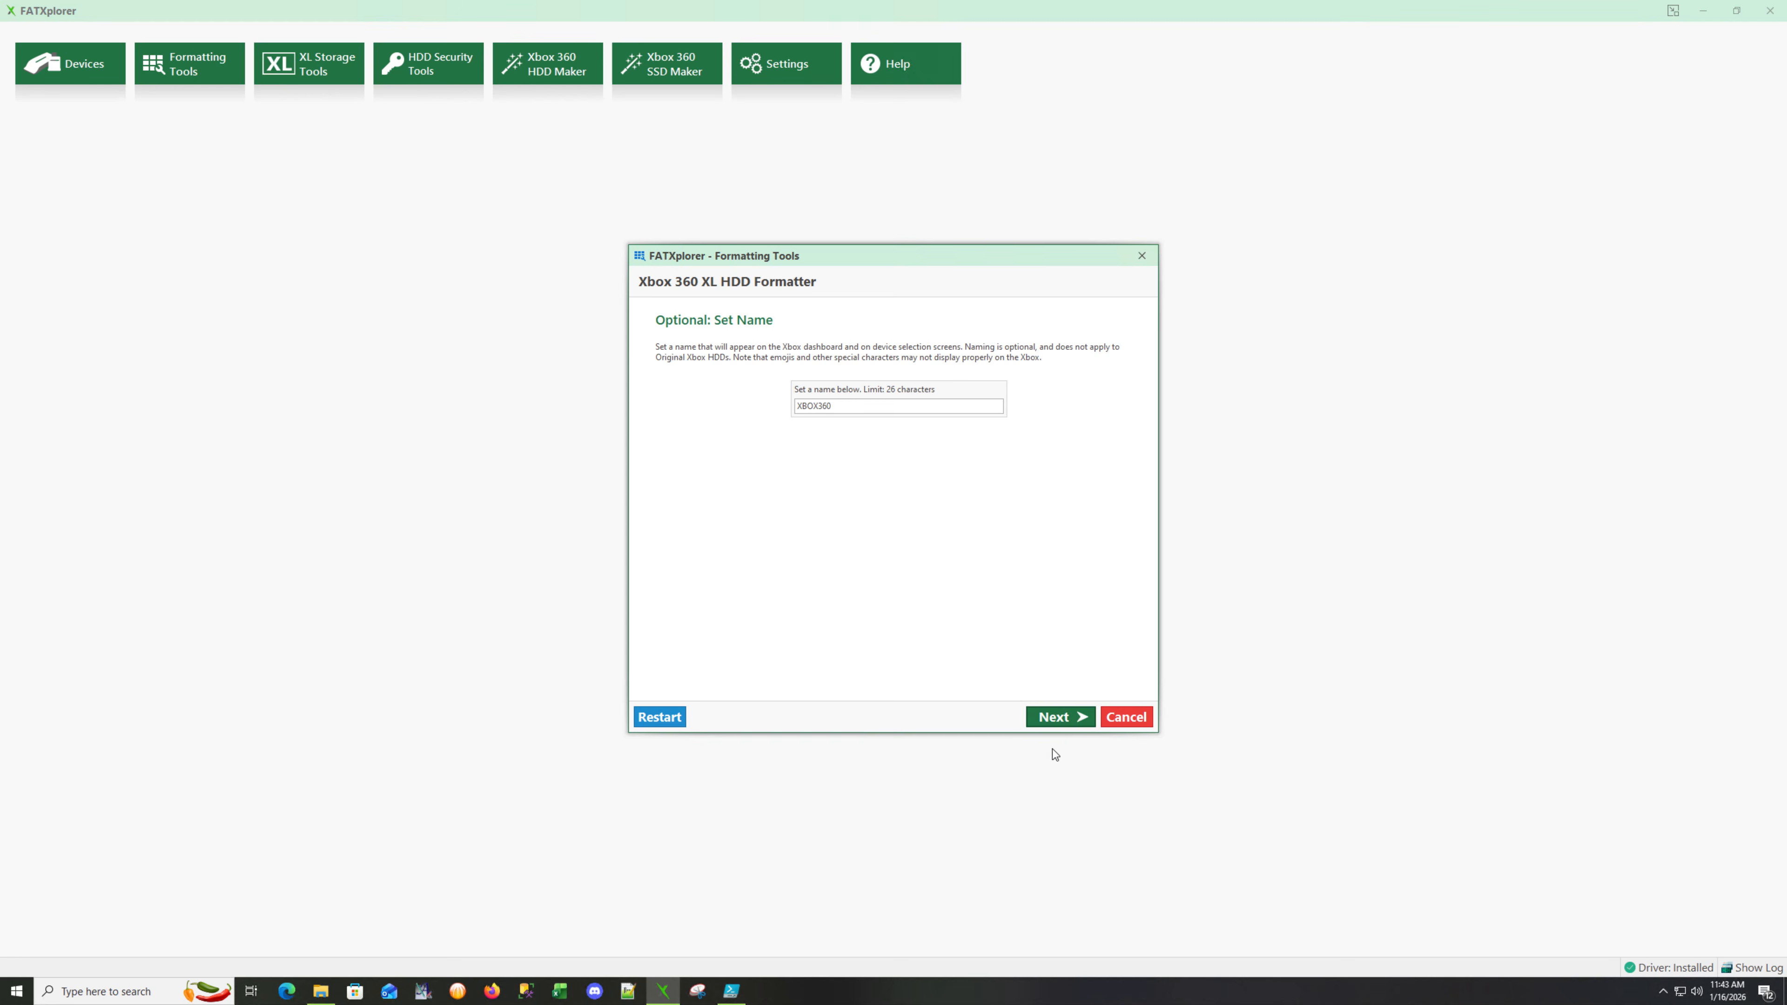
pyautogui.click(1061, 717)
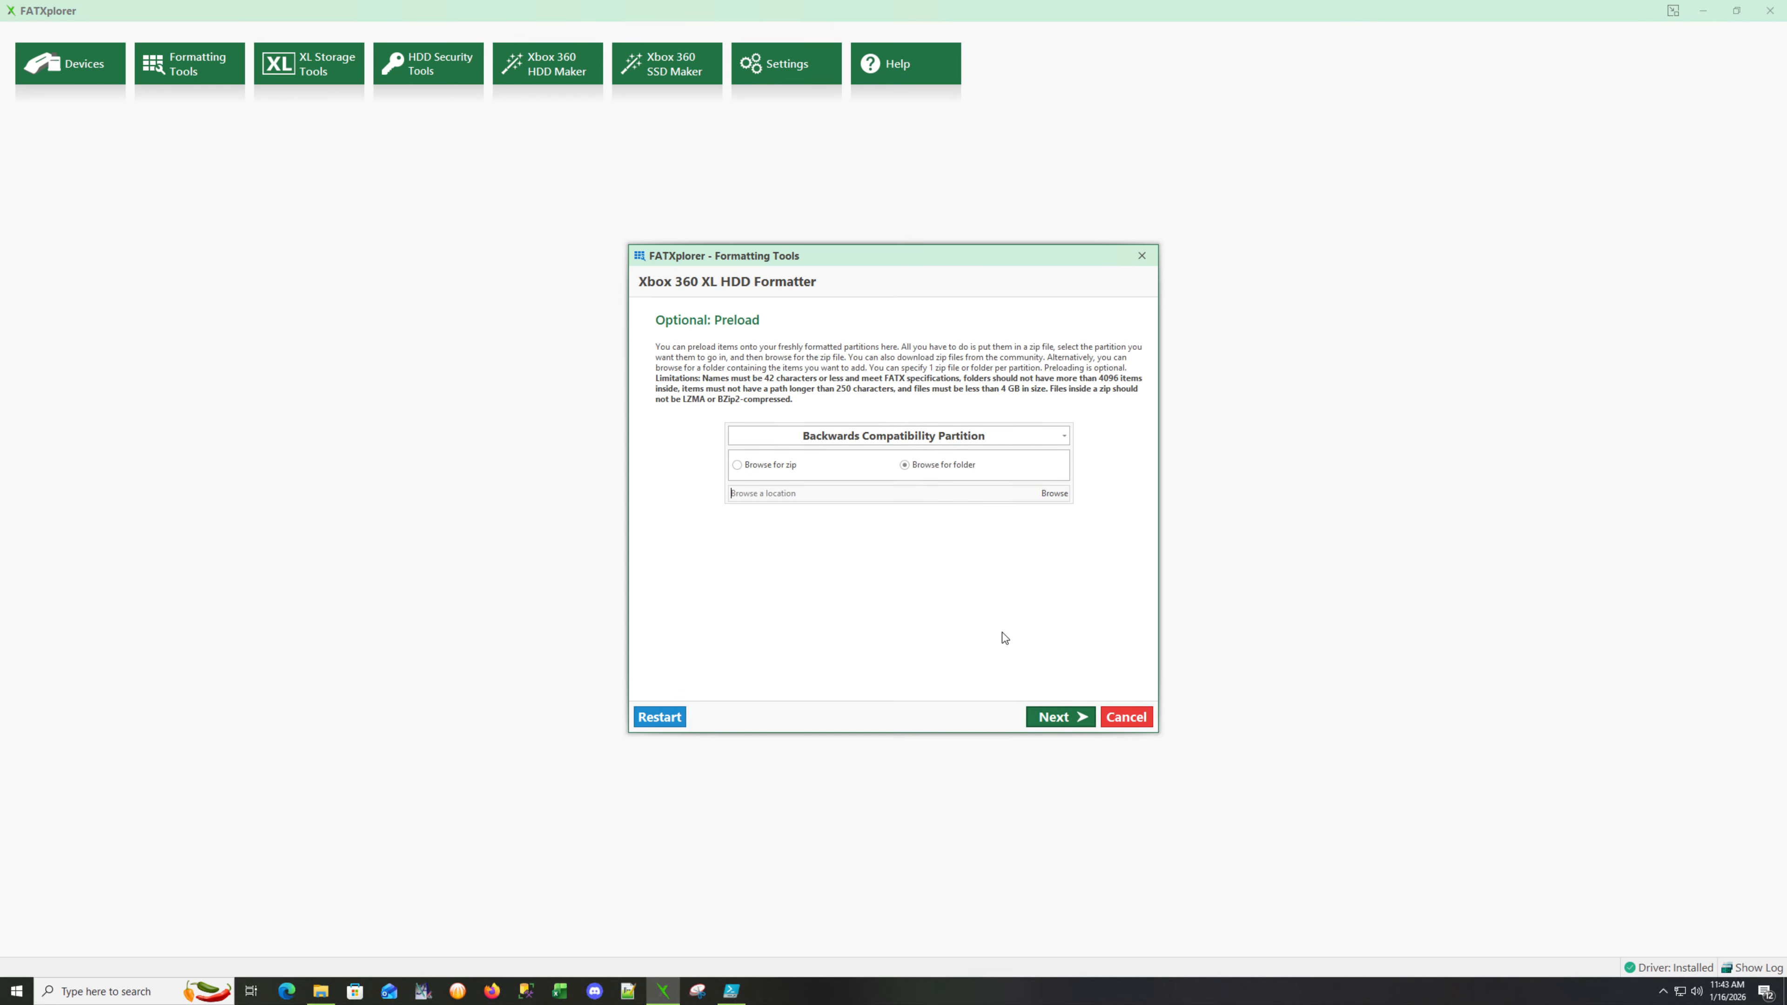
pyautogui.click(1060, 717)
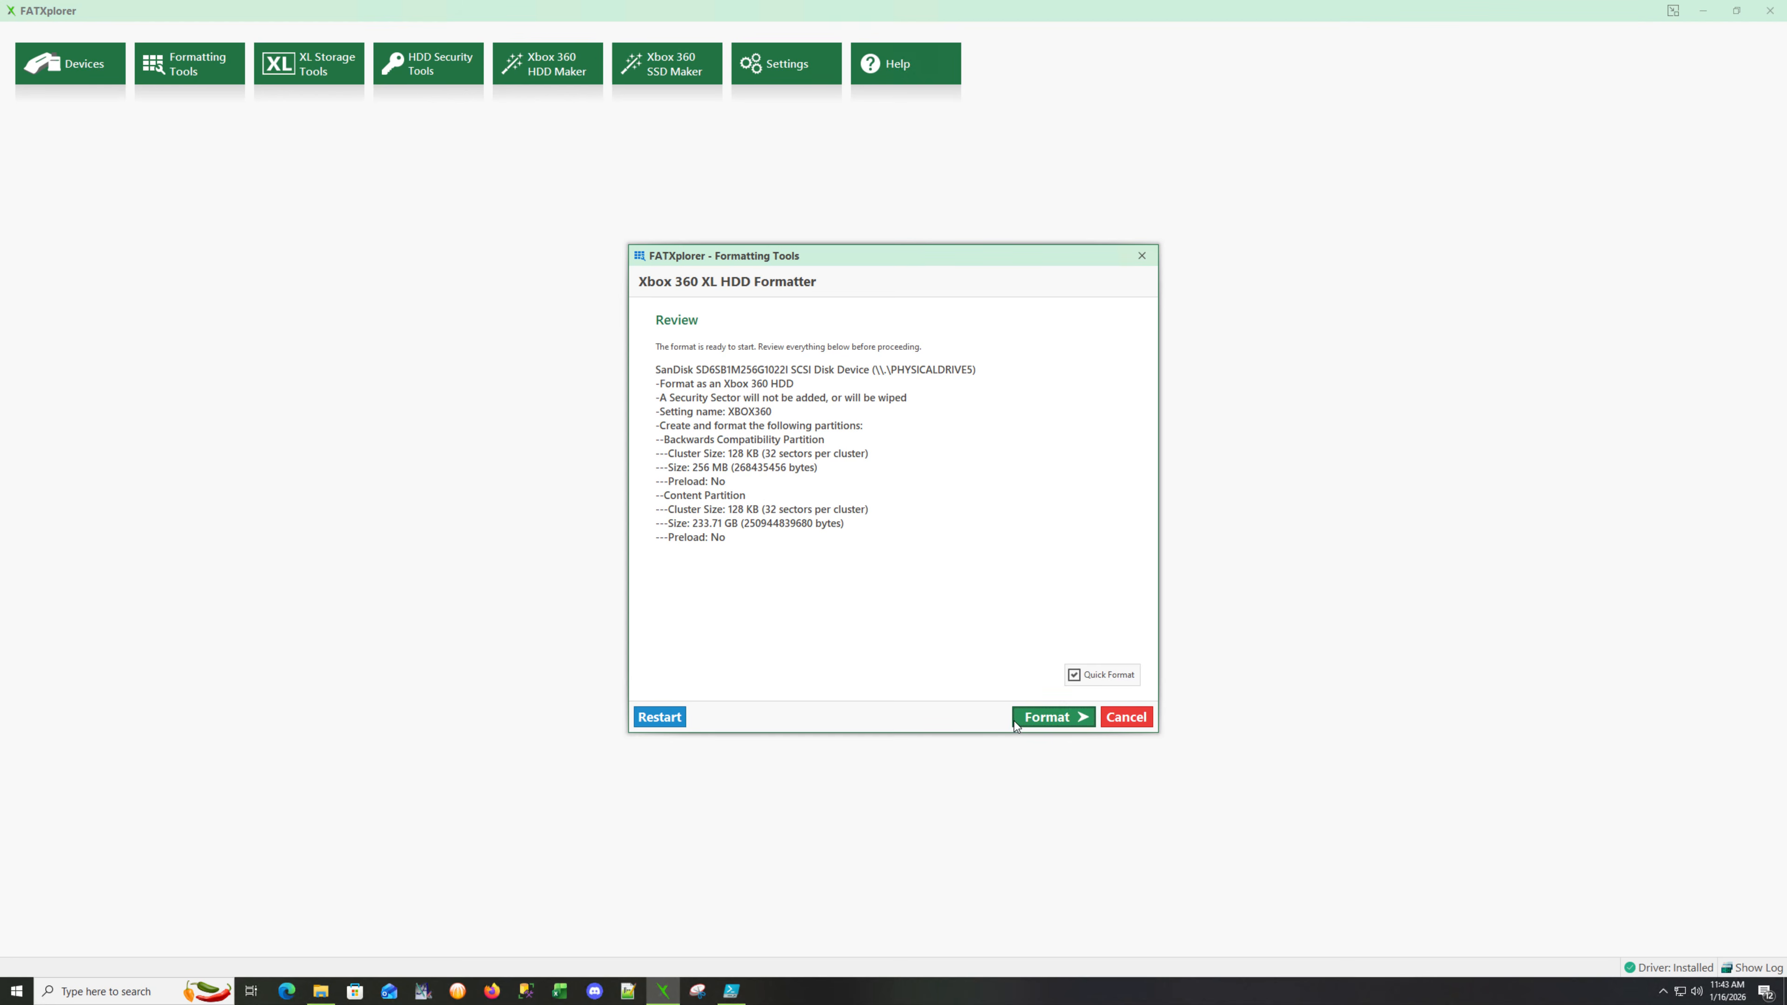
pyautogui.click(1054, 717)
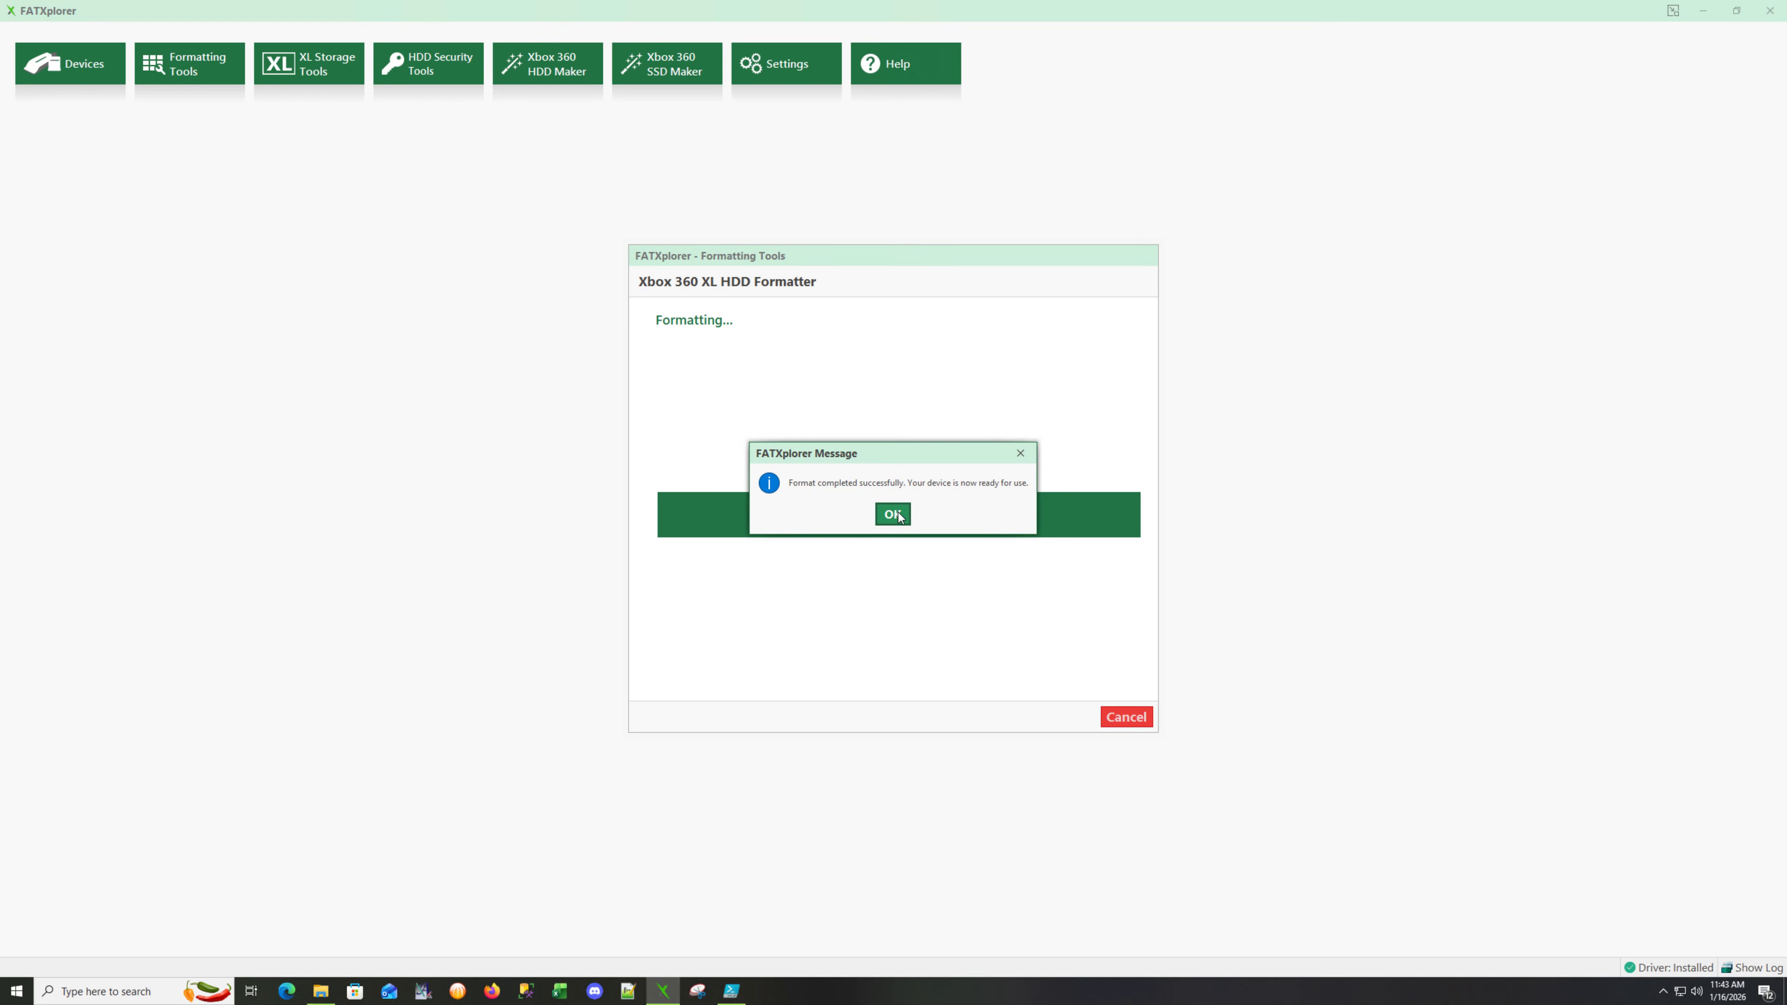
pyautogui.click(894, 514)
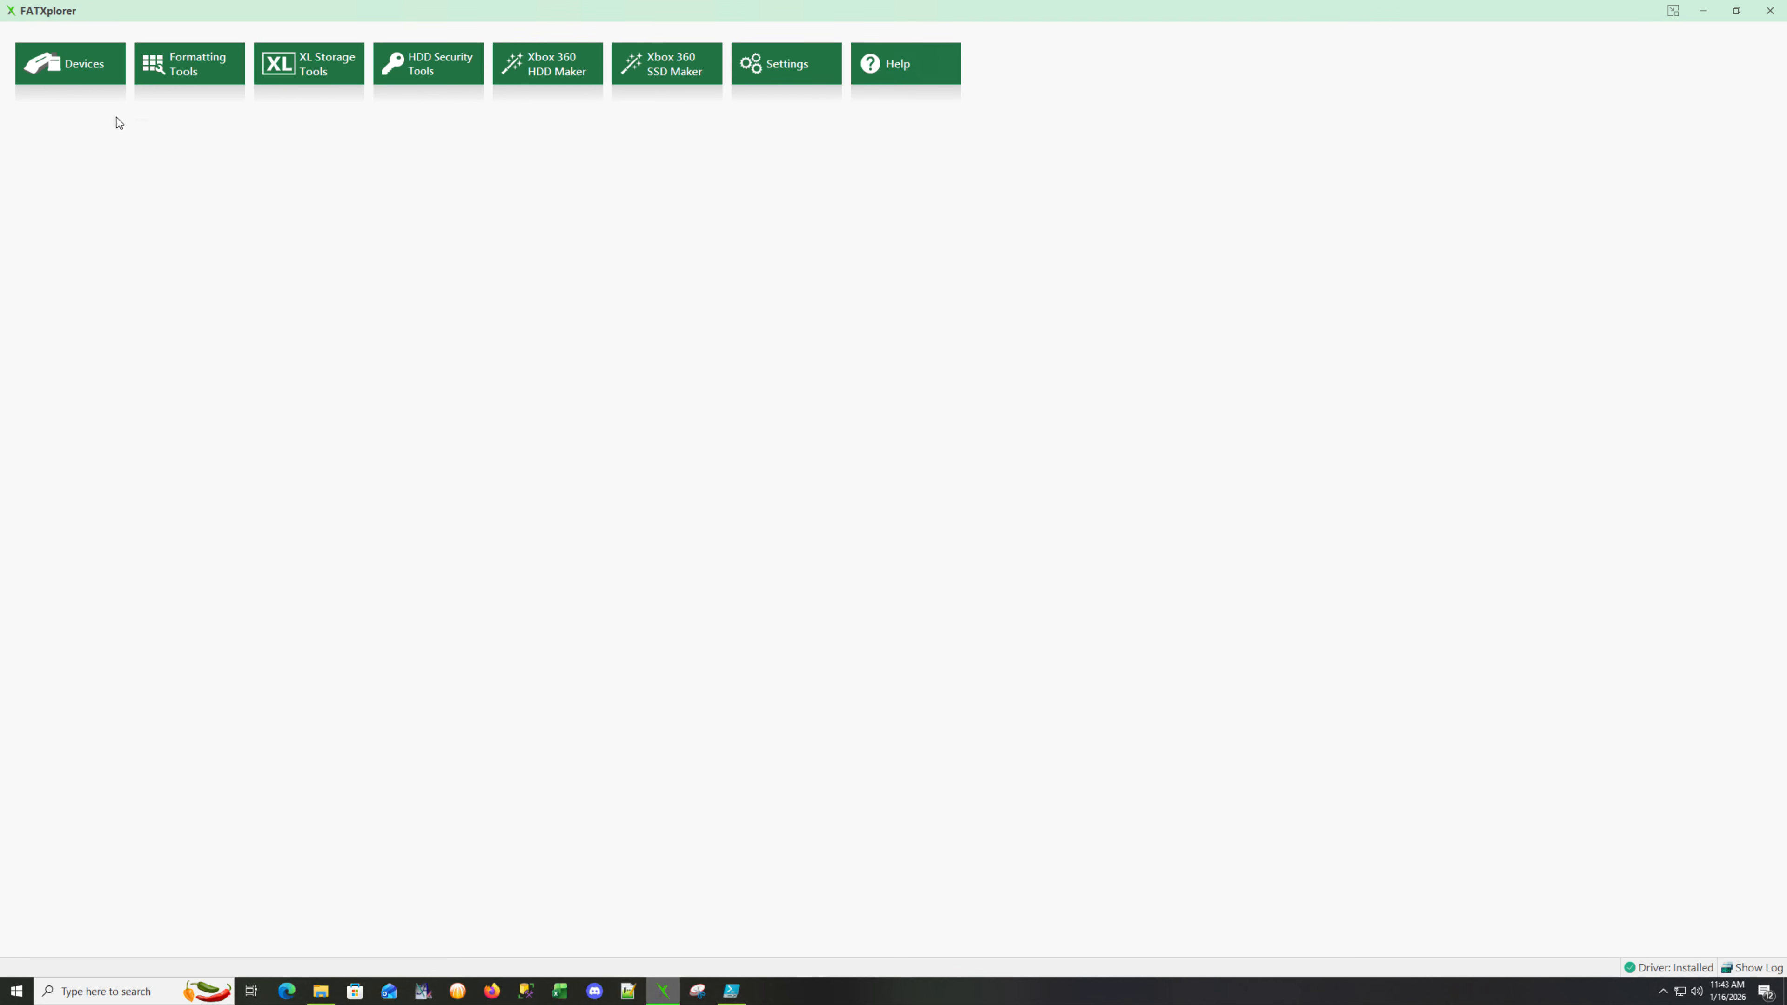
# Load the XBOX360 drive, mount its Content Partition as drive H and close the drive's file window.
pyautogui.click(70, 63)
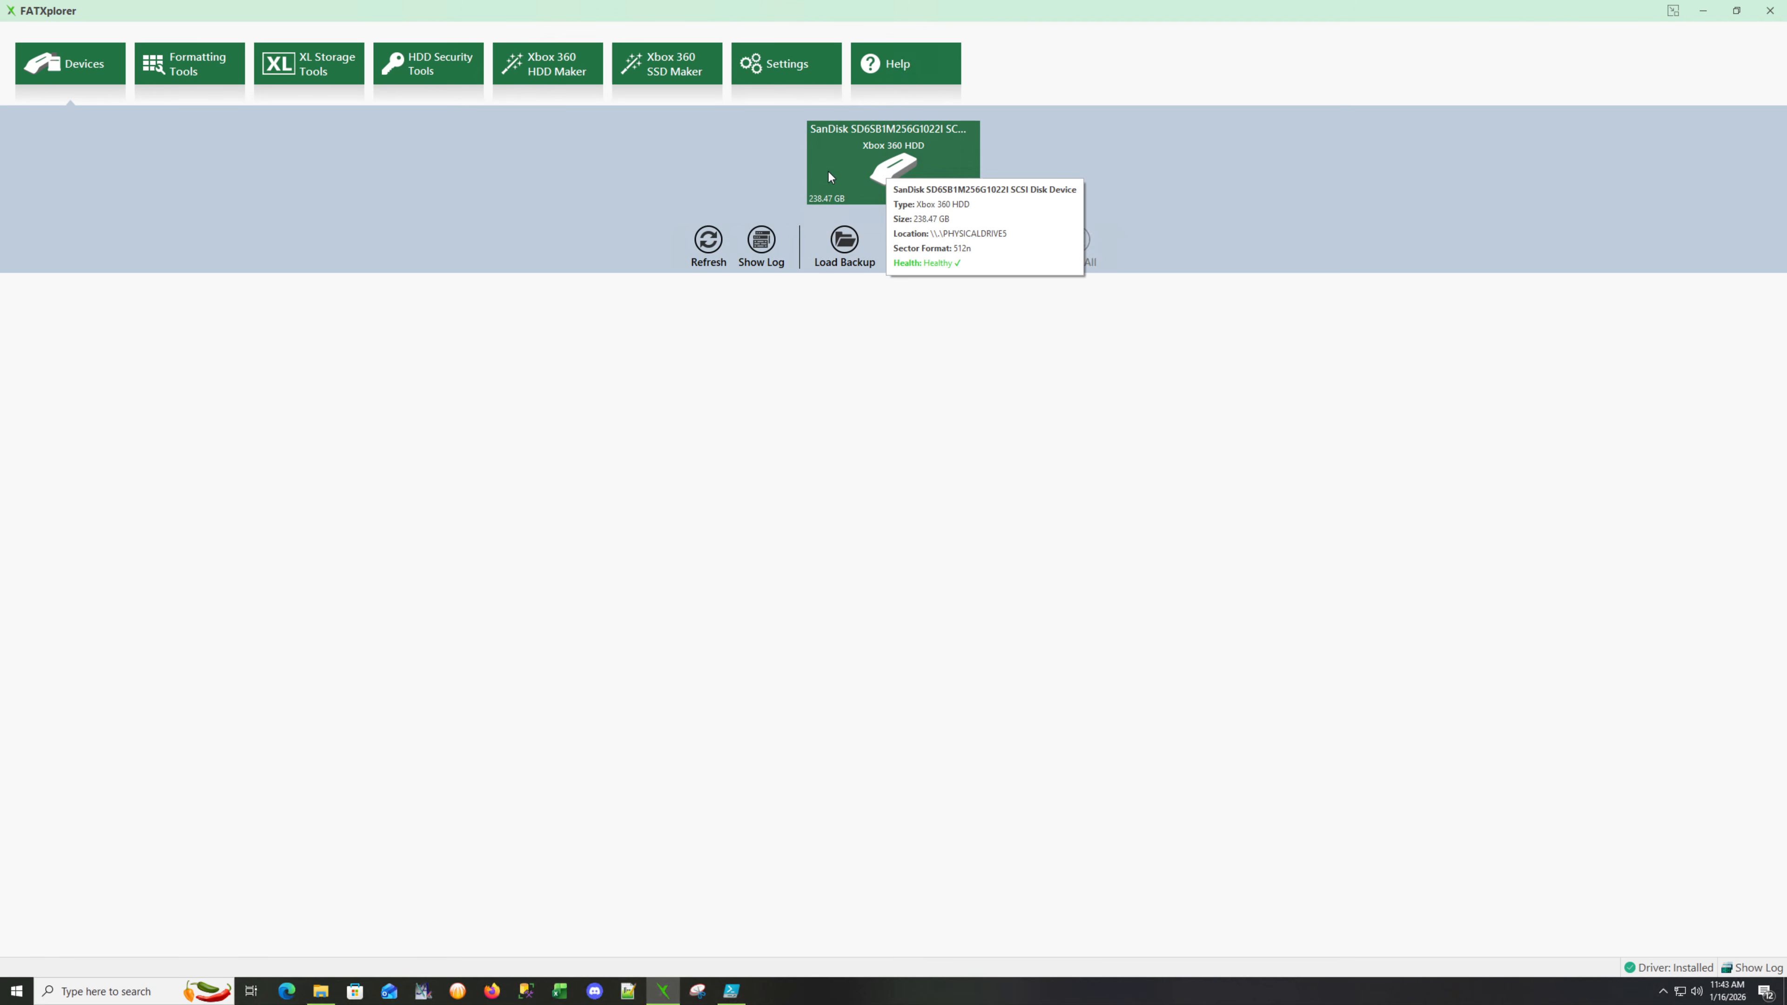
pyautogui.doubleClick(882, 161)
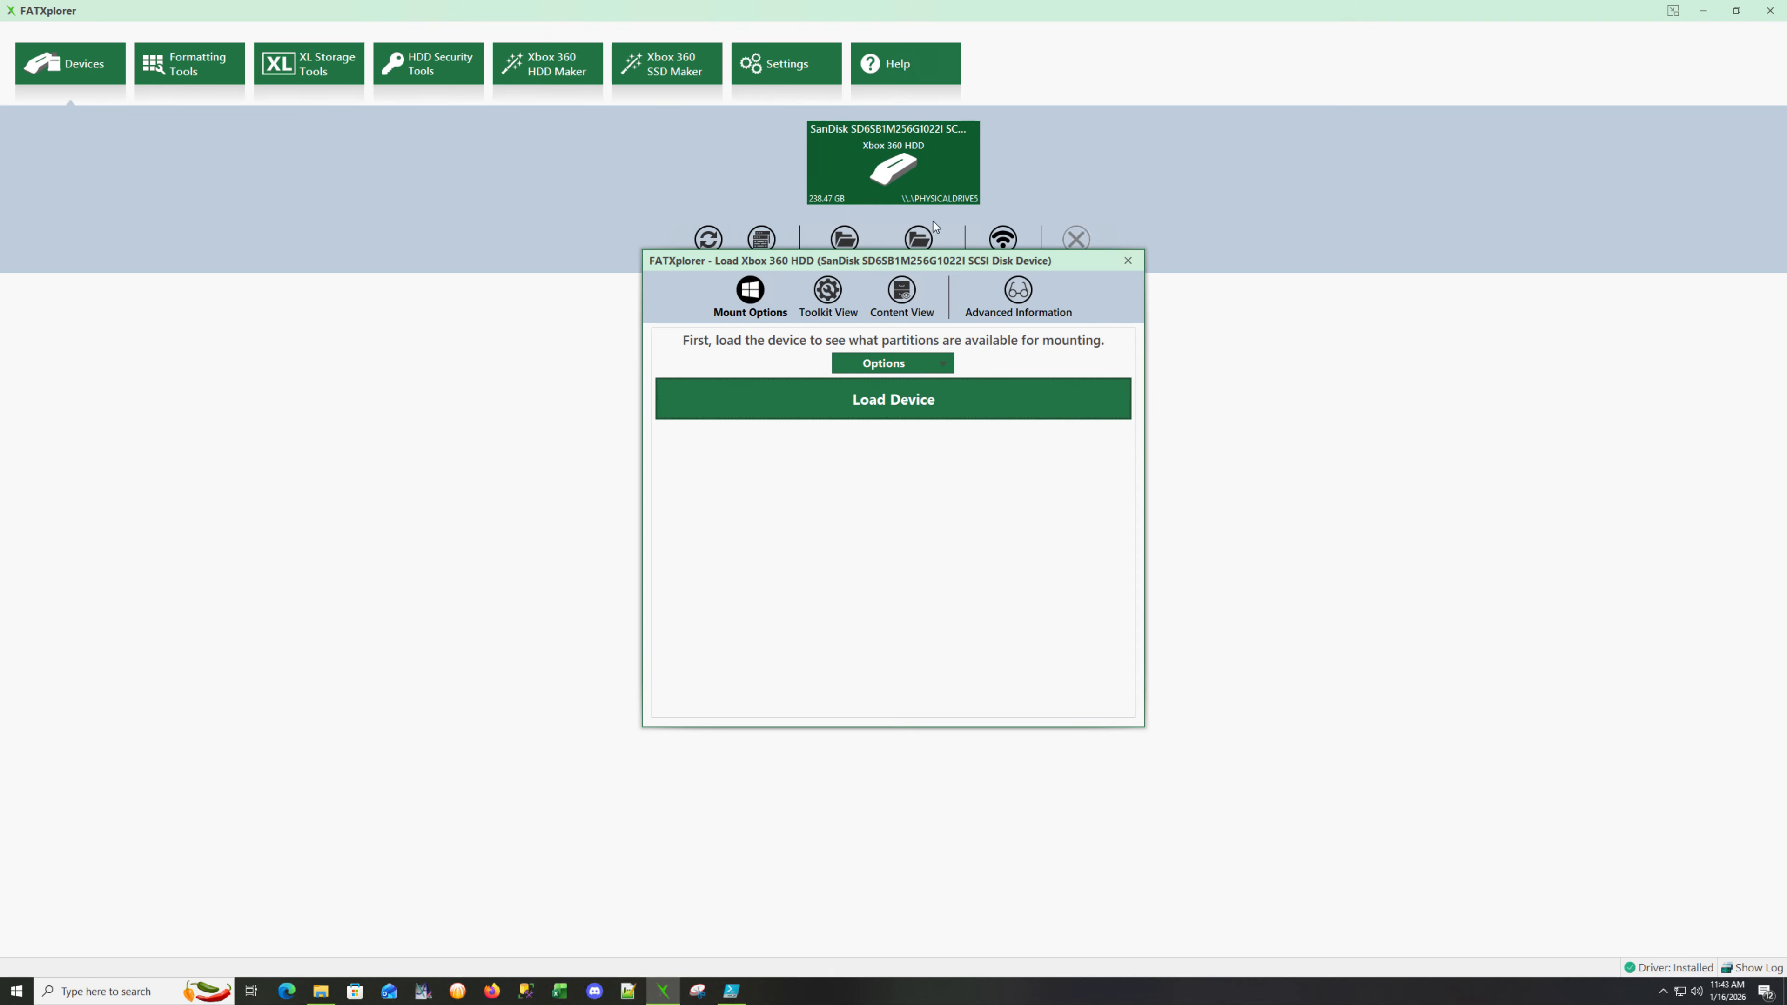
pyautogui.click(893, 399)
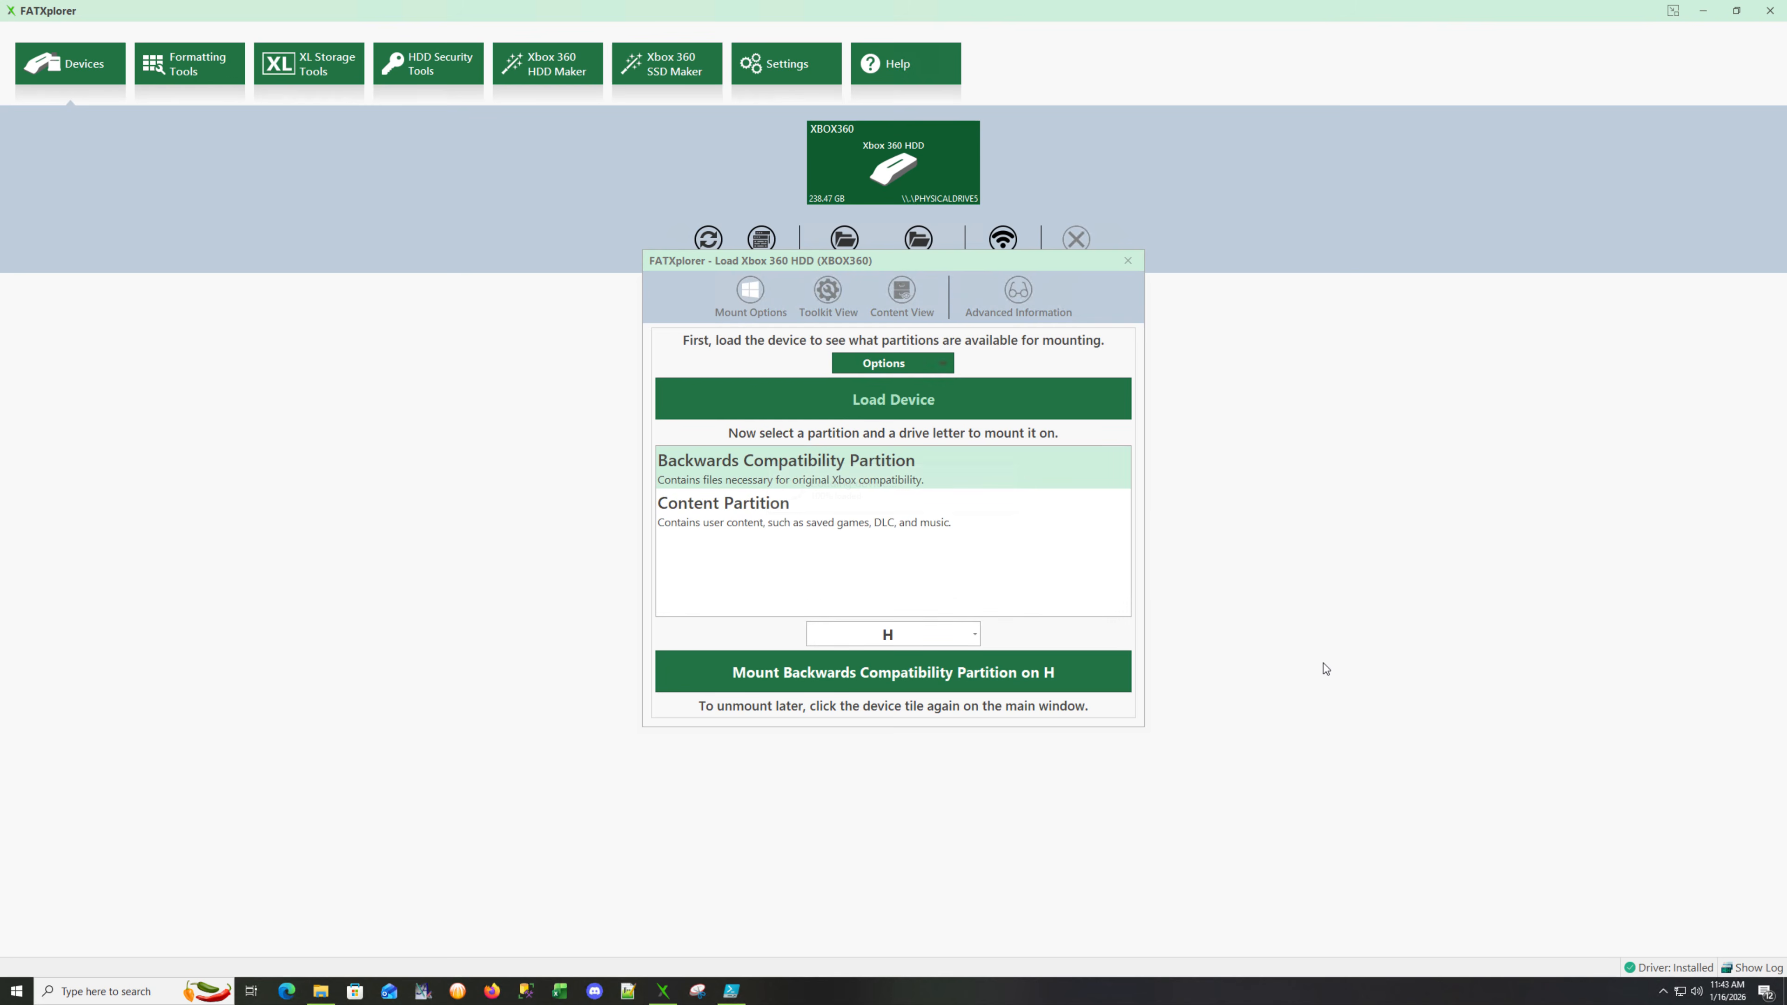
pyautogui.click(765, 518)
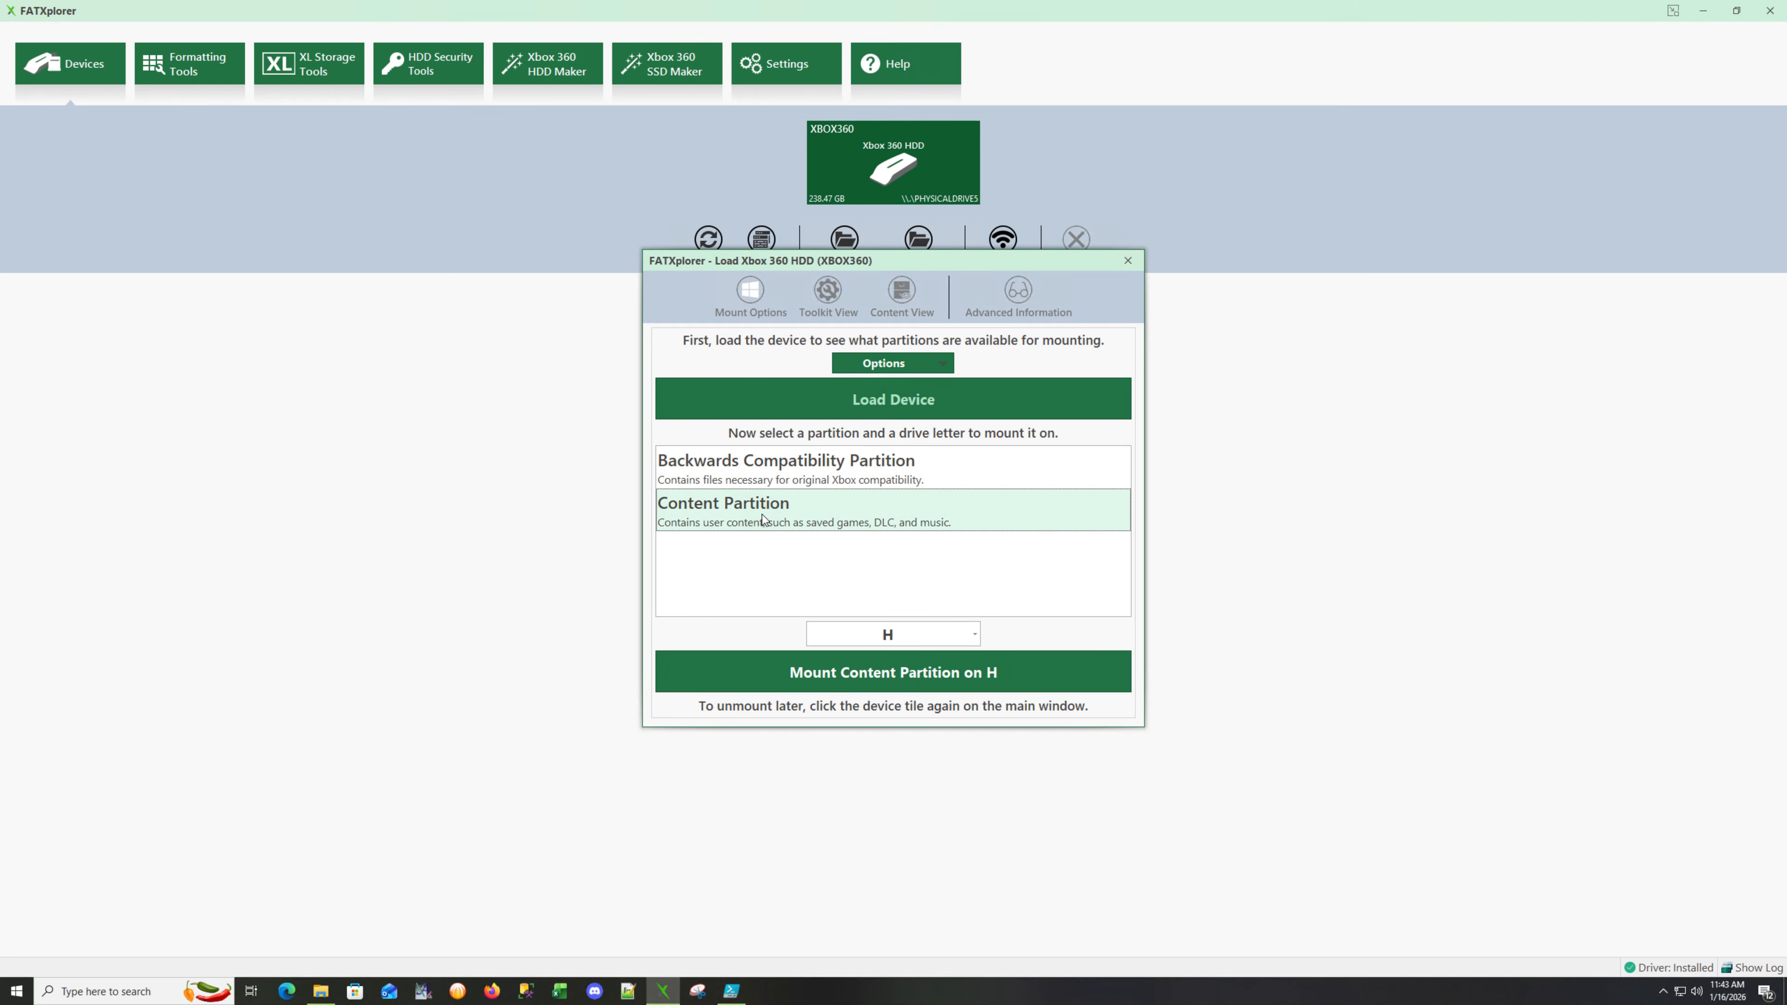
pyautogui.moveTo(807, 542)
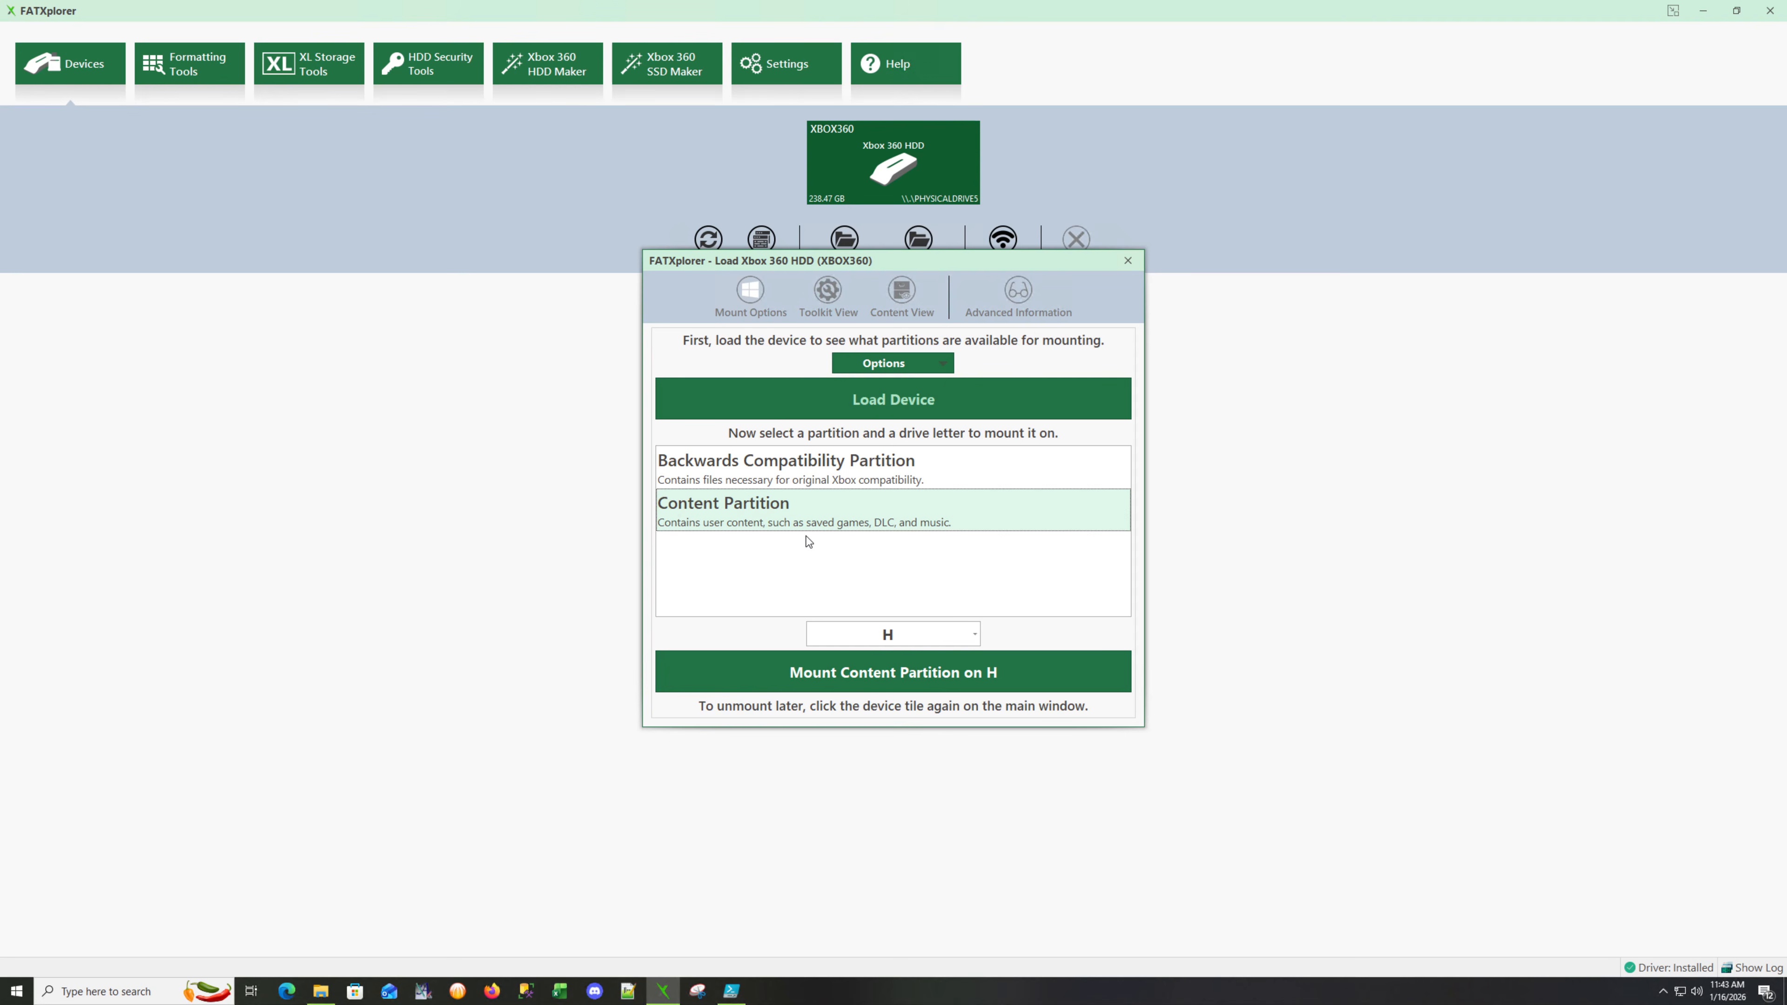
pyautogui.moveTo(944, 534)
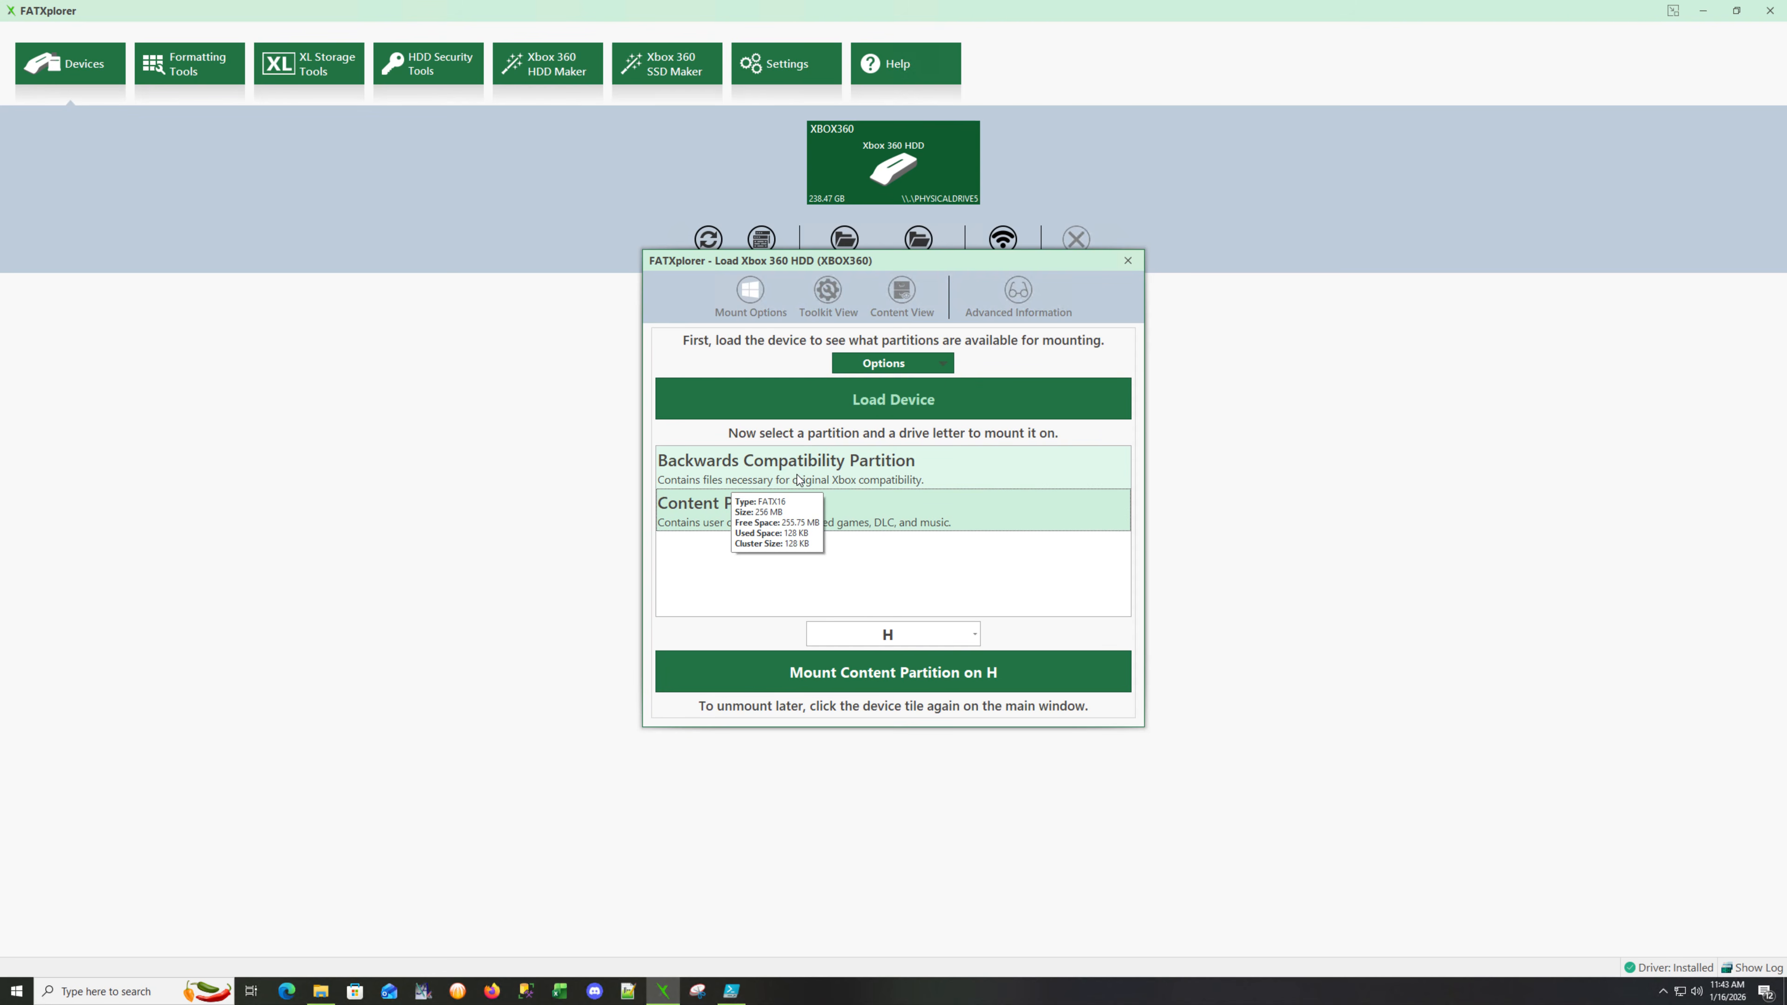
pyautogui.moveTo(925, 478)
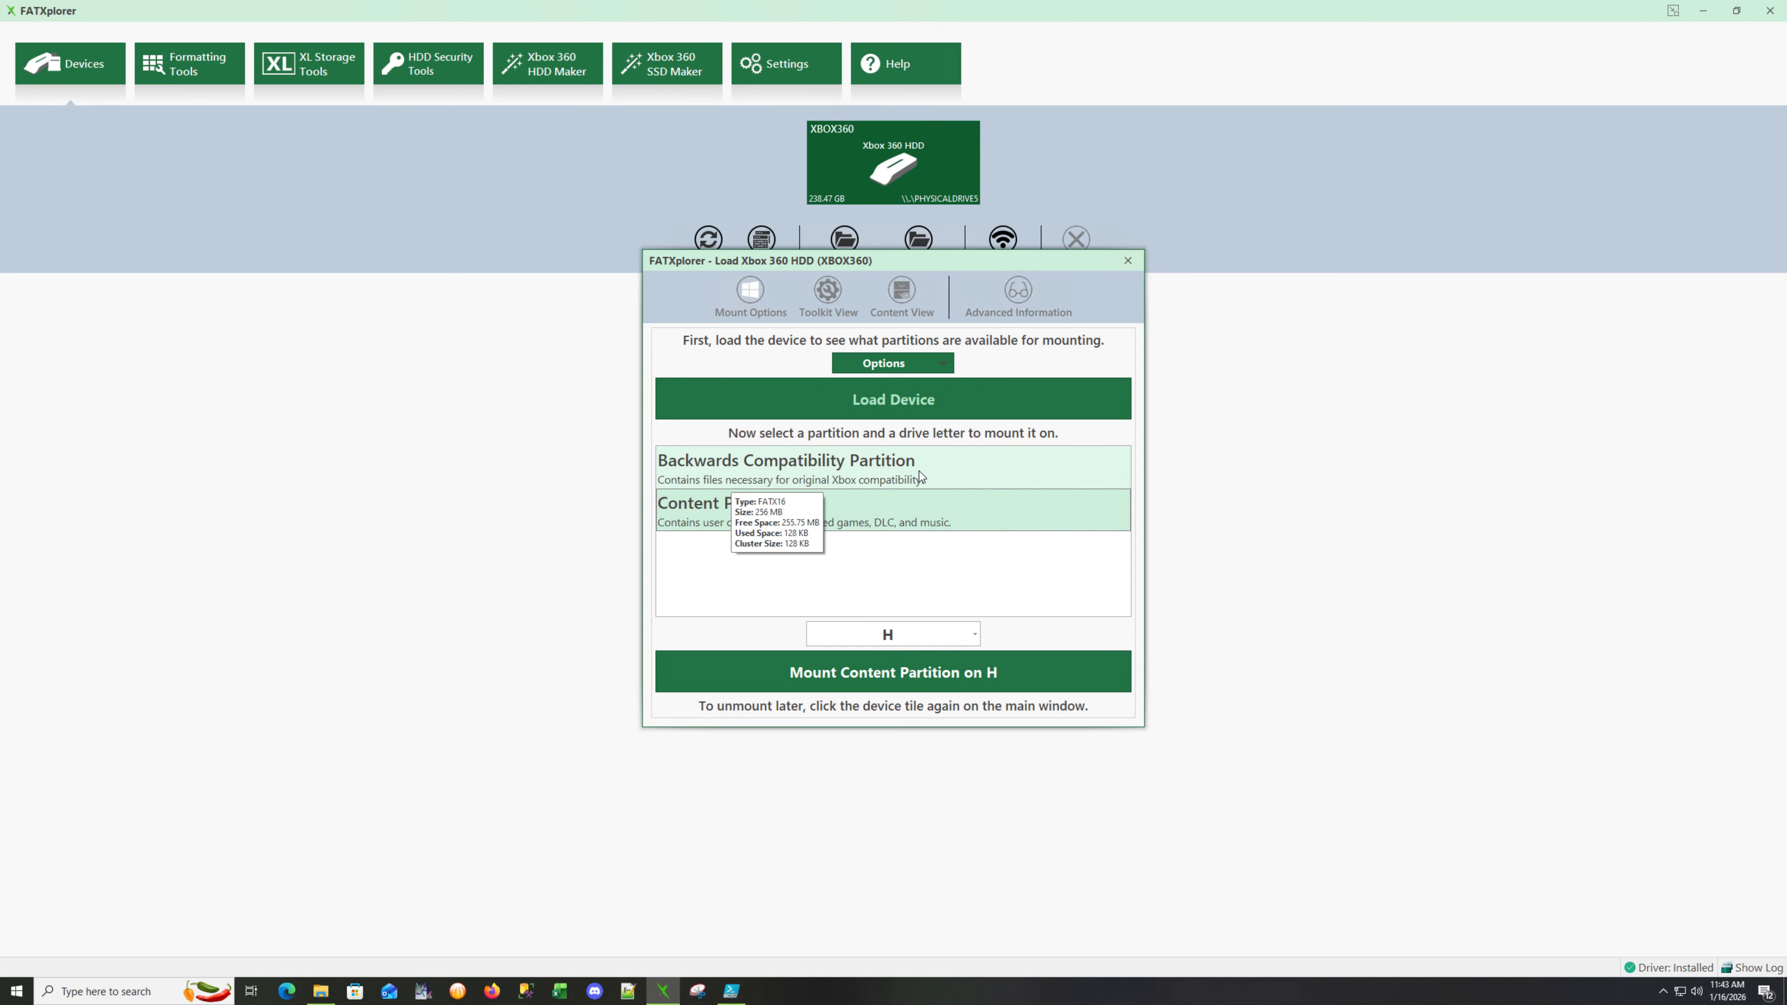
pyautogui.moveTo(930, 467)
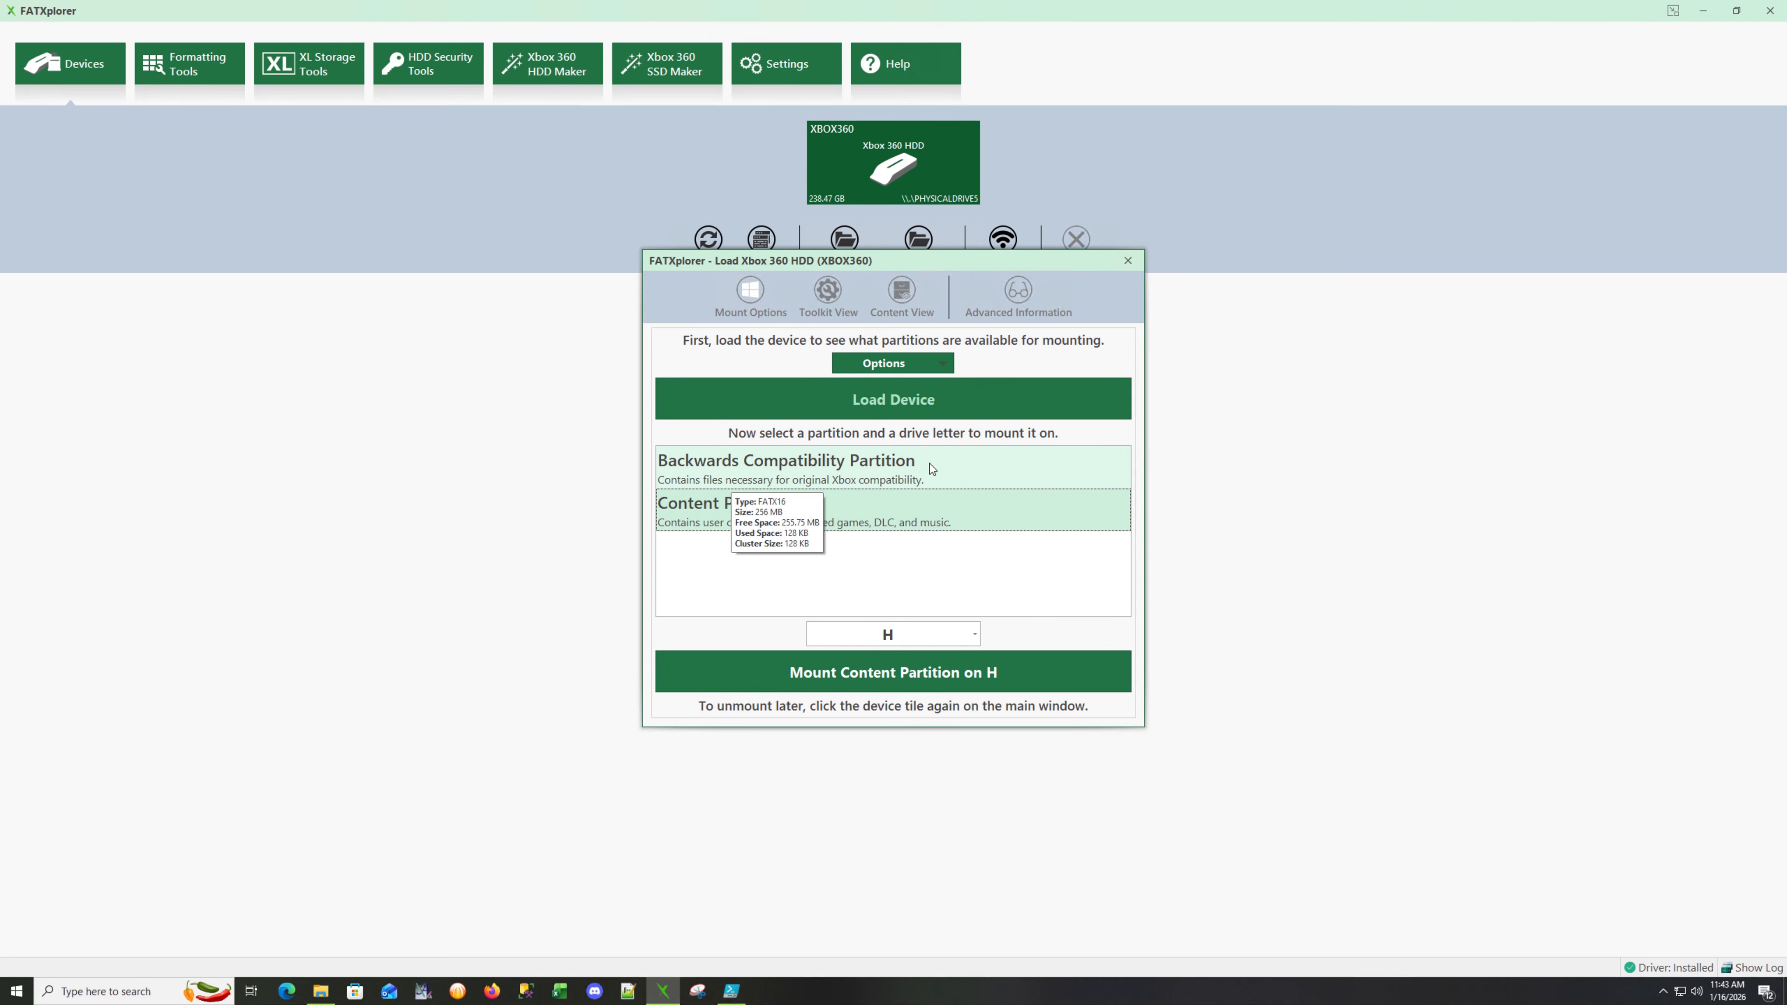
pyautogui.moveTo(933, 468)
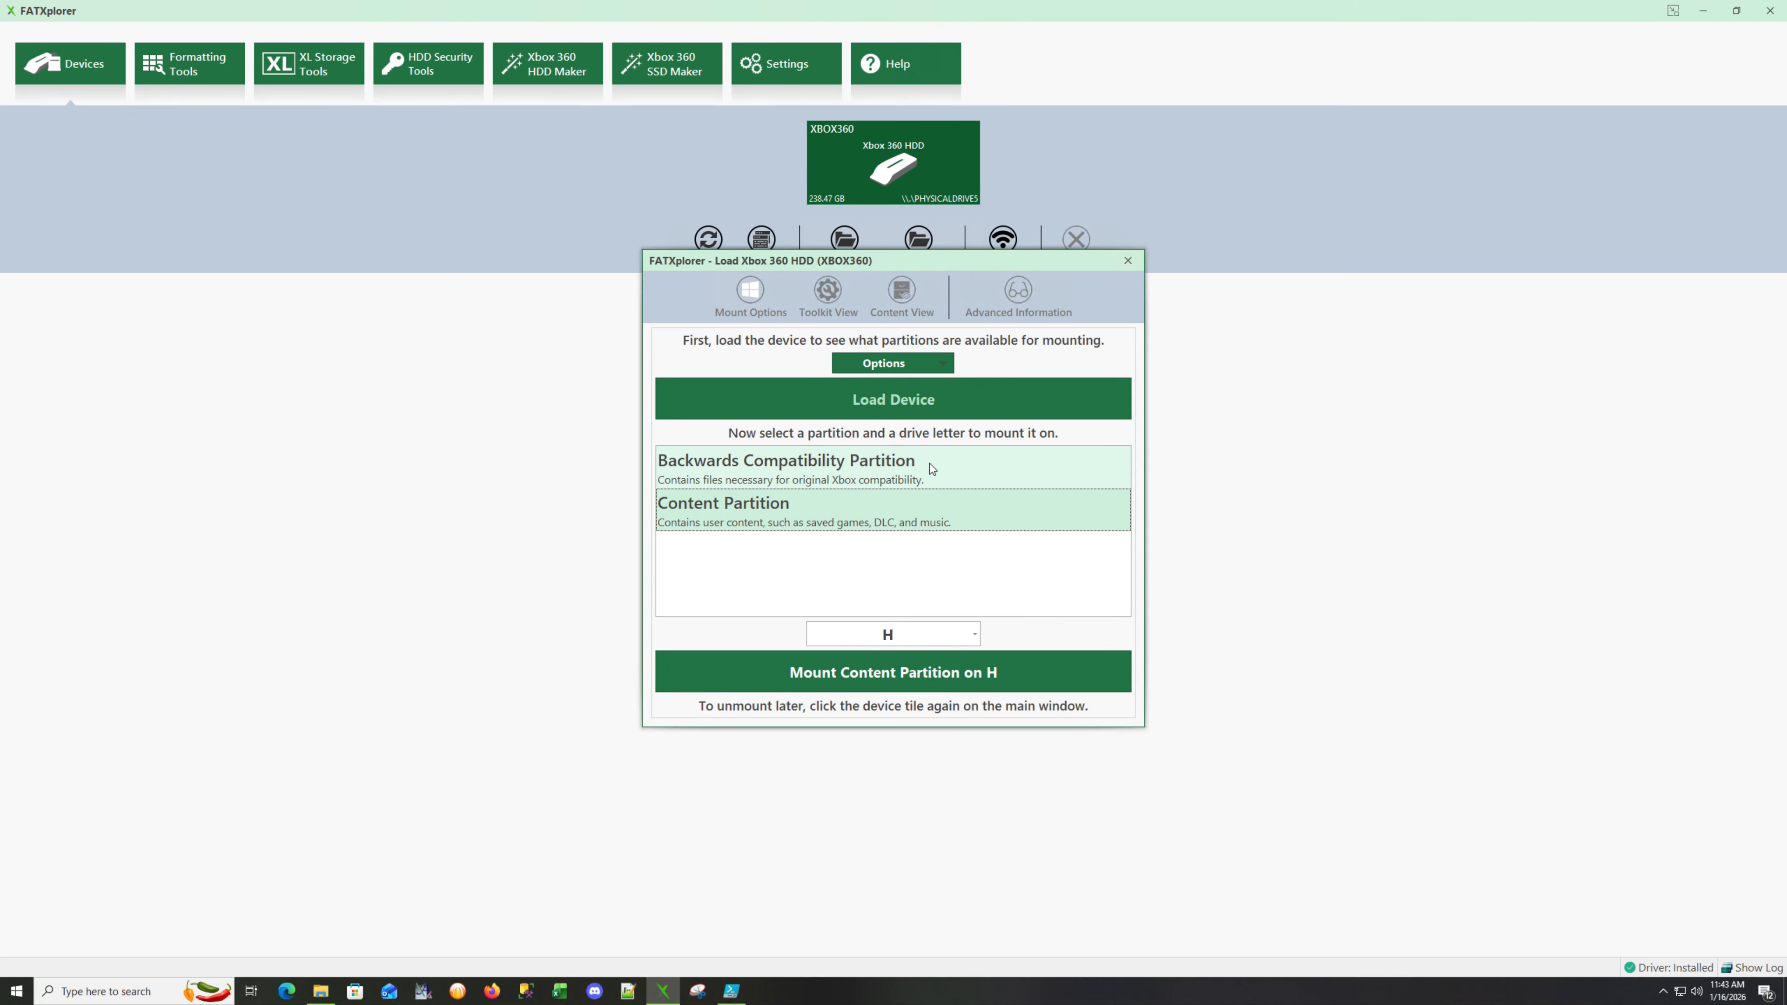
pyautogui.moveTo(854, 492)
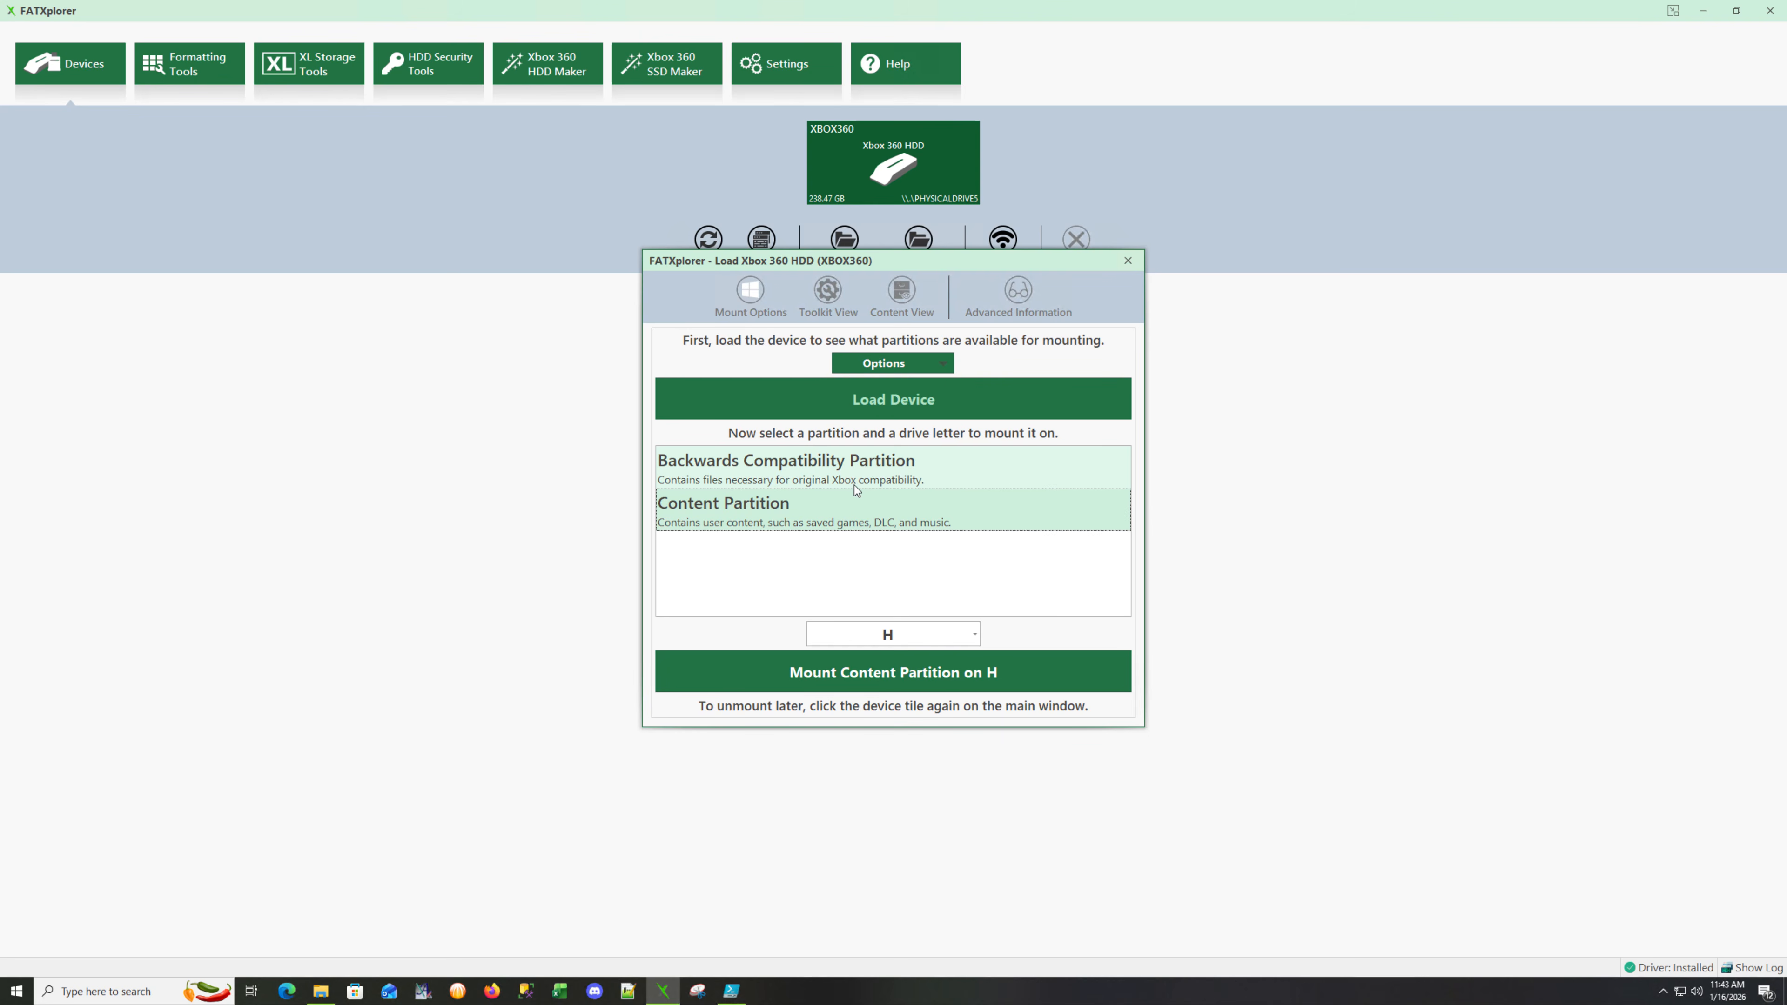
pyautogui.moveTo(942, 468)
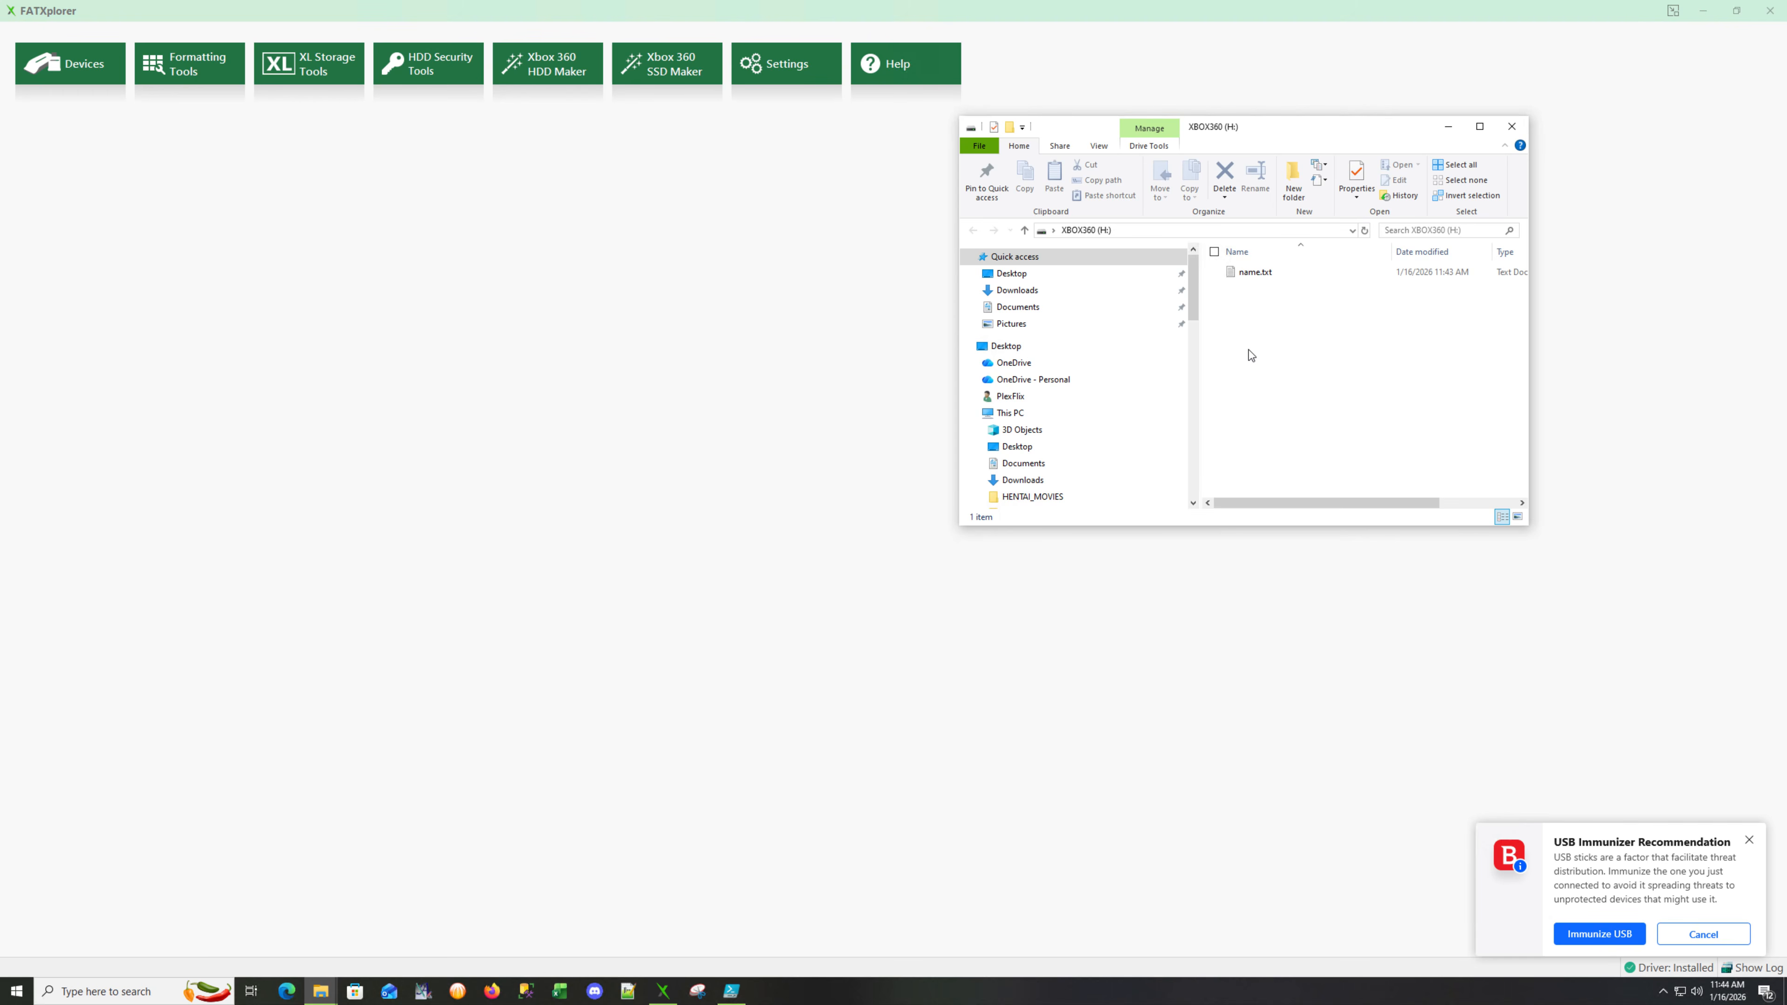
pyautogui.click(1511, 127)
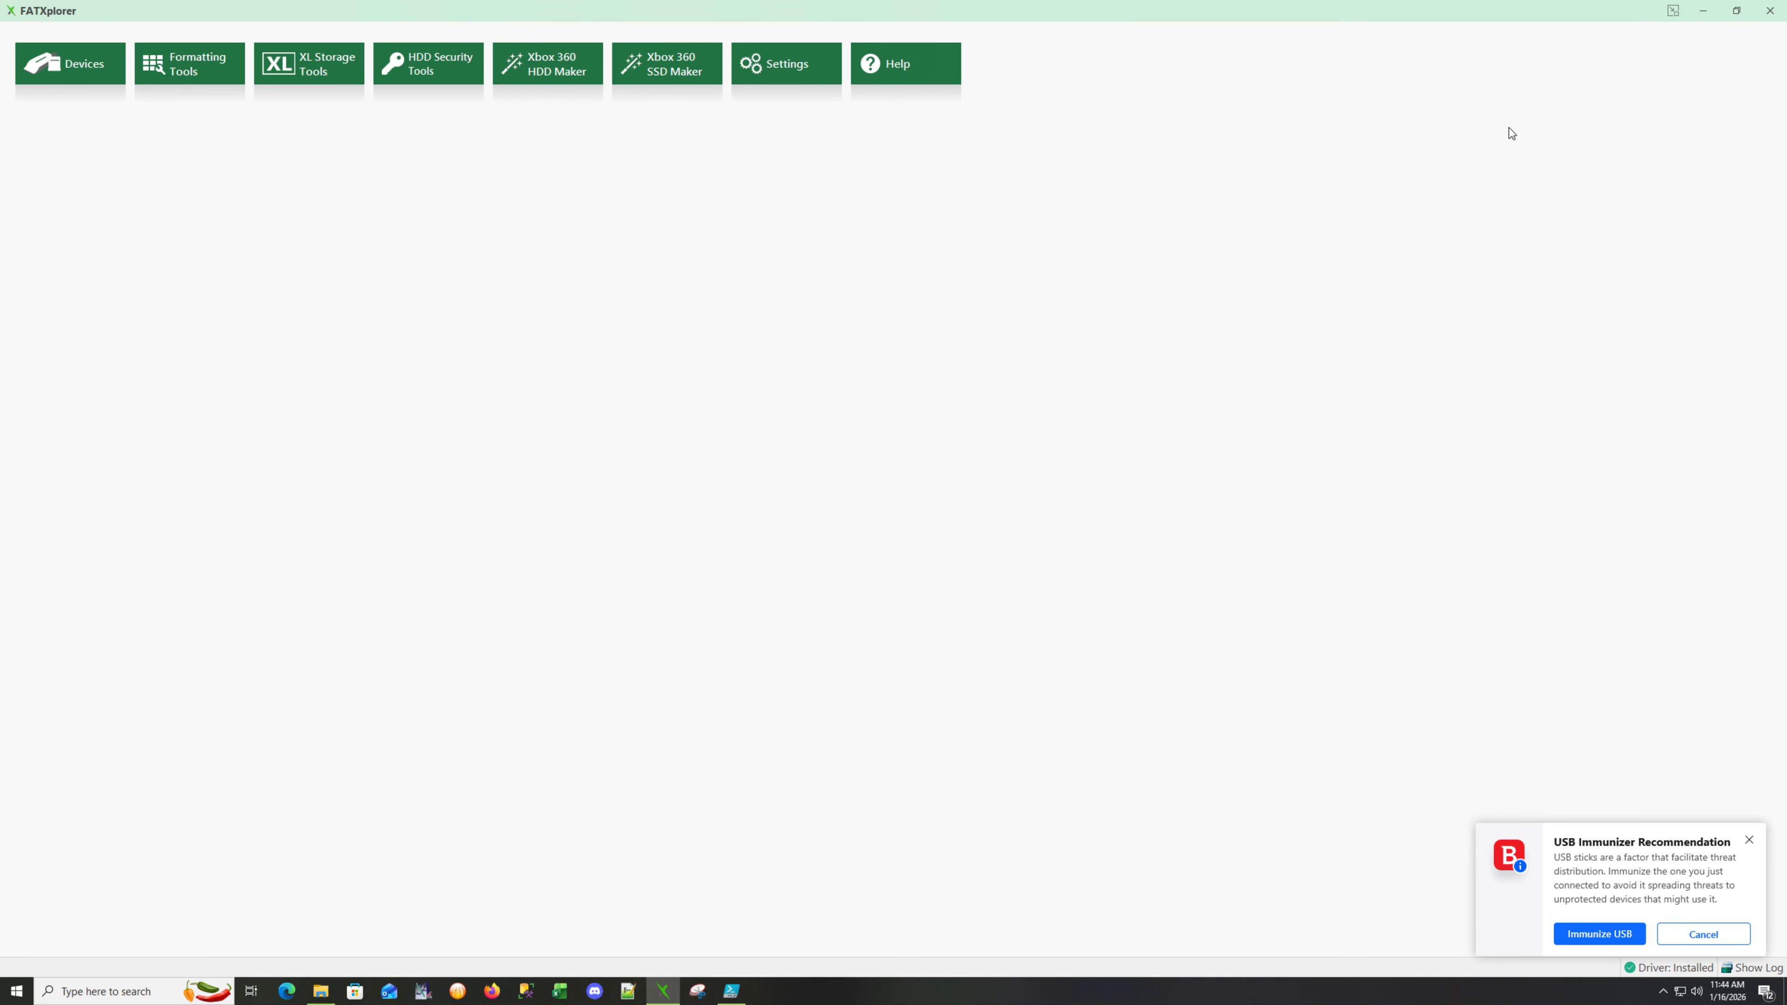
pyautogui.moveTo(756, 350)
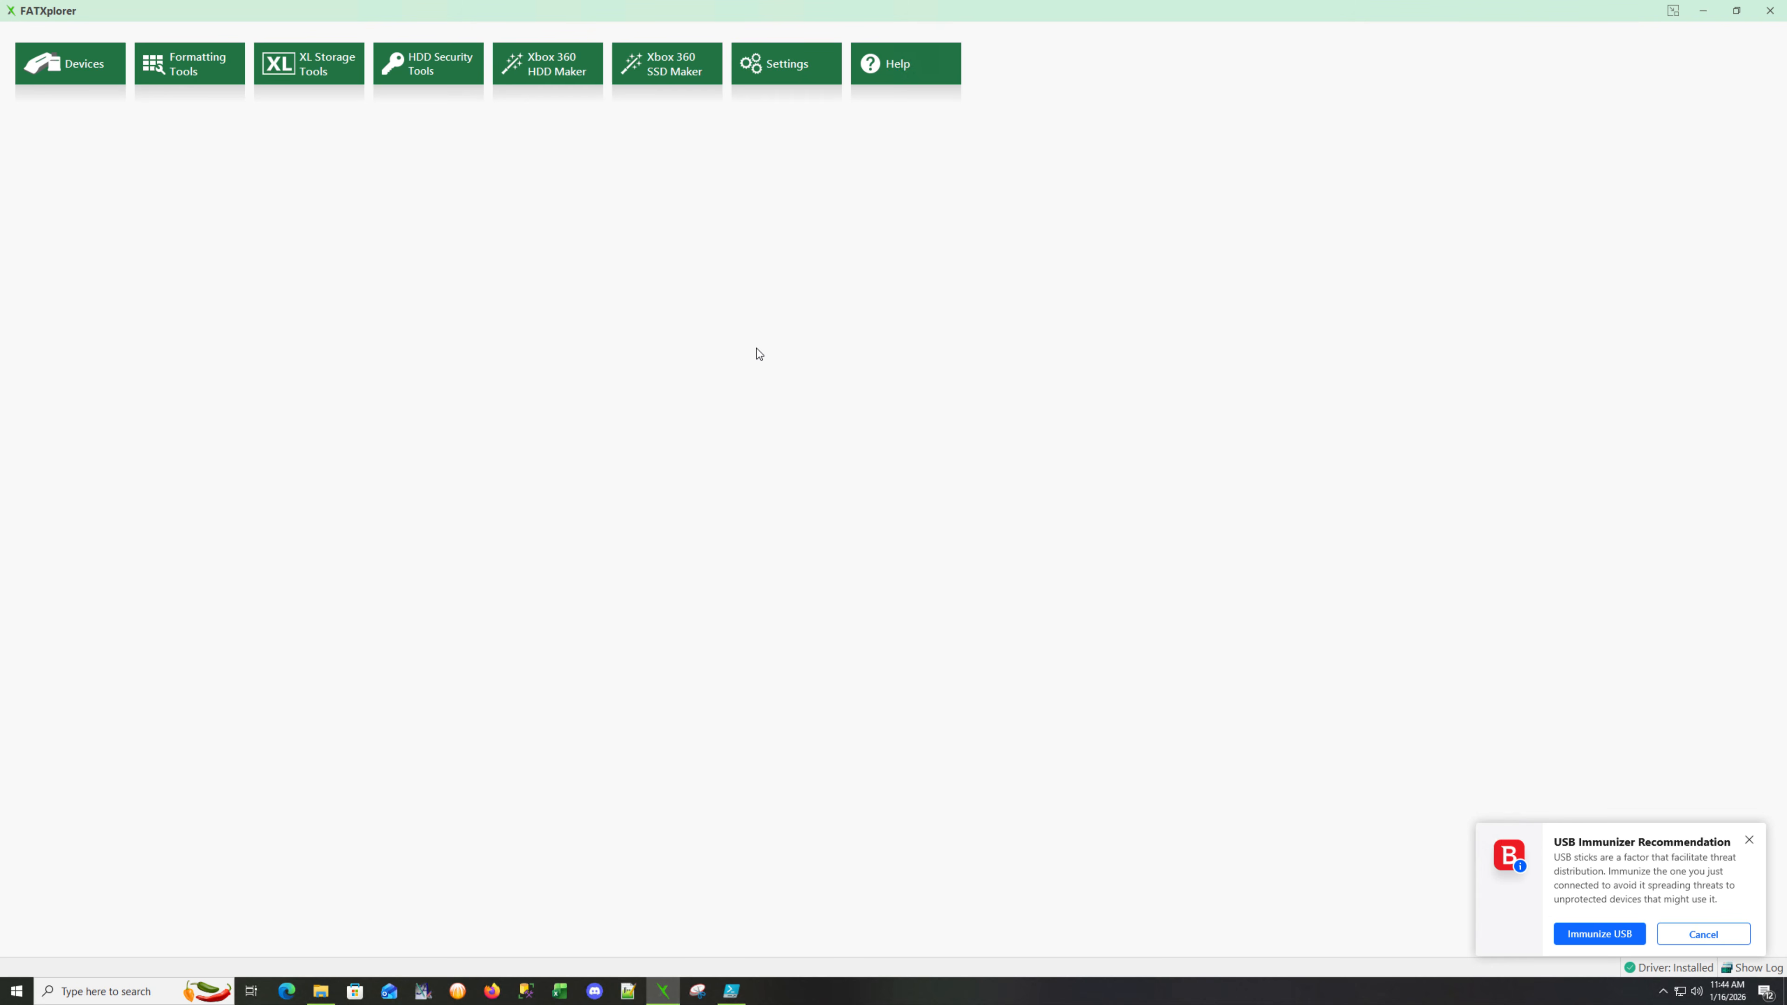
pyautogui.moveTo(381, 111)
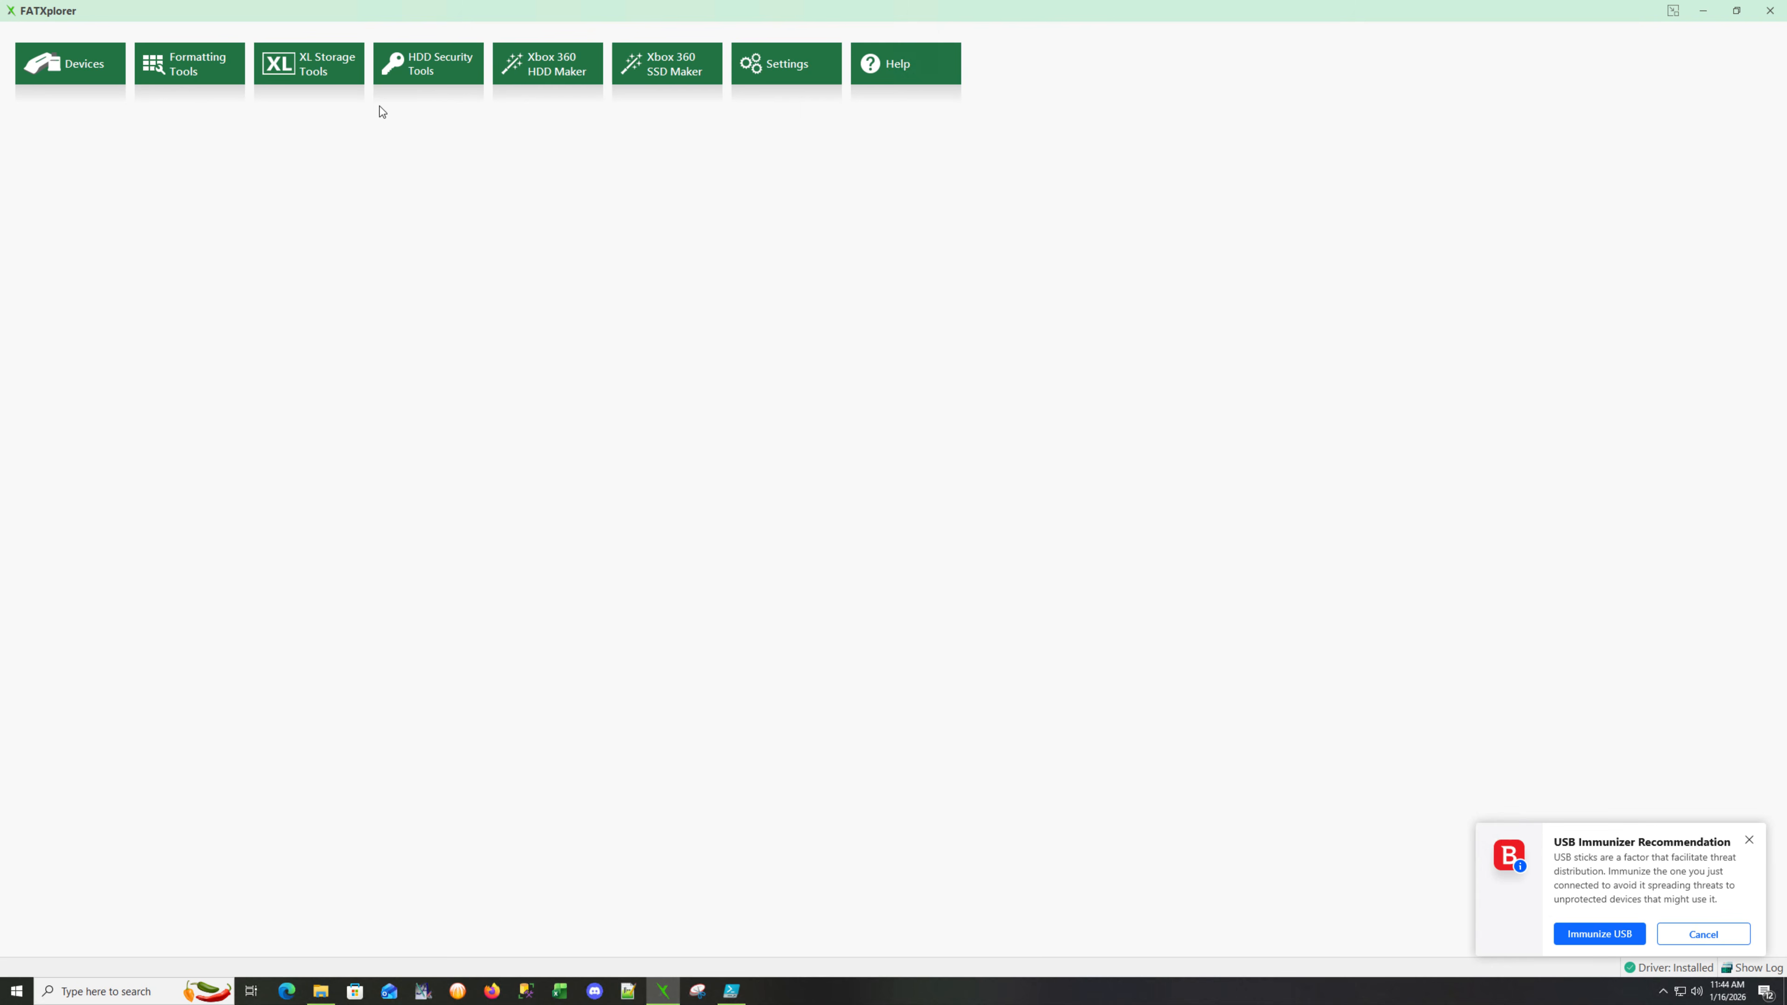
pyautogui.moveTo(737, 996)
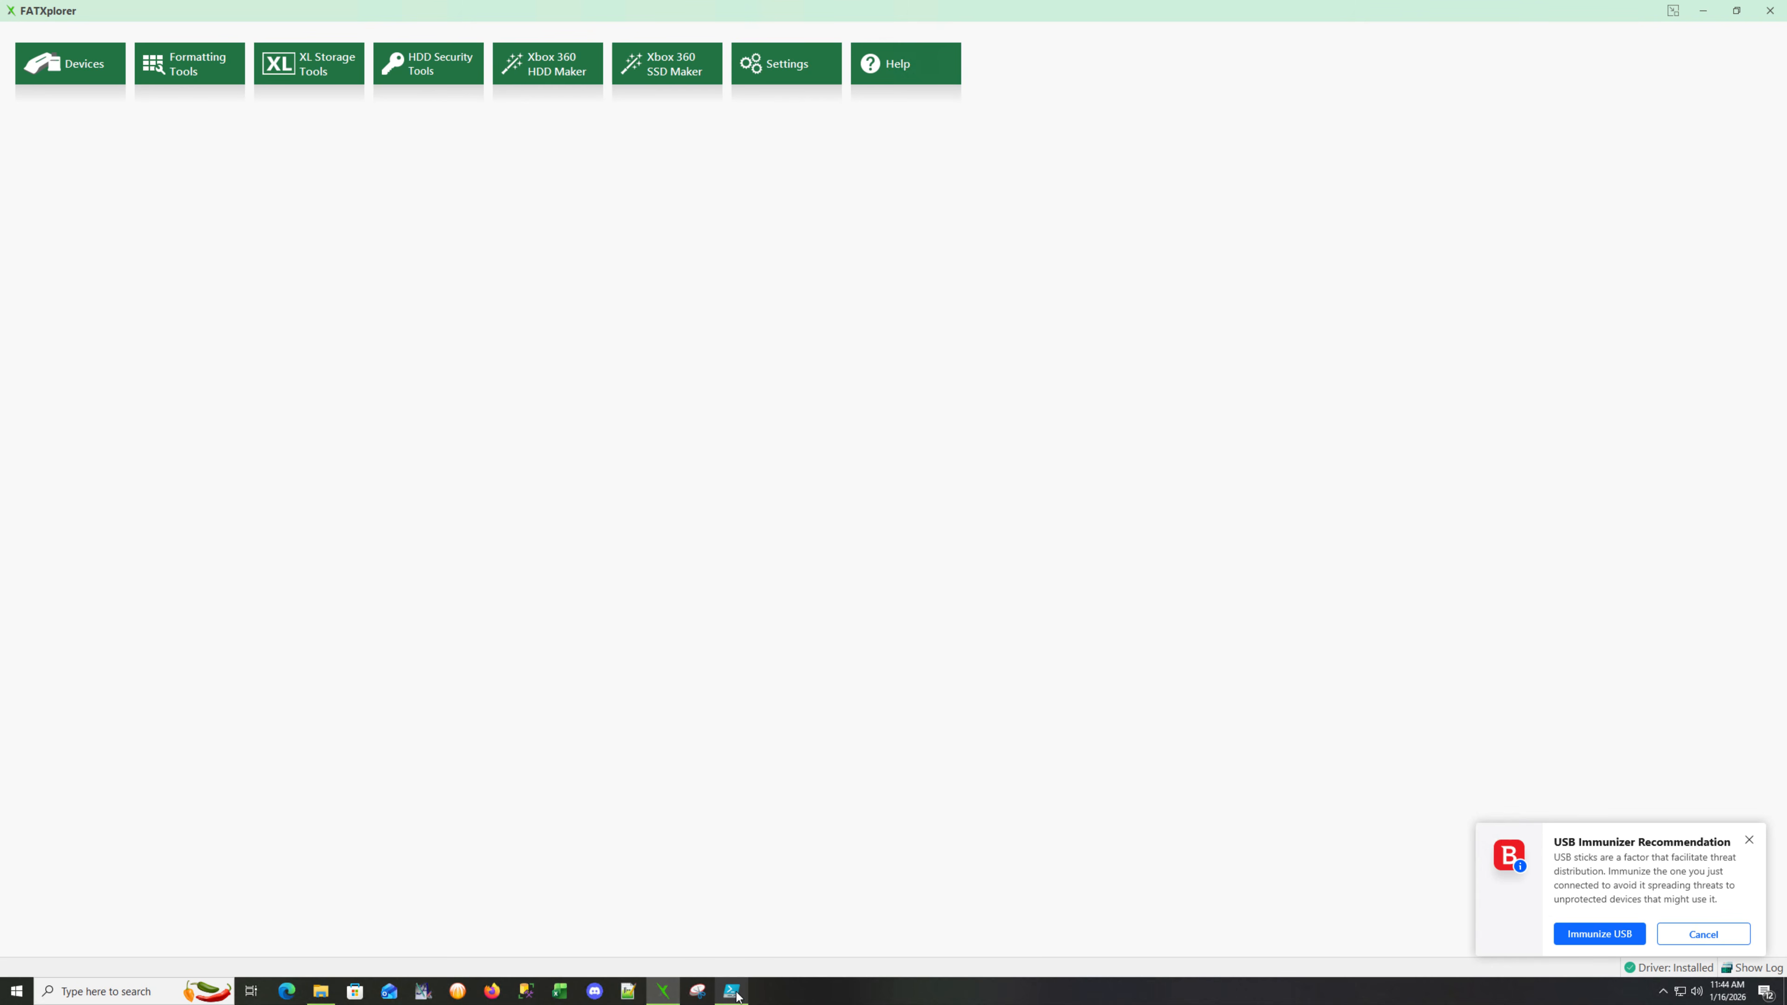
# Browse in File Explorer to This PC > DLCs (F:) > Prep with its Apps, Content, Plugins, startup, XeXMenu and launch.ini.
pyautogui.click(732, 1004)
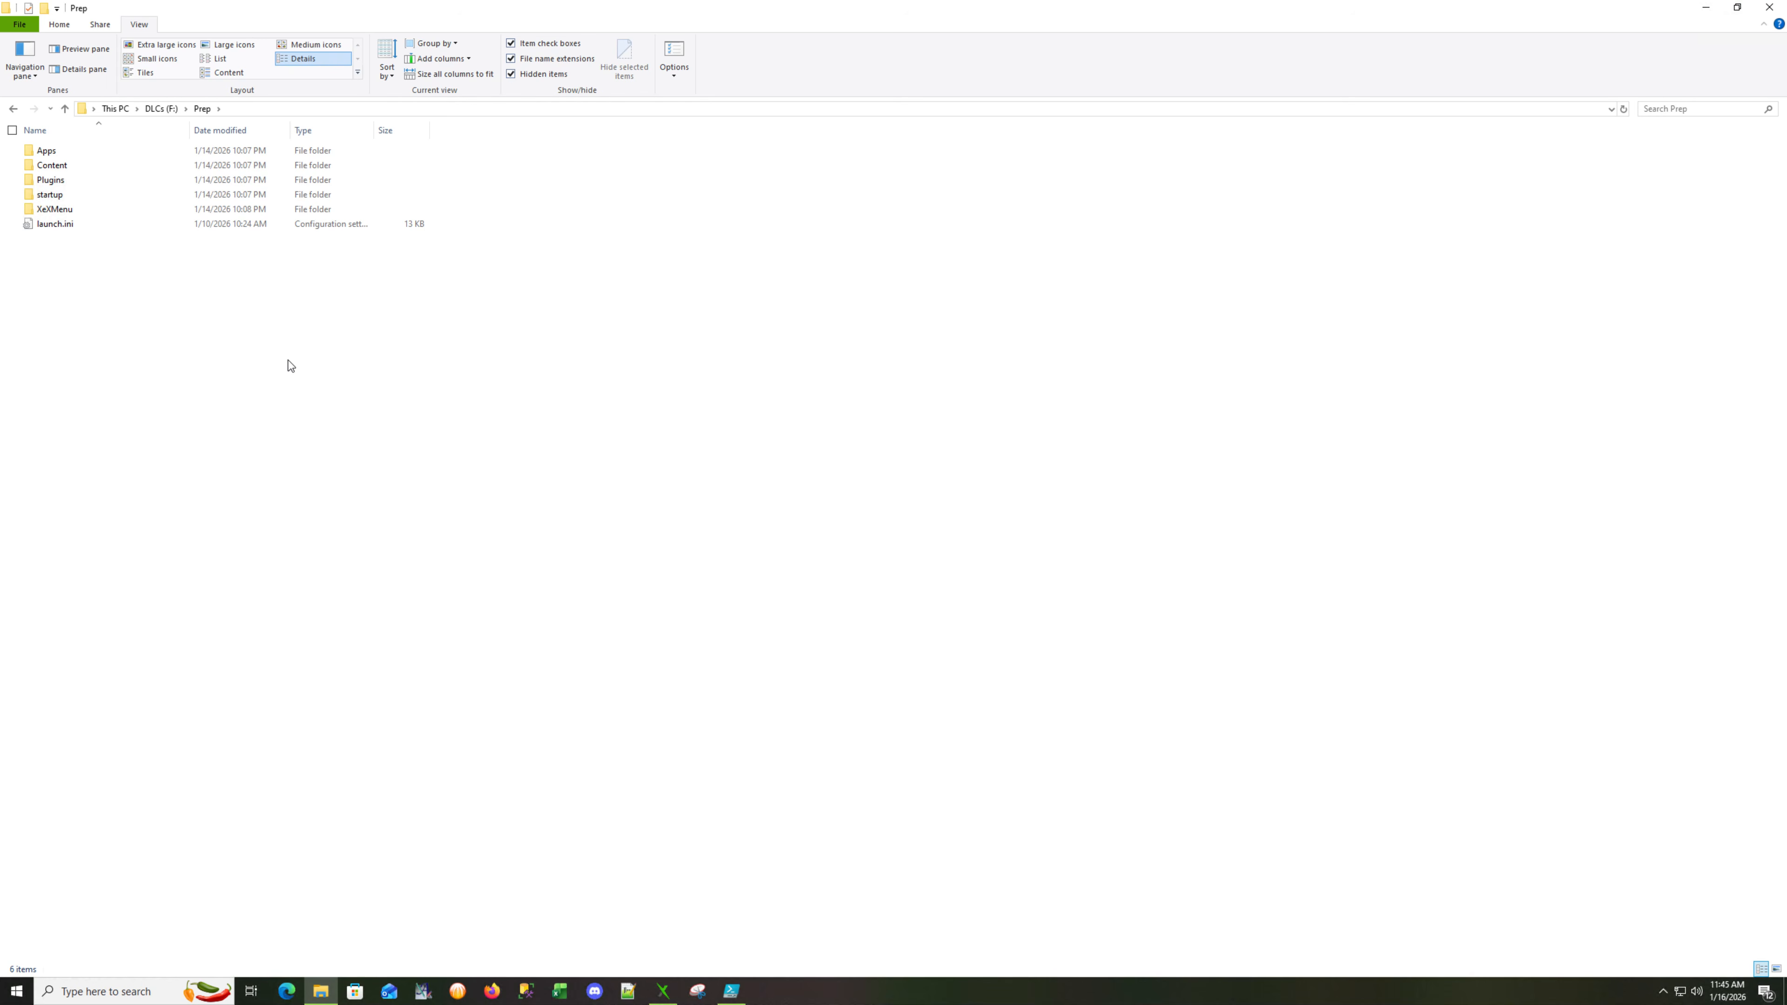
pyautogui.moveTo(27, 242)
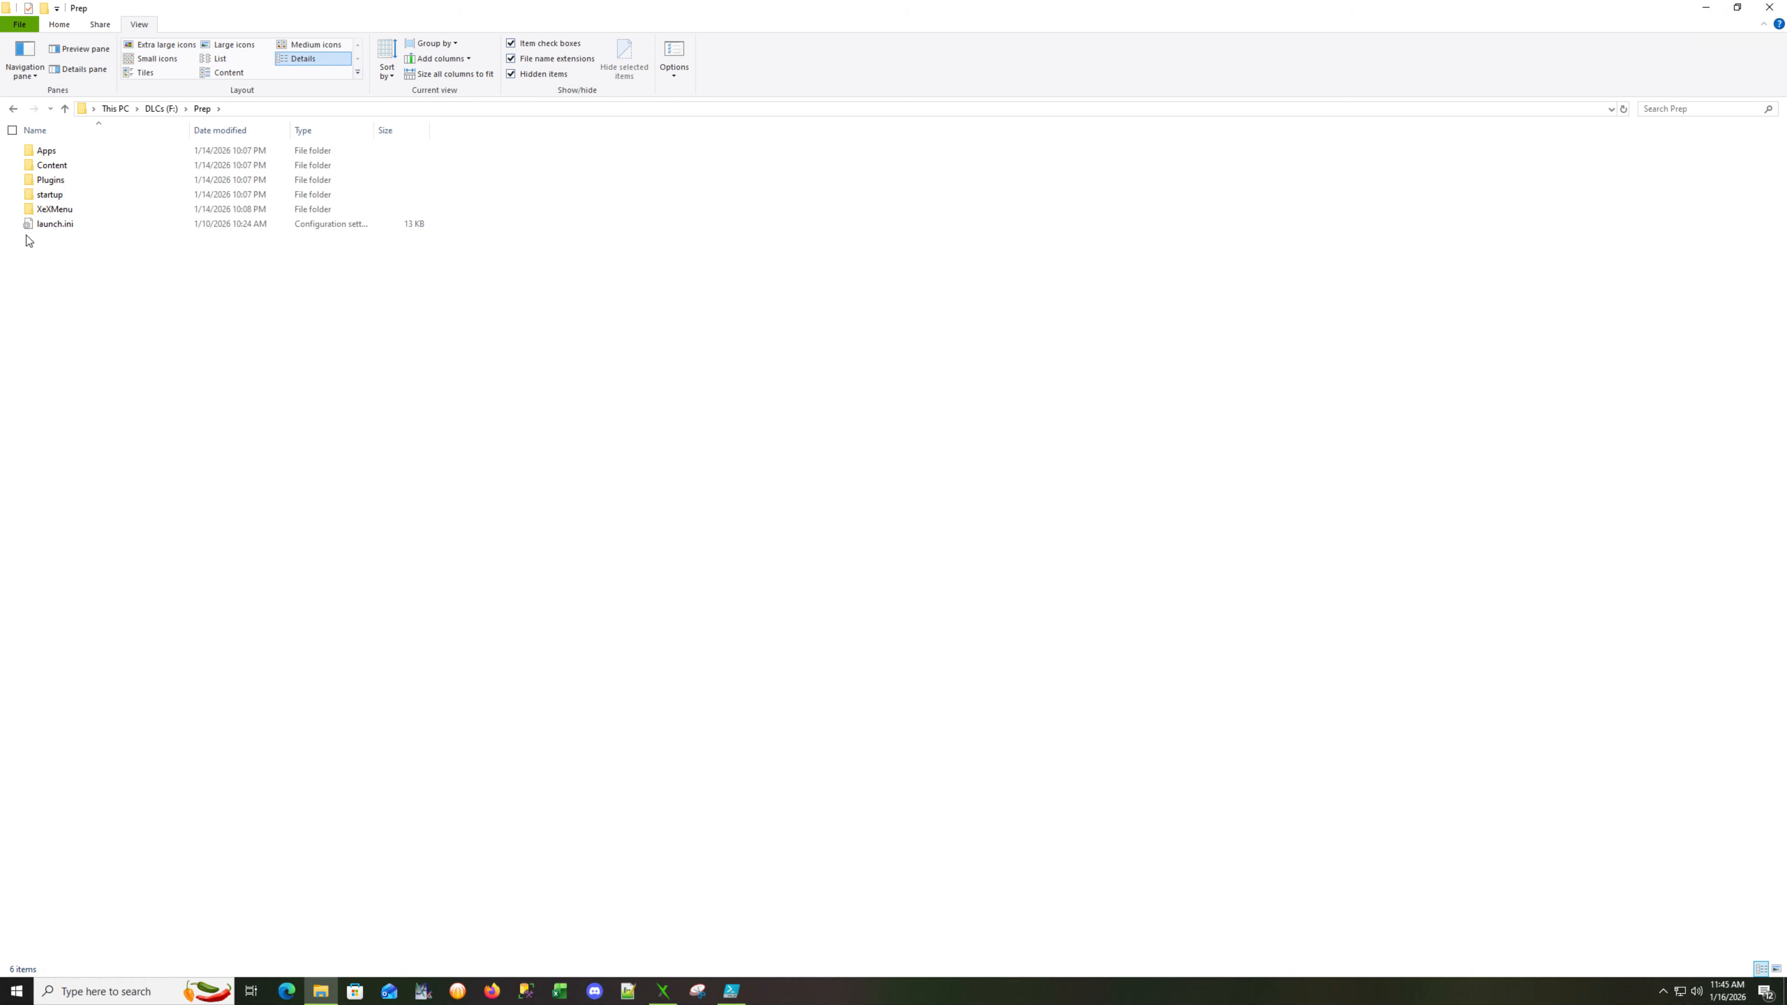
pyautogui.moveTo(77, 173)
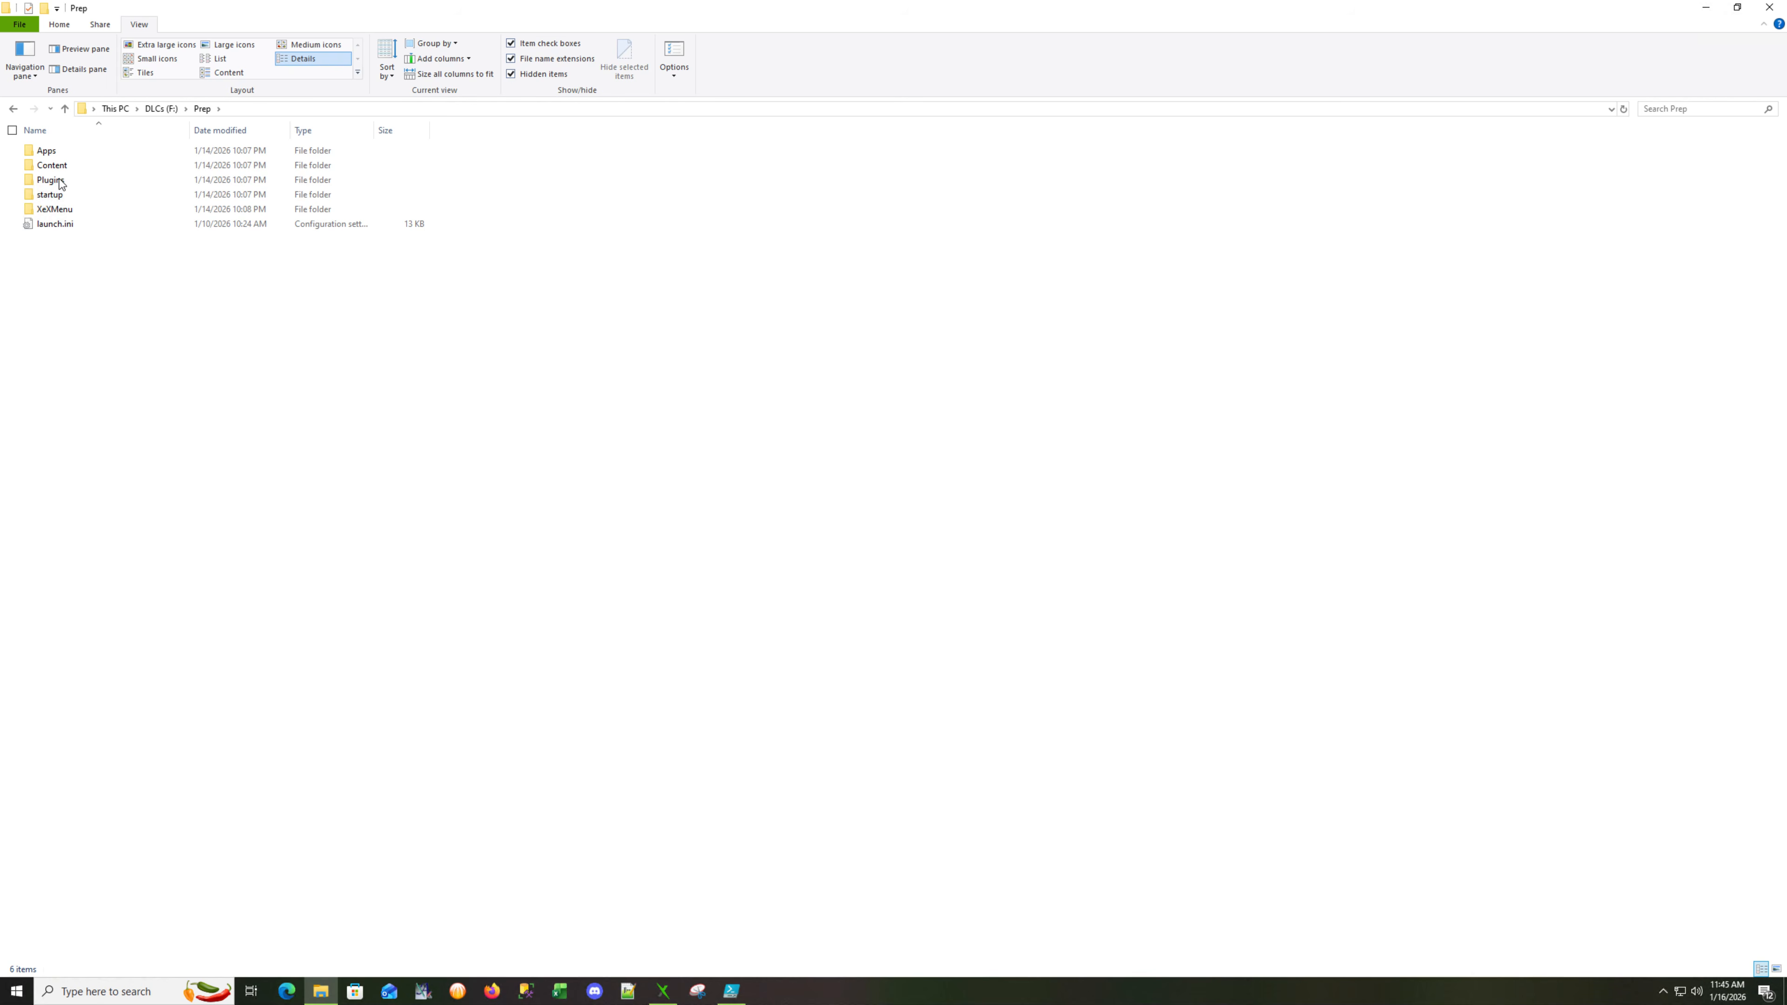
pyautogui.moveTo(49, 209)
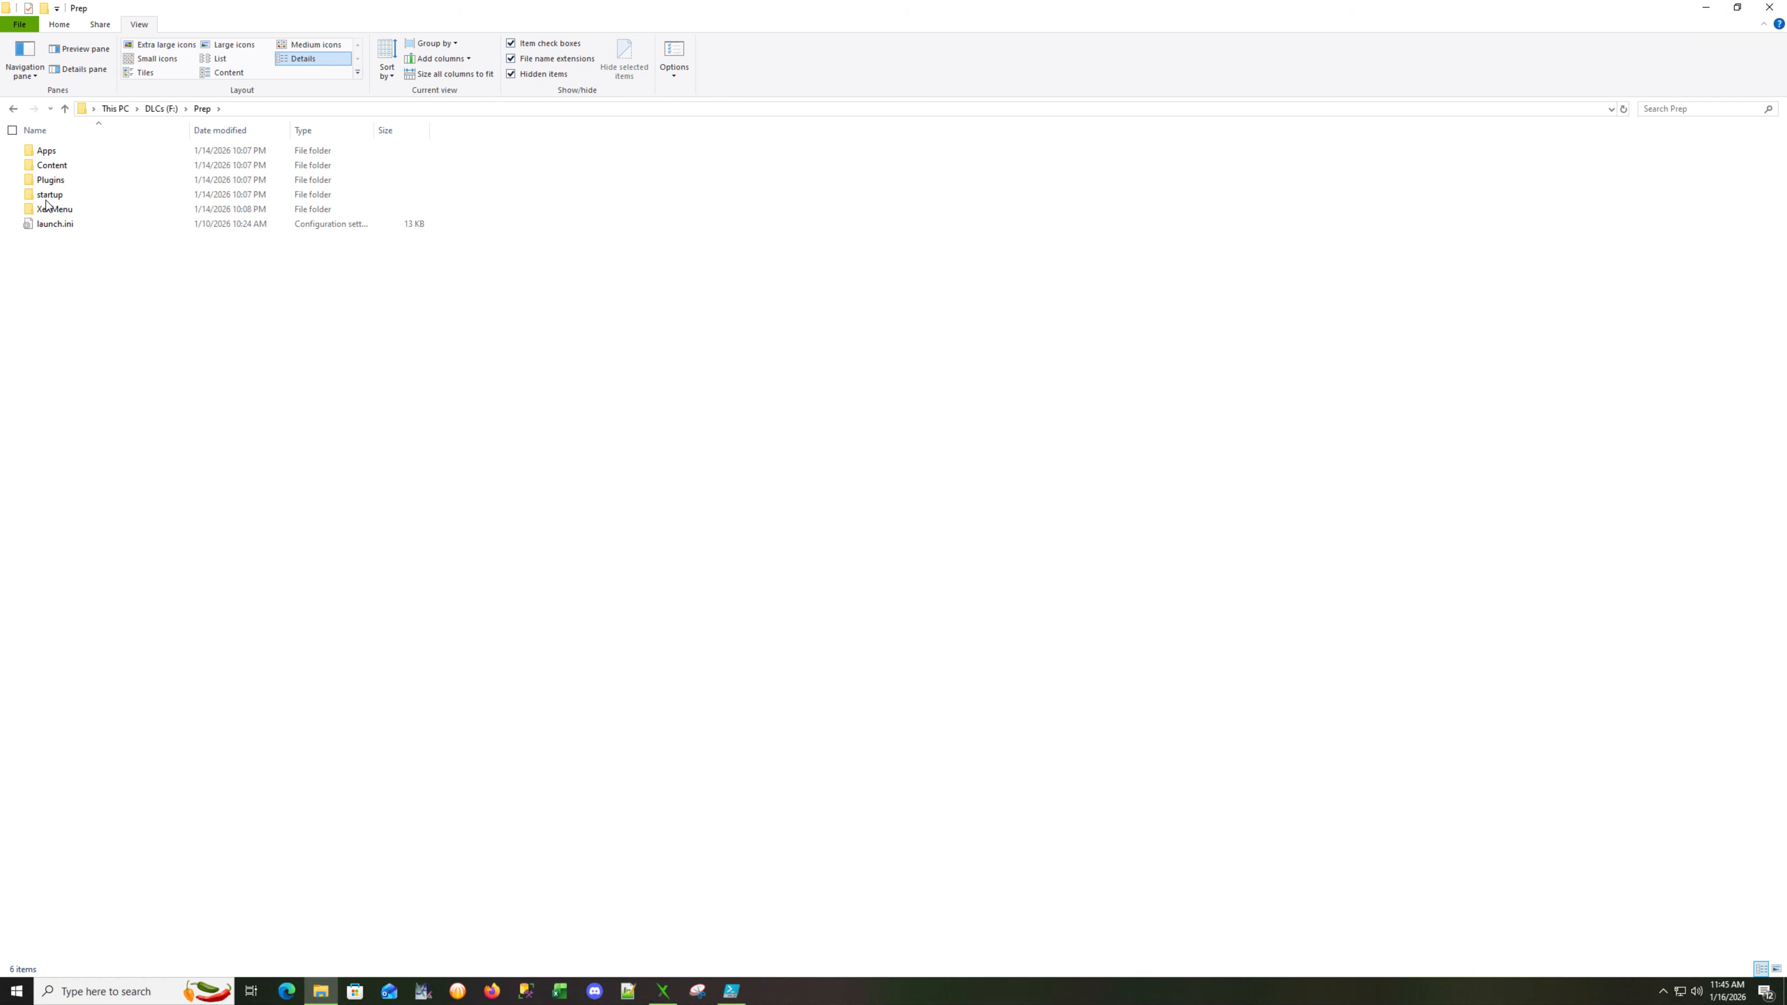
pyautogui.moveTo(55, 209)
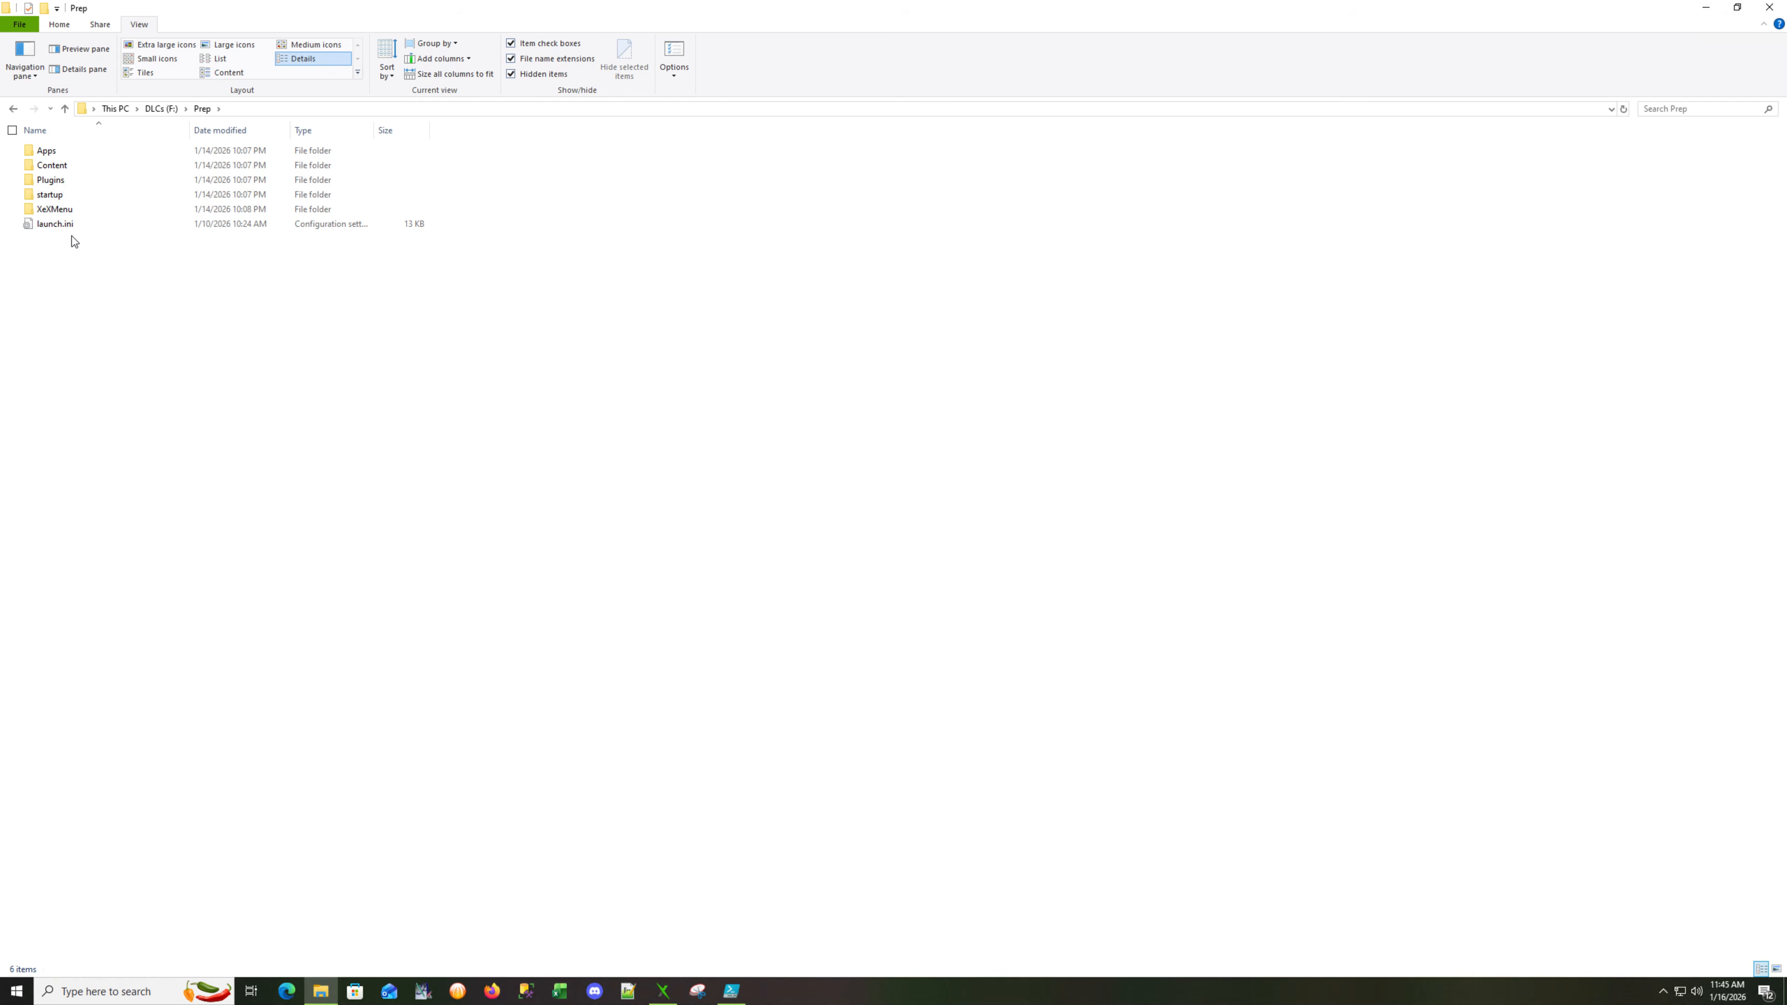
pyautogui.moveTo(187, 334)
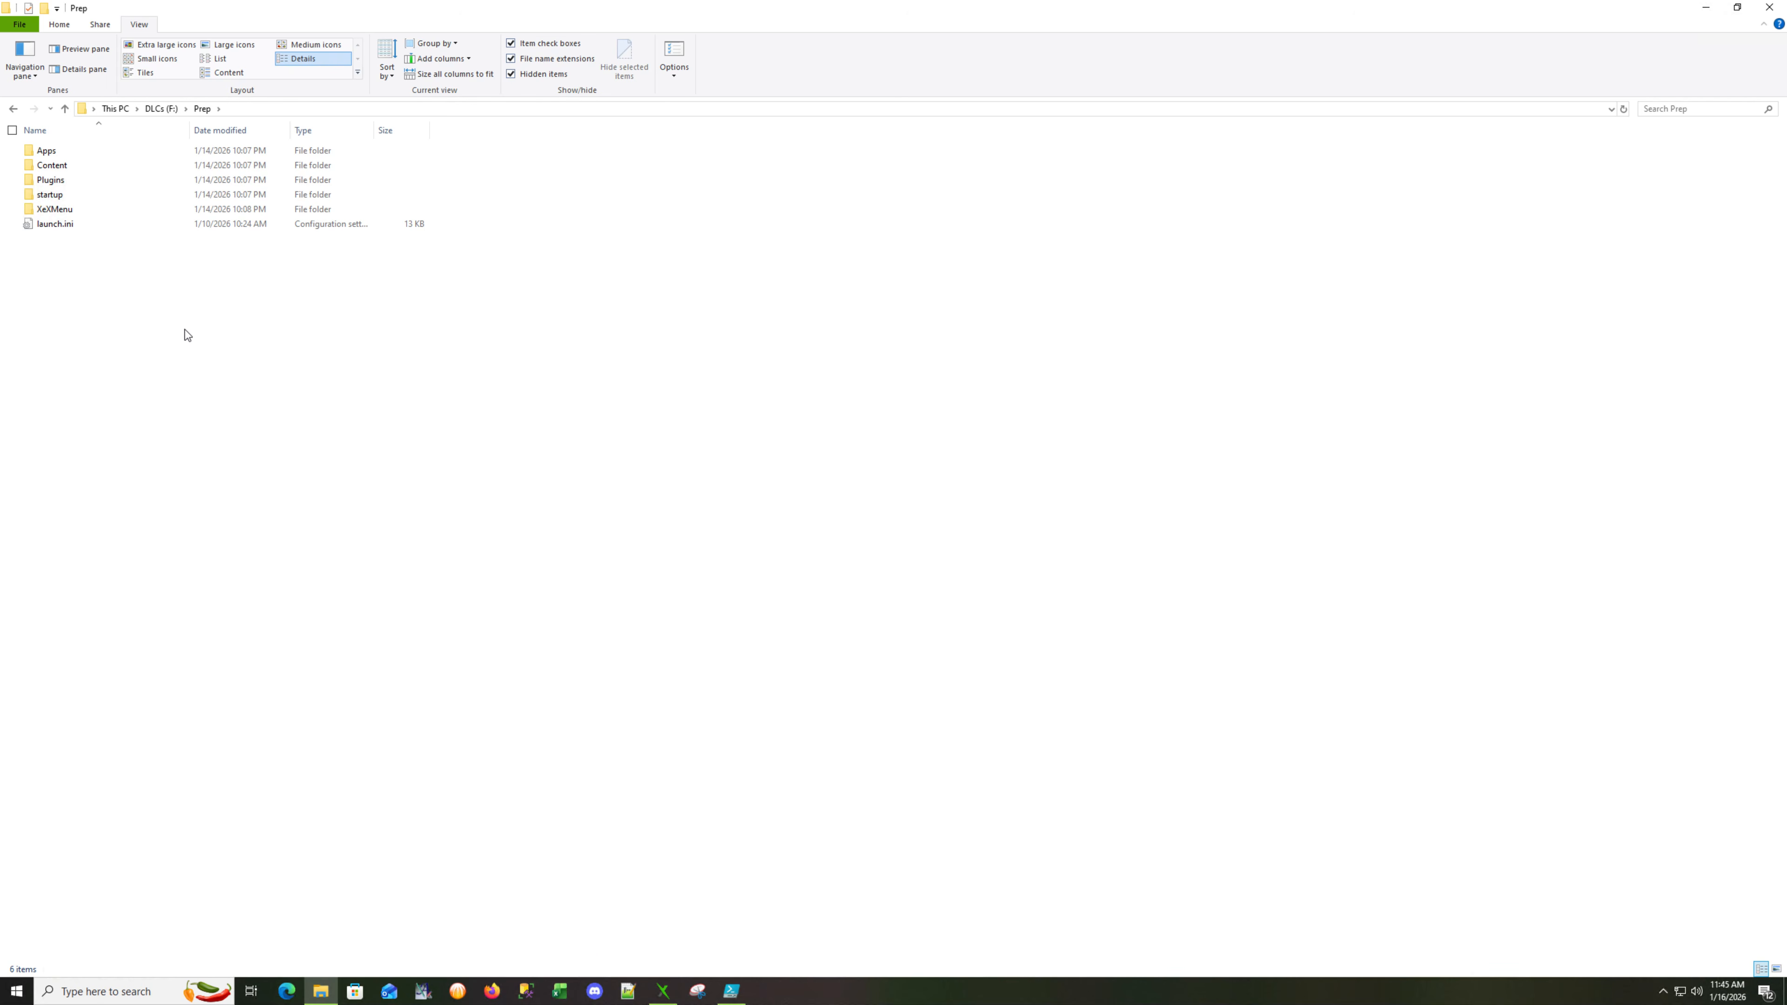
pyautogui.moveTo(255, 492)
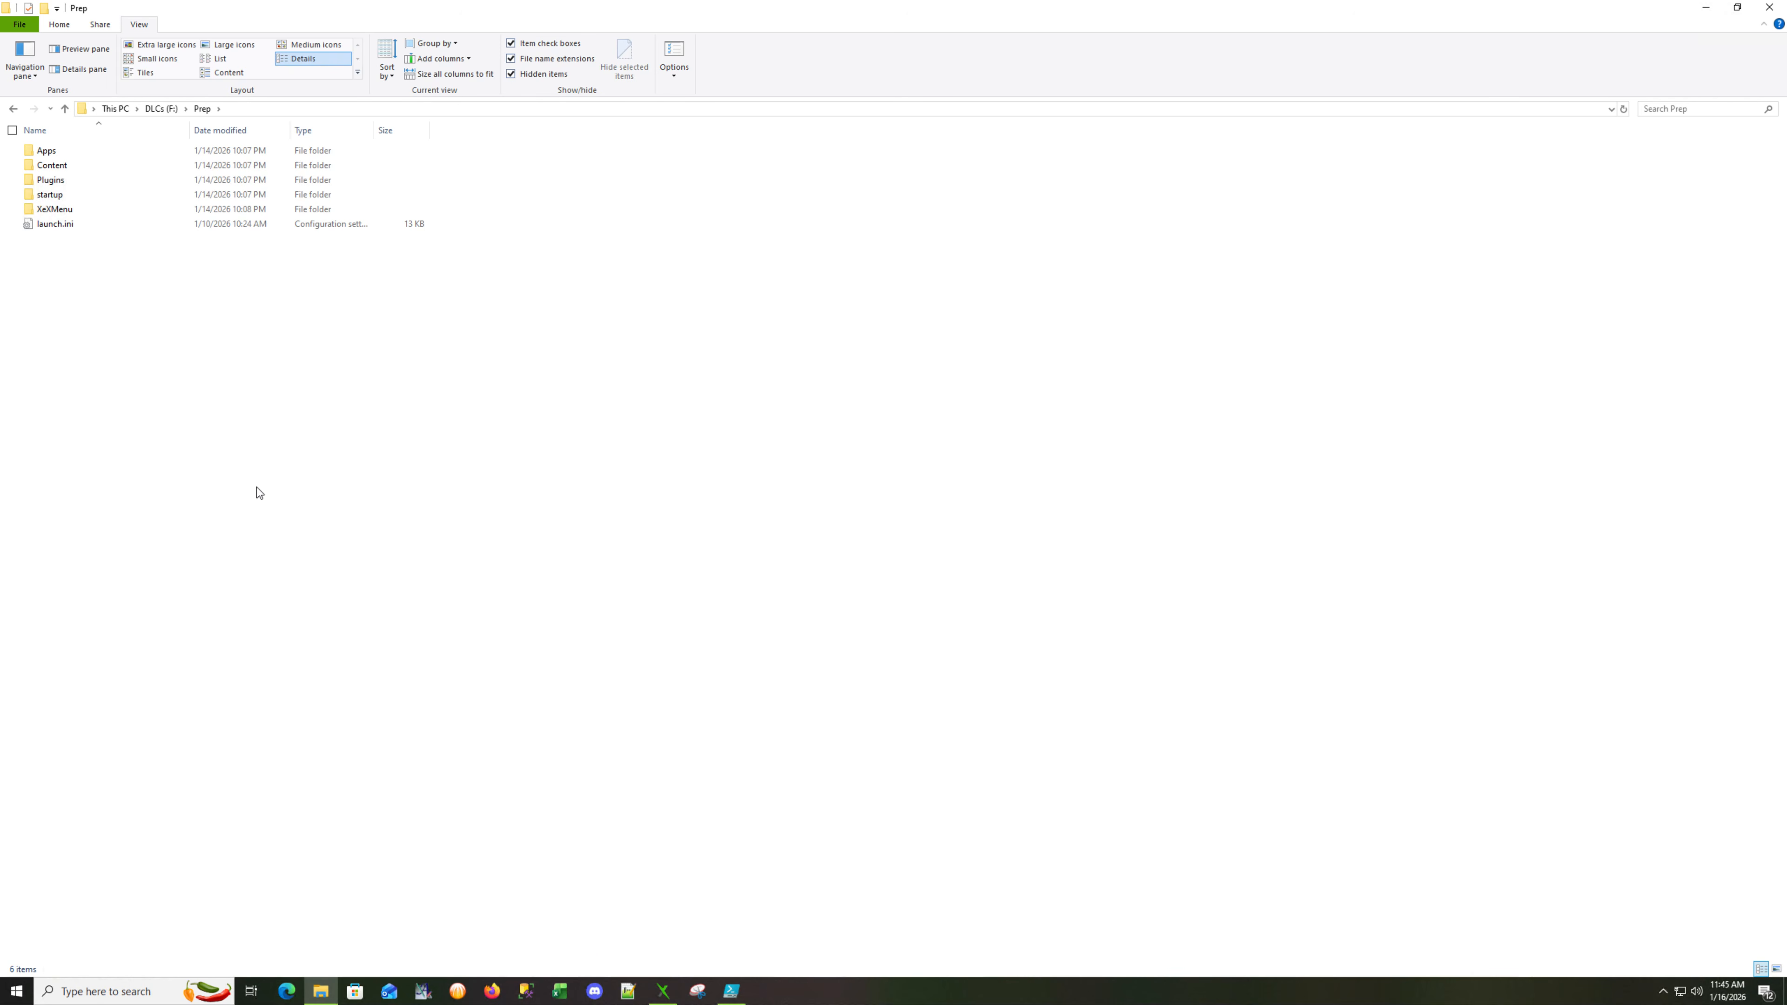
pyautogui.moveTo(997, 609)
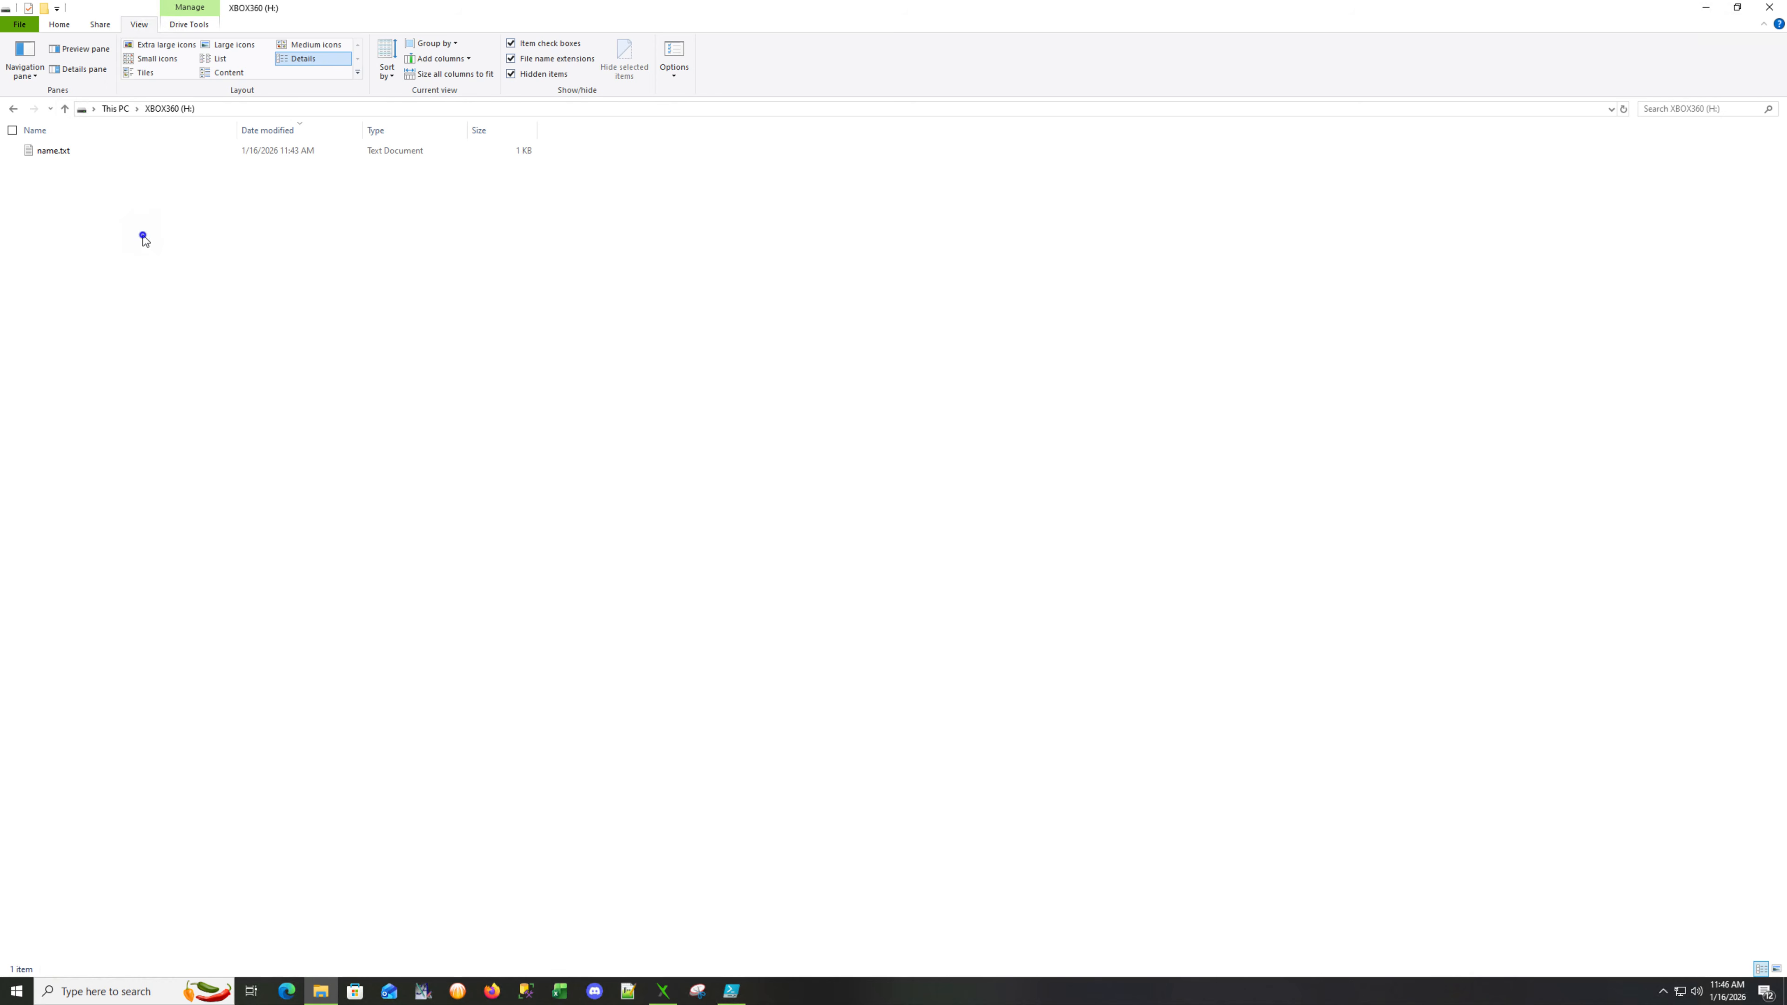
pyautogui.moveTo(844, 324)
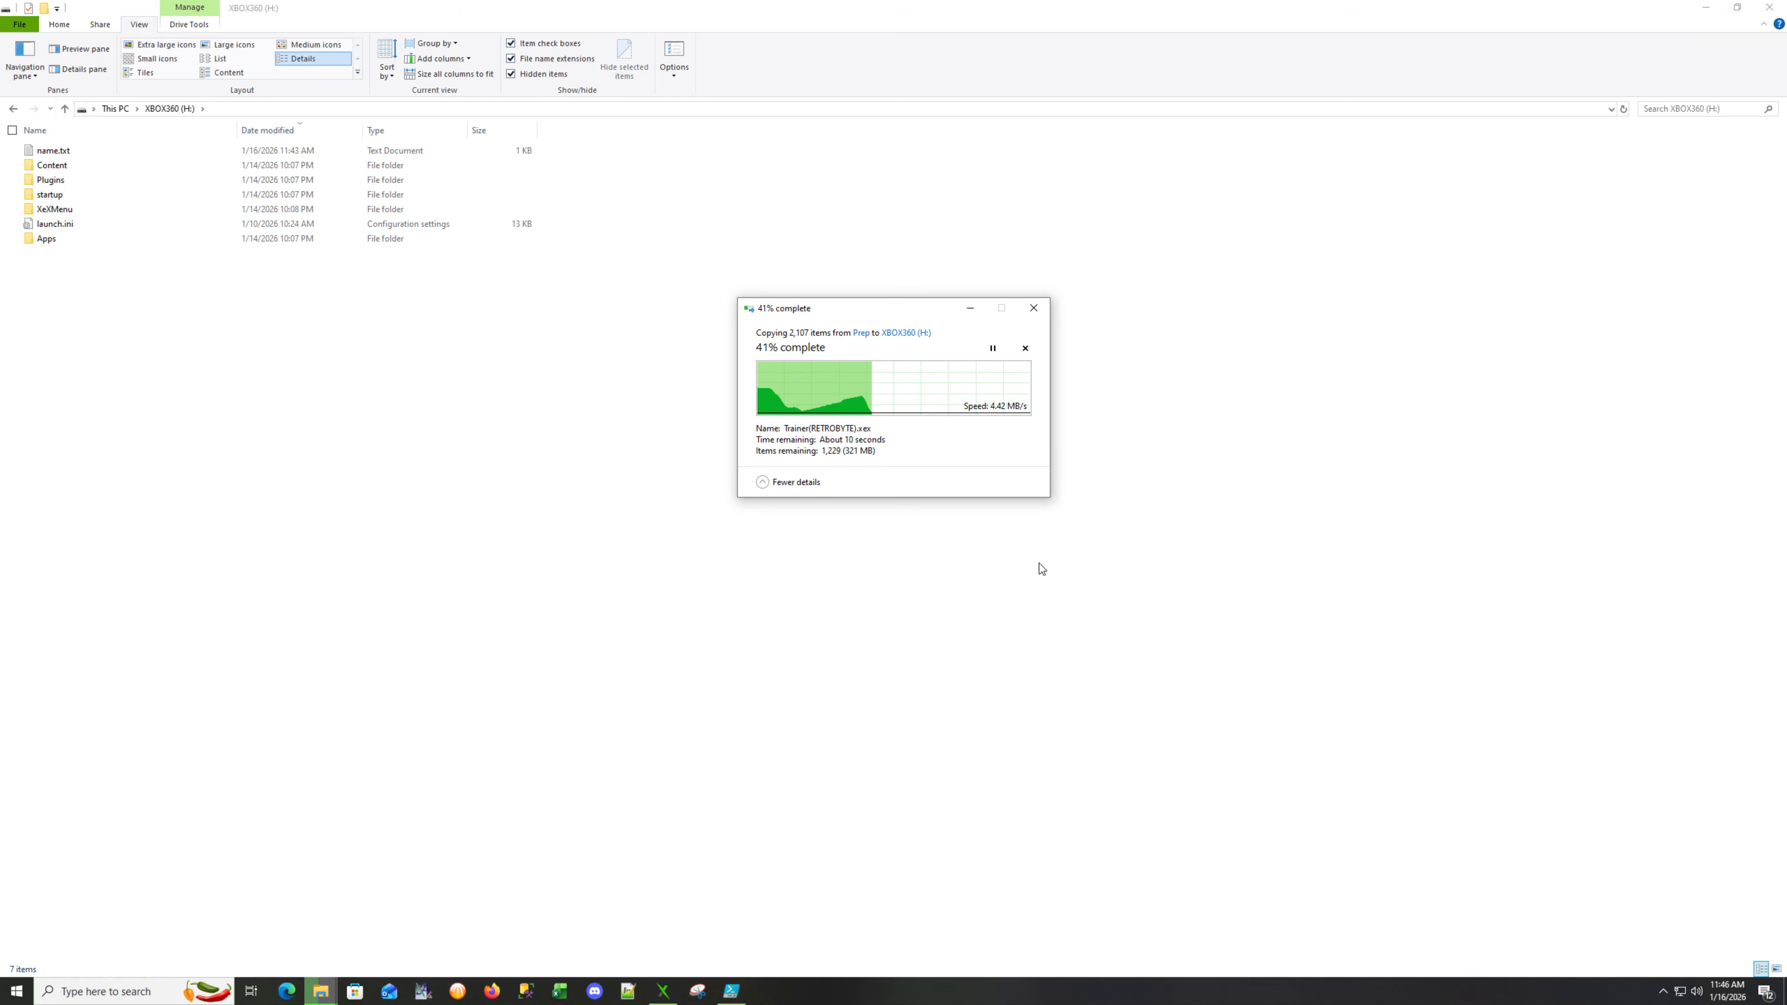
pyautogui.moveTo(1026, 568)
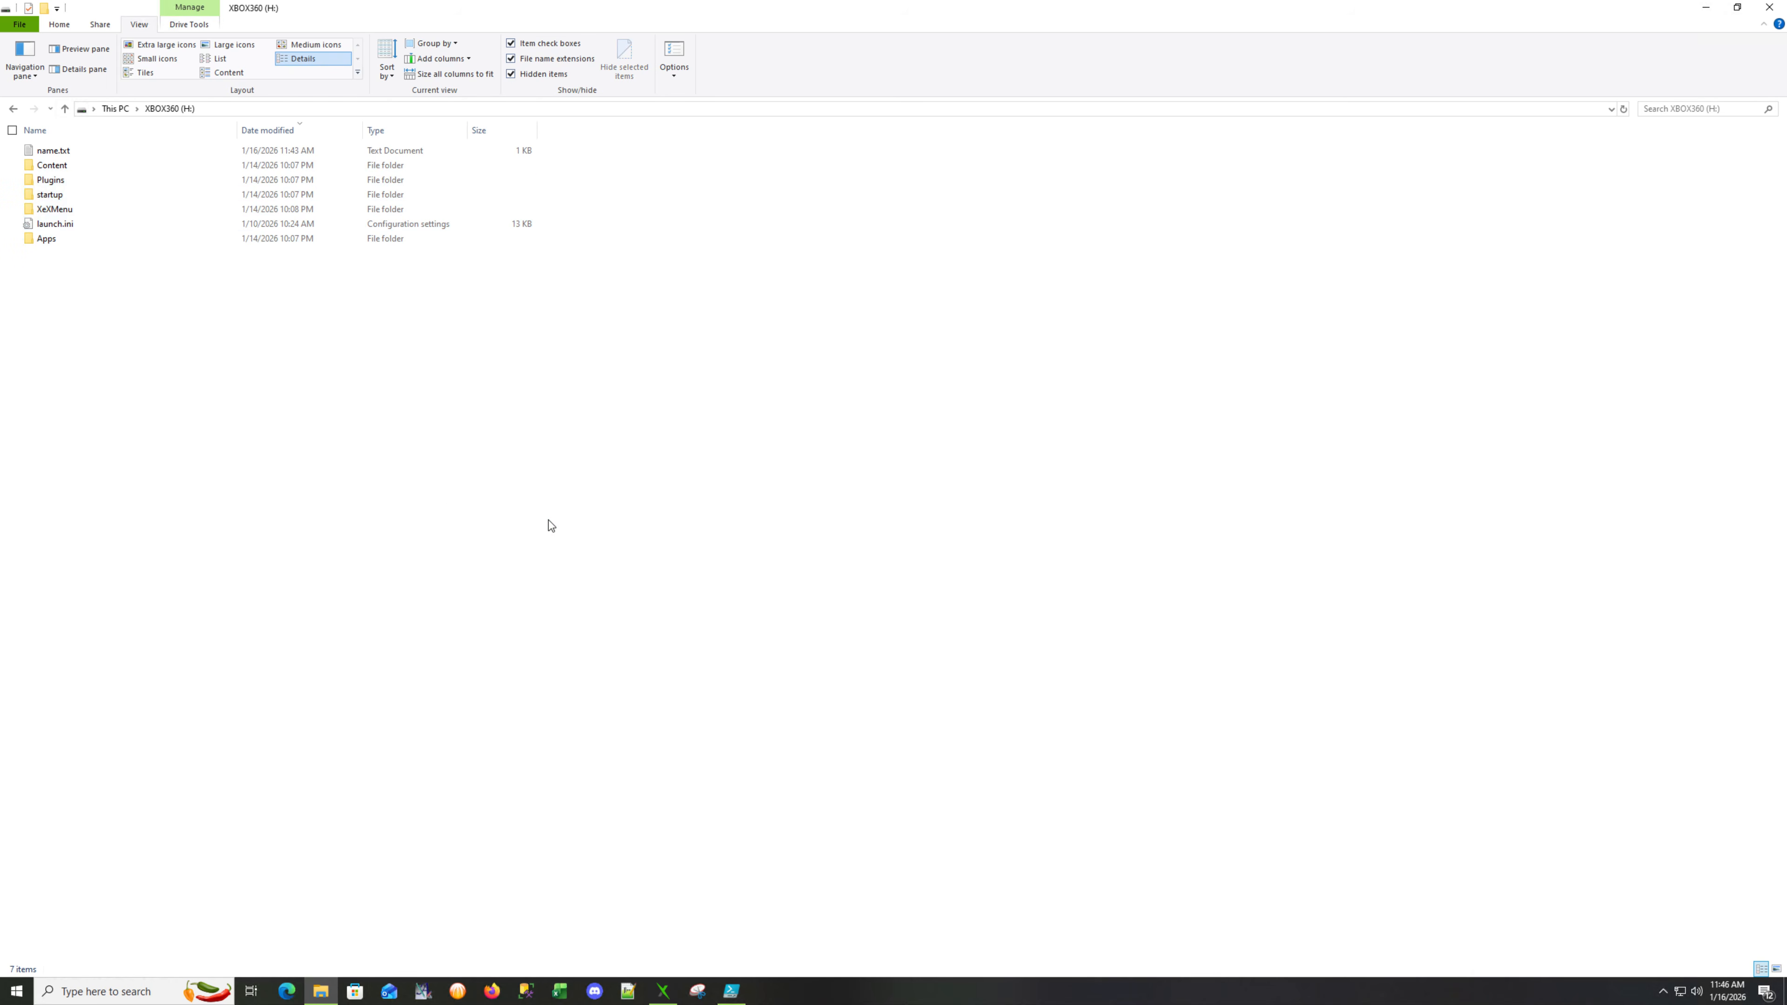
pyautogui.moveTo(756, 995)
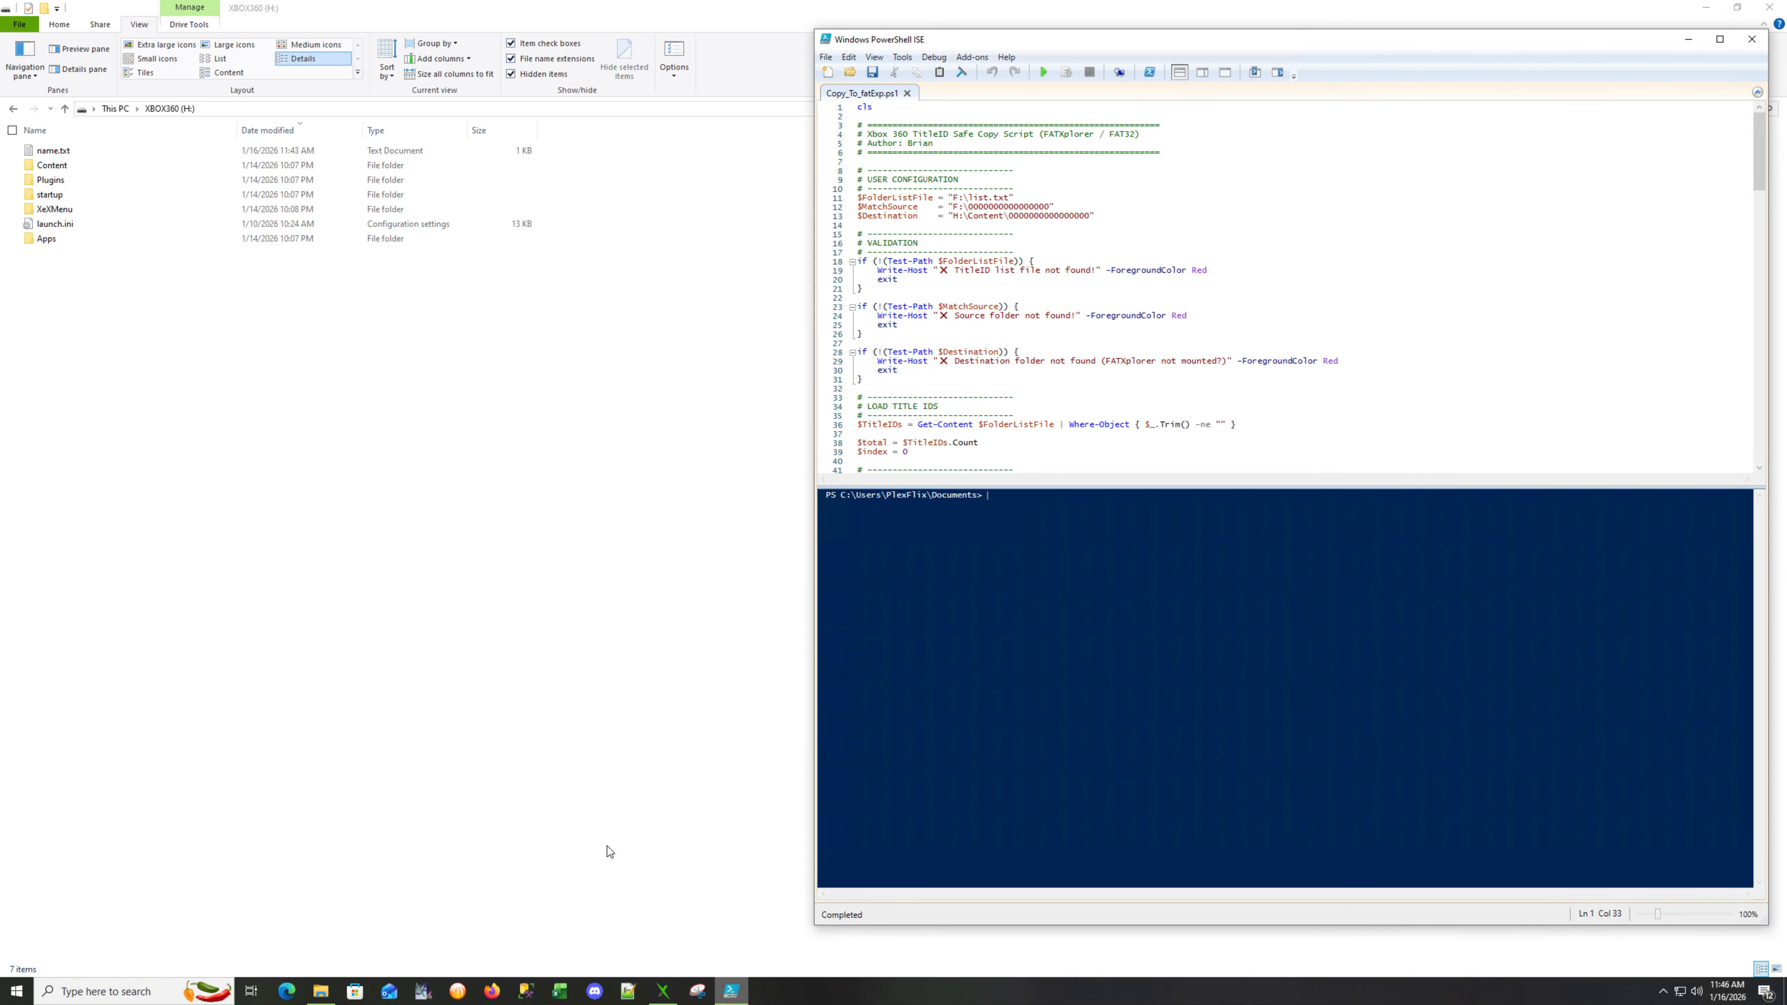
pyautogui.moveTo(1062, 97)
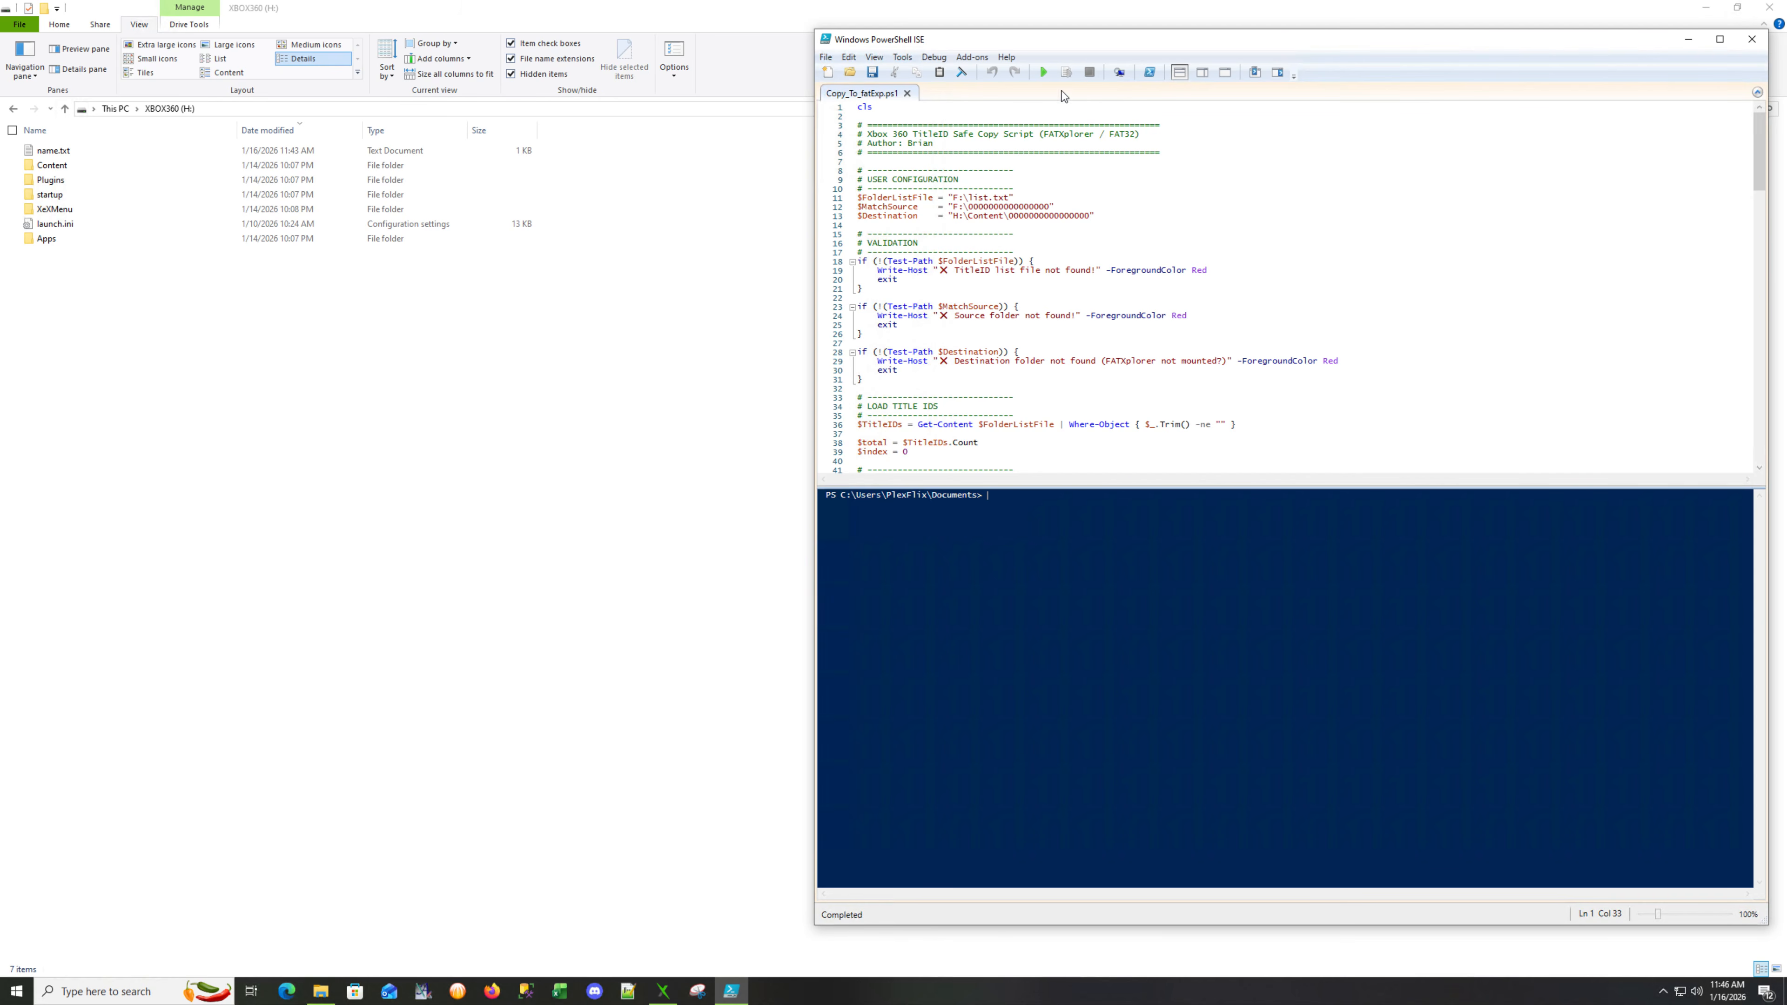
# Show the Xbox 360 TitleID safe copy .ps1 script in Windows PowerShell ISE.
pyautogui.click(1043, 73)
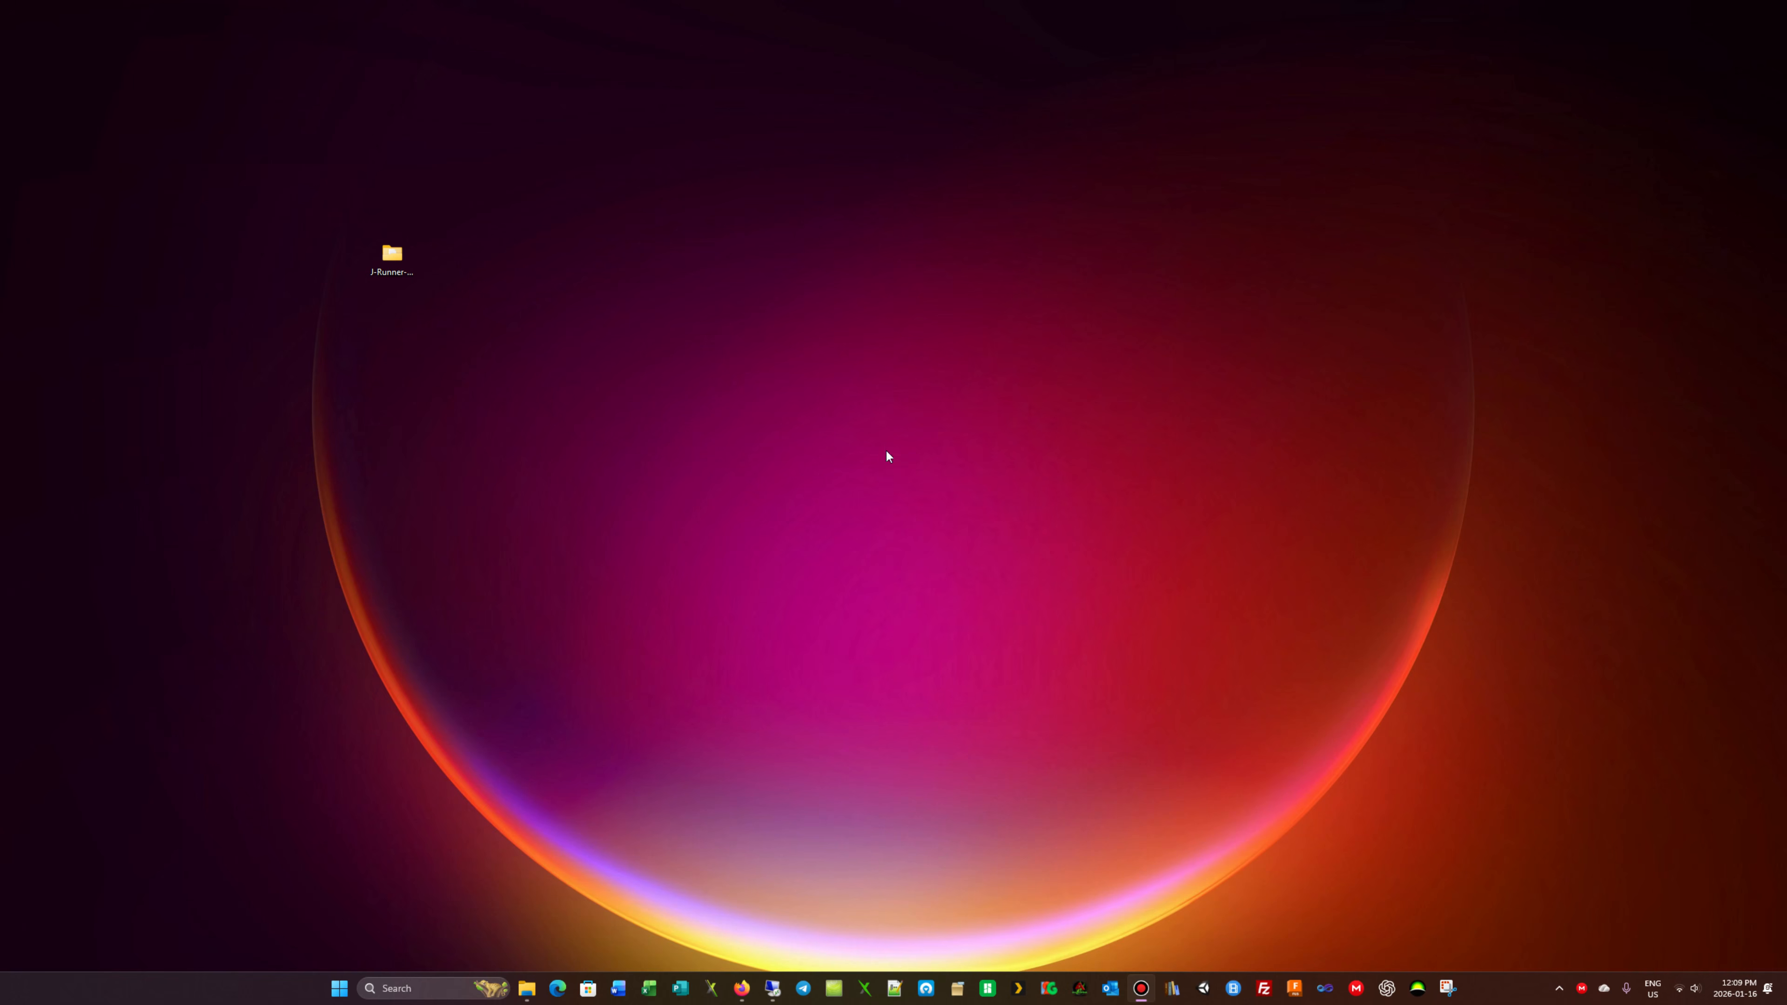
pyautogui.moveTo(576, 405)
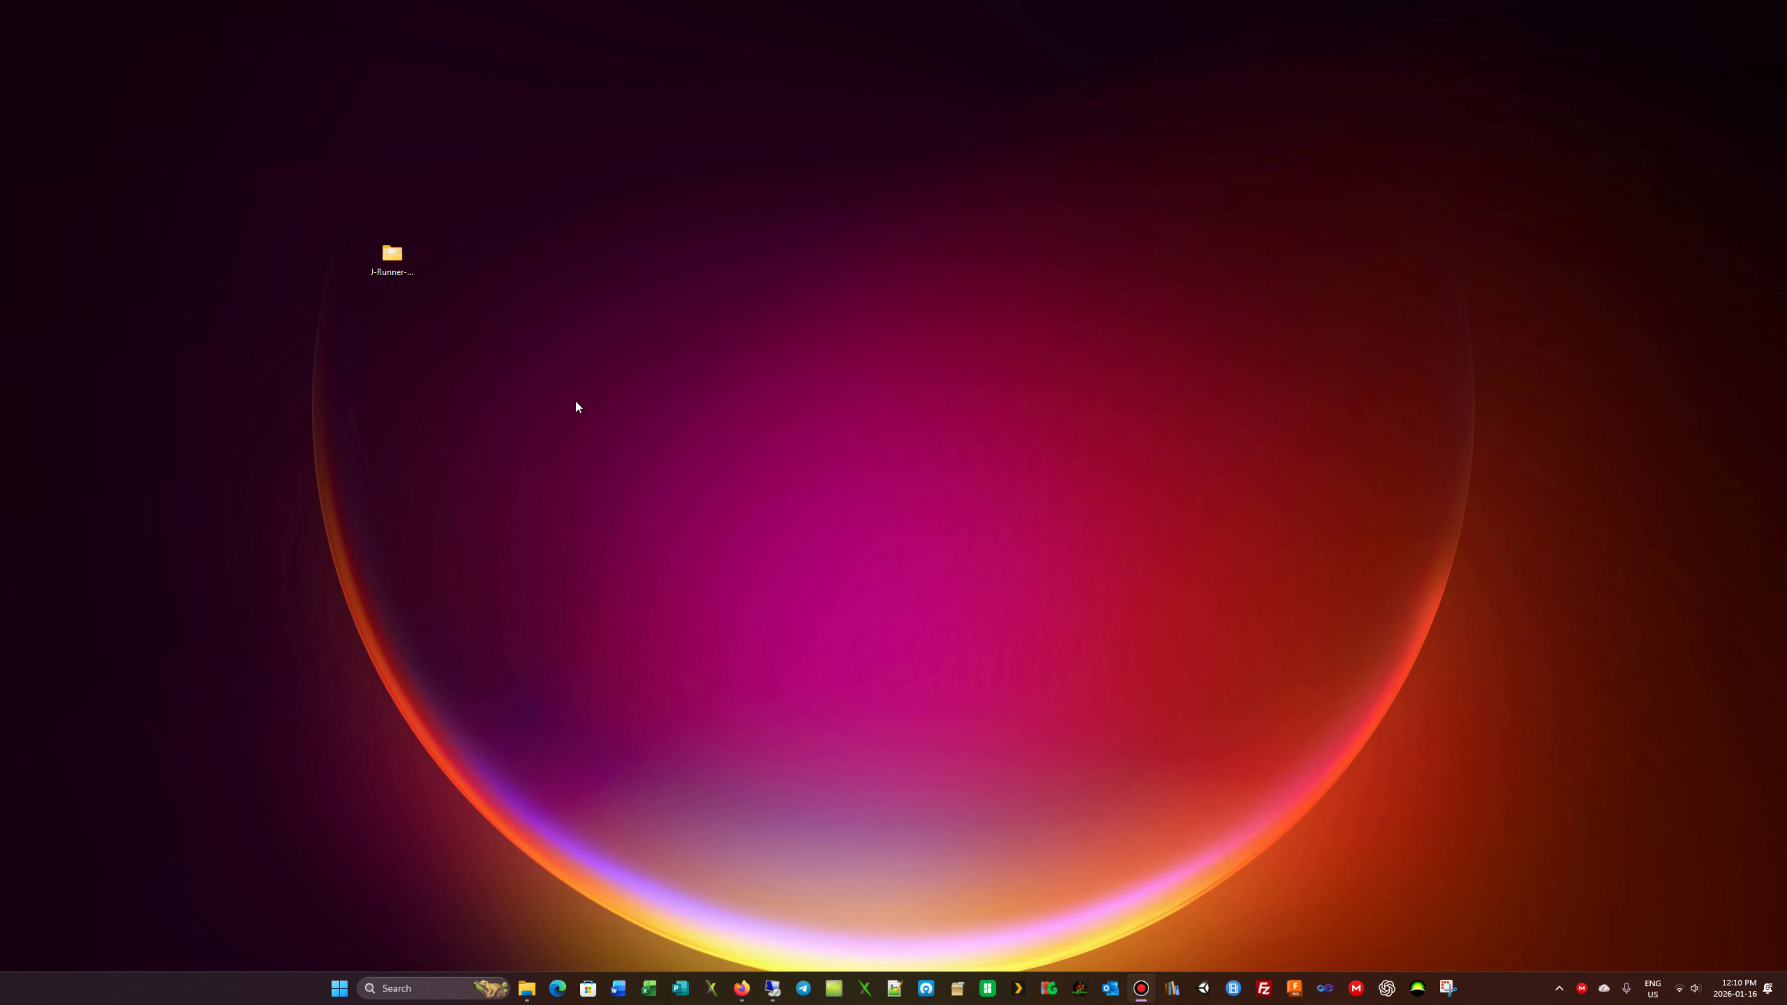
pyautogui.moveTo(571, 526)
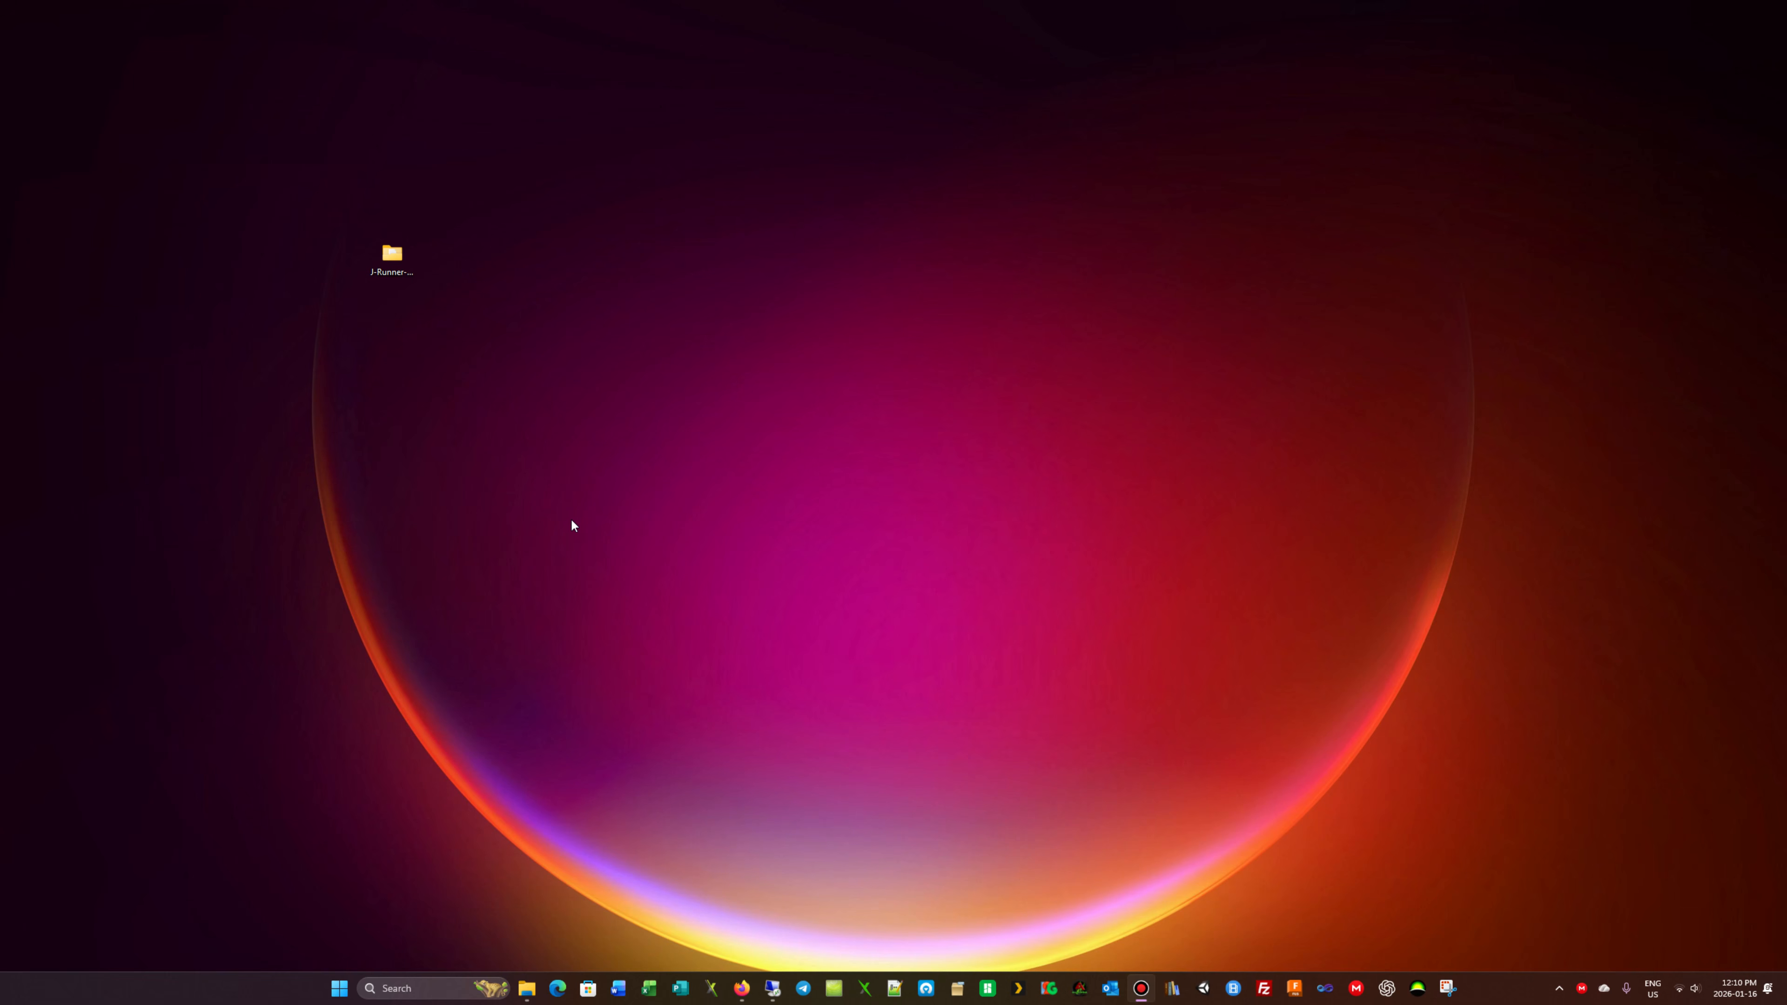
# Drag the J-Runner-with-Extras(2) folder toward the centre of the desktop.
pyautogui.click(392, 255)
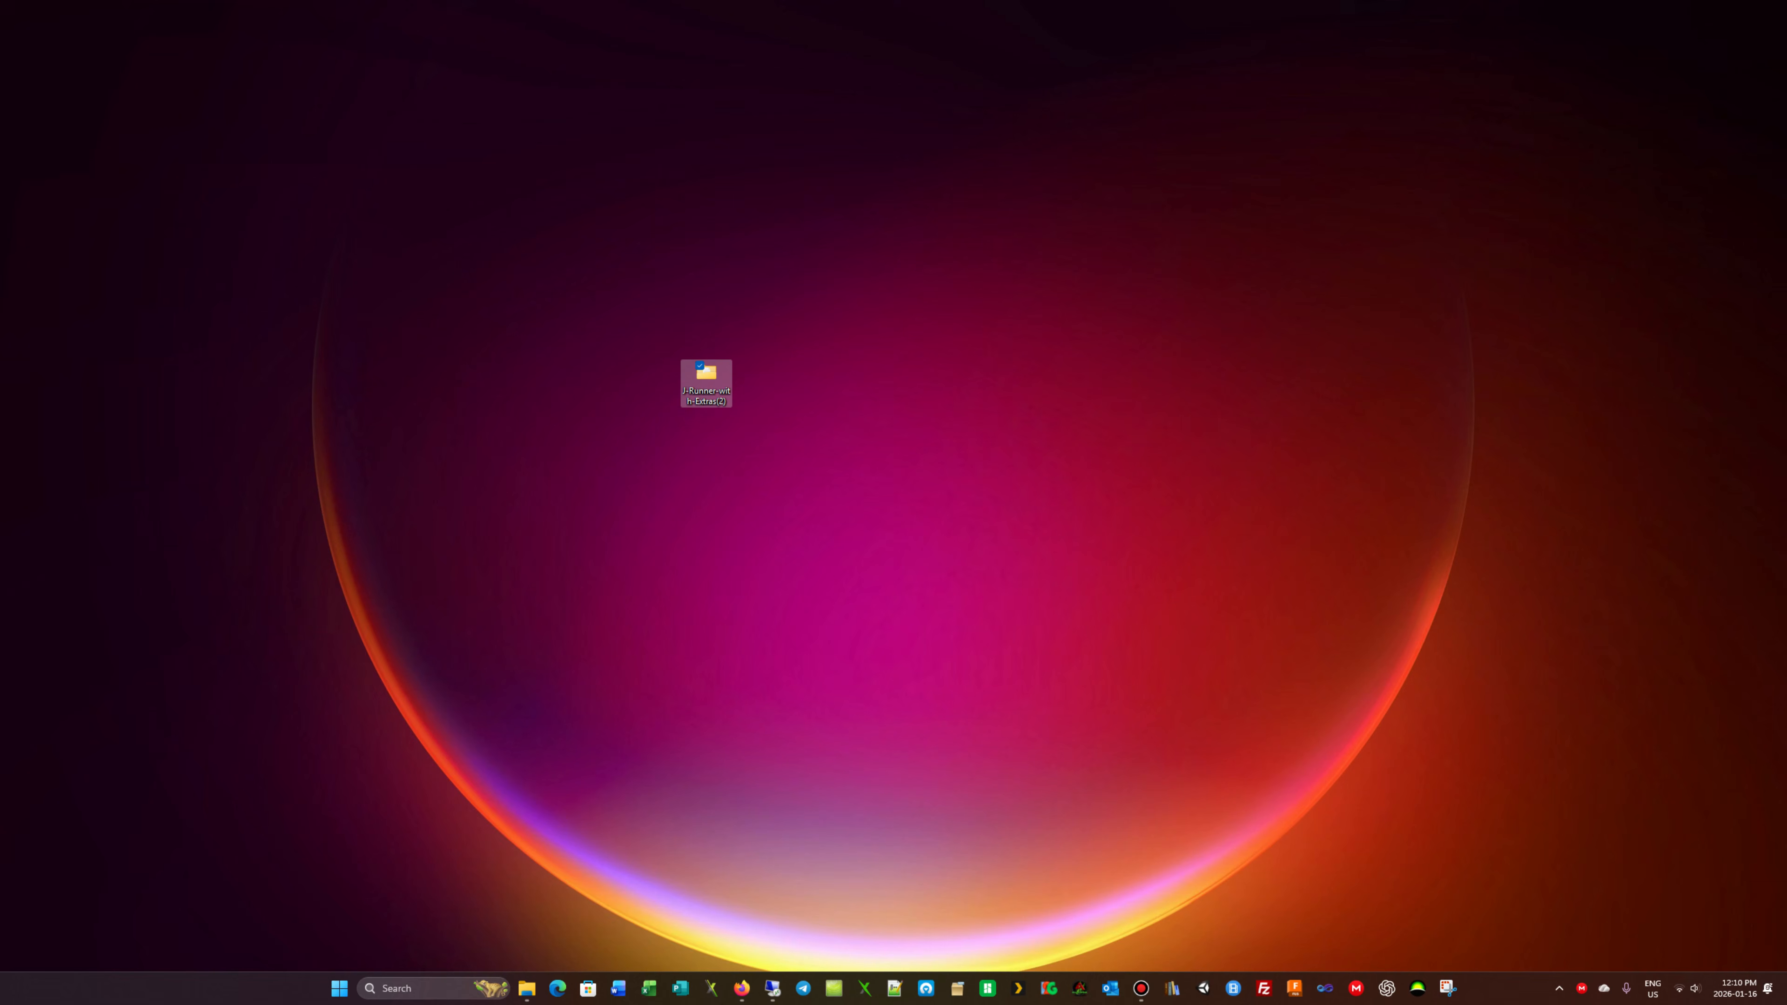
# Send flashdmp.bin from BADUPDATE (F:) > Apps > Simple 360 NAND Flasher to the Desktop, replacing the existing copy.
pyautogui.doubleClick(706, 373)
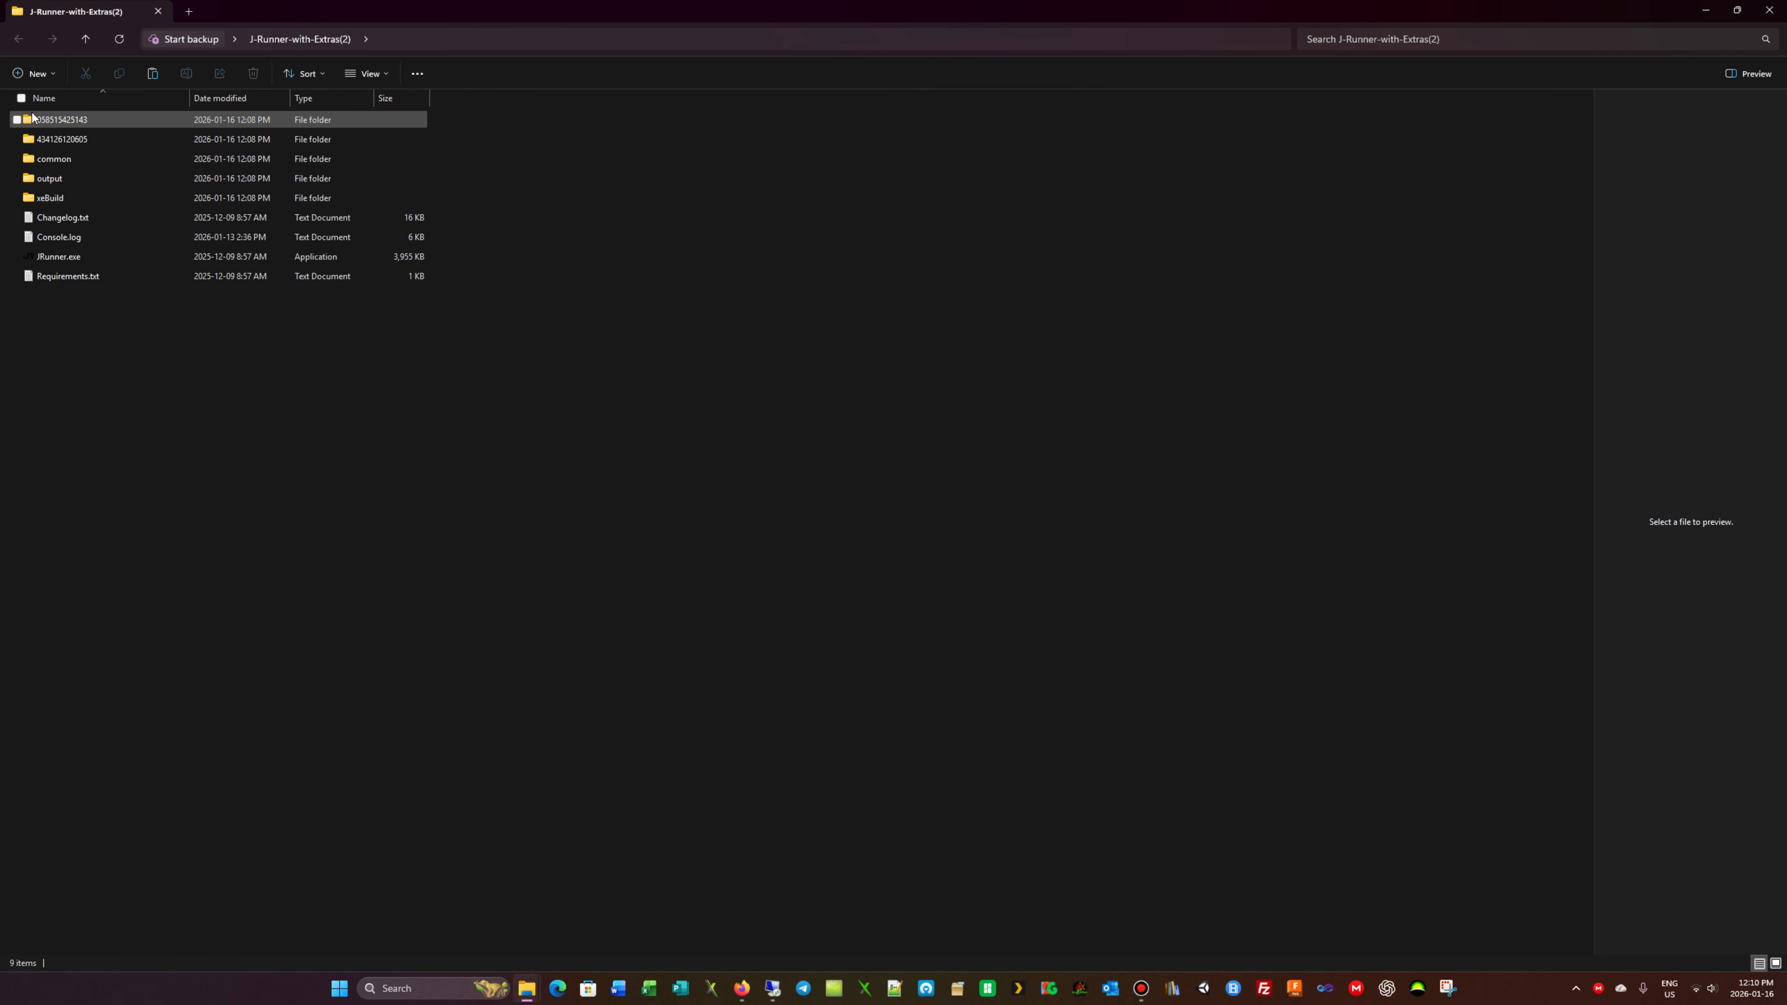
pyautogui.click(521, 655)
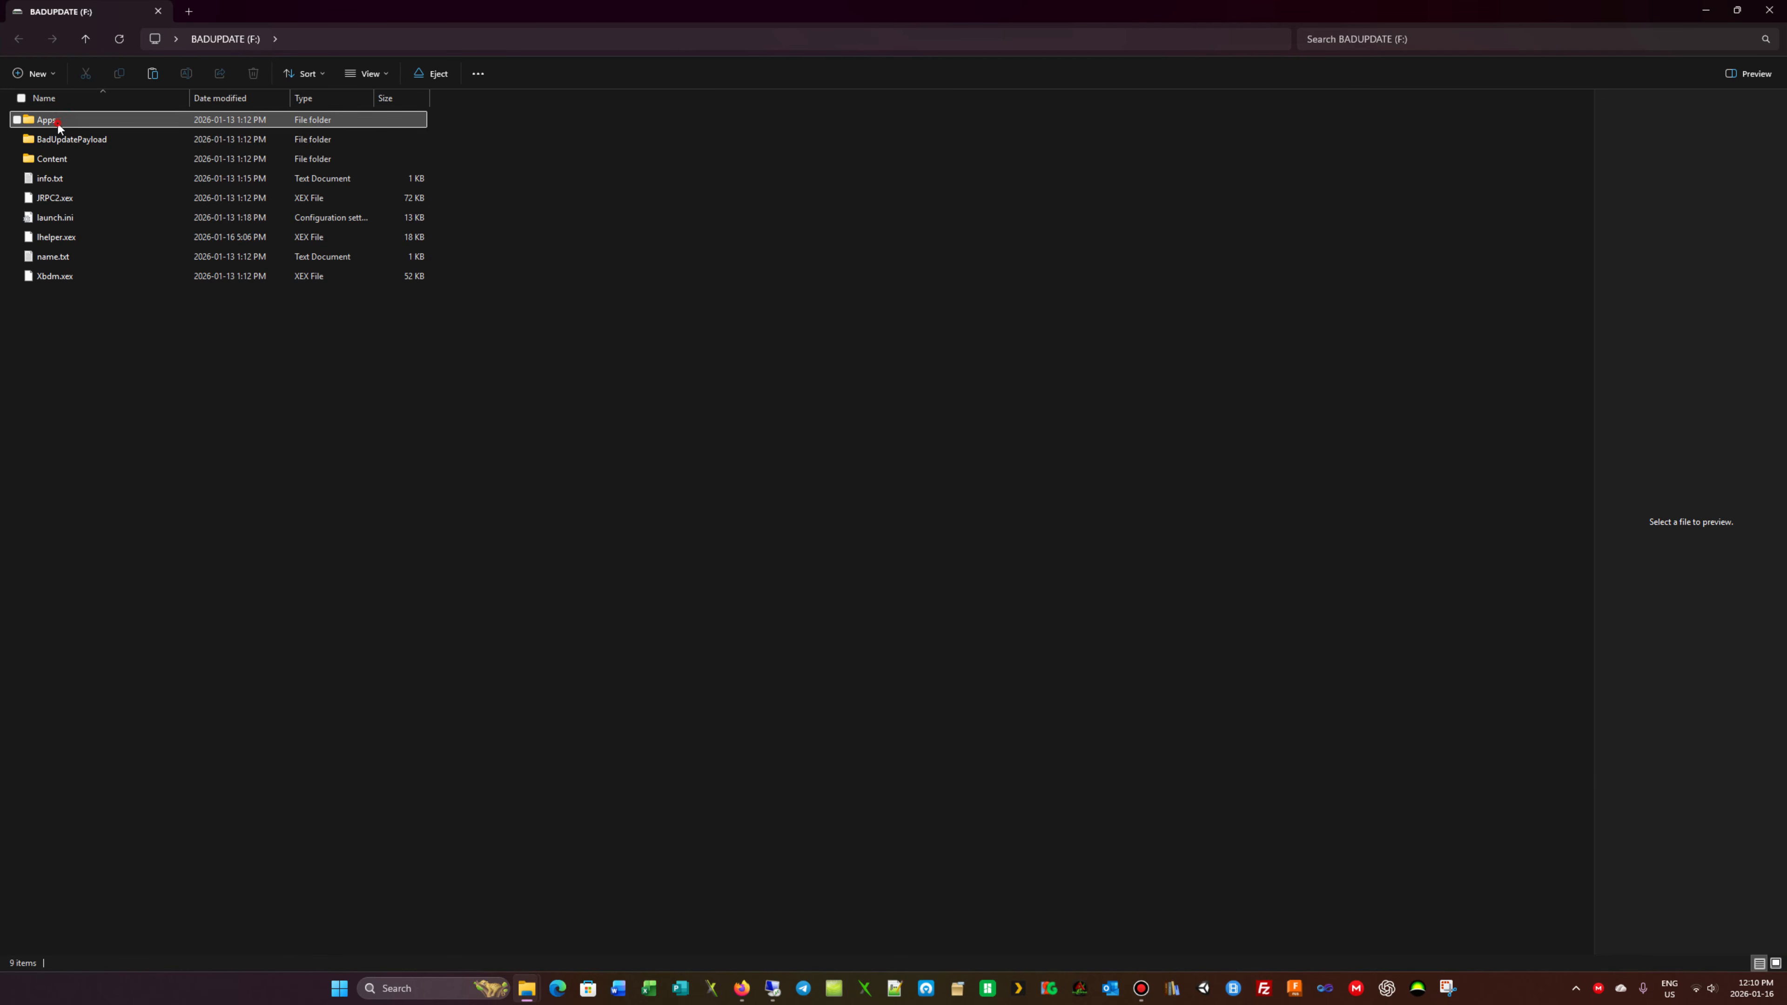
pyautogui.doubleClick(43, 120)
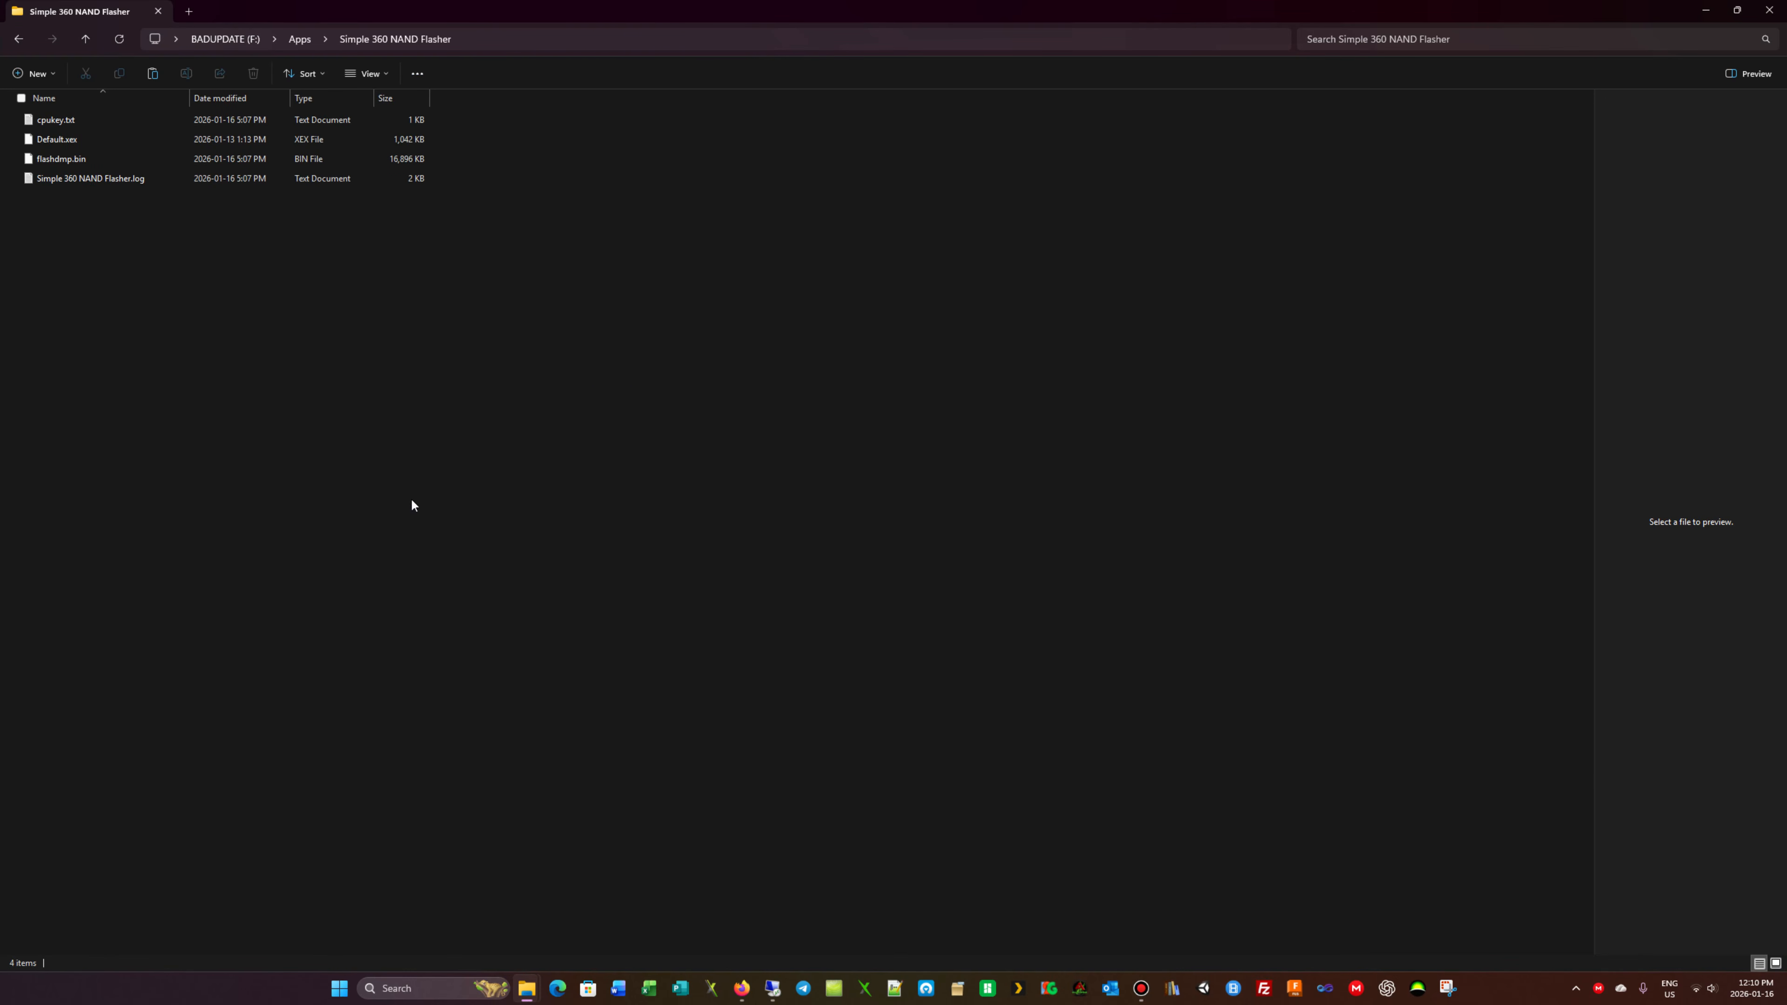
pyautogui.click(60, 158)
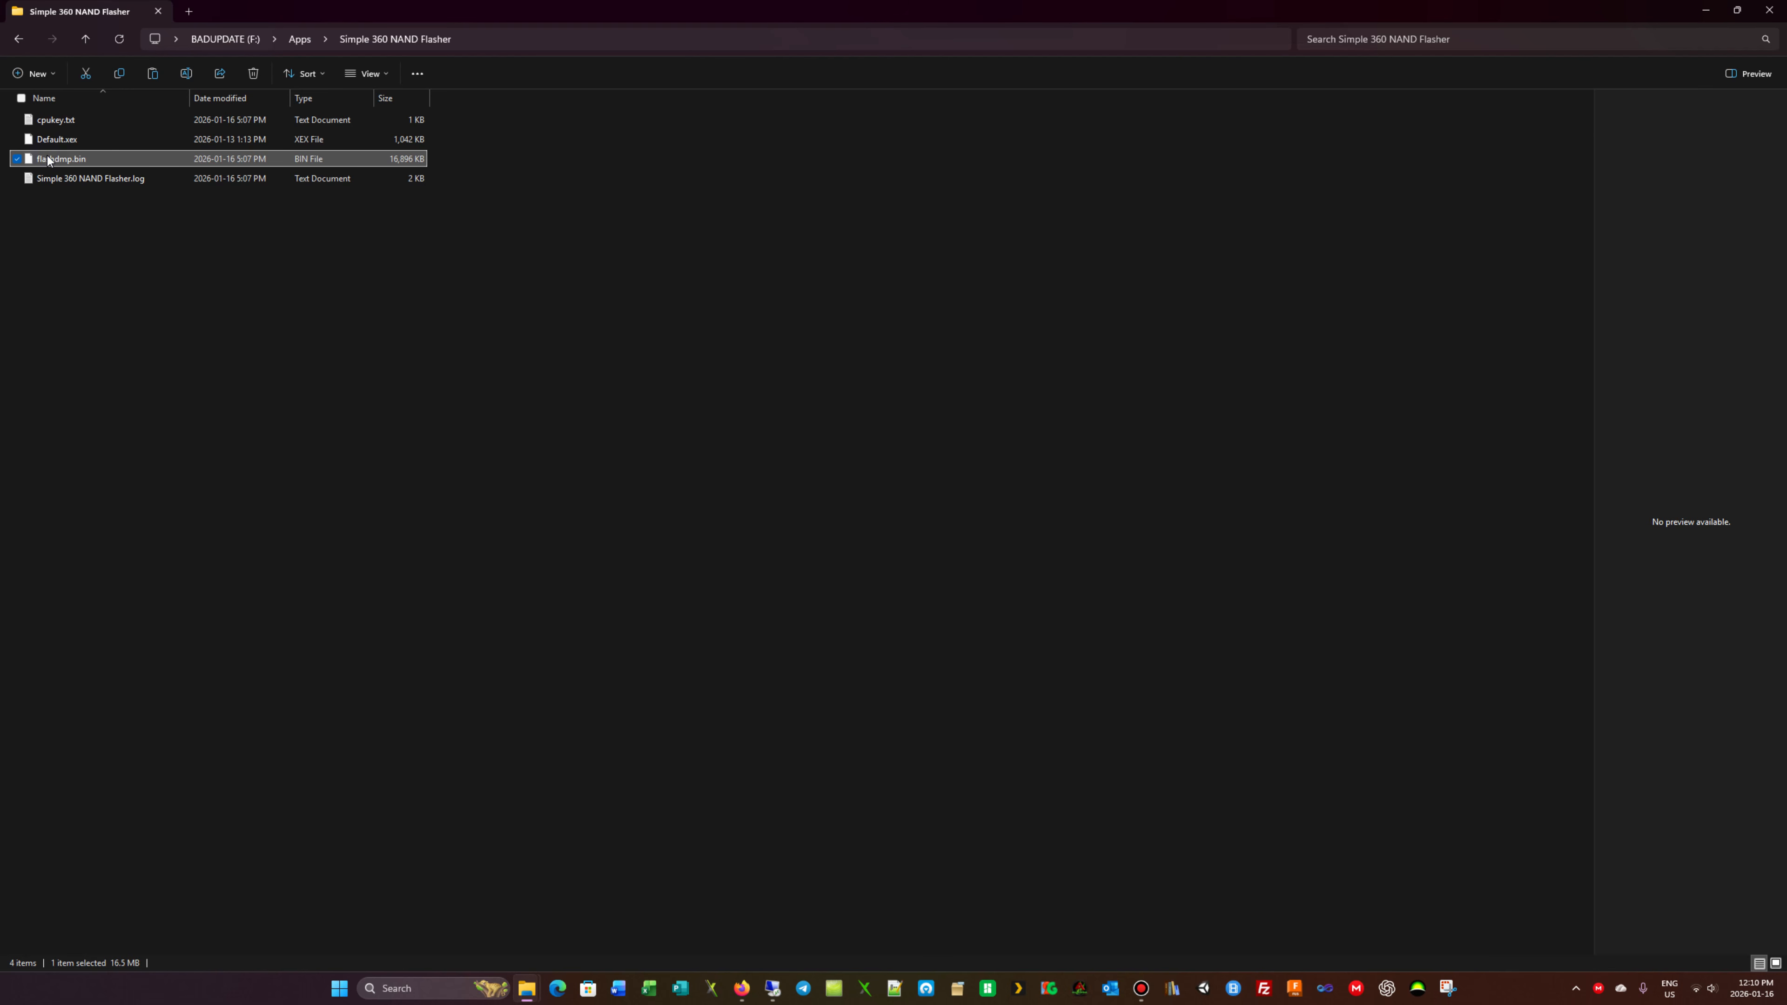
pyautogui.rightClick(51, 159)
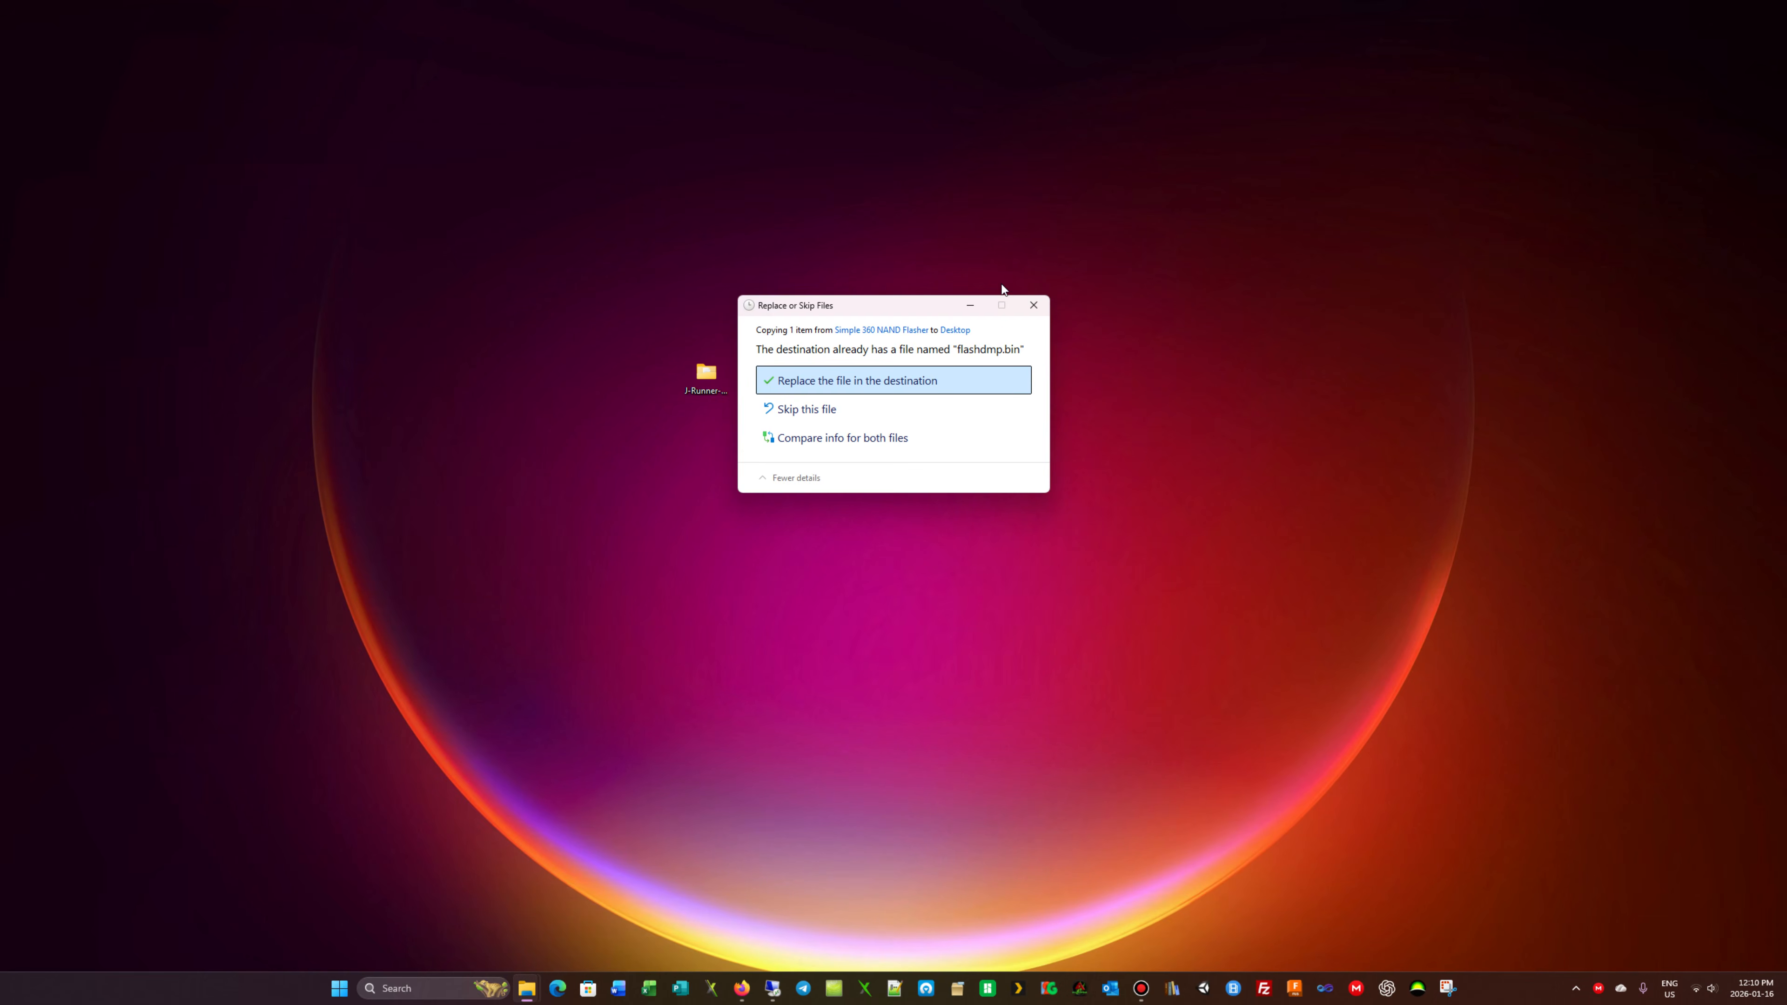
pyautogui.moveTo(856, 380)
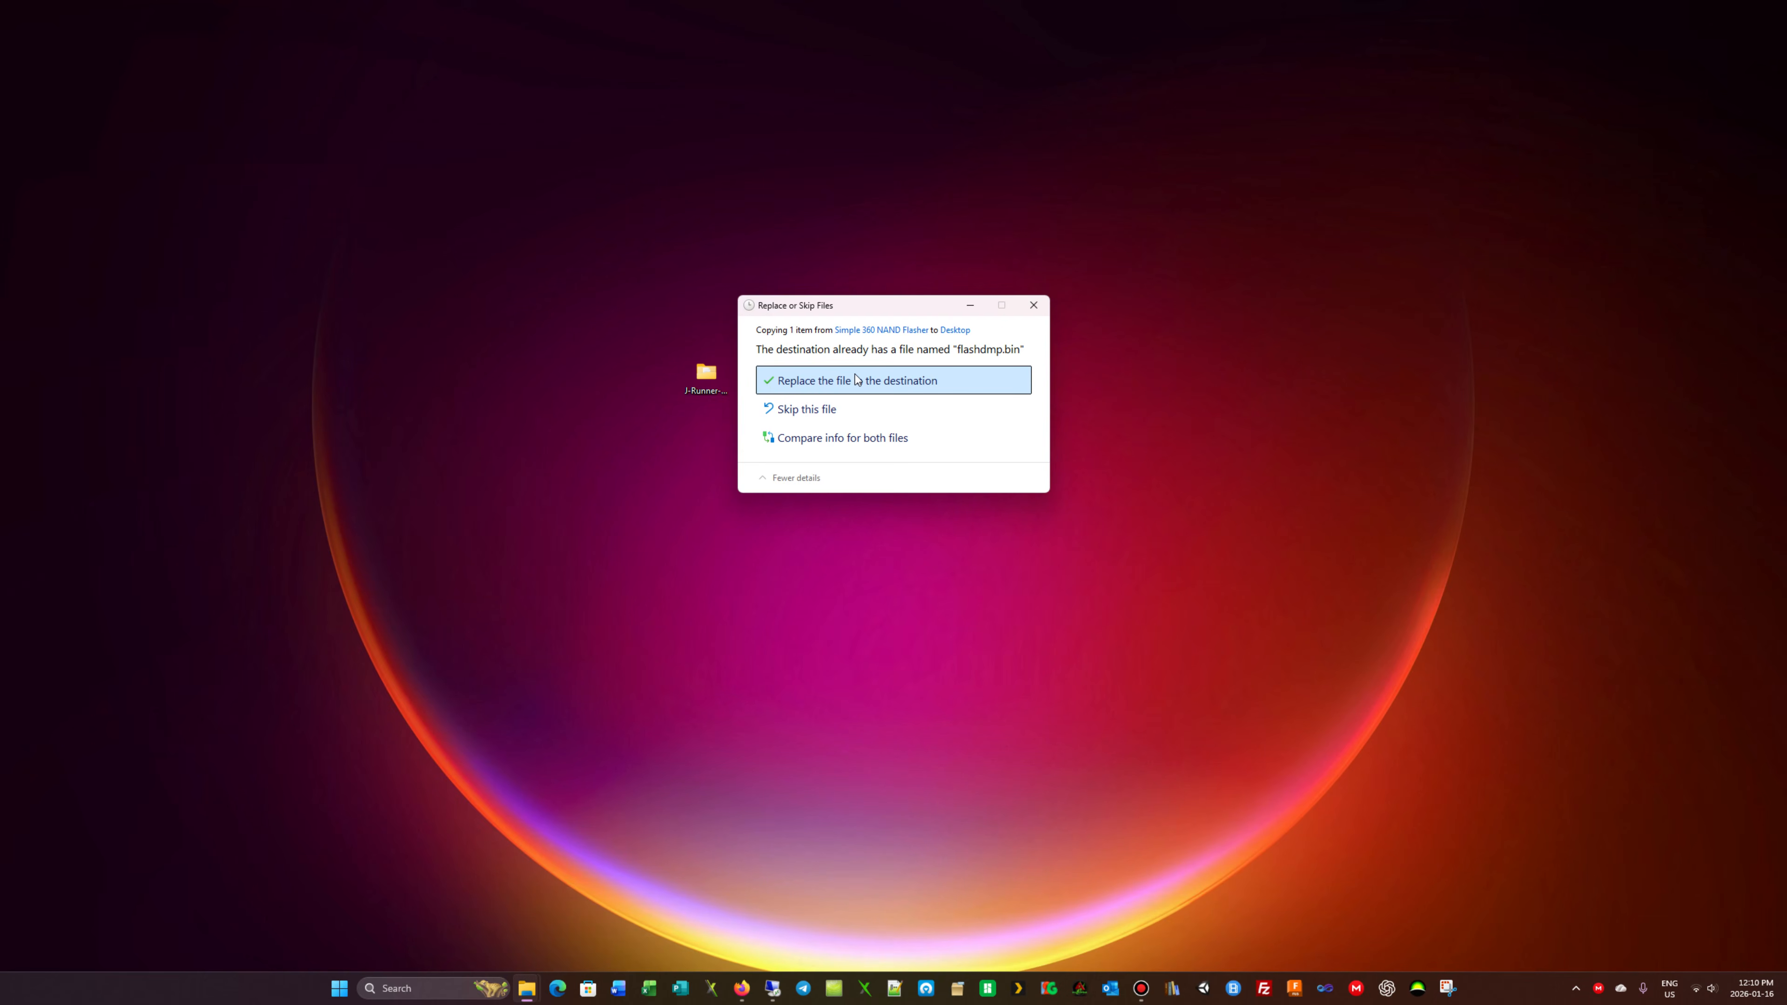
pyautogui.click(857, 381)
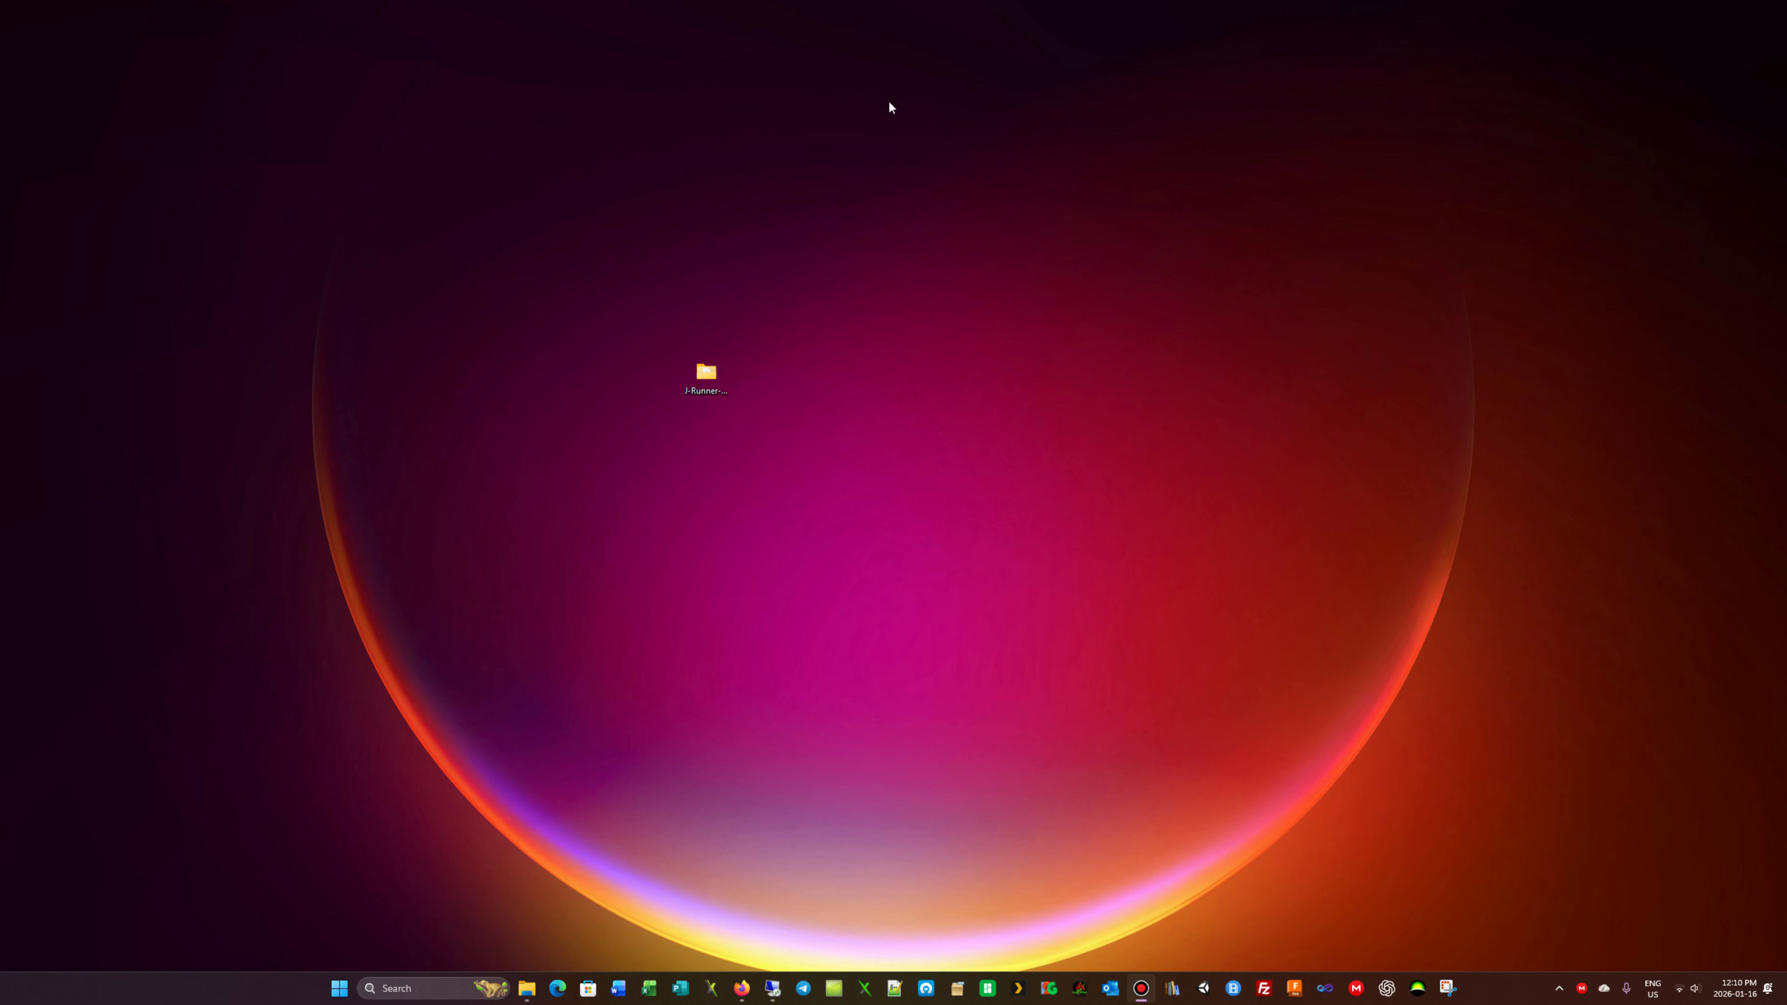
pyautogui.moveTo(701, 923)
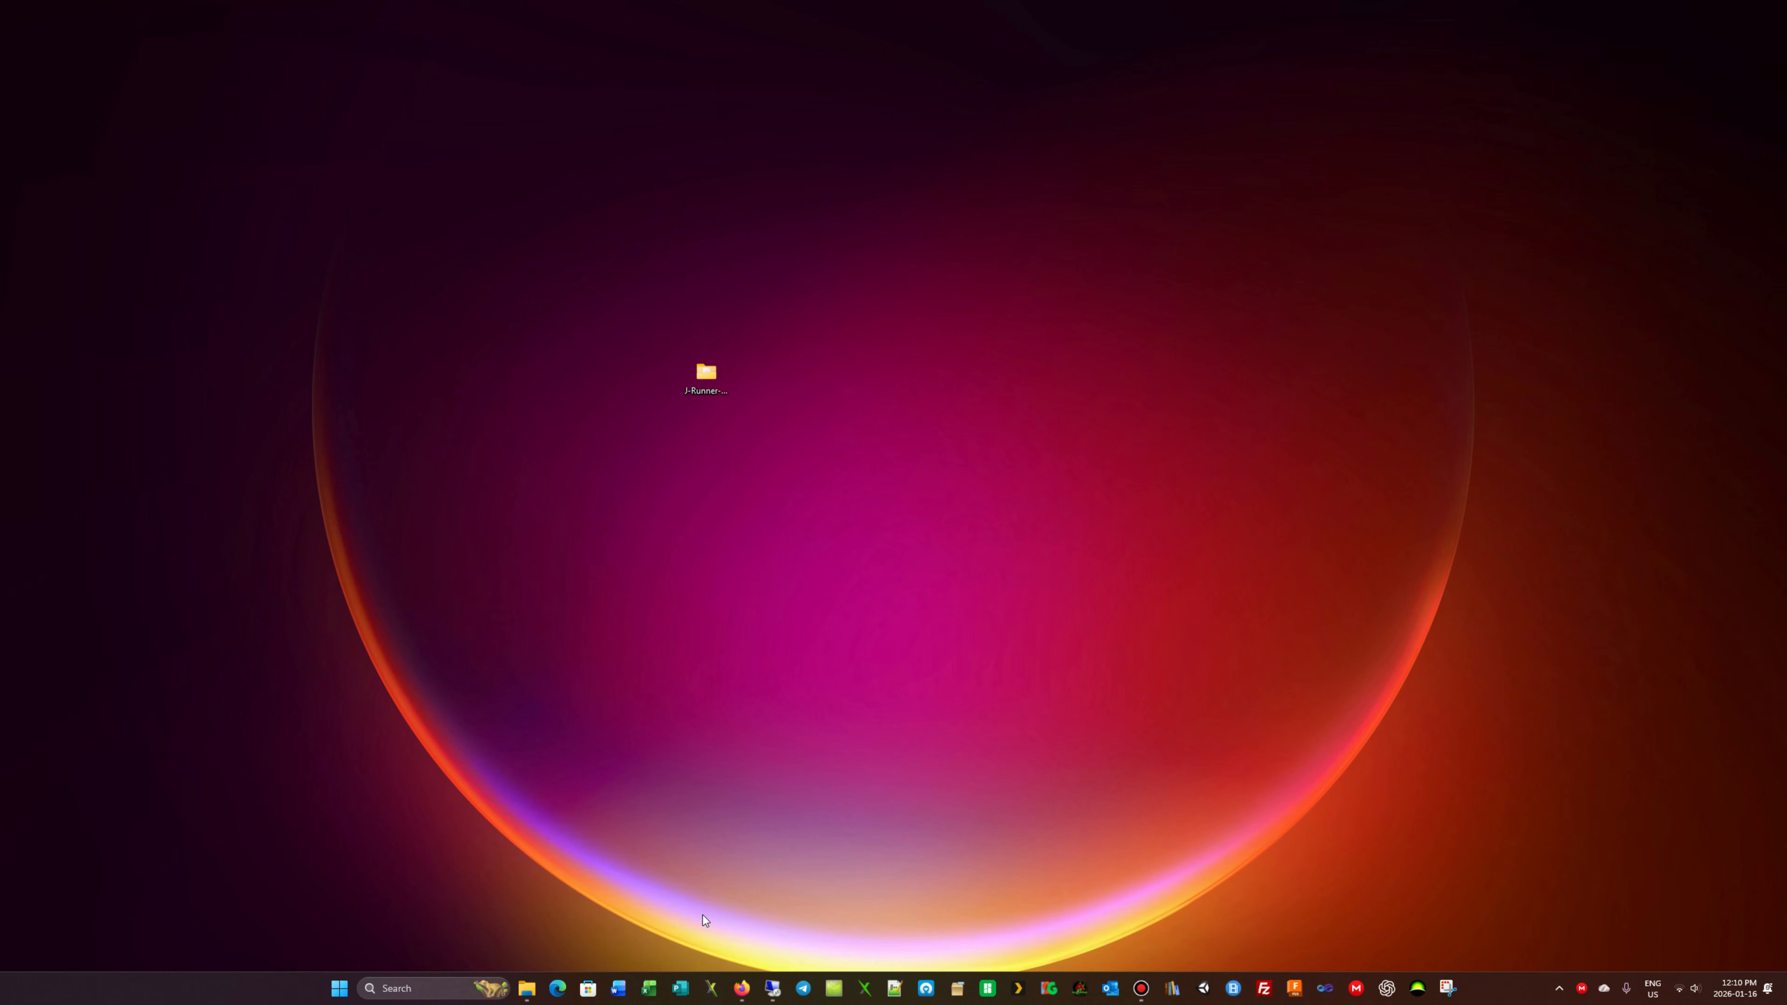
pyautogui.moveTo(527, 989)
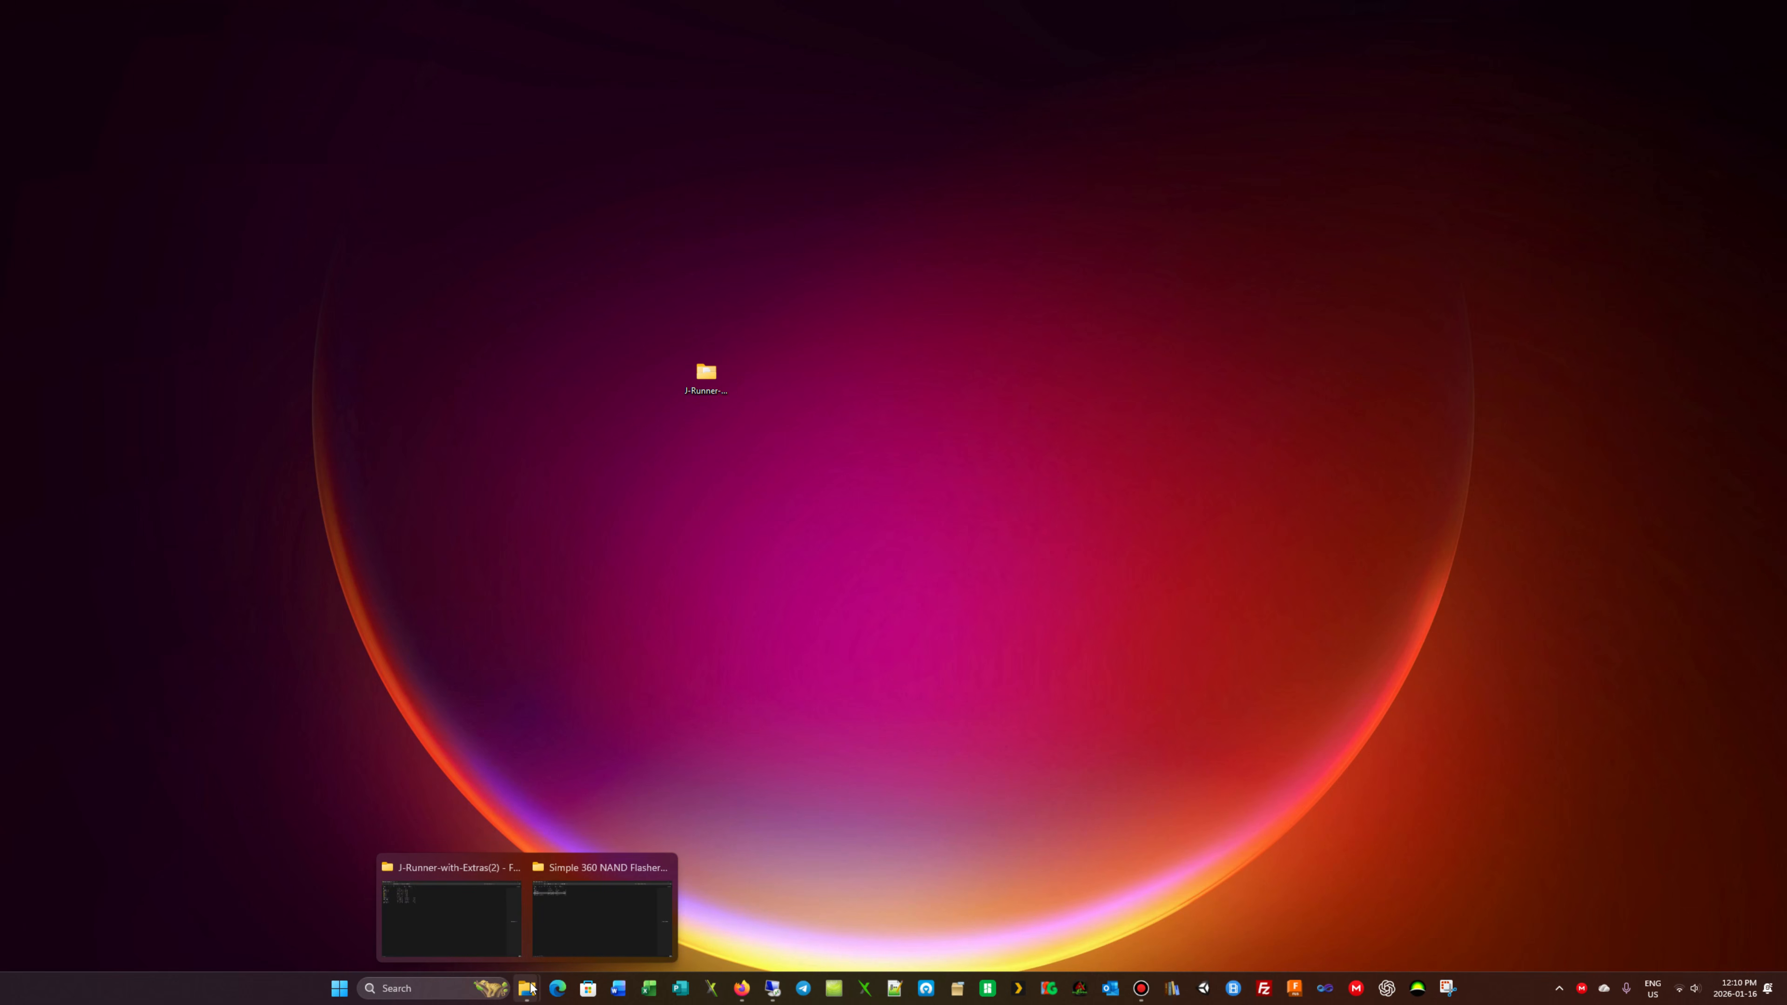
pyautogui.moveTo(888, 622)
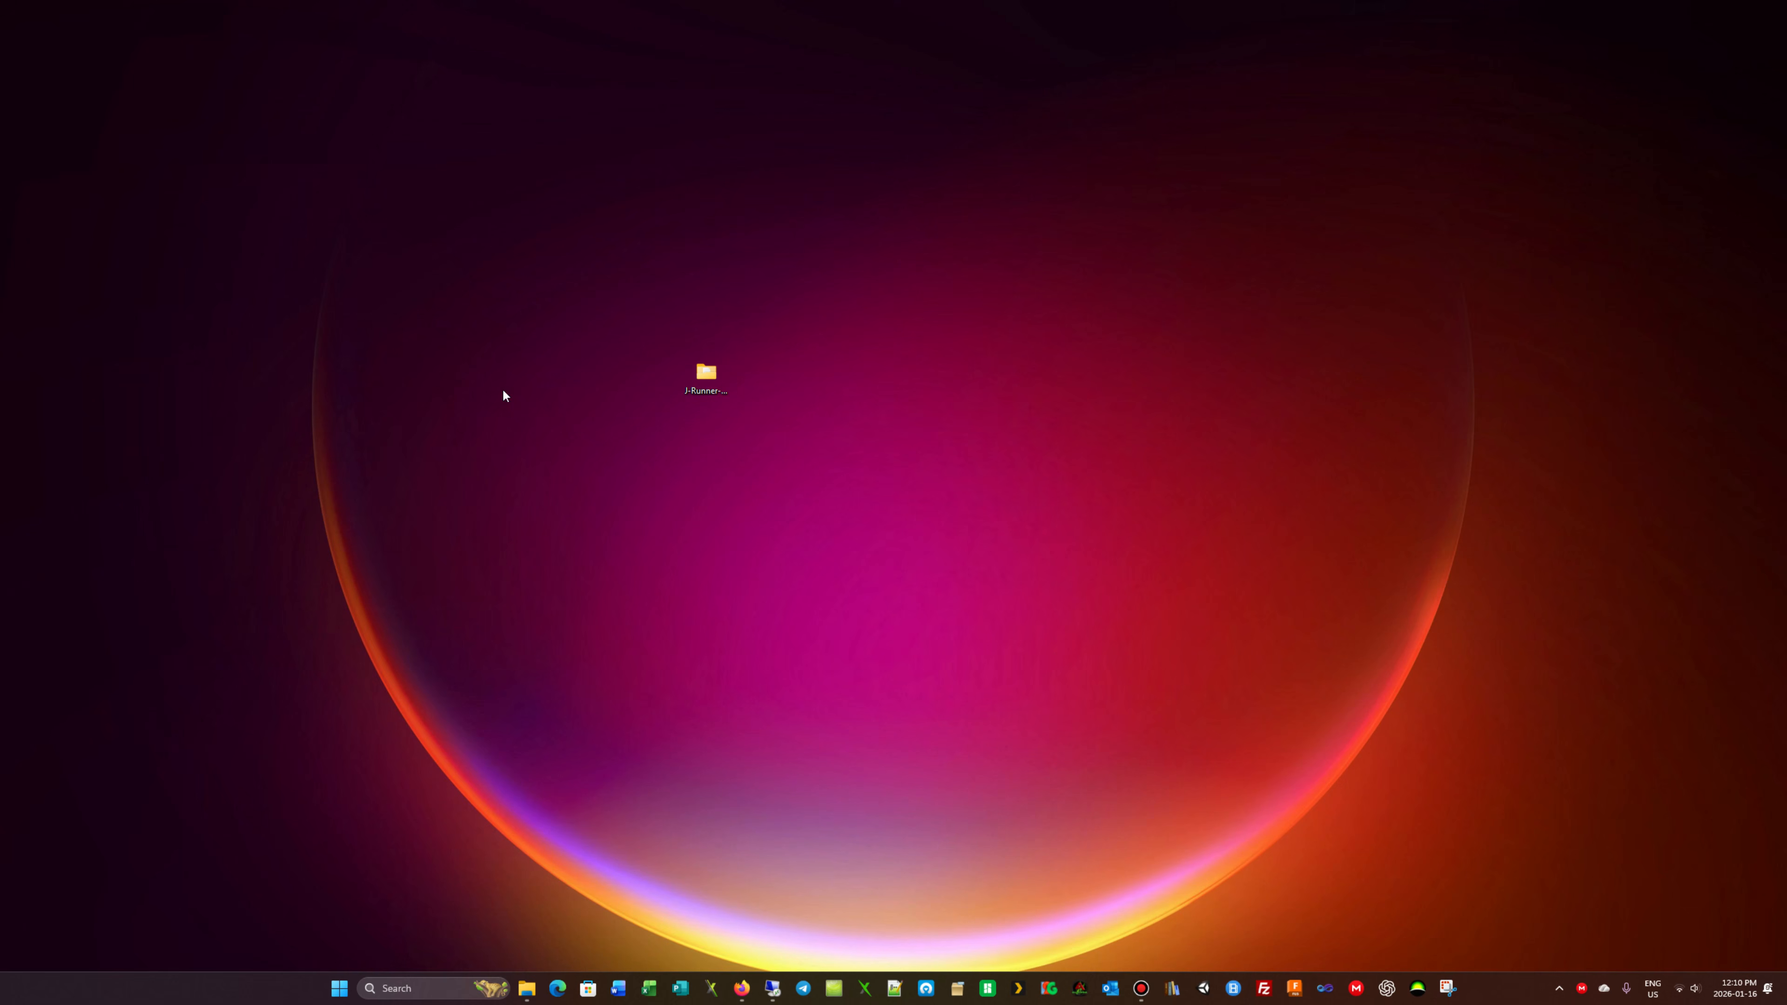
# Run JRunner.exe from the maximized J-Runner-with-Extras(2) folder and bring up Load Source's Select Nand File window.
pyautogui.doubleClick(705, 372)
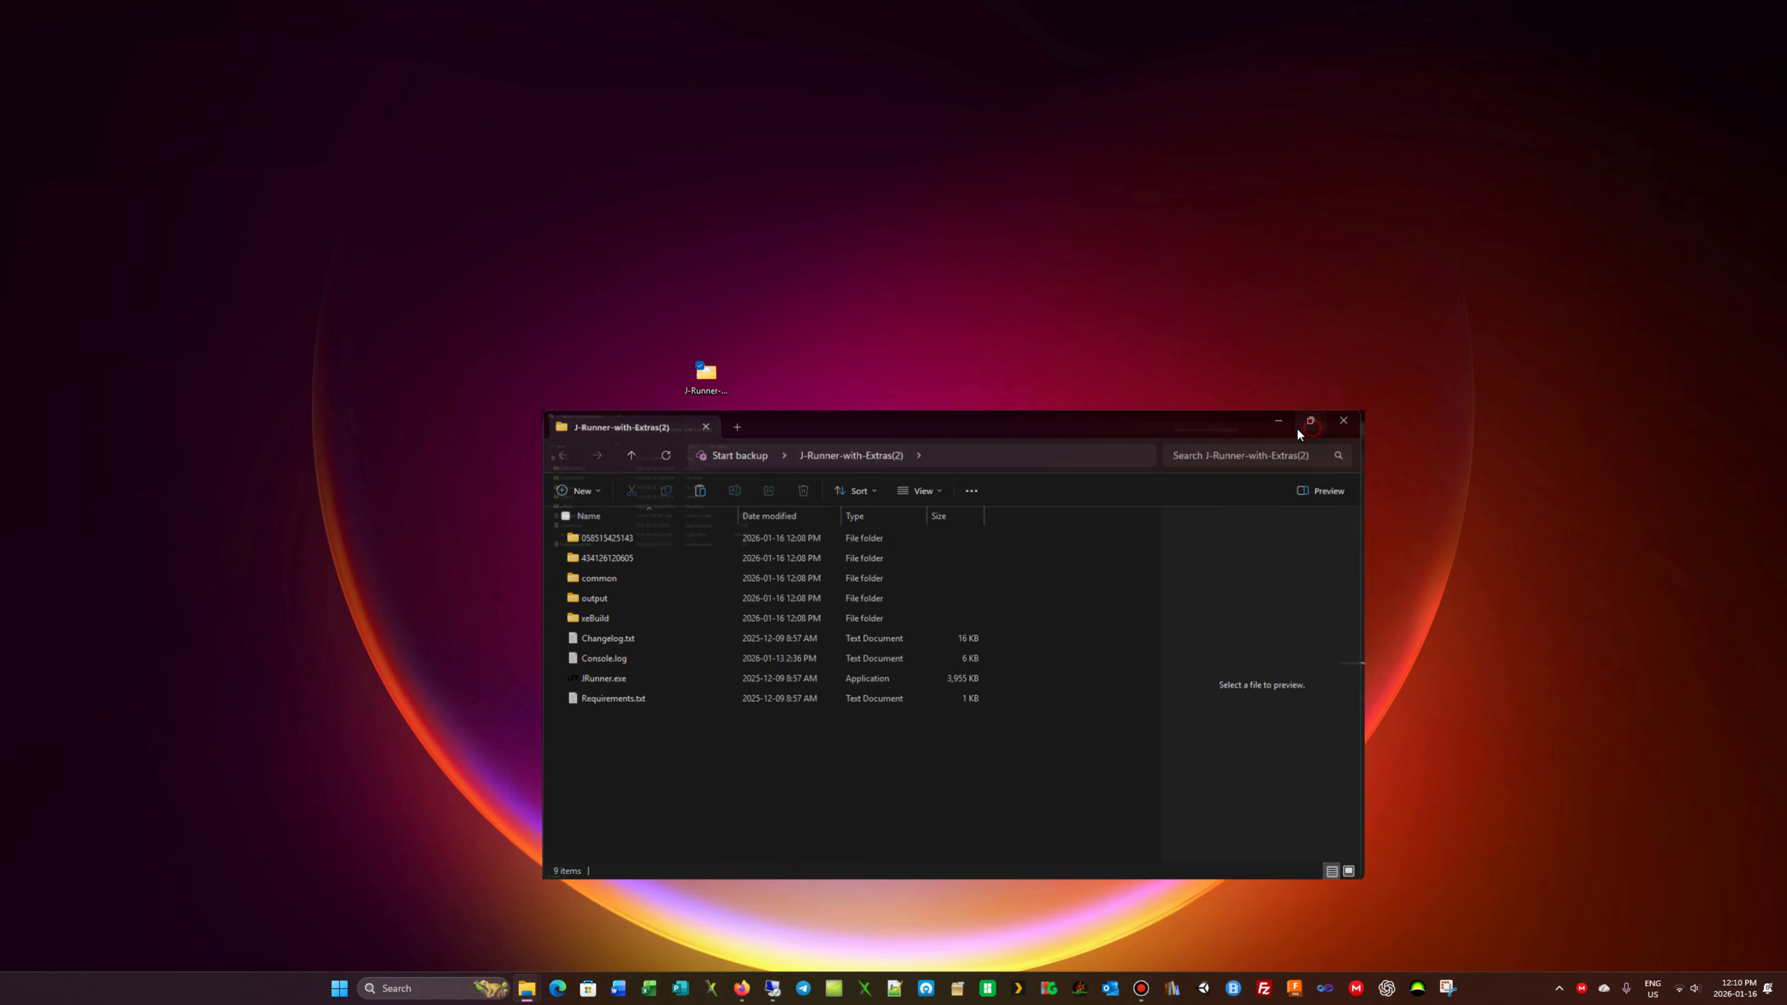
pyautogui.click(1311, 420)
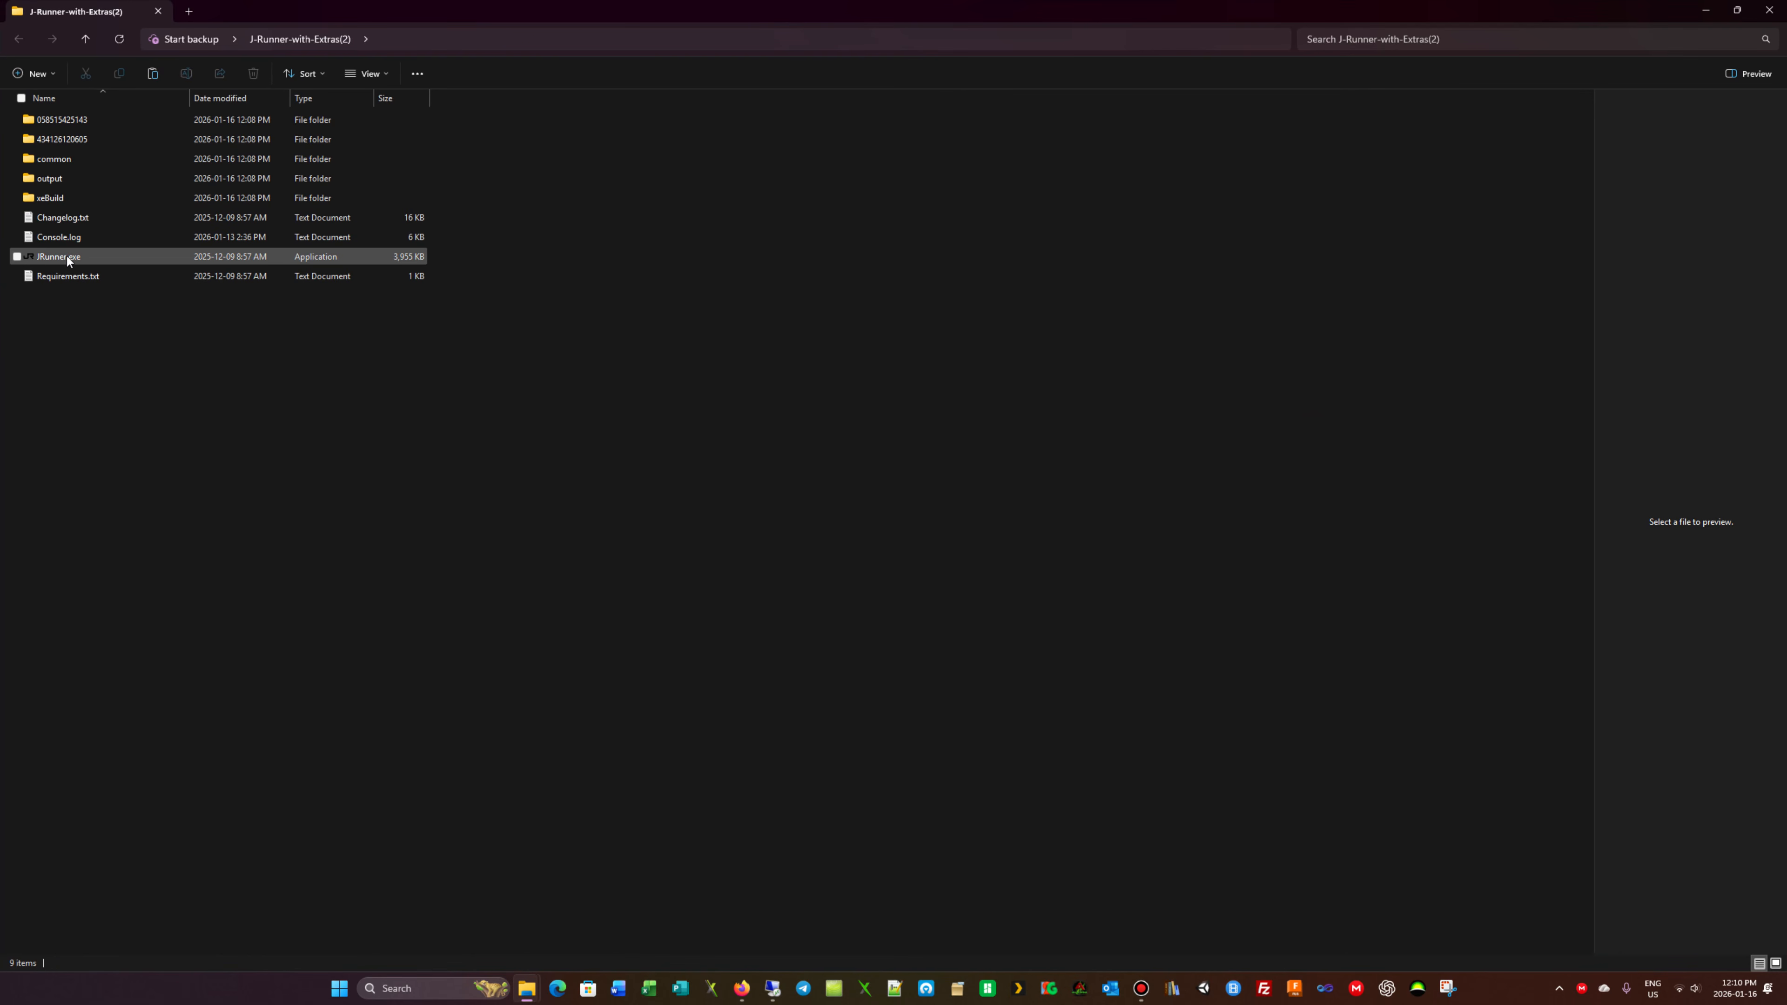
pyautogui.moveTo(67, 261)
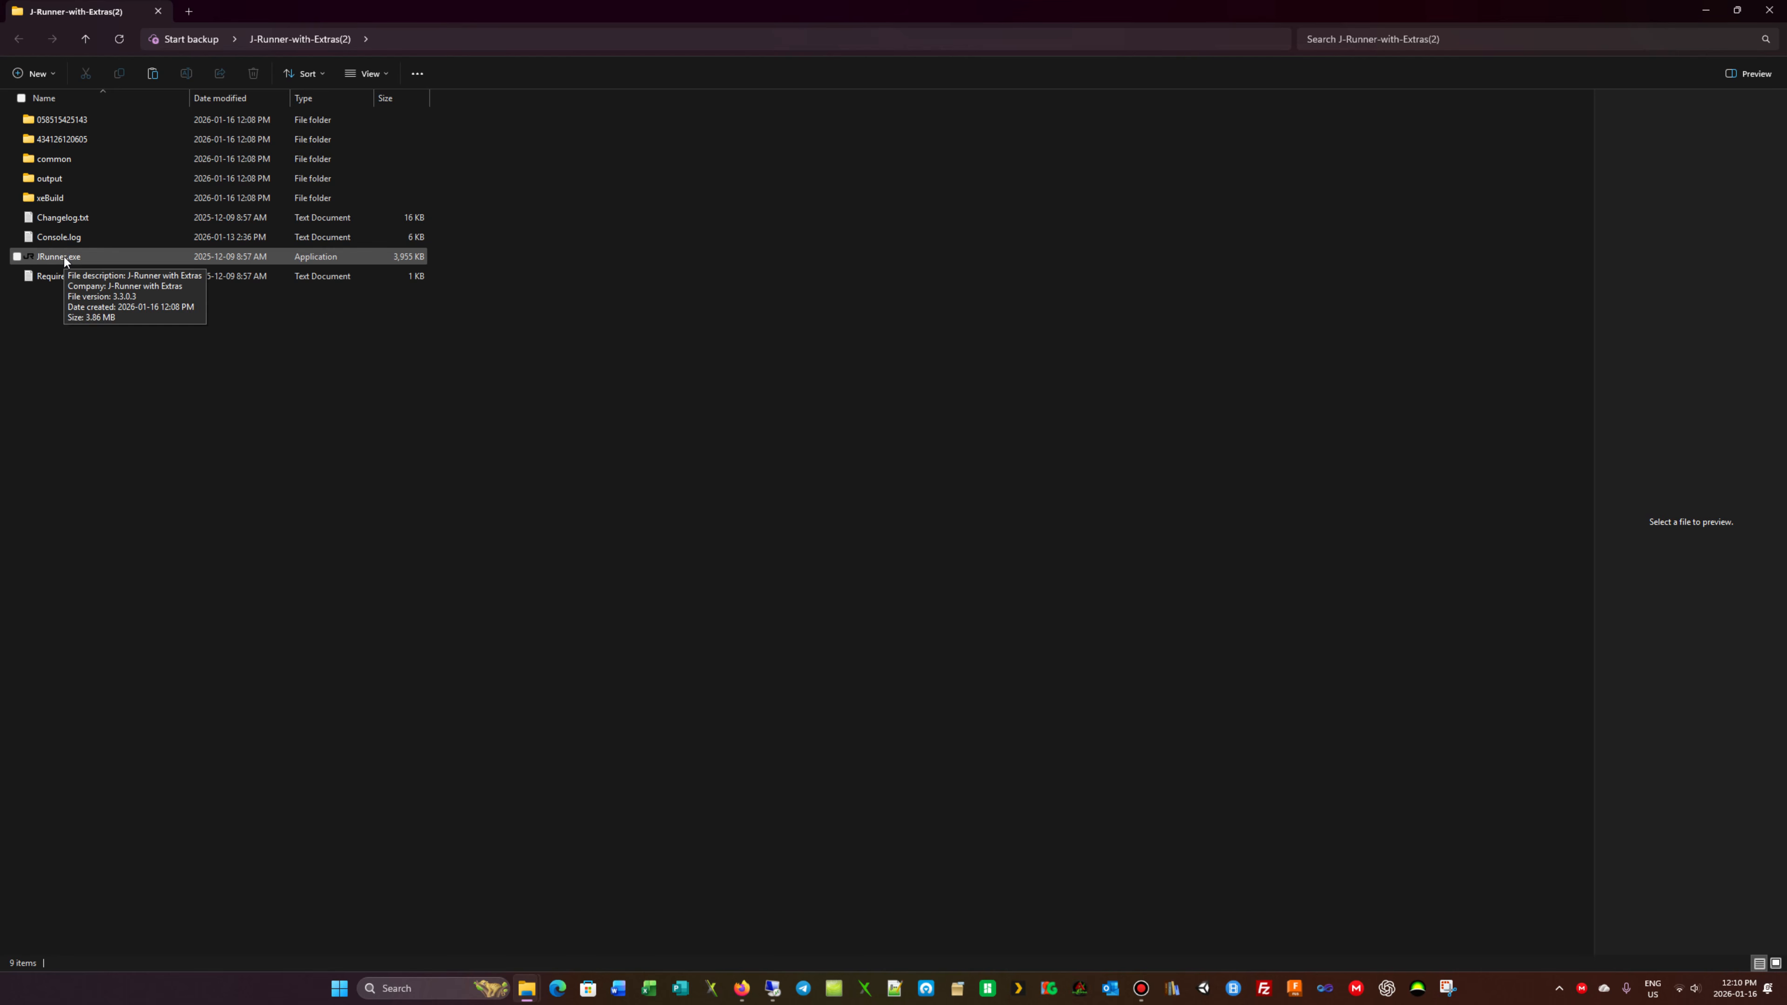
pyautogui.click(56, 257)
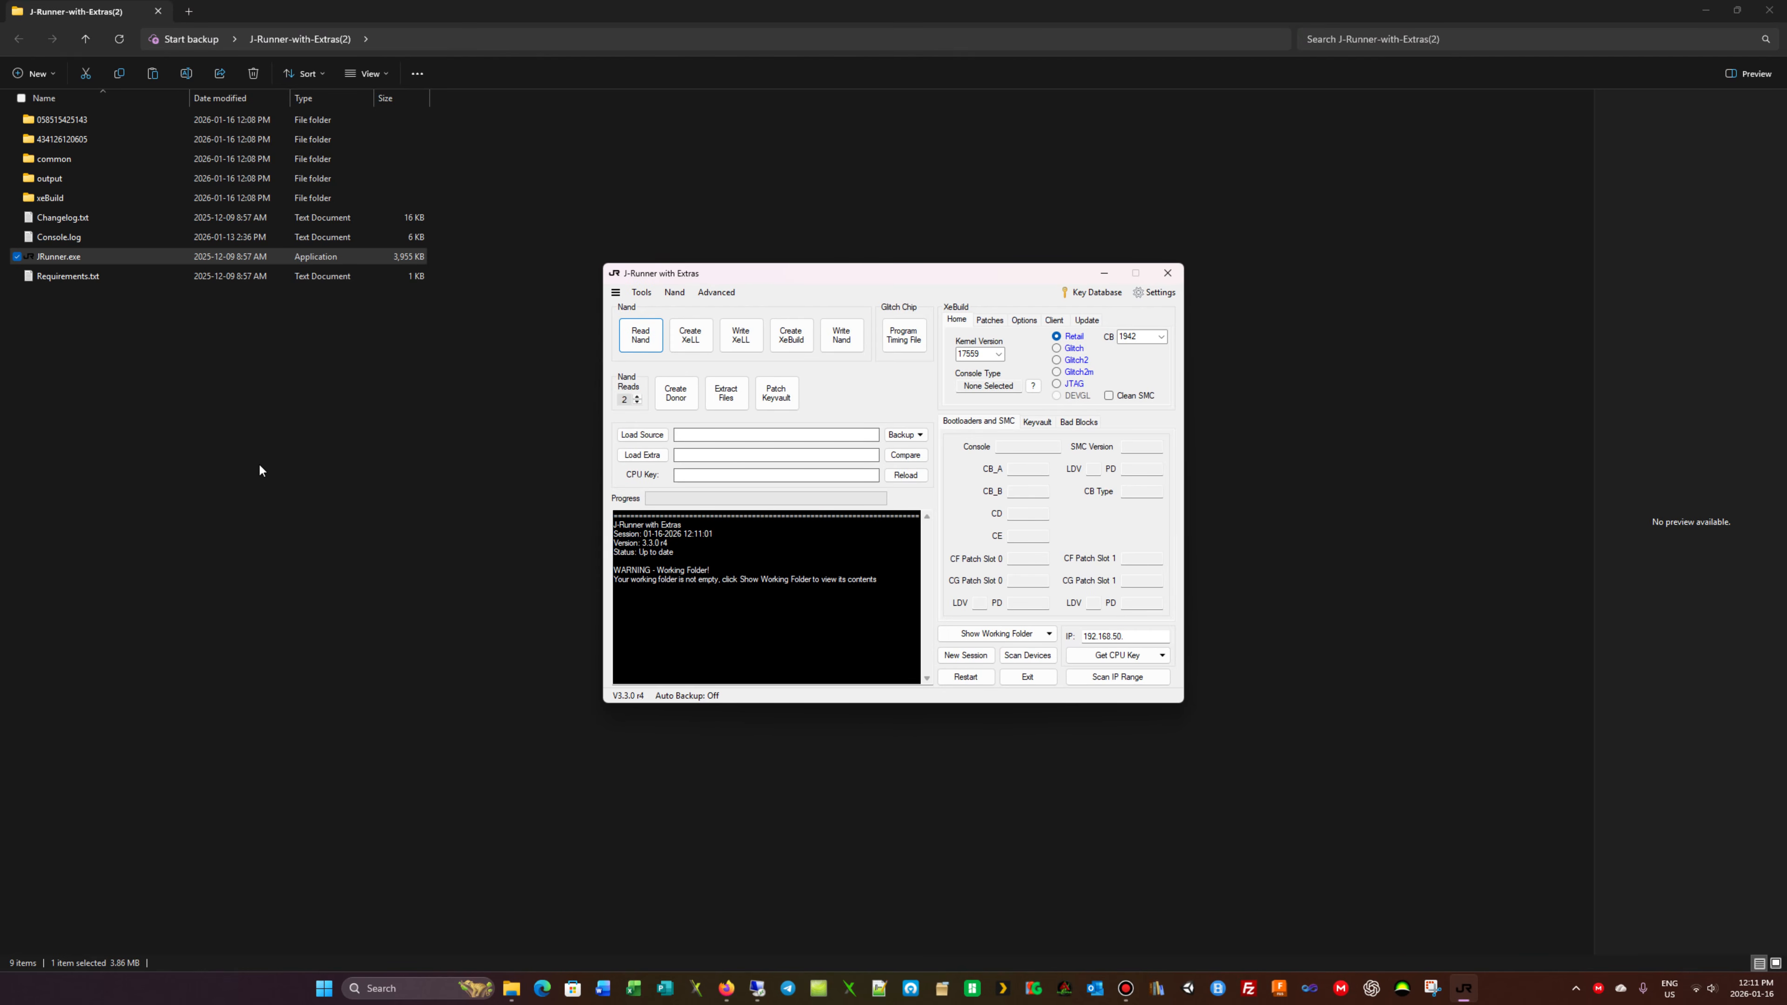
pyautogui.moveTo(183, 444)
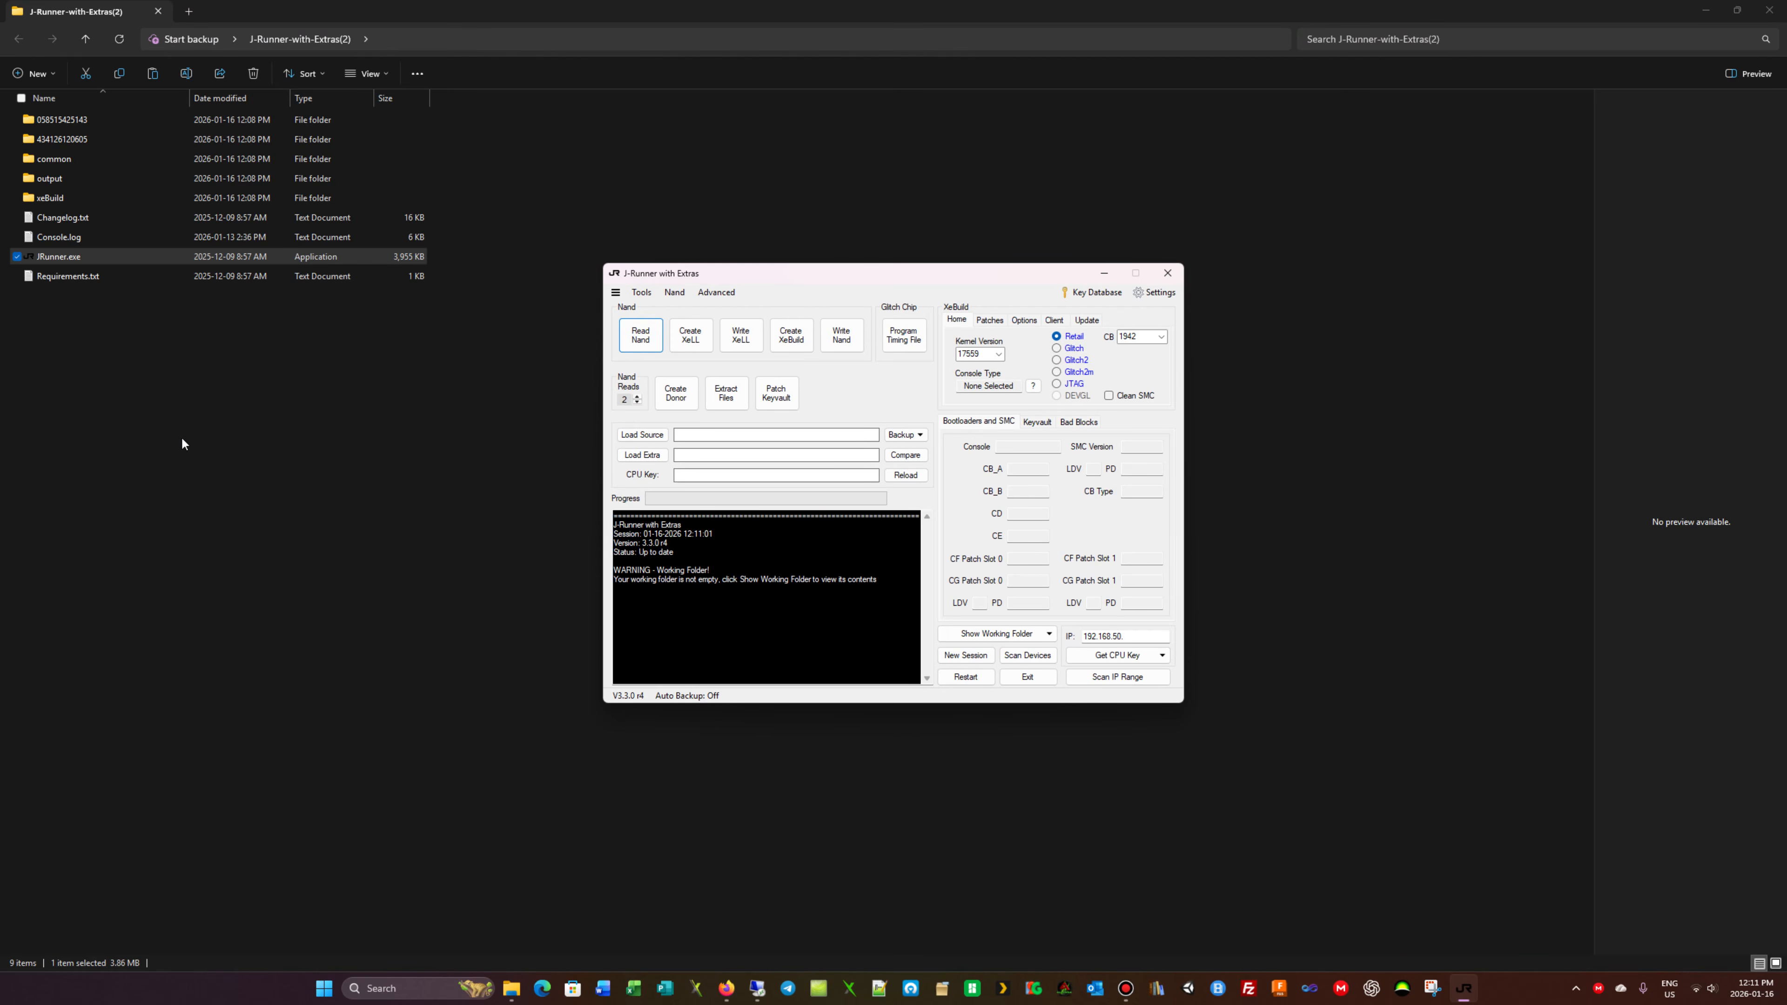
pyautogui.moveTo(402, 583)
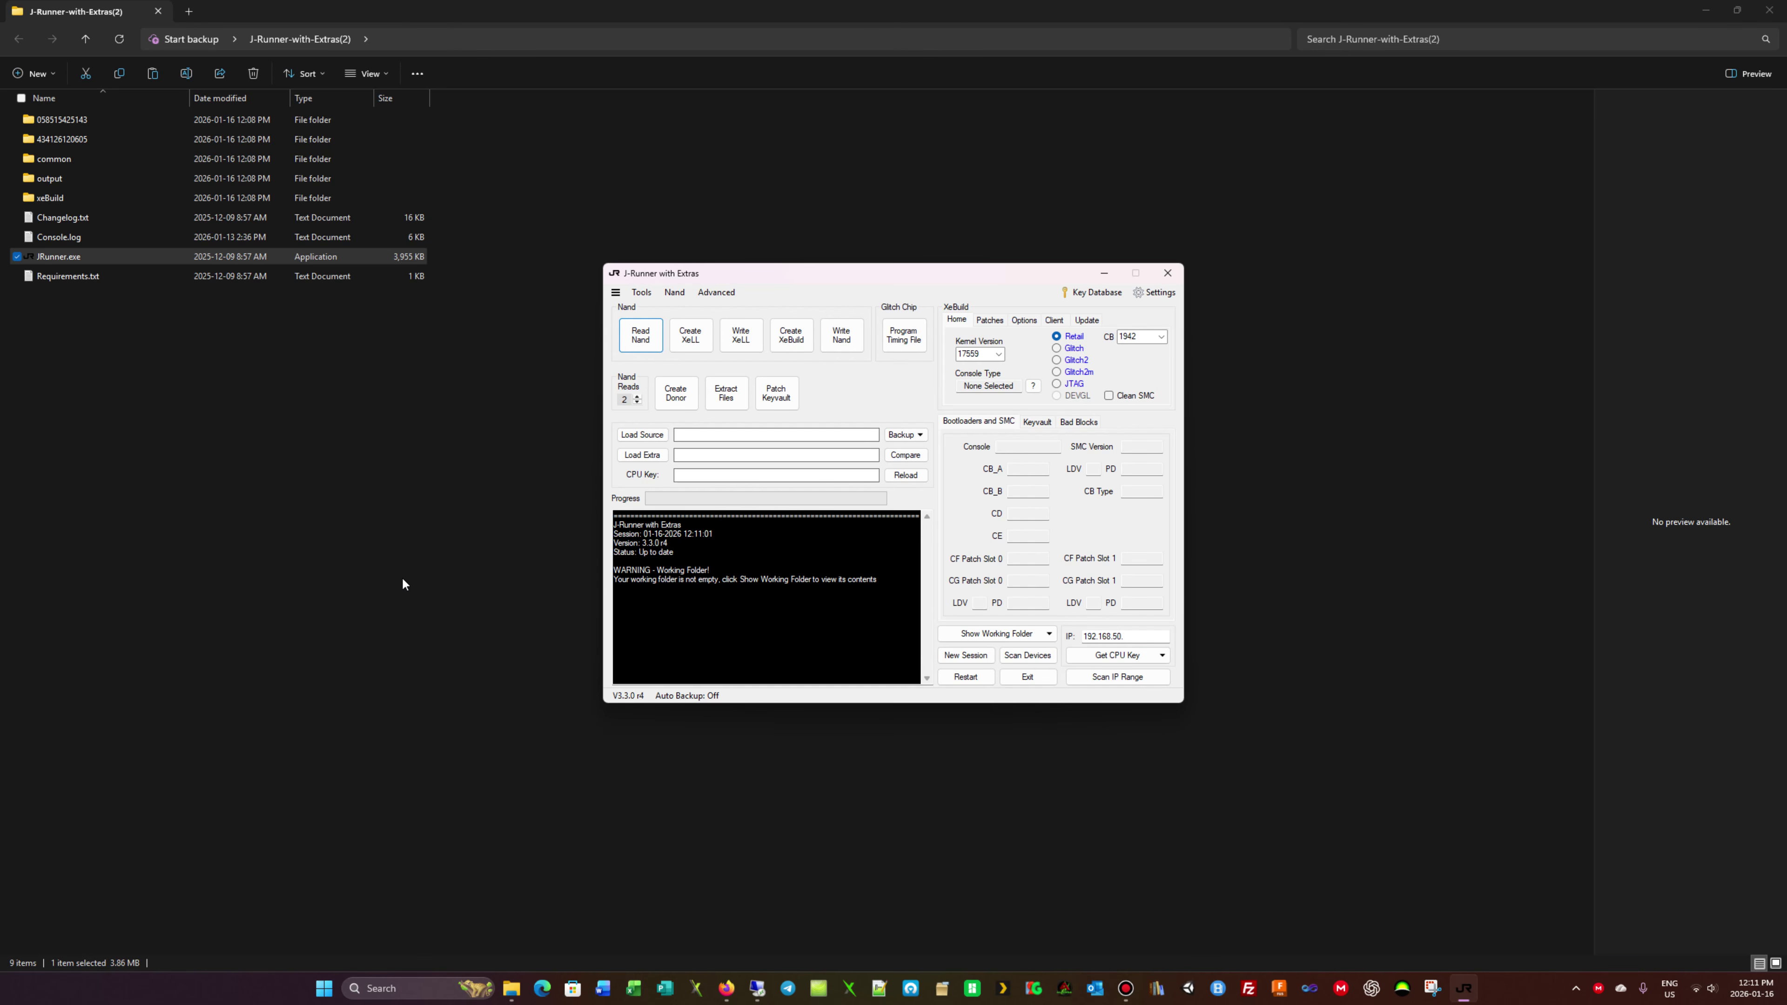
pyautogui.moveTo(730, 598)
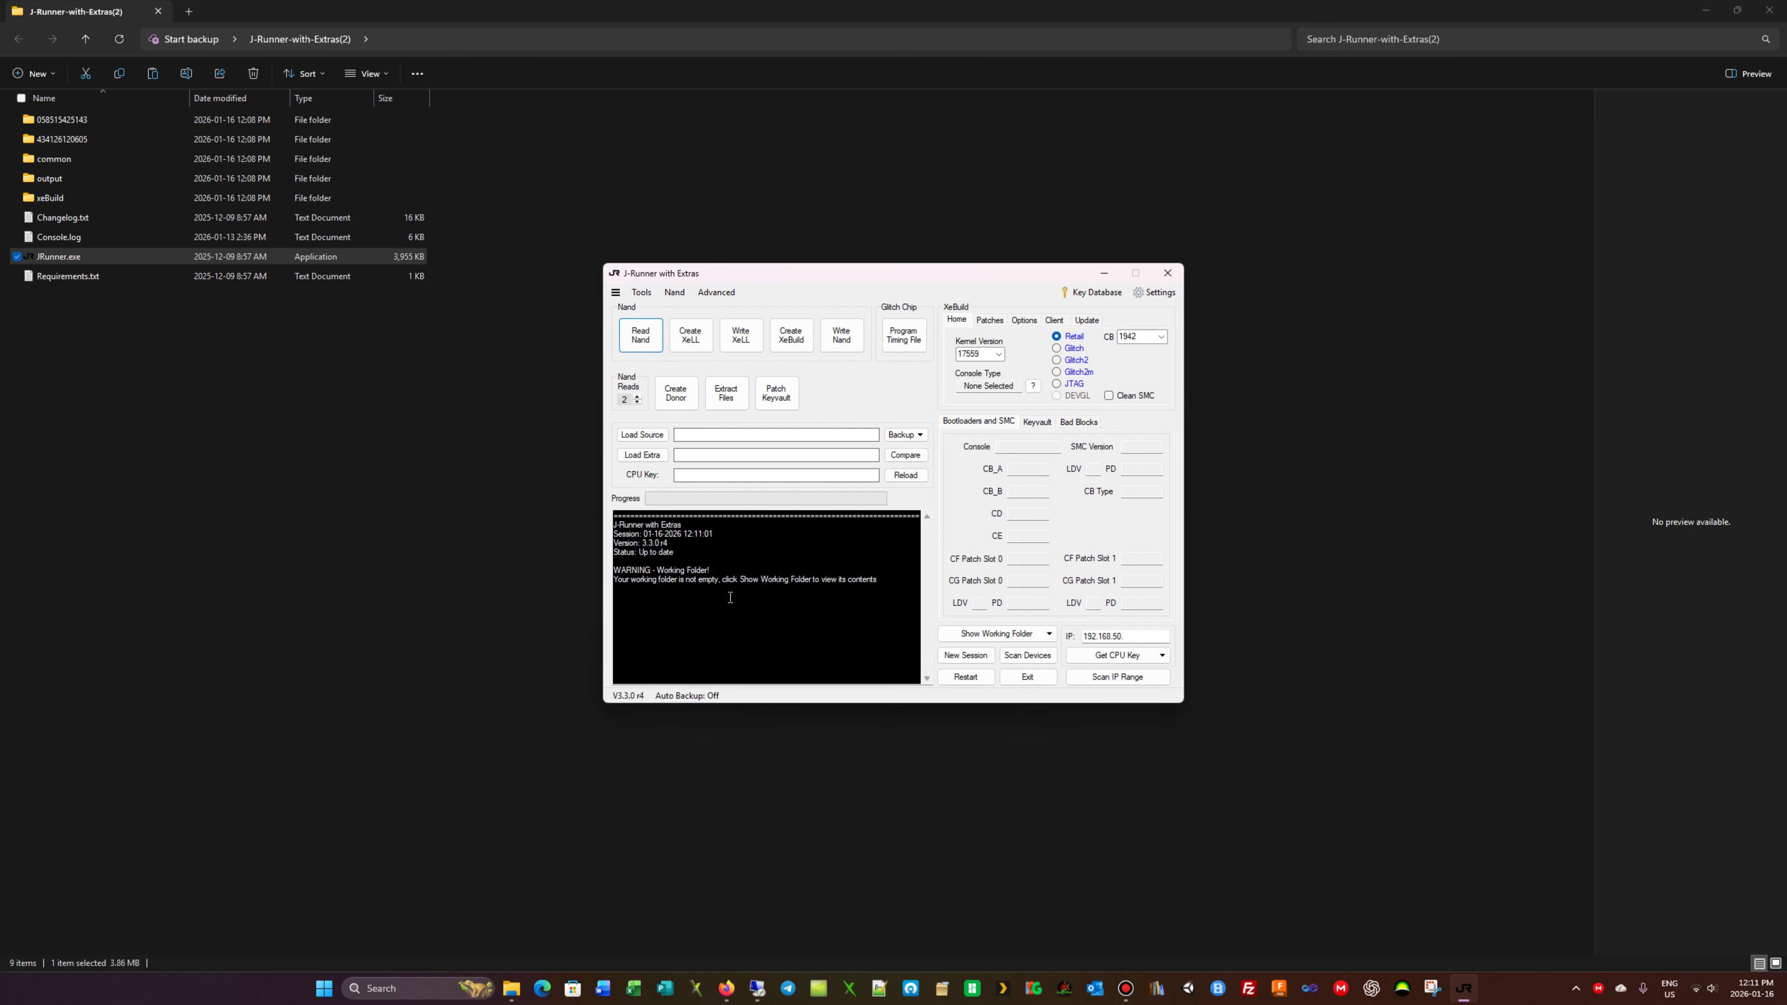
pyautogui.click(56, 119)
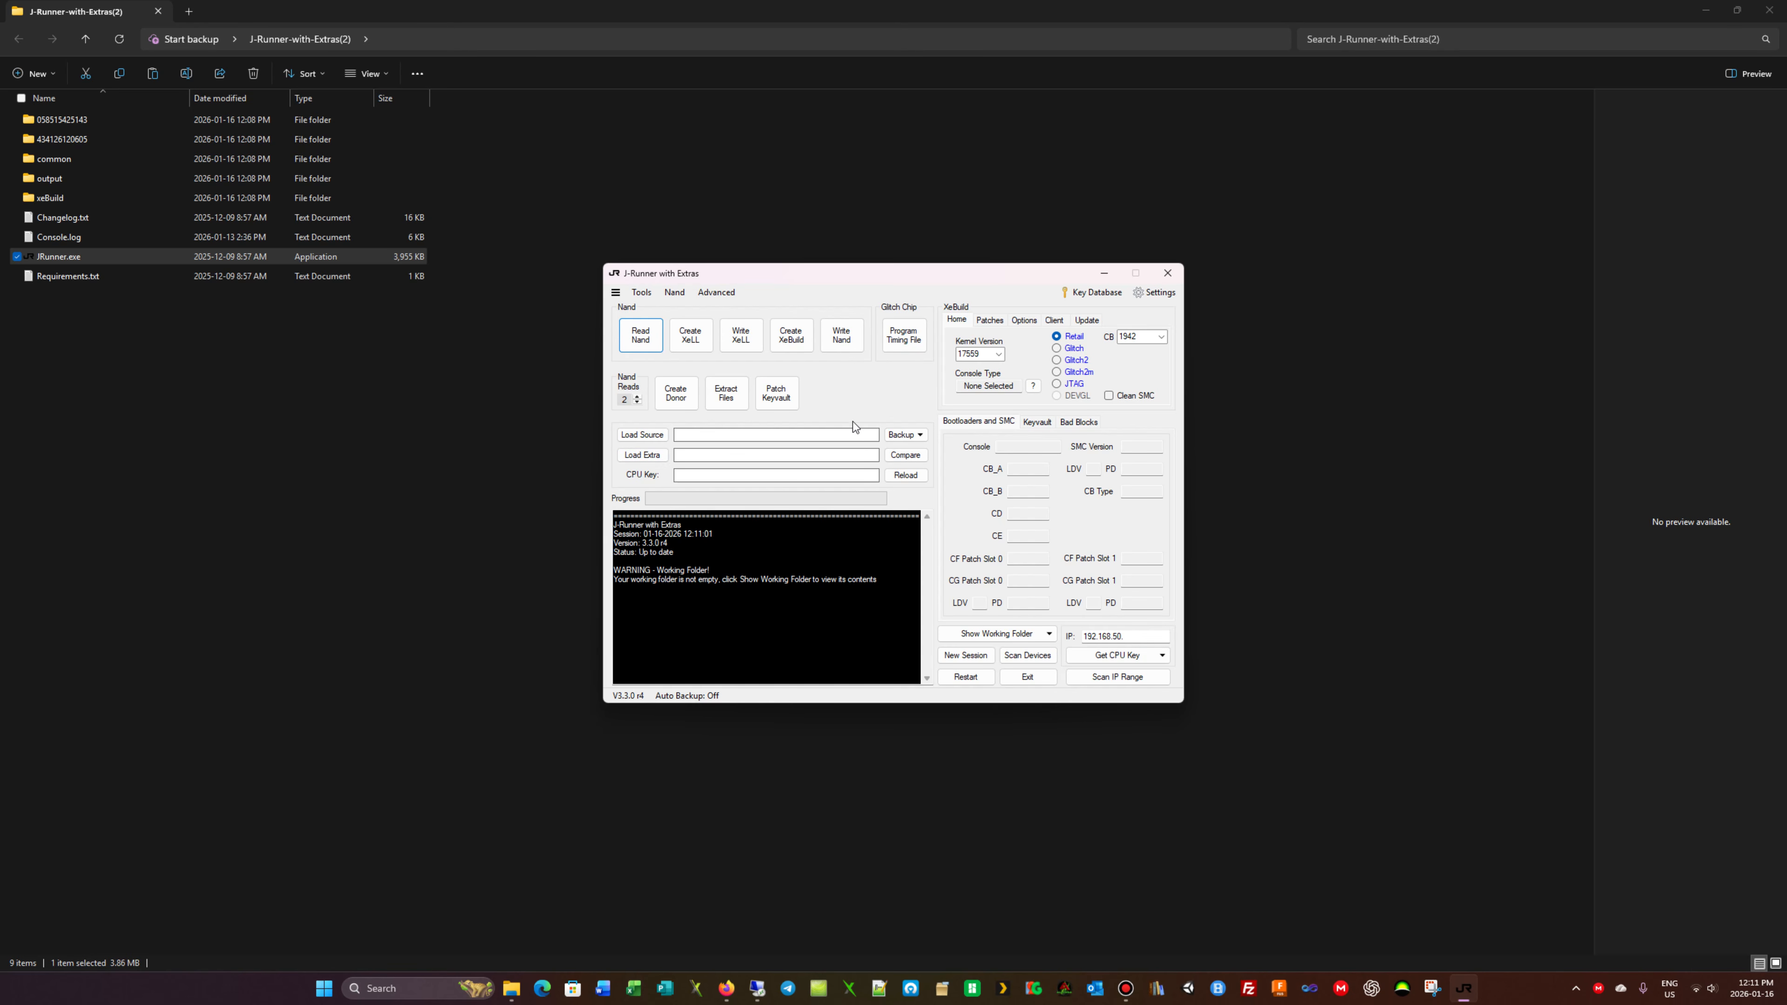
pyautogui.moveTo(810, 376)
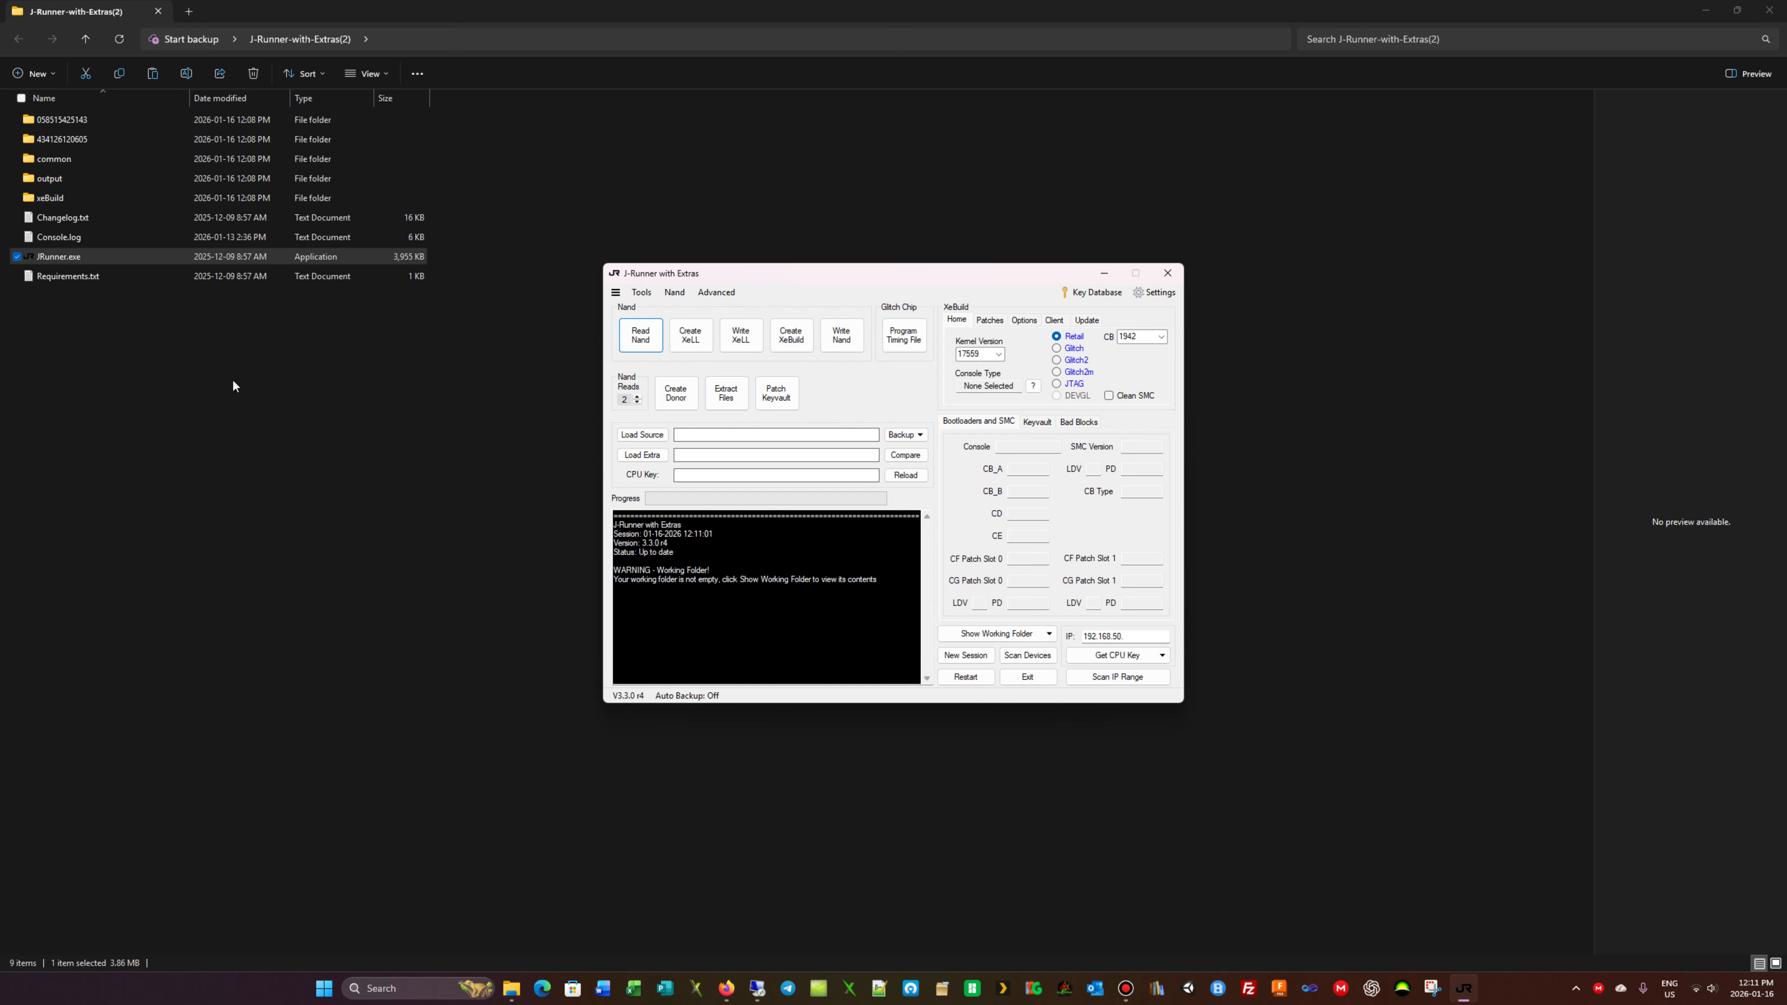
pyautogui.moveTo(288, 396)
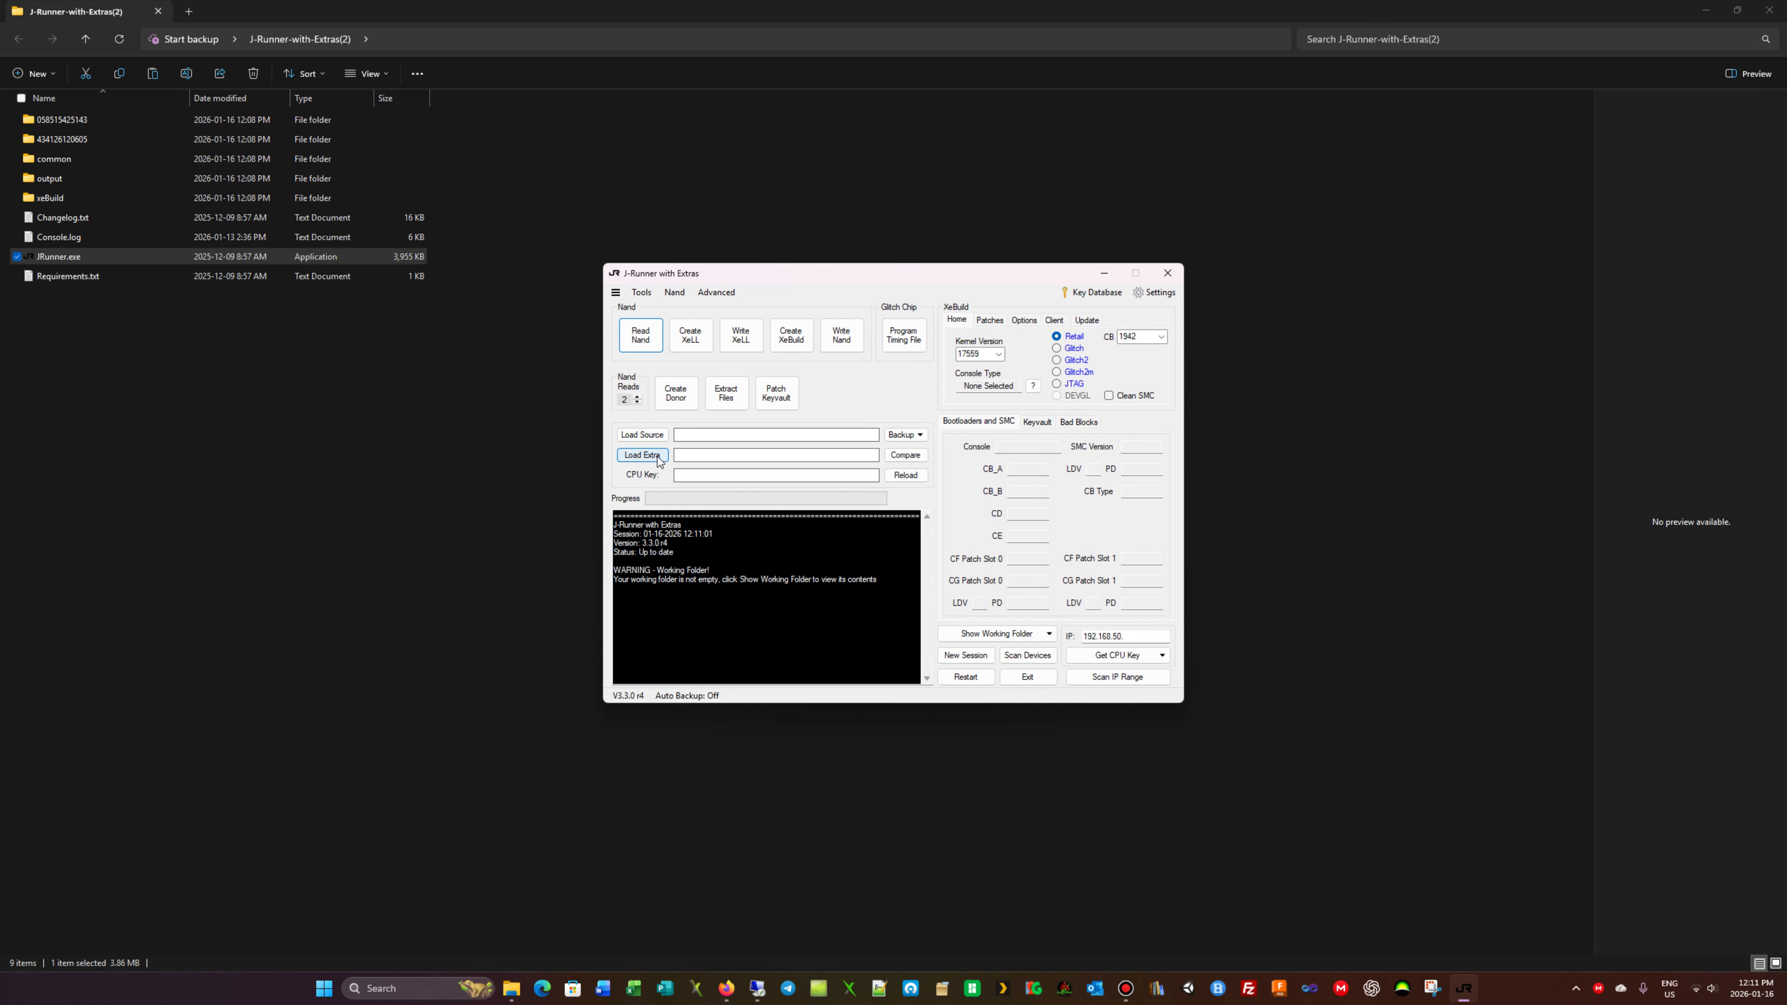
pyautogui.moveTo(722, 413)
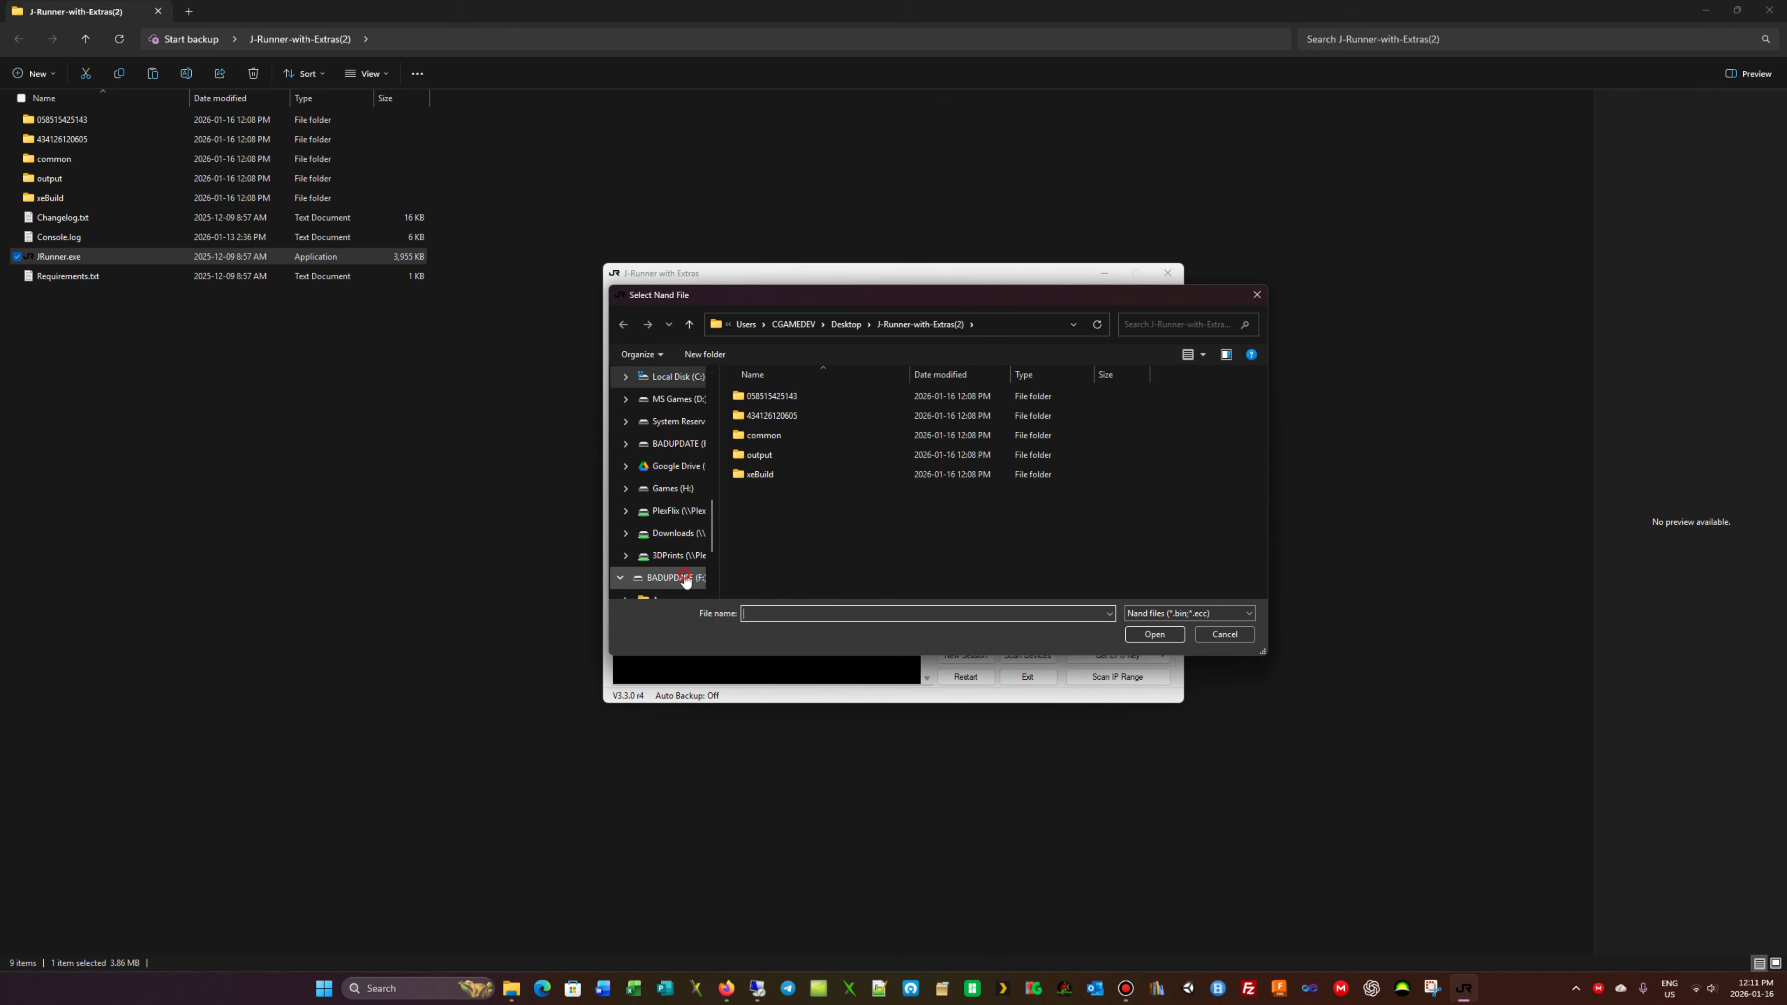
# Load flashdmp.bin from BADUPDATE (F:) > Apps > Simple 360 NAND Flasher as the NAND source.
pyautogui.click(685, 577)
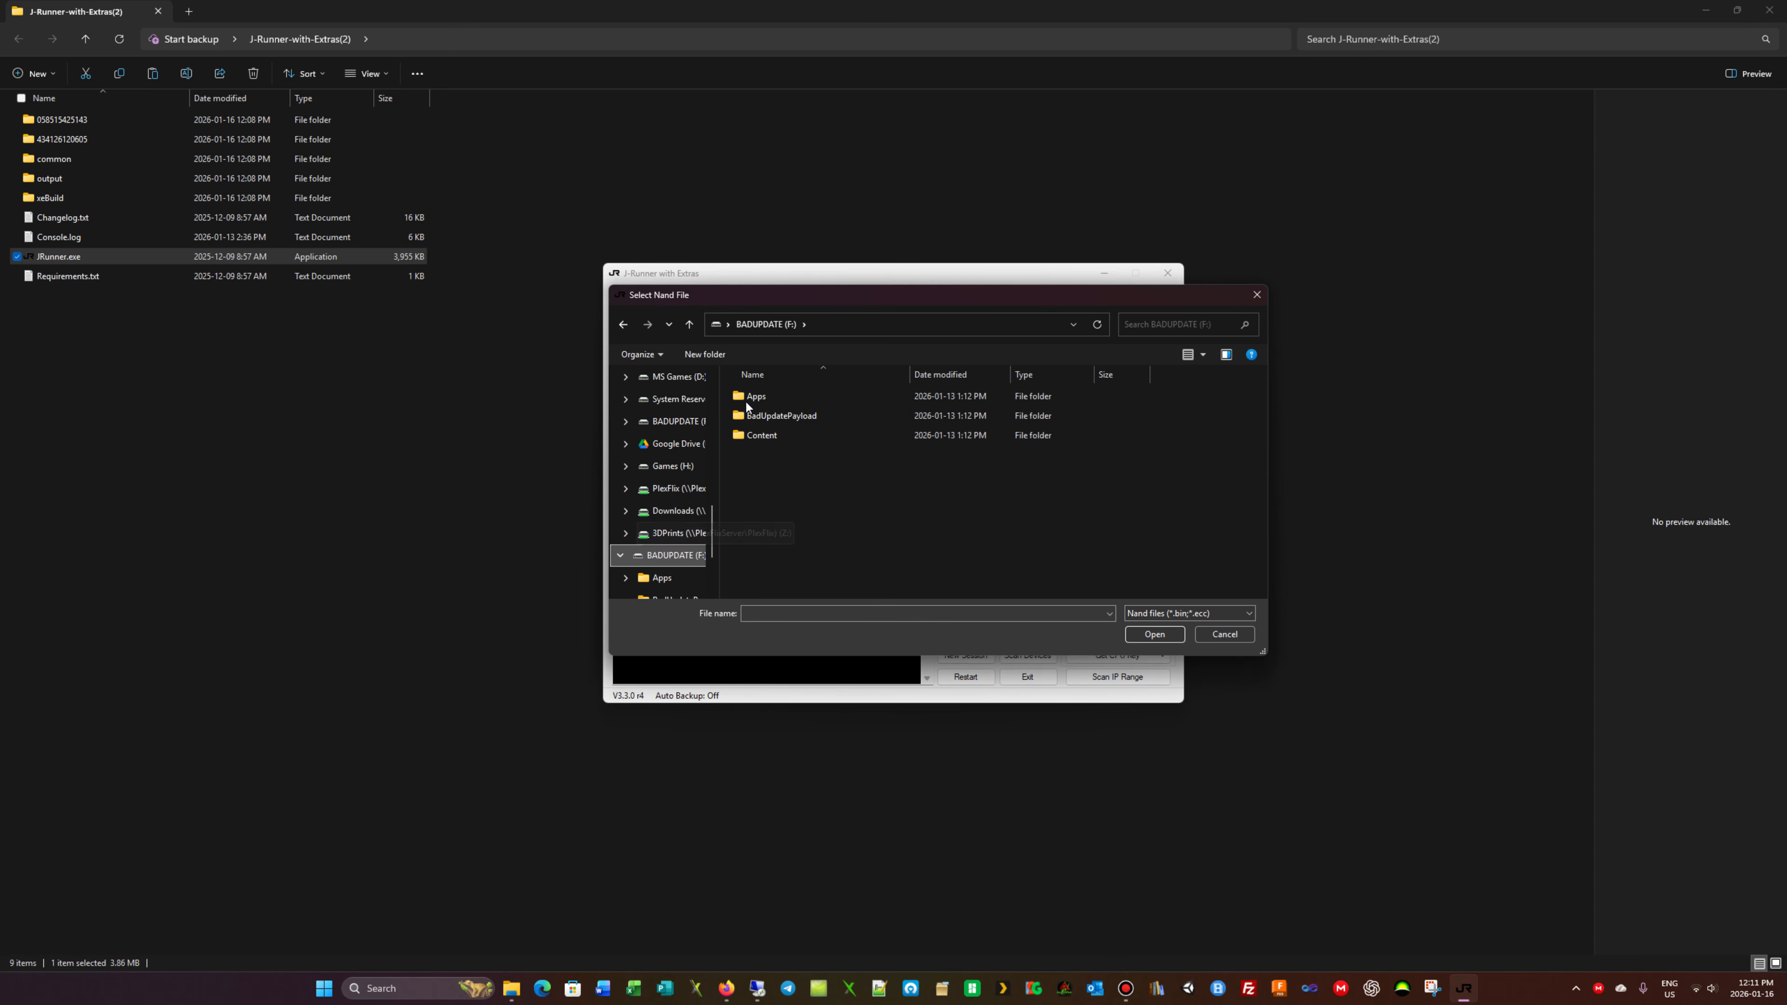
pyautogui.doubleClick(756, 397)
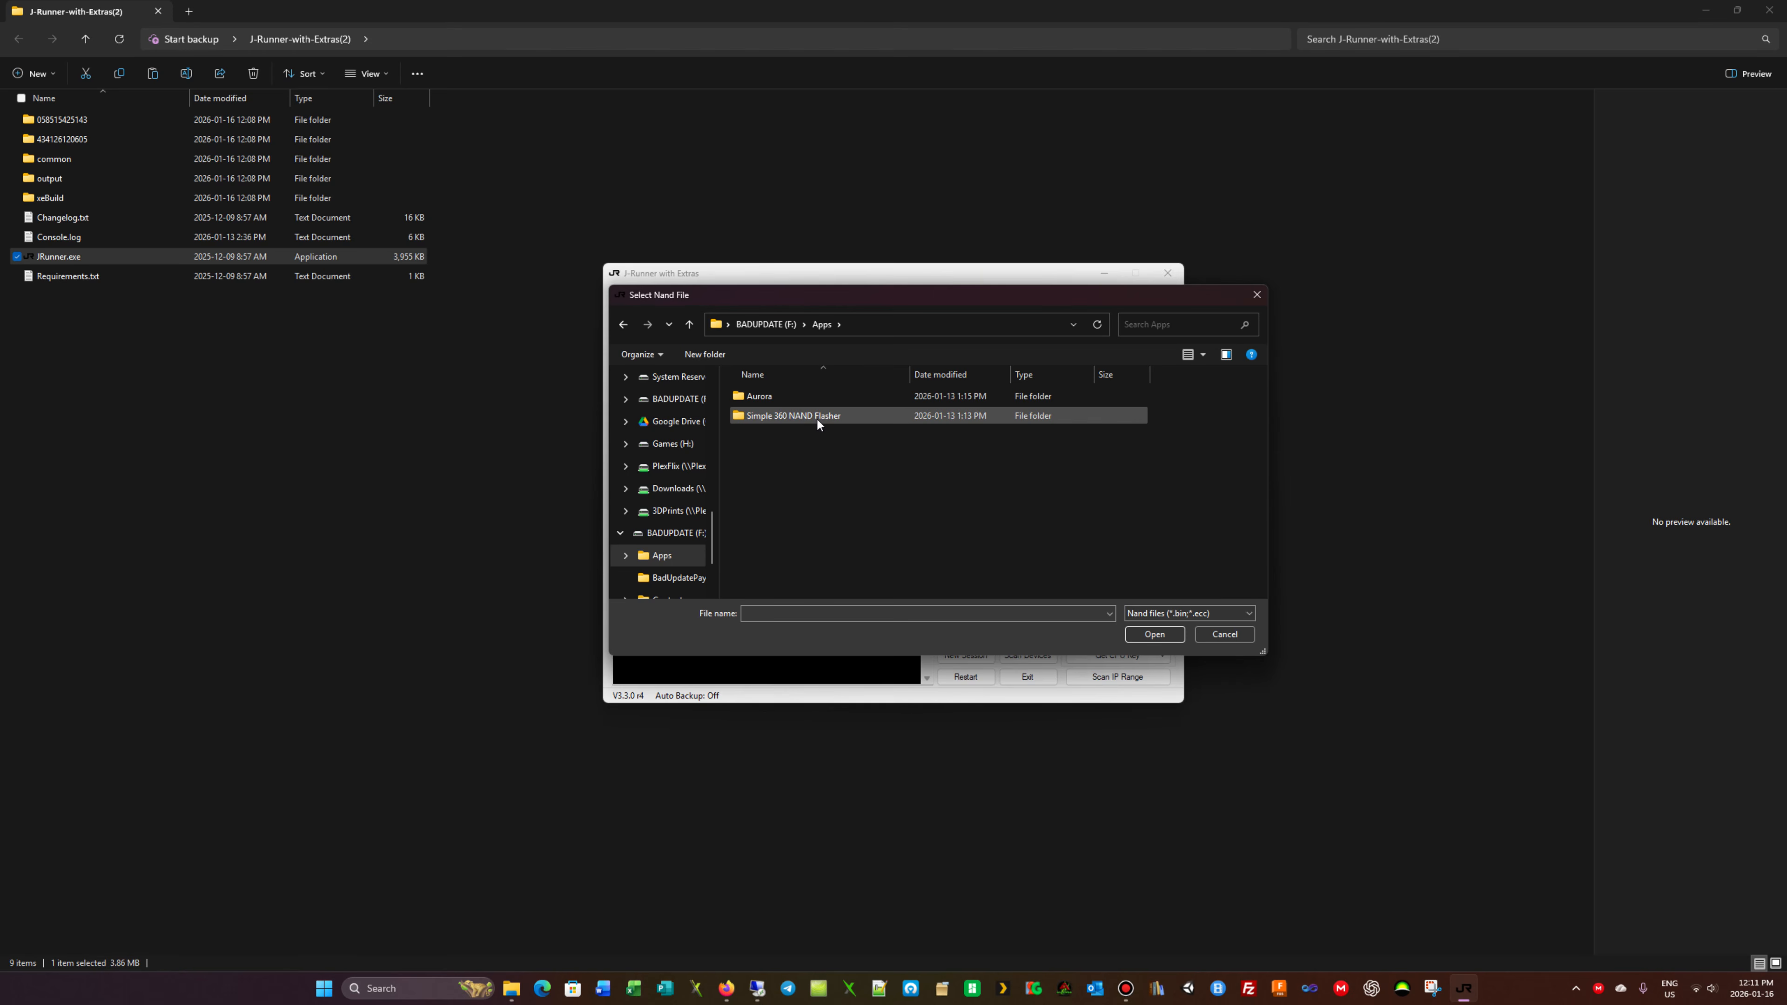
pyautogui.doubleClick(793, 415)
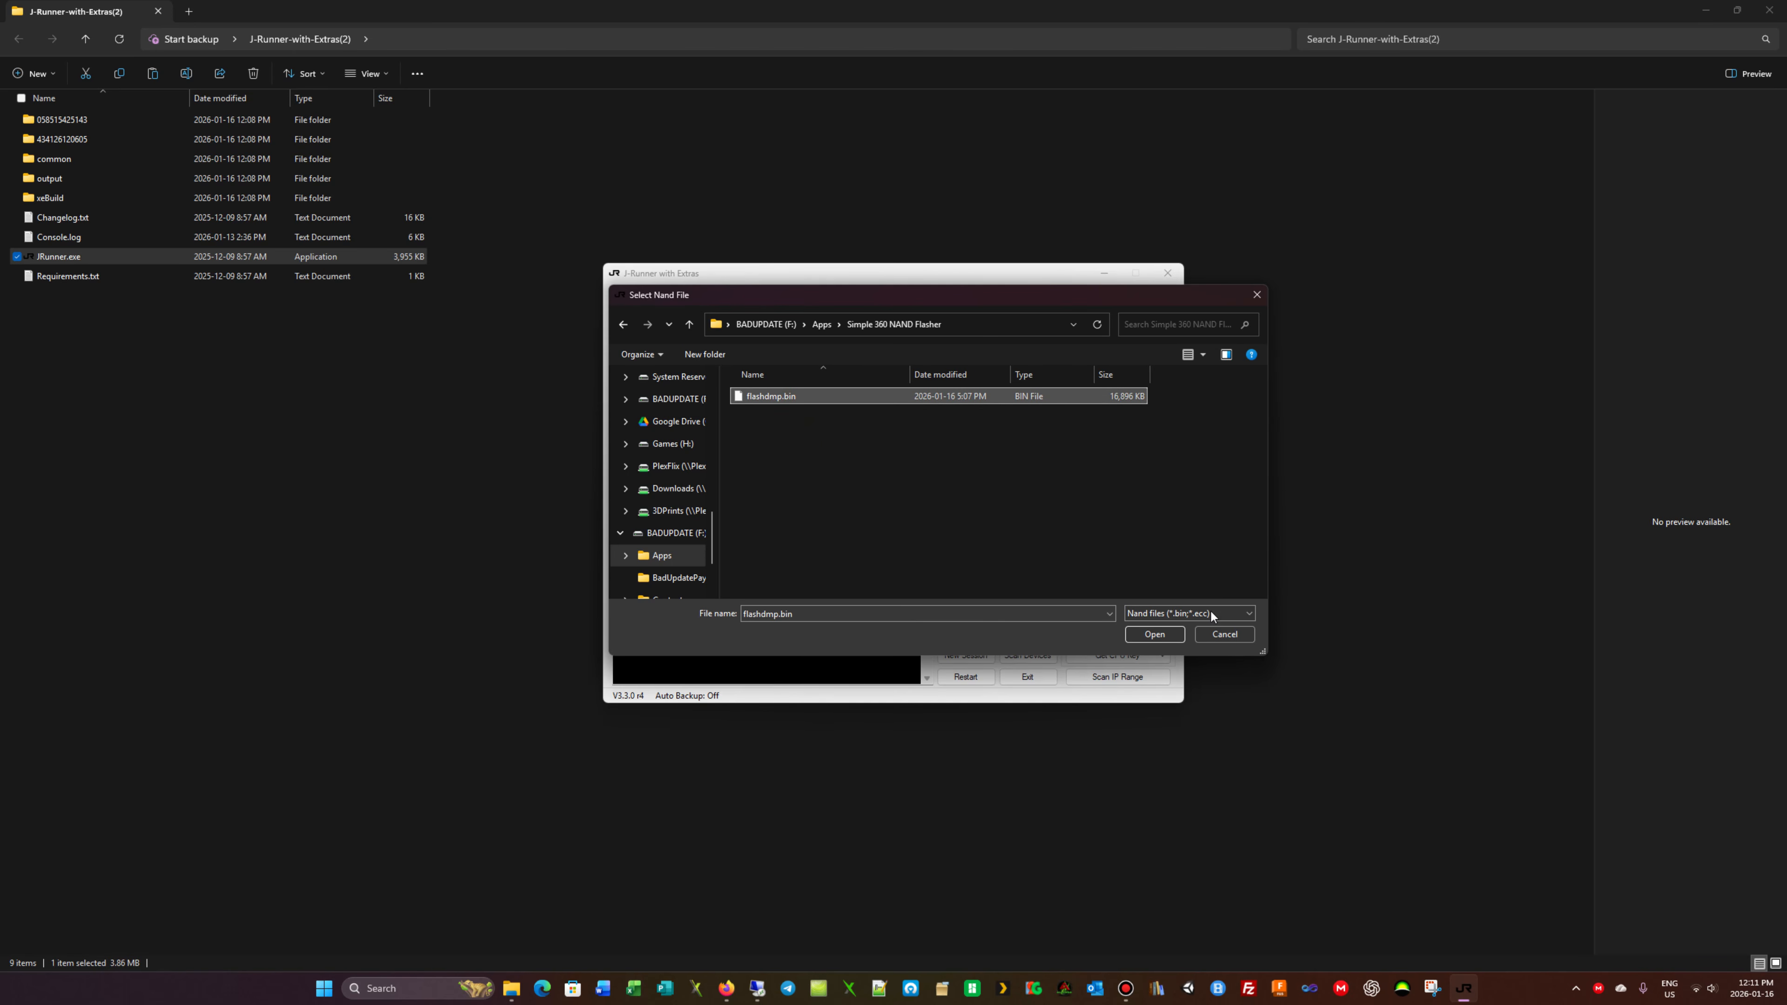
pyautogui.click(1155, 634)
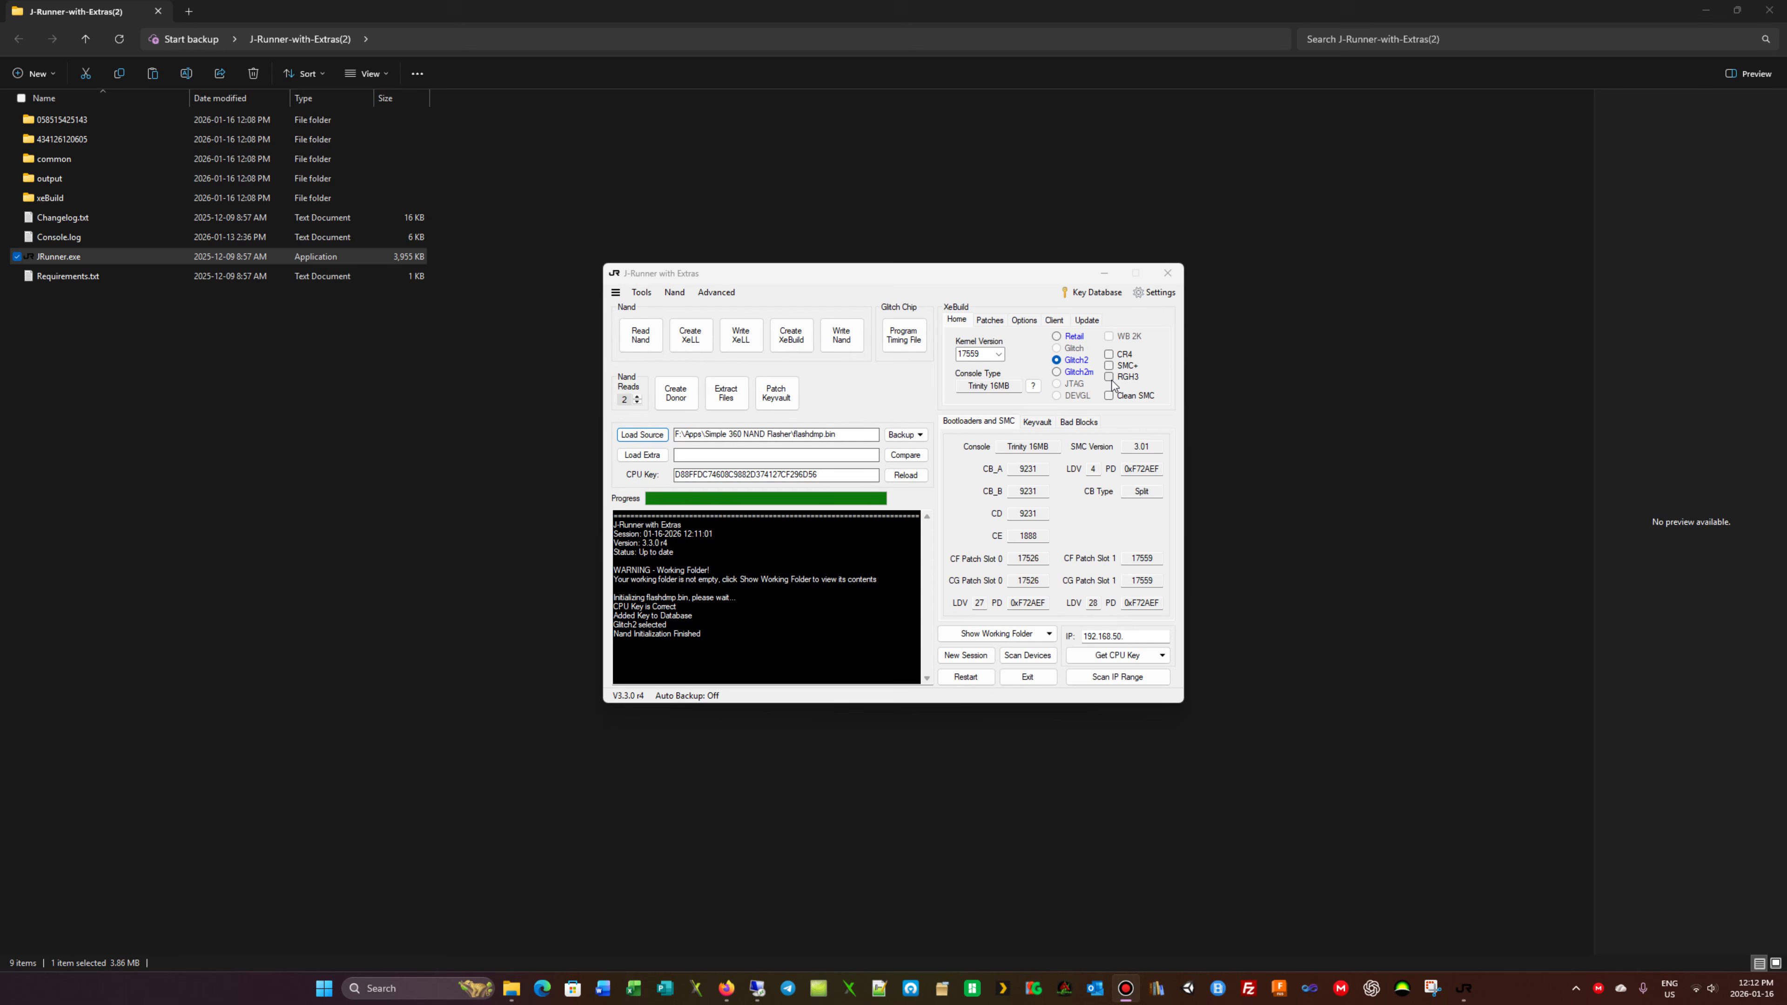
# Select RGH3 glitch type and enable the XL HDD and UsbdSec patches.
pyautogui.click(1108, 376)
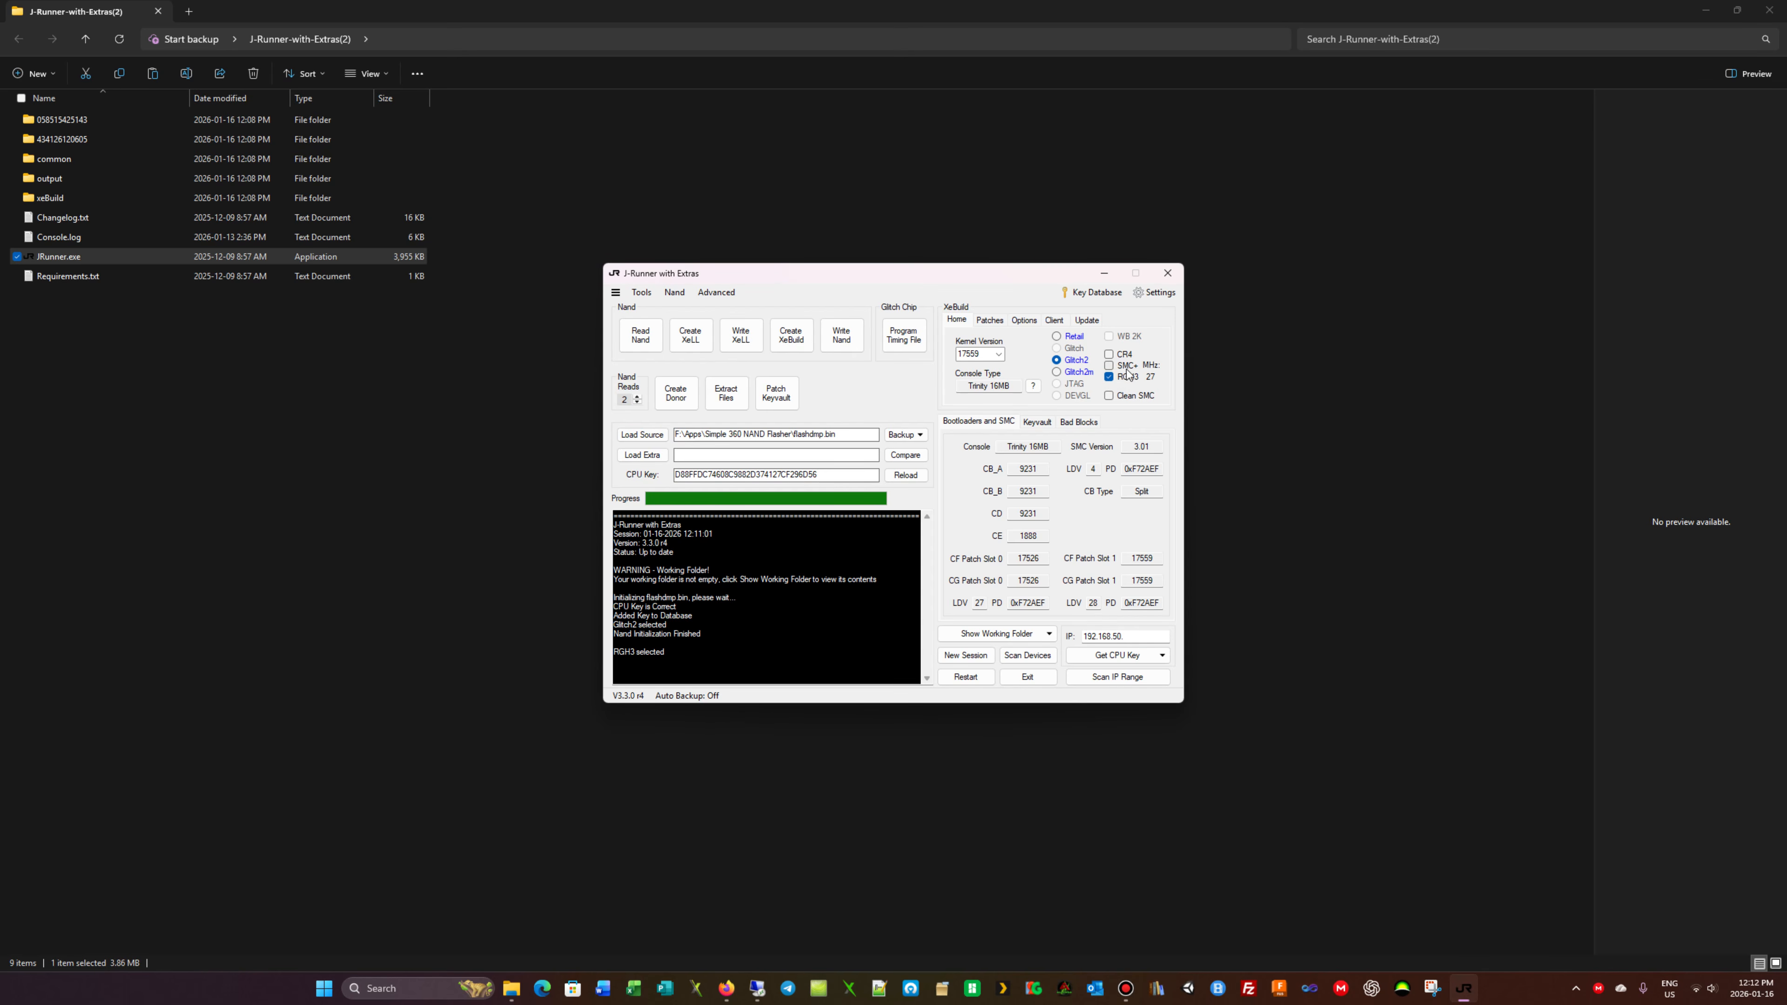
pyautogui.click(990, 320)
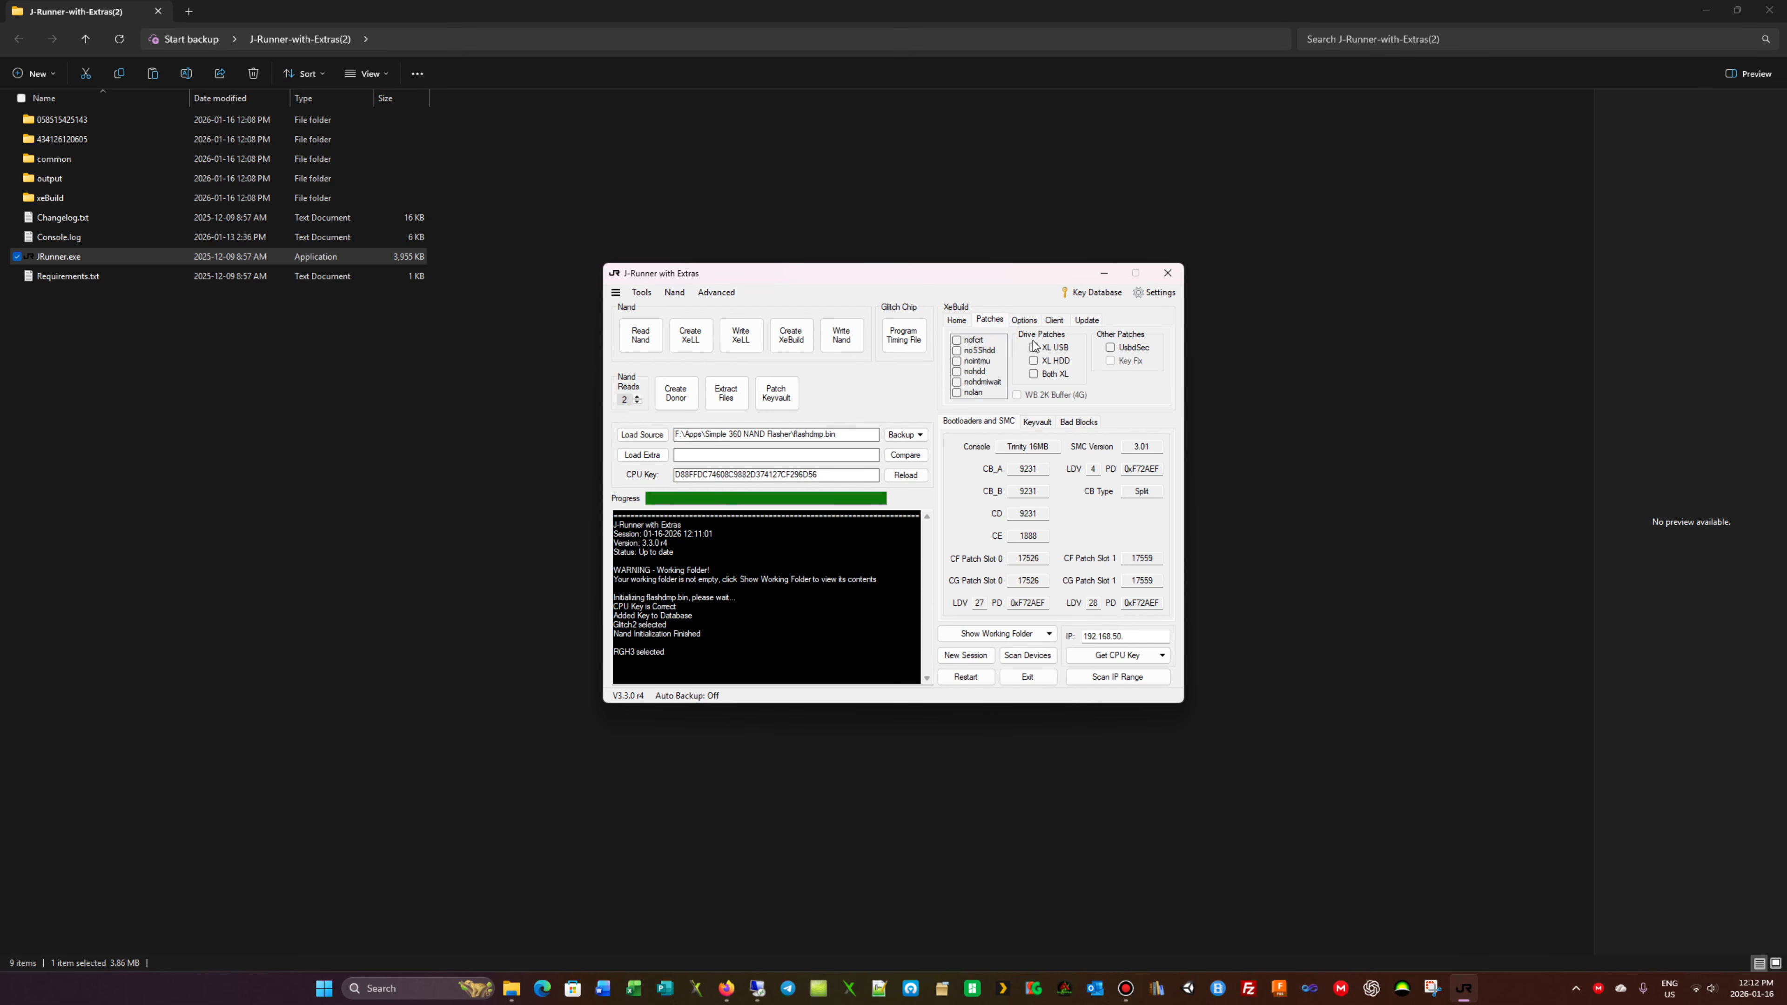
pyautogui.click(1033, 361)
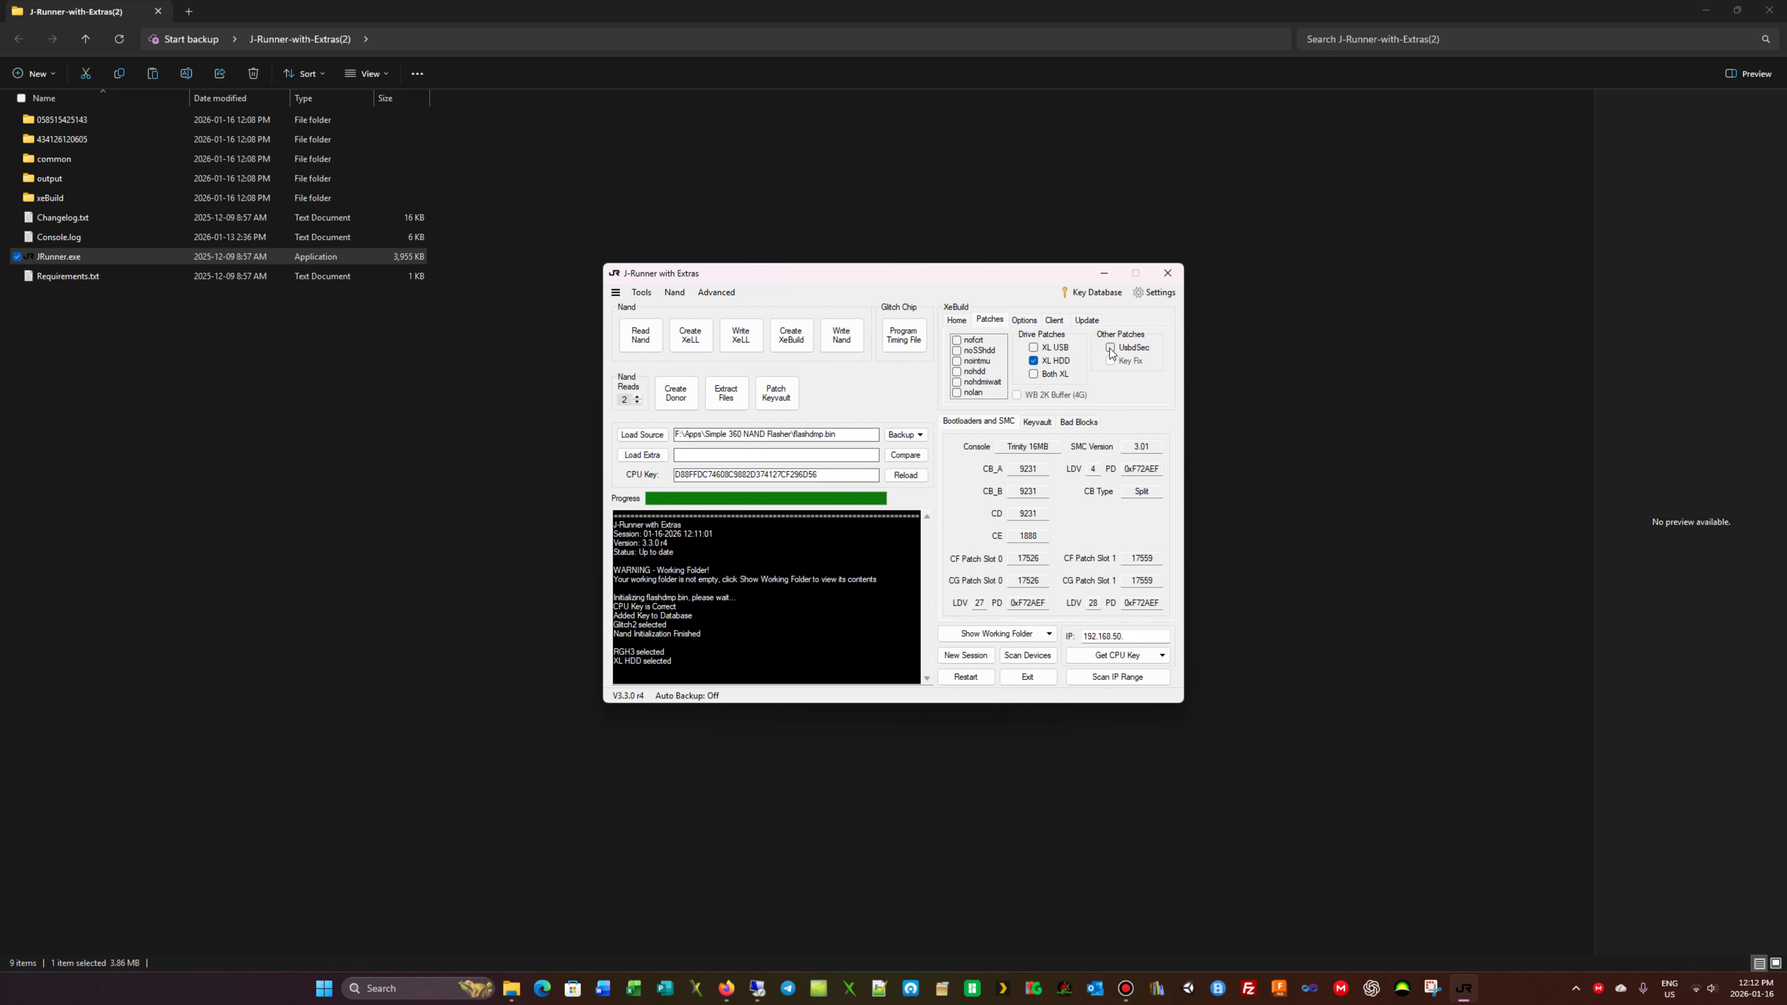
pyautogui.click(1110, 348)
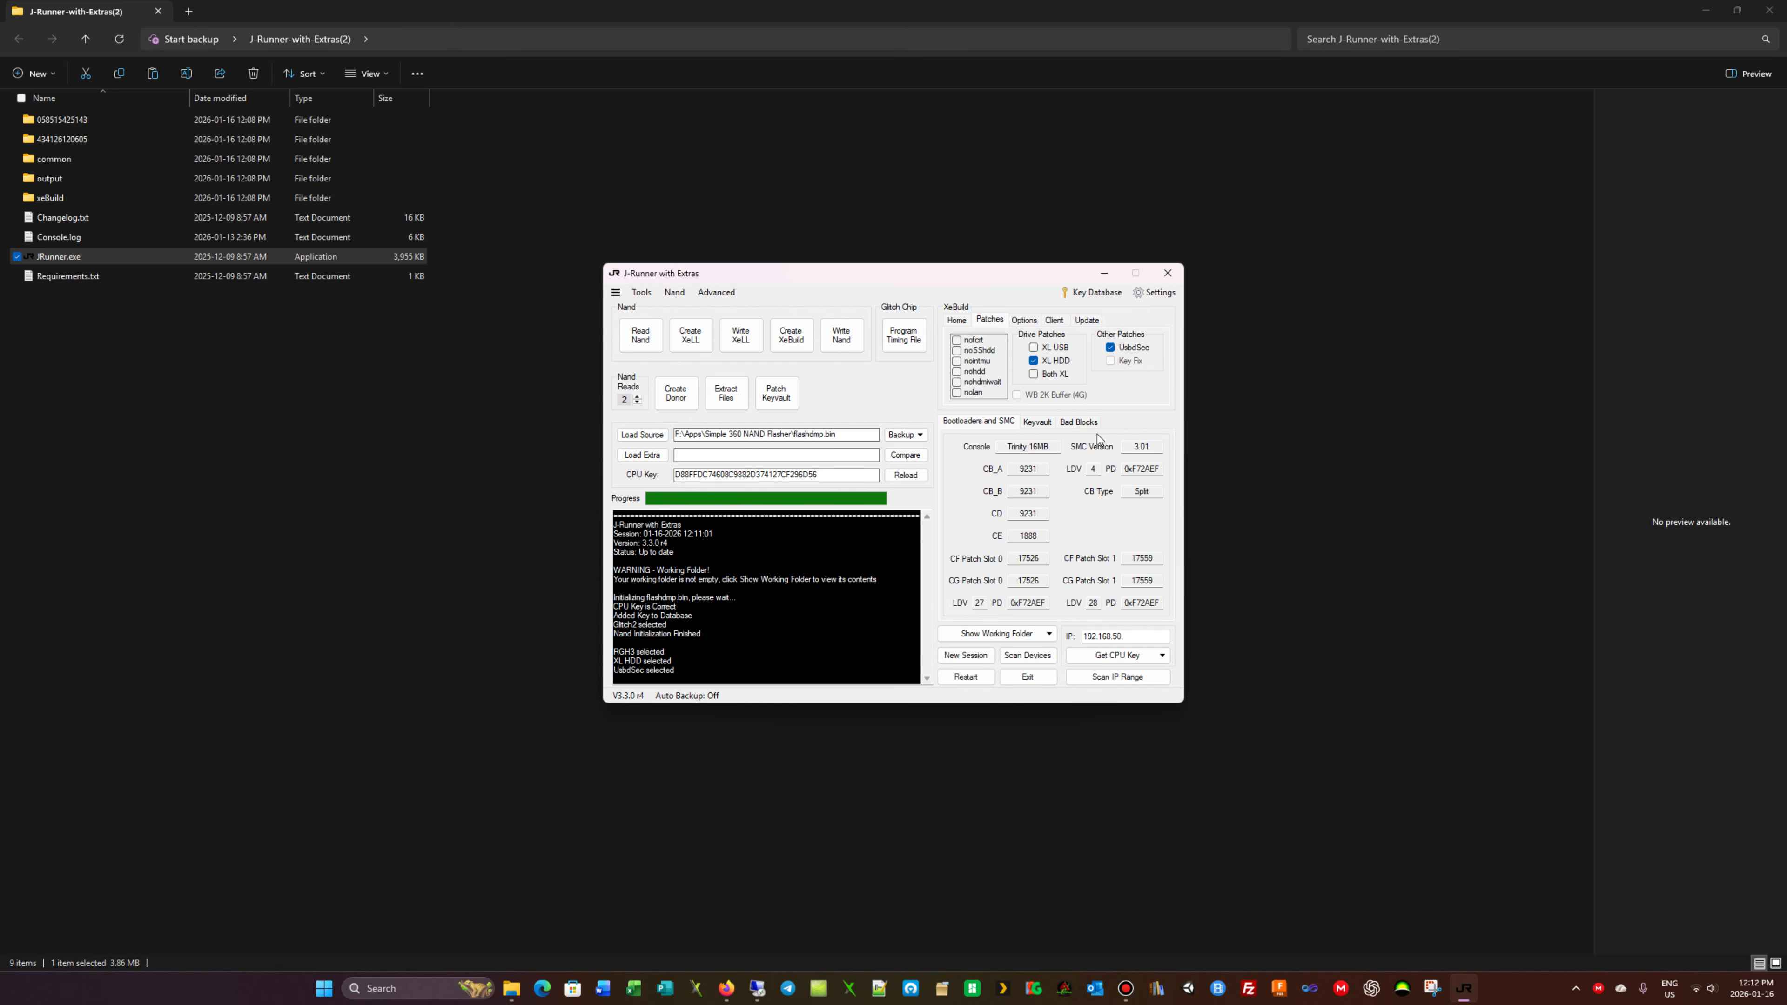
pyautogui.moveTo(798, 332)
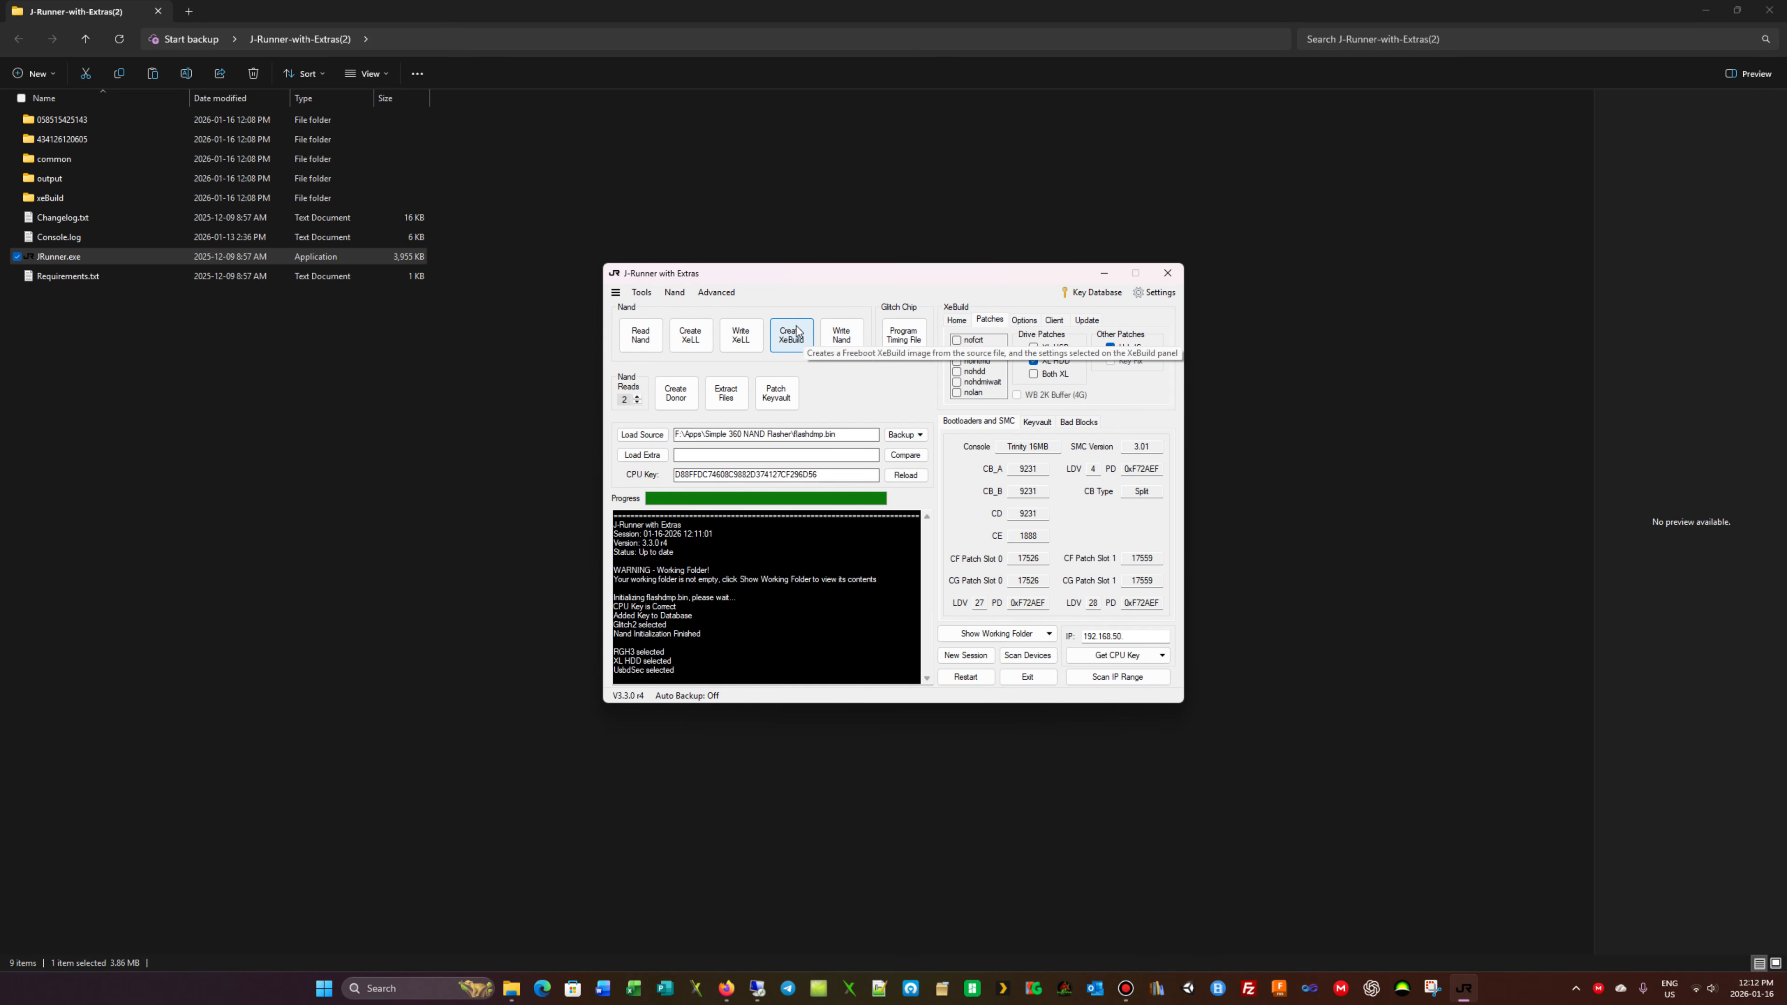
# Create the XeBuild image, dismiss the XL HDD notice and close J-Runner.
pyautogui.click(791, 336)
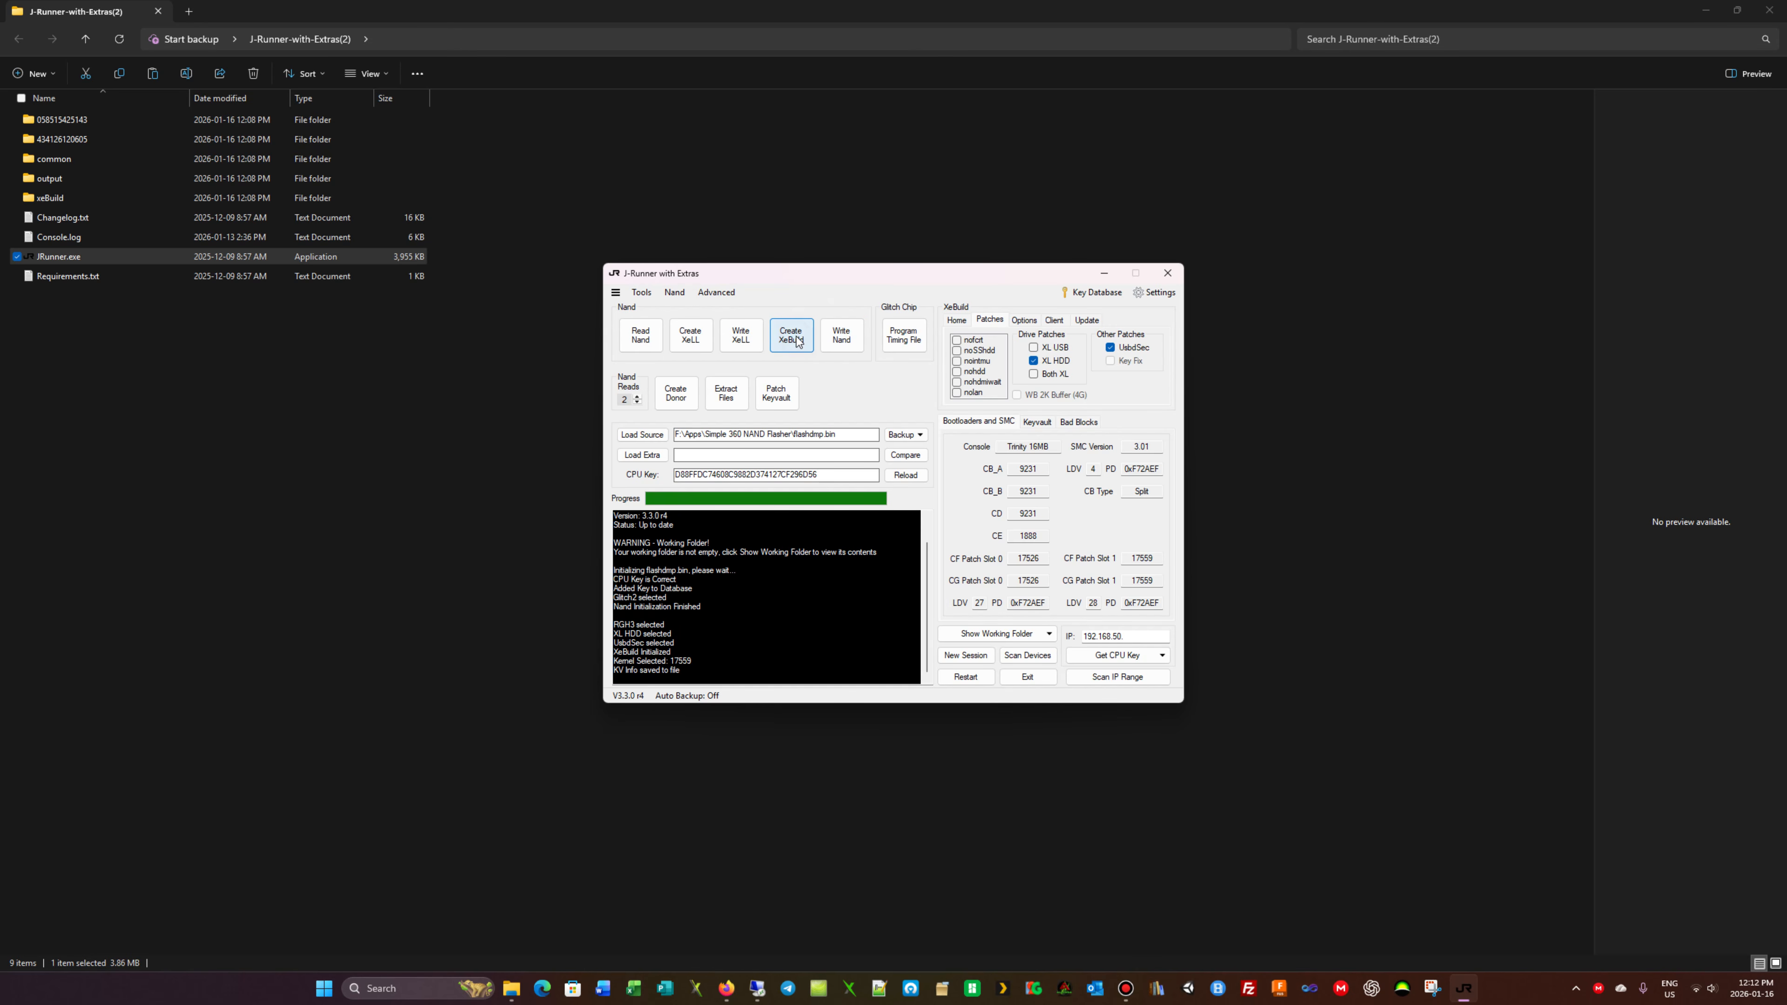
pyautogui.click(792, 336)
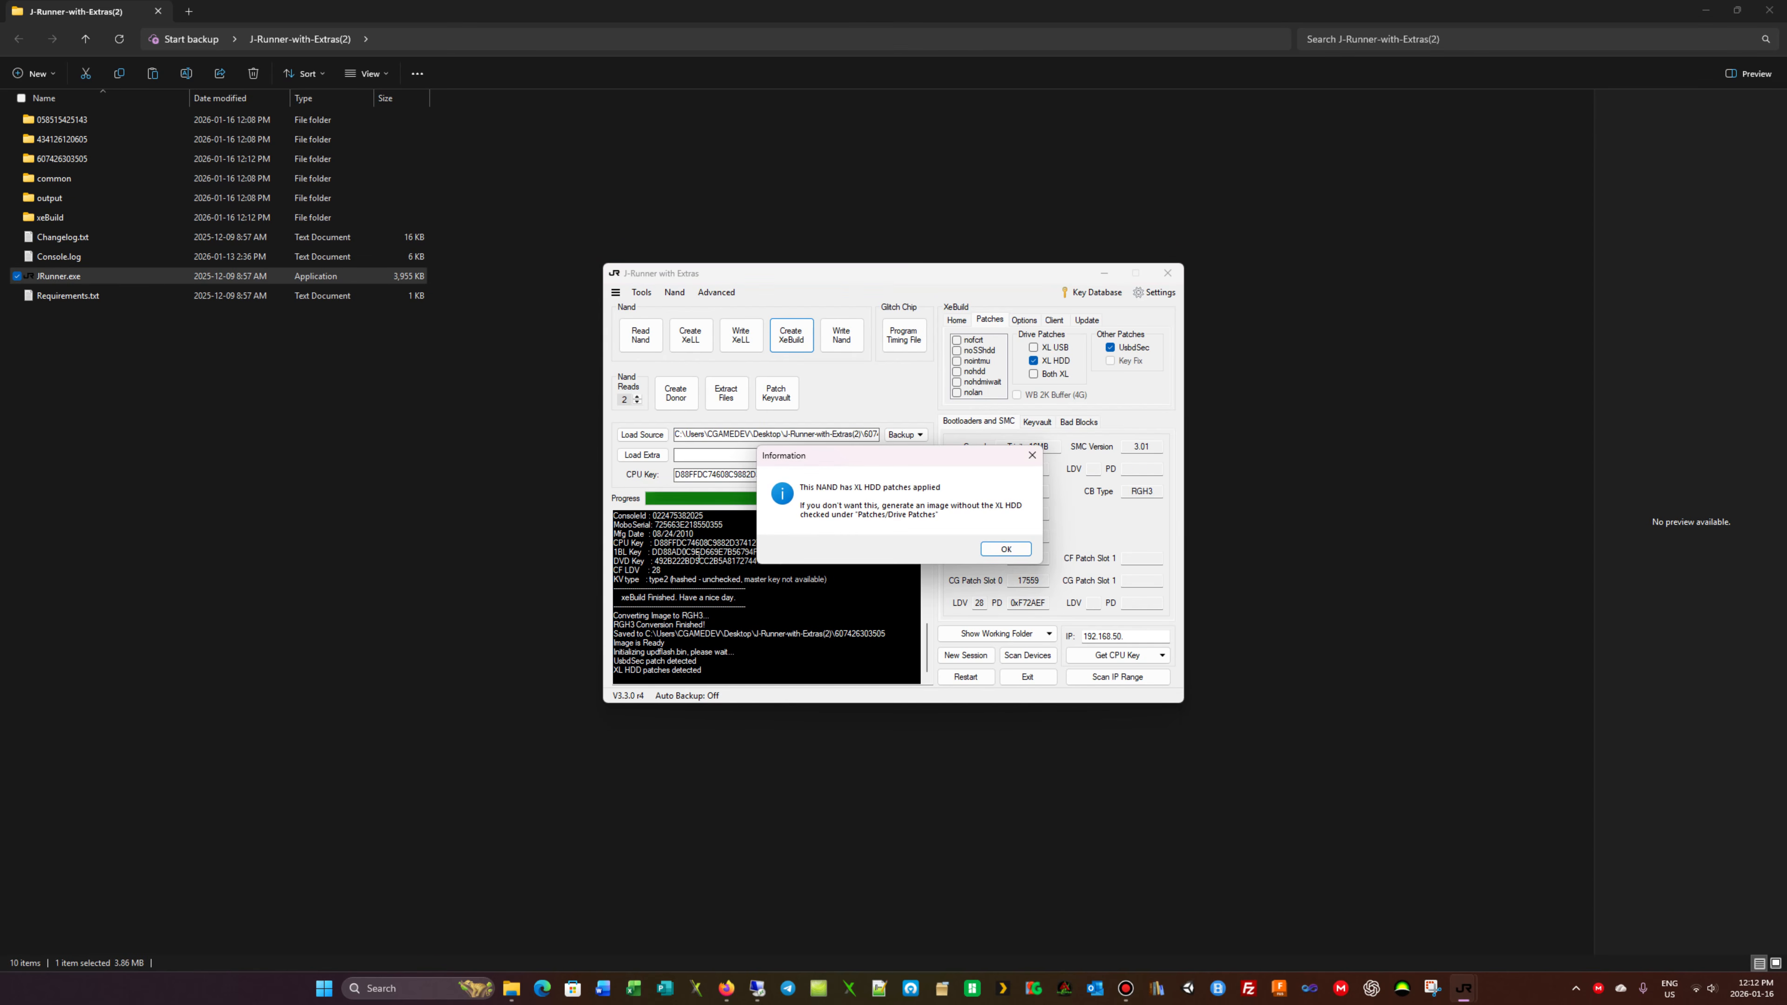
pyautogui.click(1005, 549)
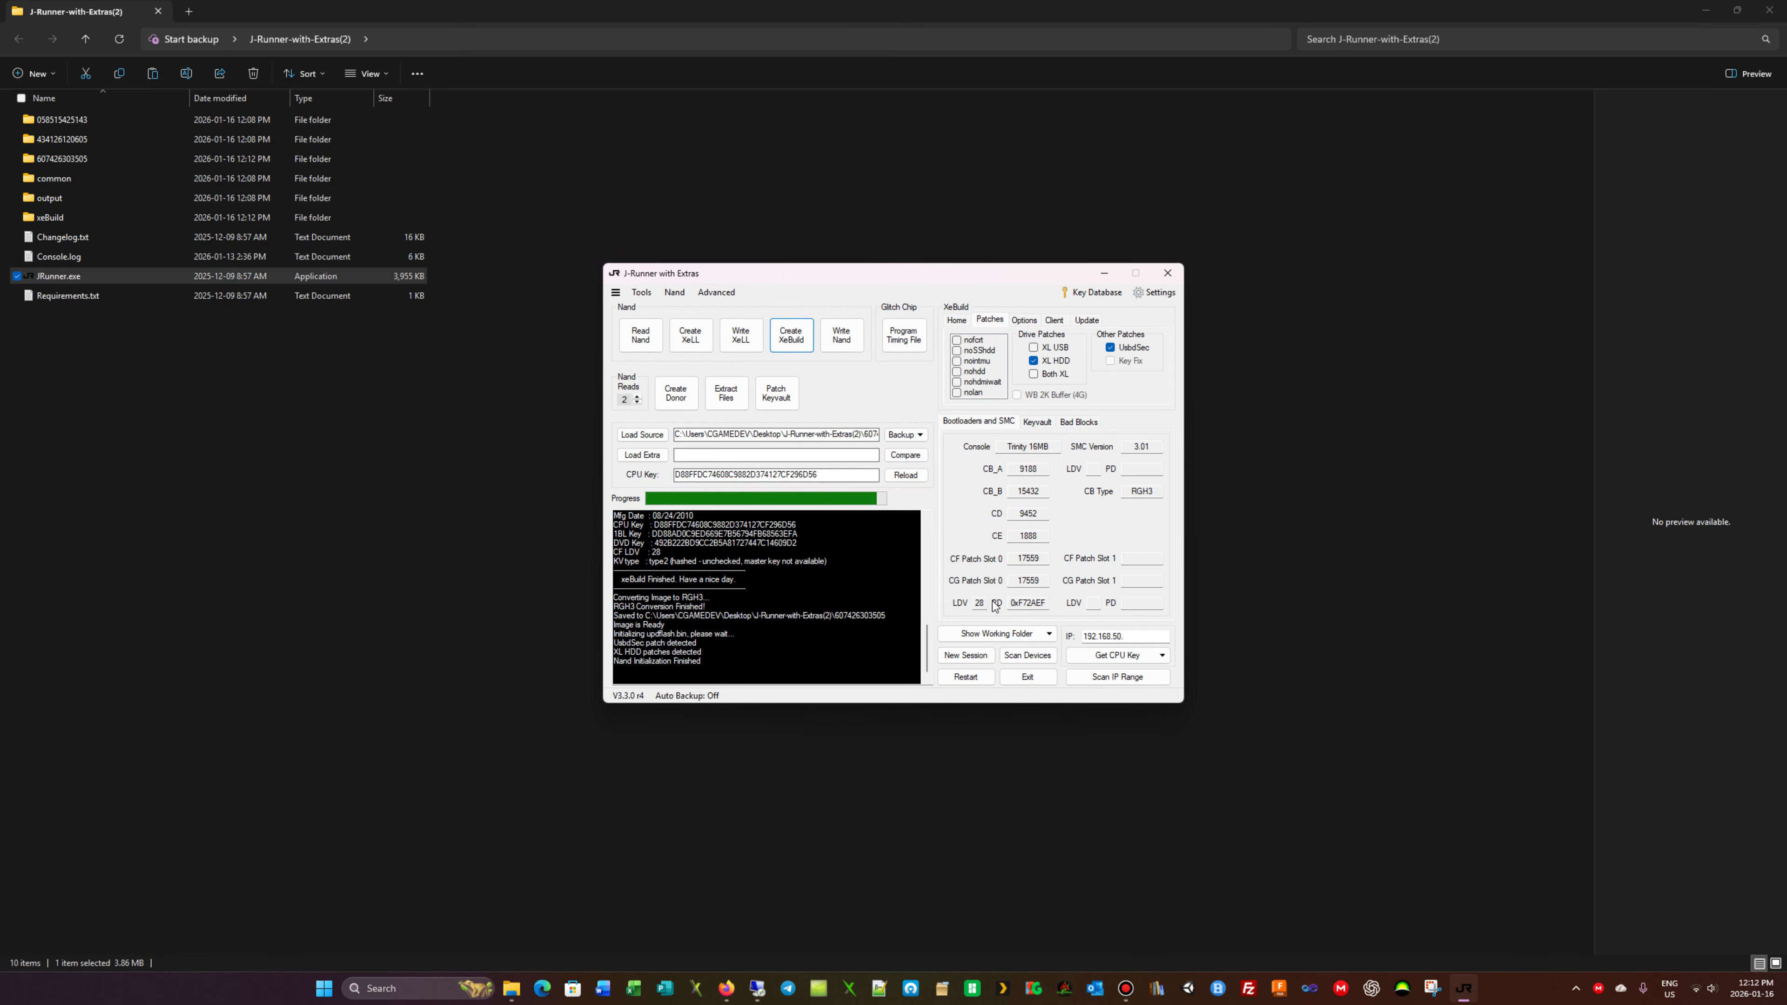
pyautogui.click(1168, 273)
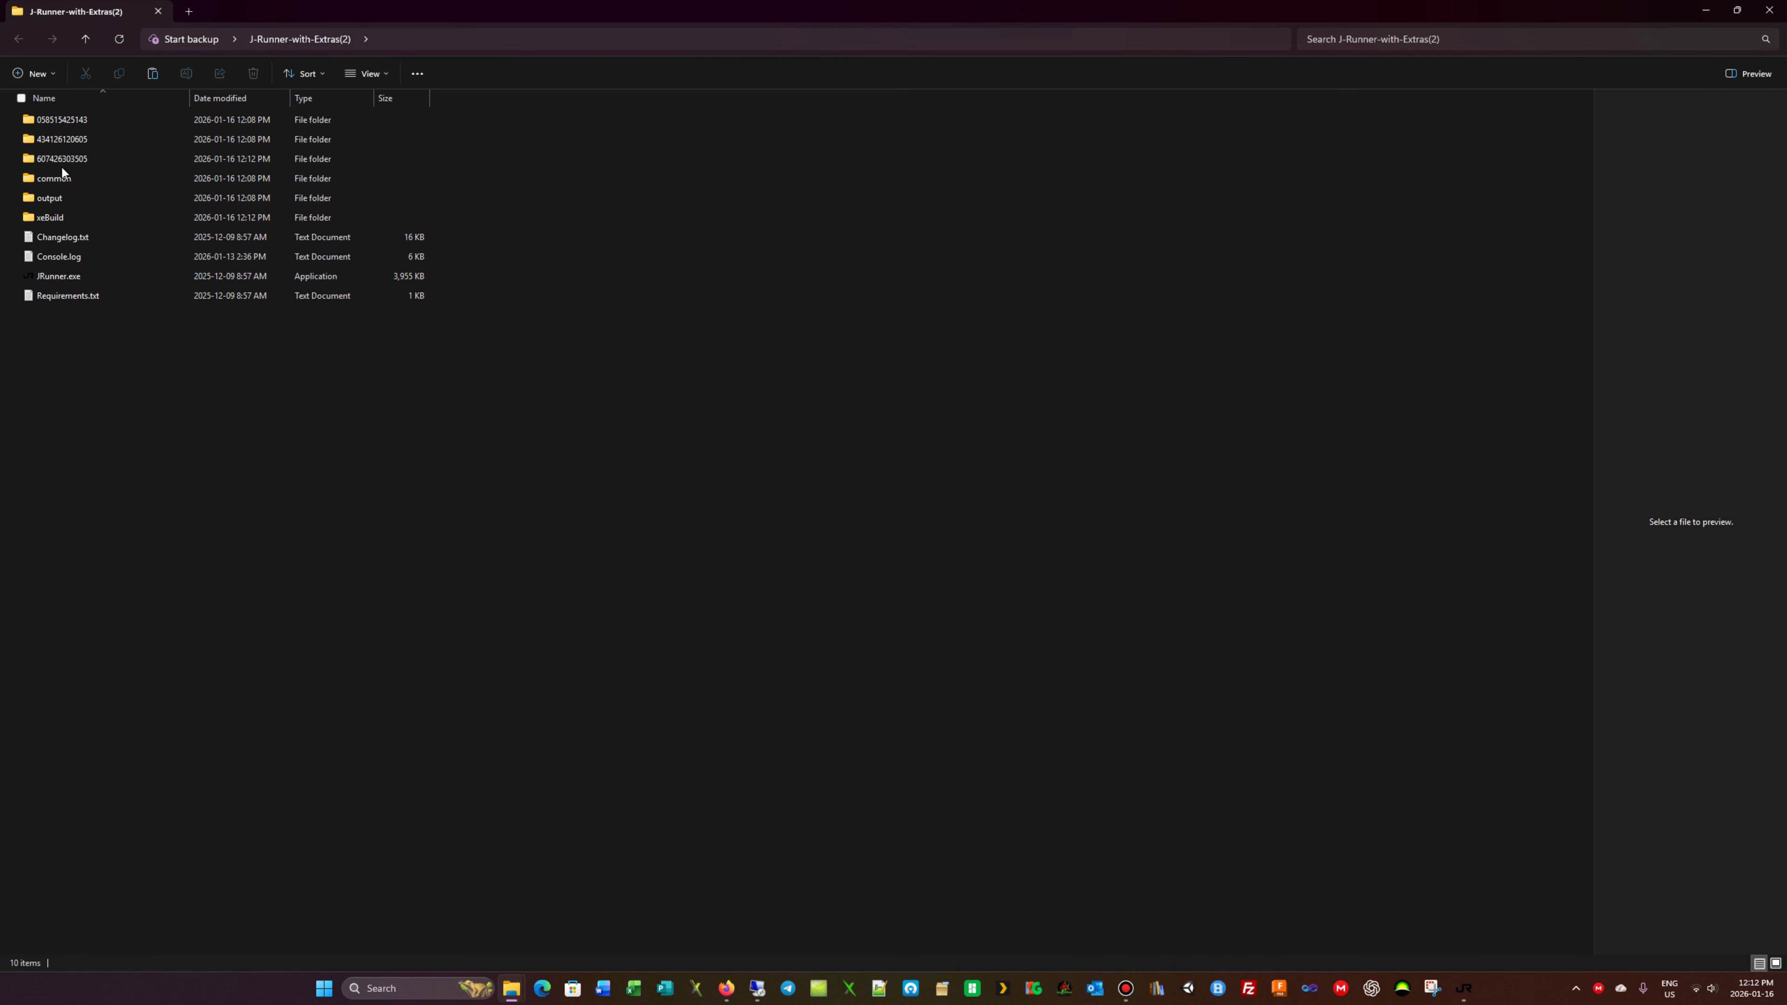
pyautogui.click(55, 158)
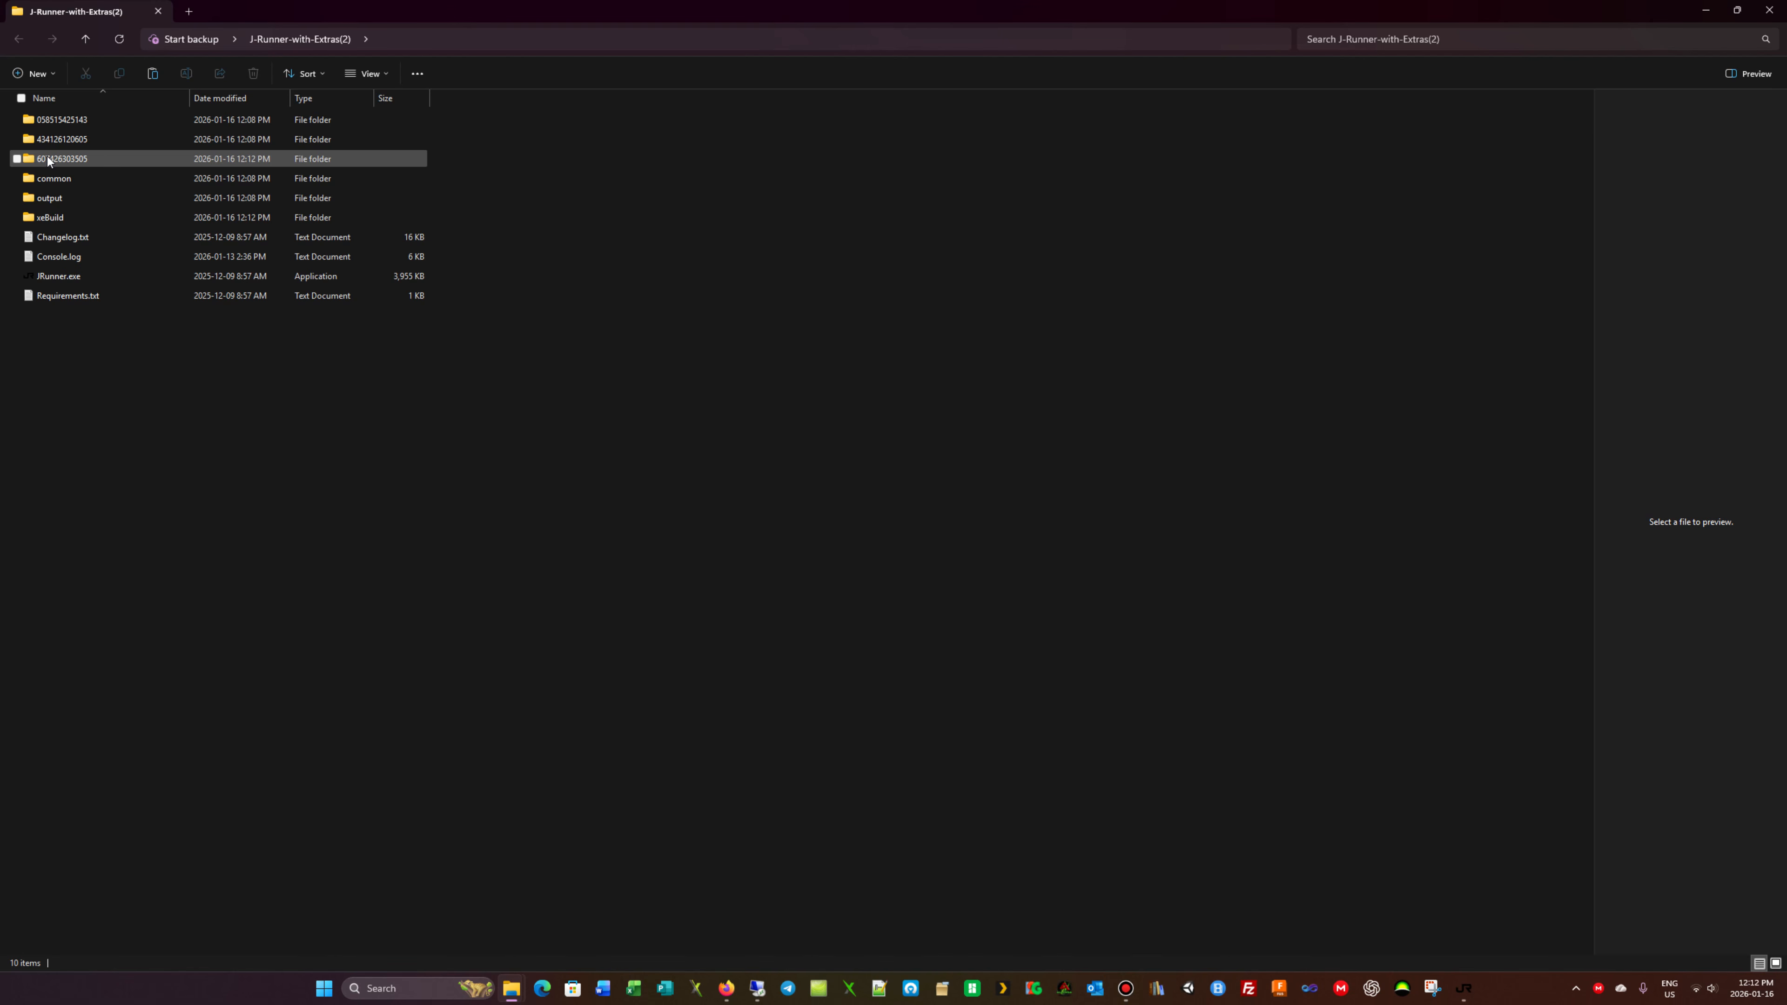
pyautogui.click(54, 159)
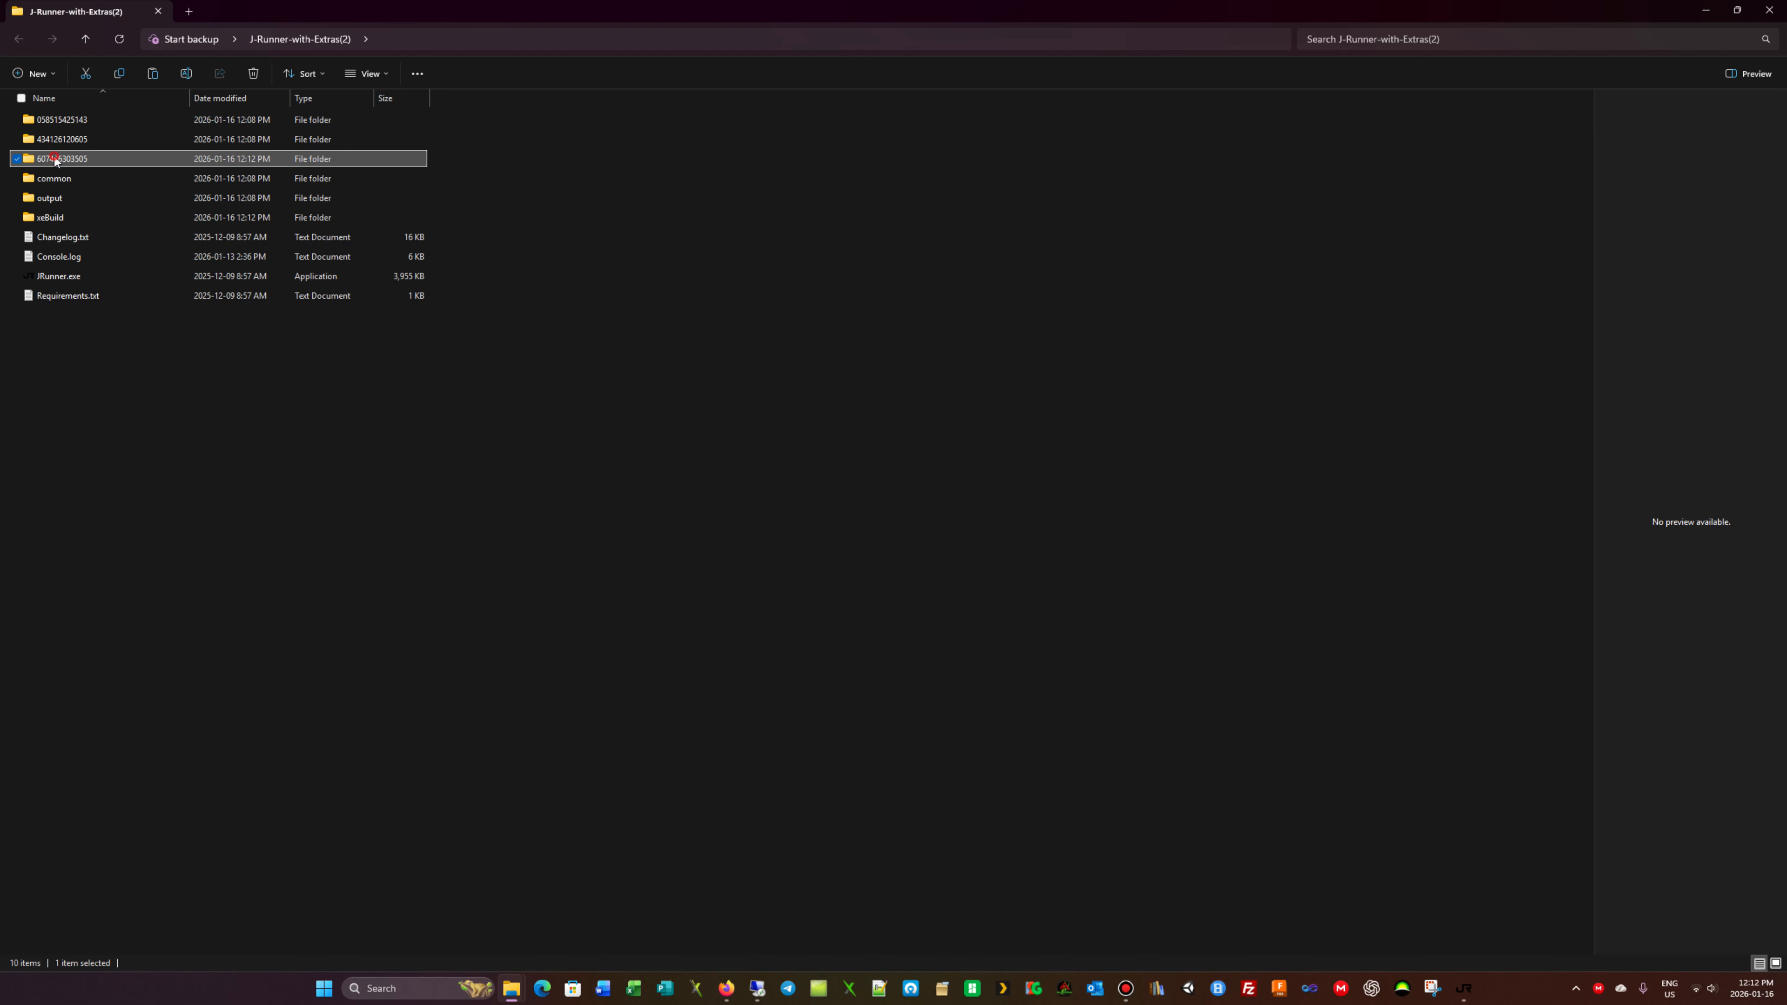
pyautogui.doubleClick(56, 158)
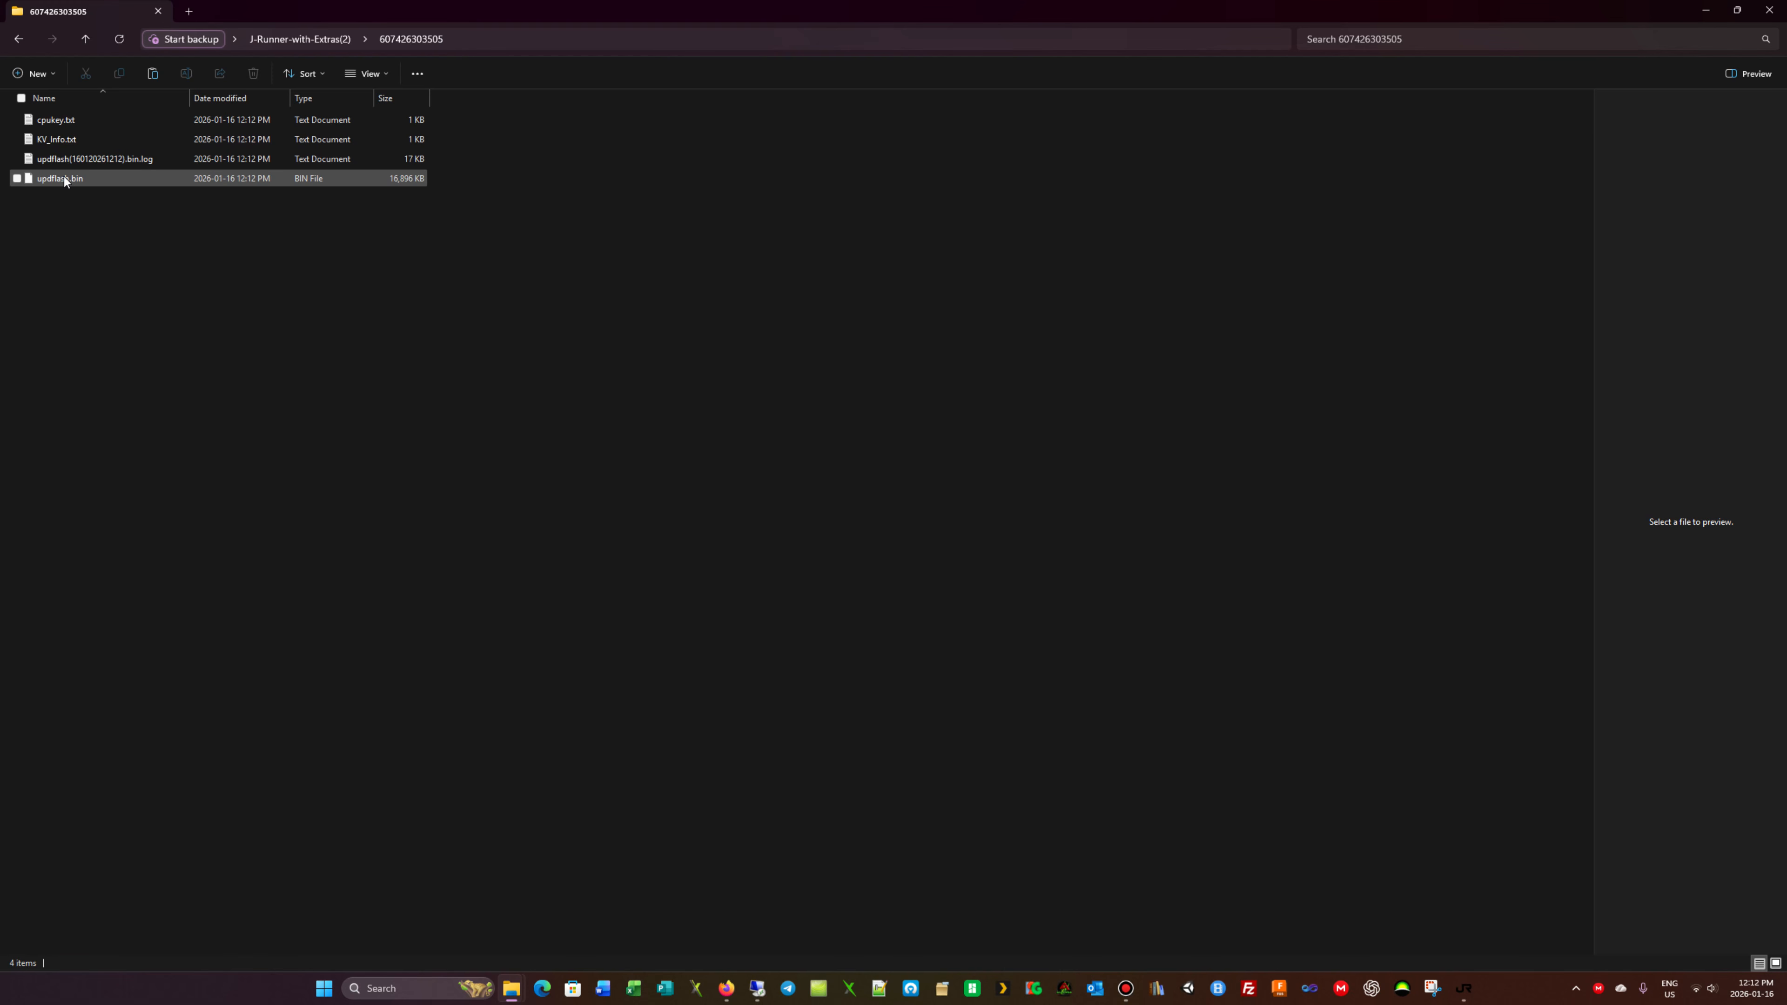
pyautogui.moveTo(67, 180)
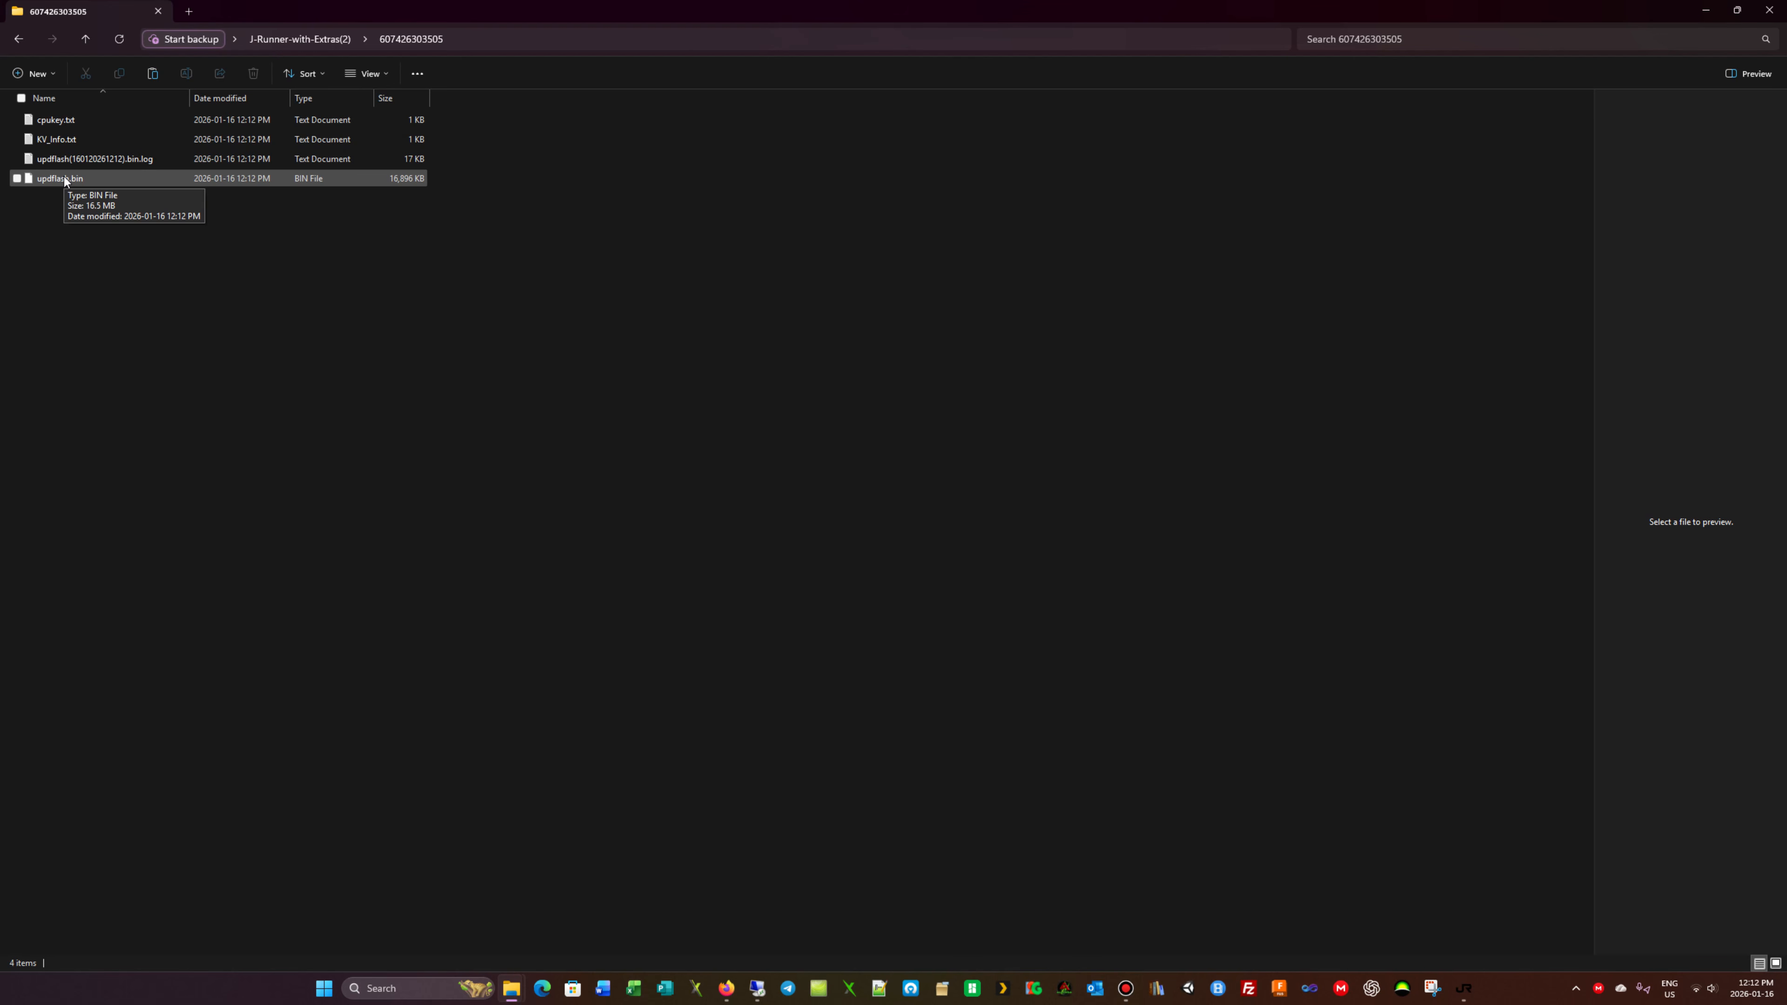
# Select updflash.bin to copy it, then clear the file selection.
pyautogui.click(51, 119)
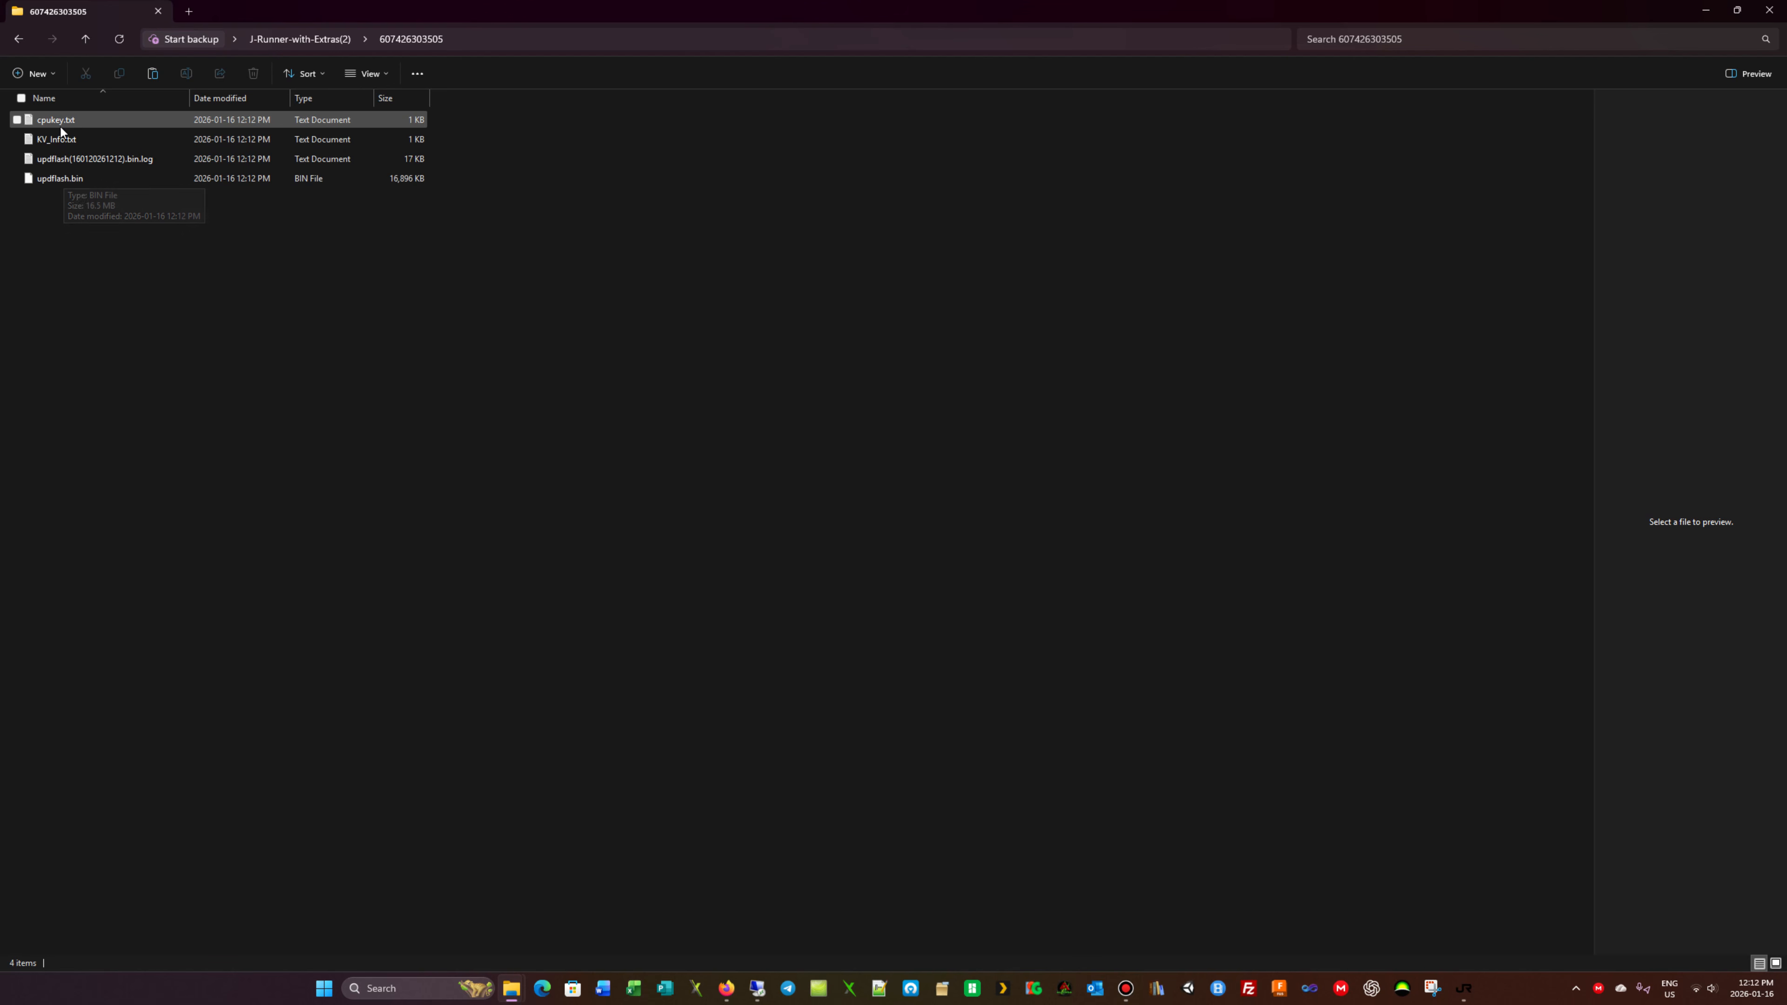
pyautogui.click(60, 177)
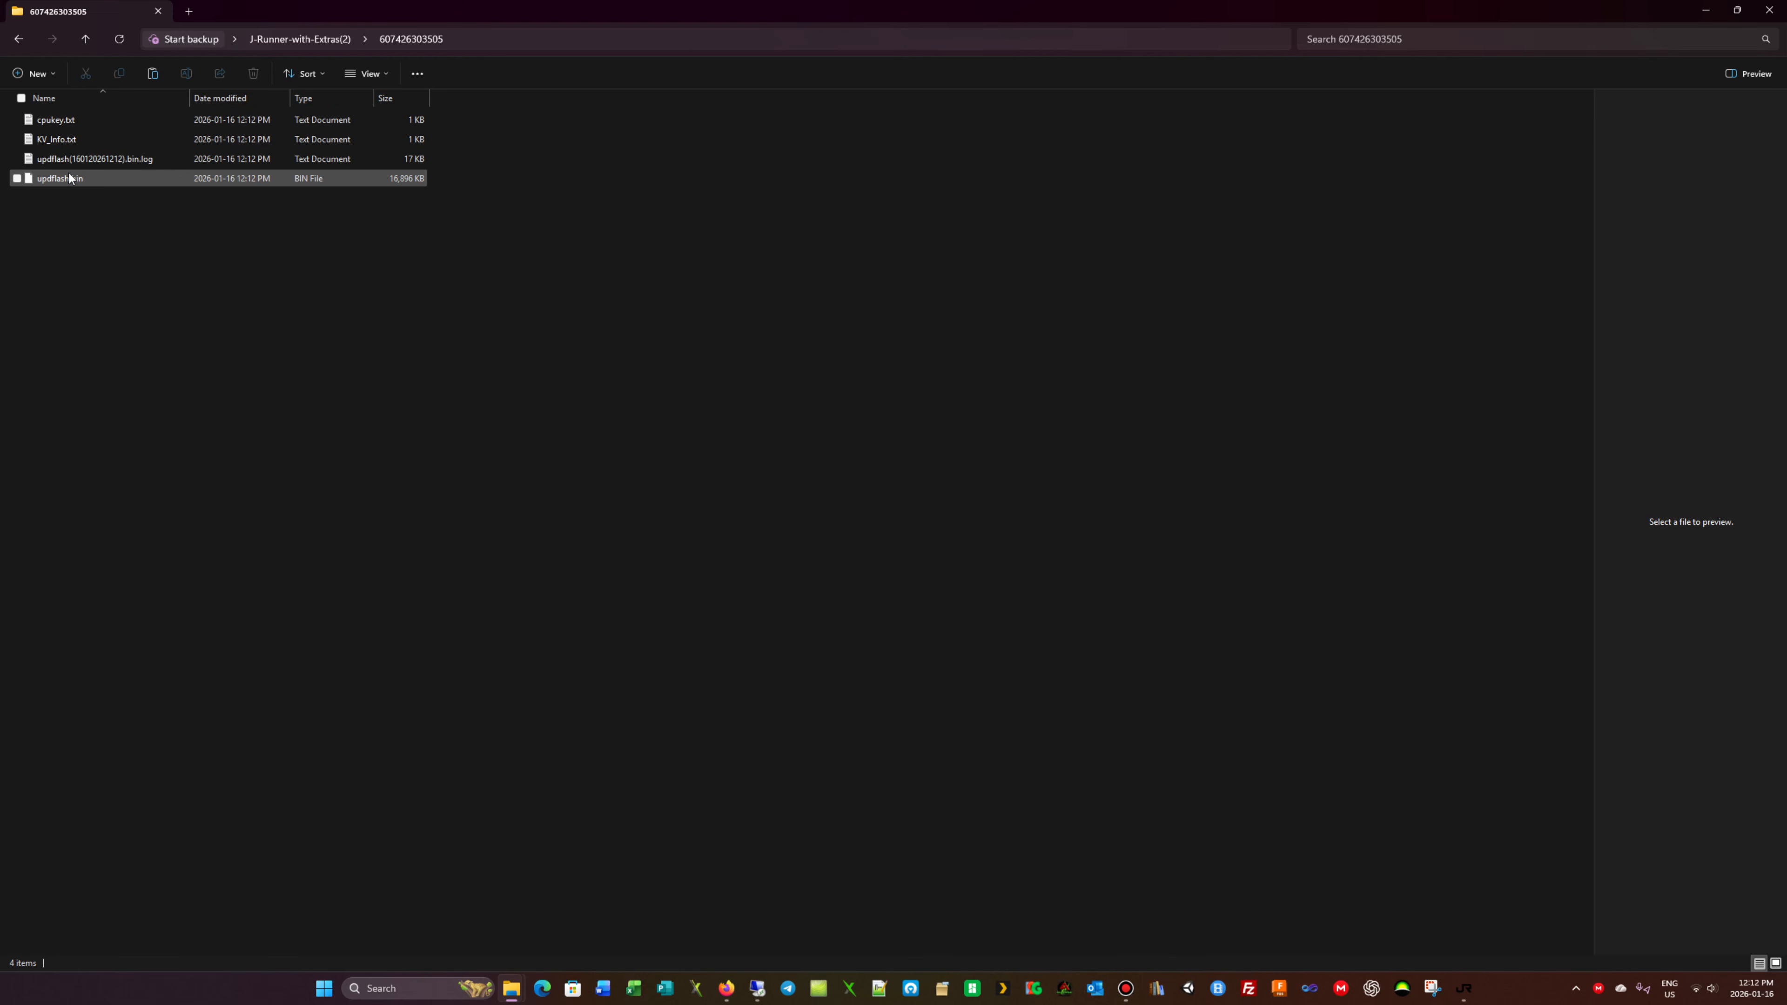
pyautogui.click(52, 119)
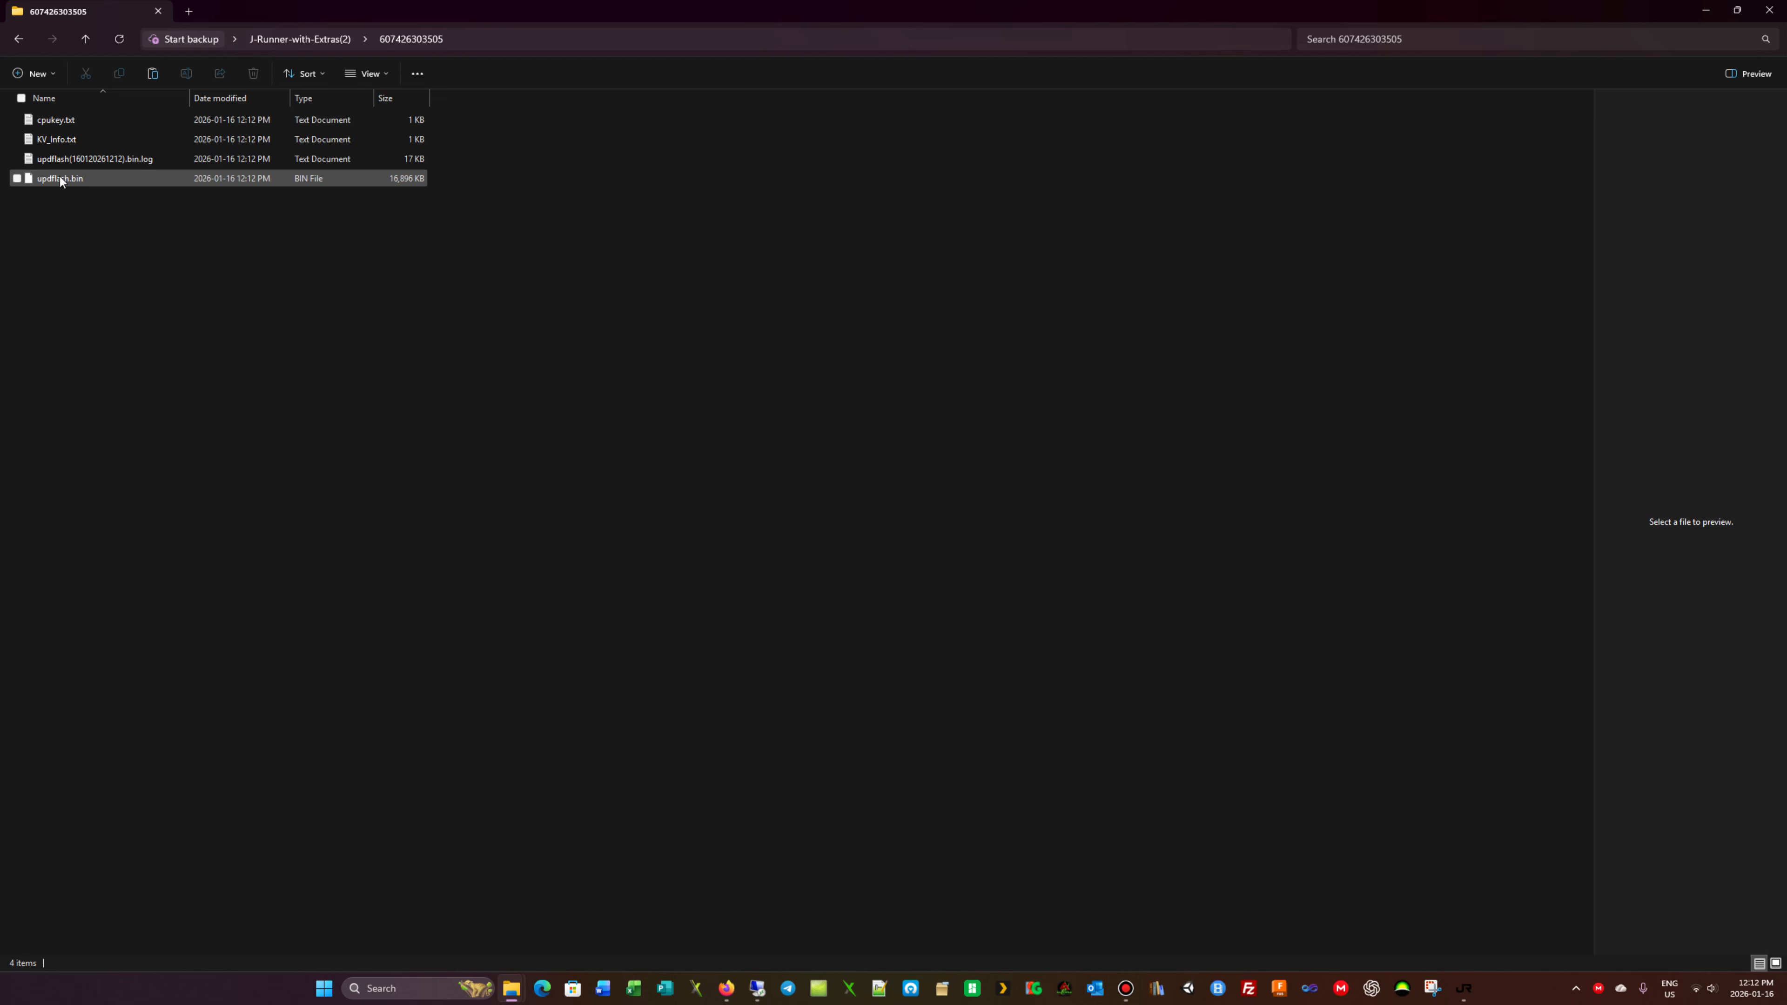
pyautogui.moveTo(76, 179)
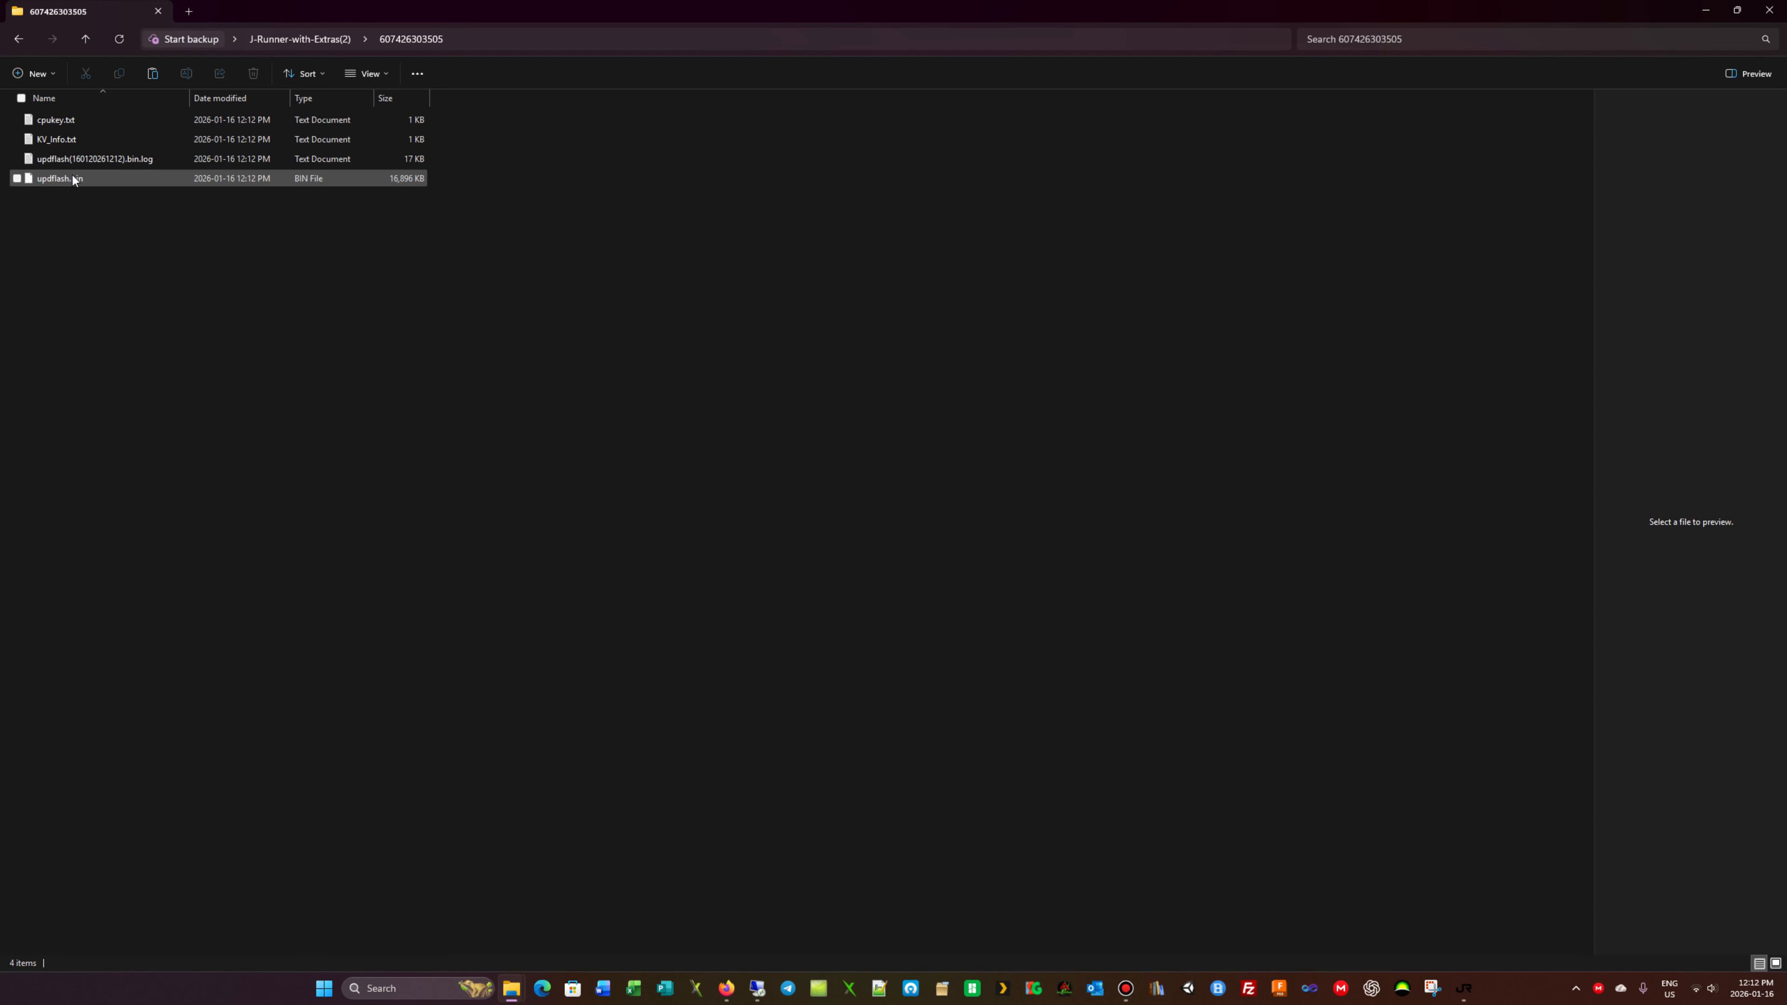
pyautogui.click(427, 379)
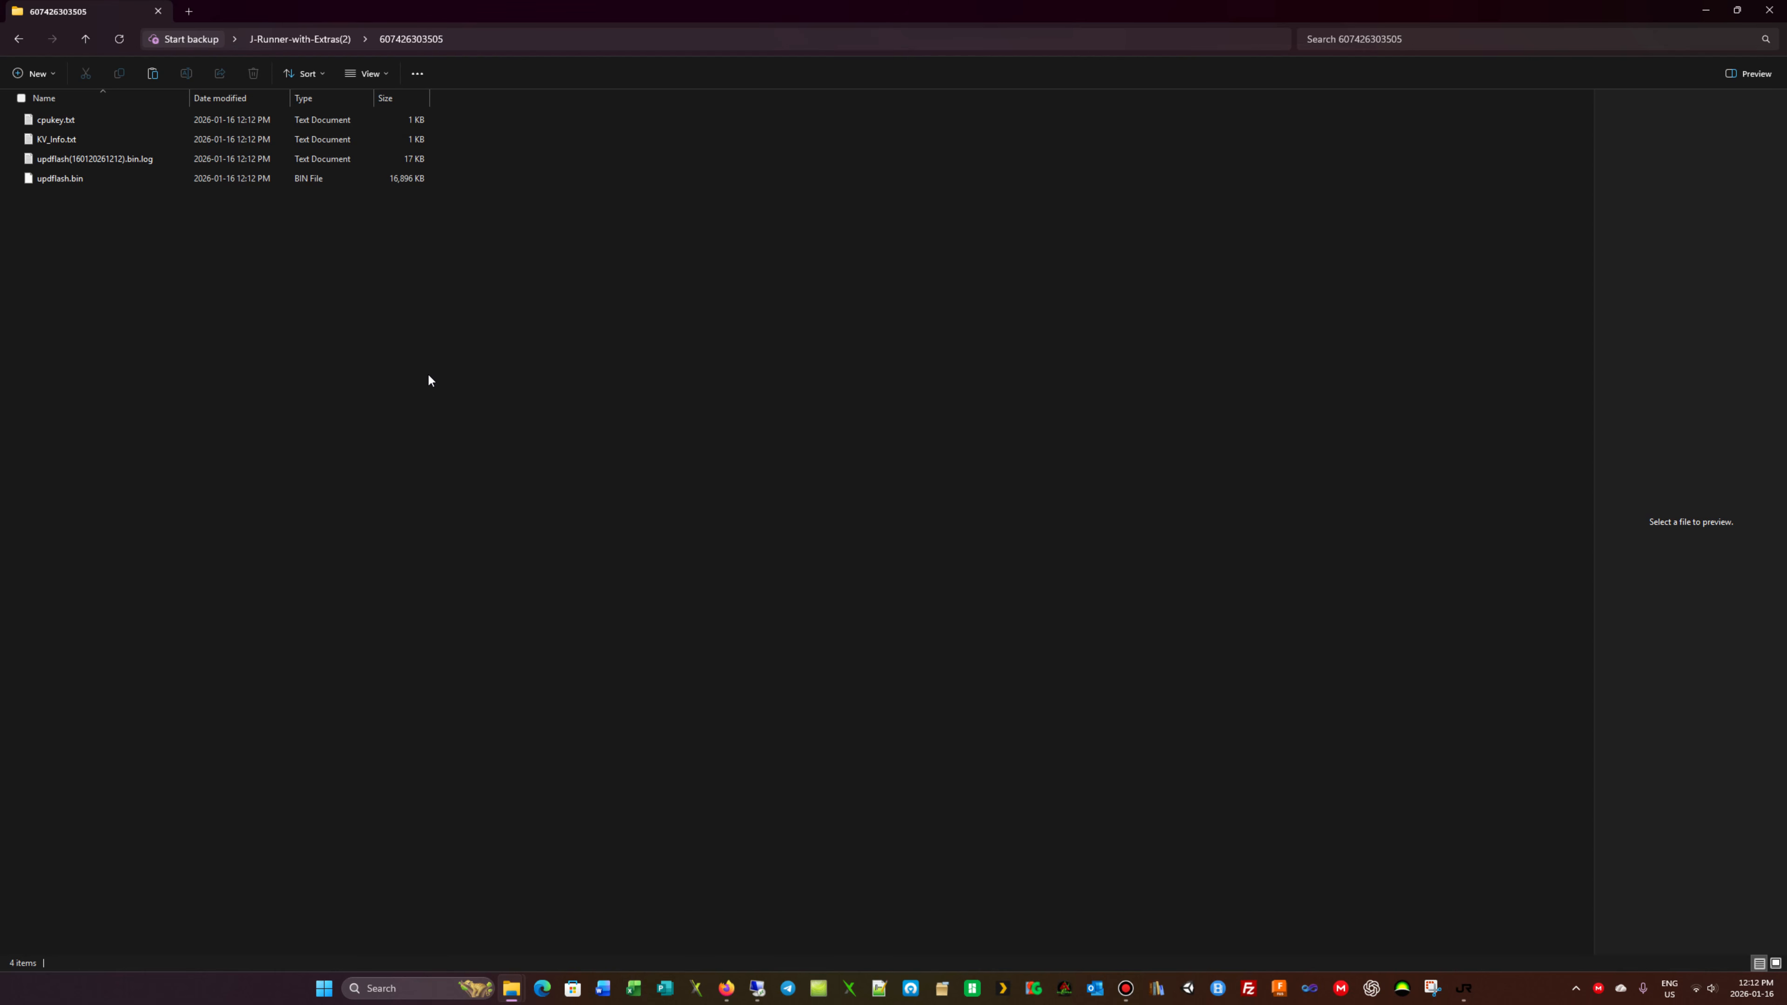
pyautogui.moveTo(417, 372)
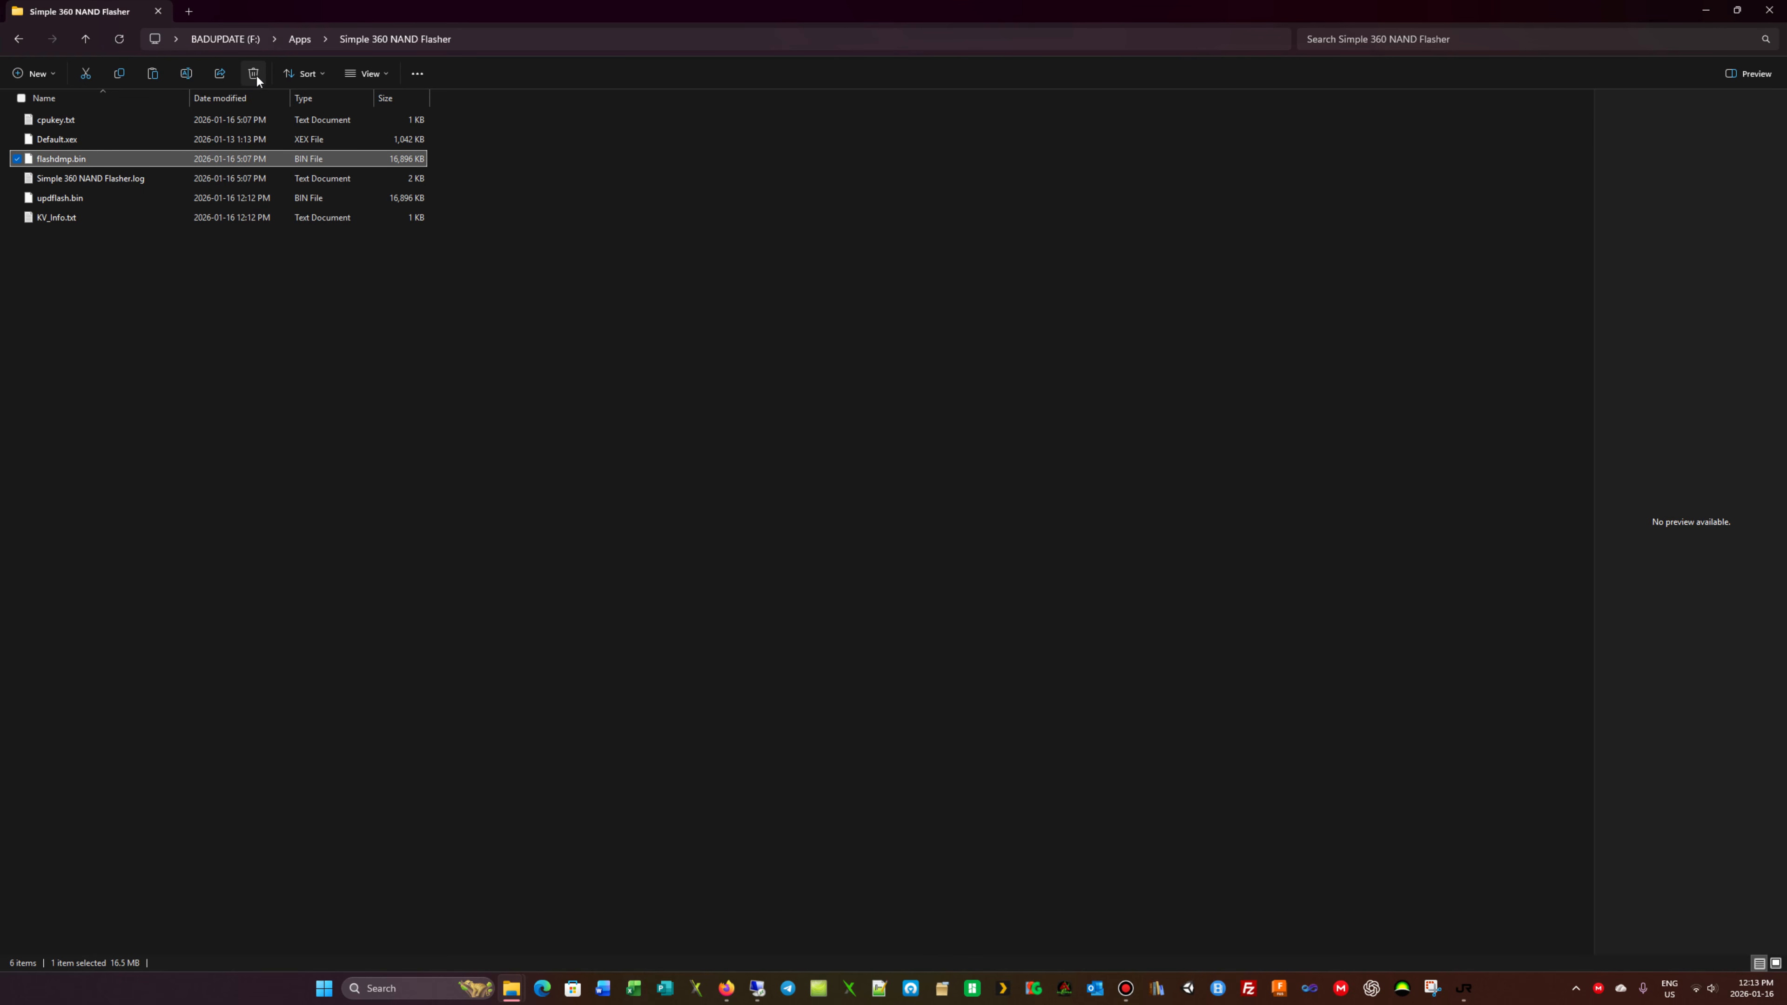
# Permanently delete the old flashdmp.bin from the Simple 360 NAND Flasher folder.
pyautogui.click(254, 73)
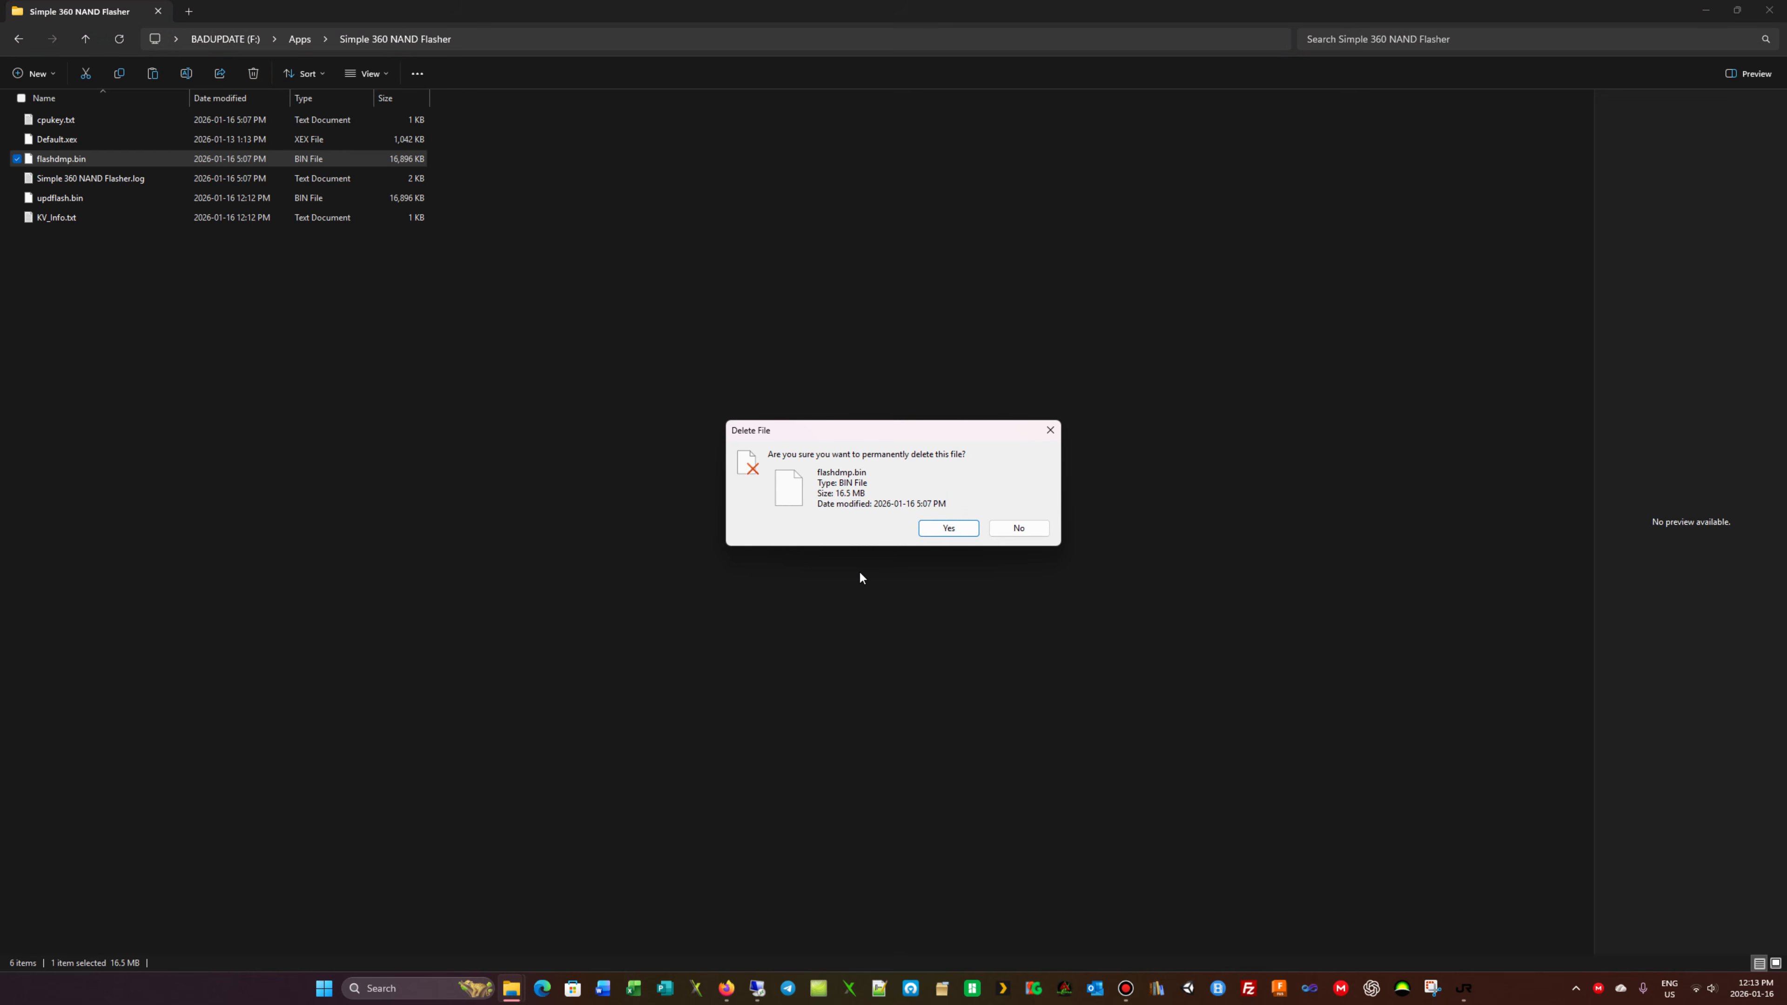
pyautogui.click(949, 528)
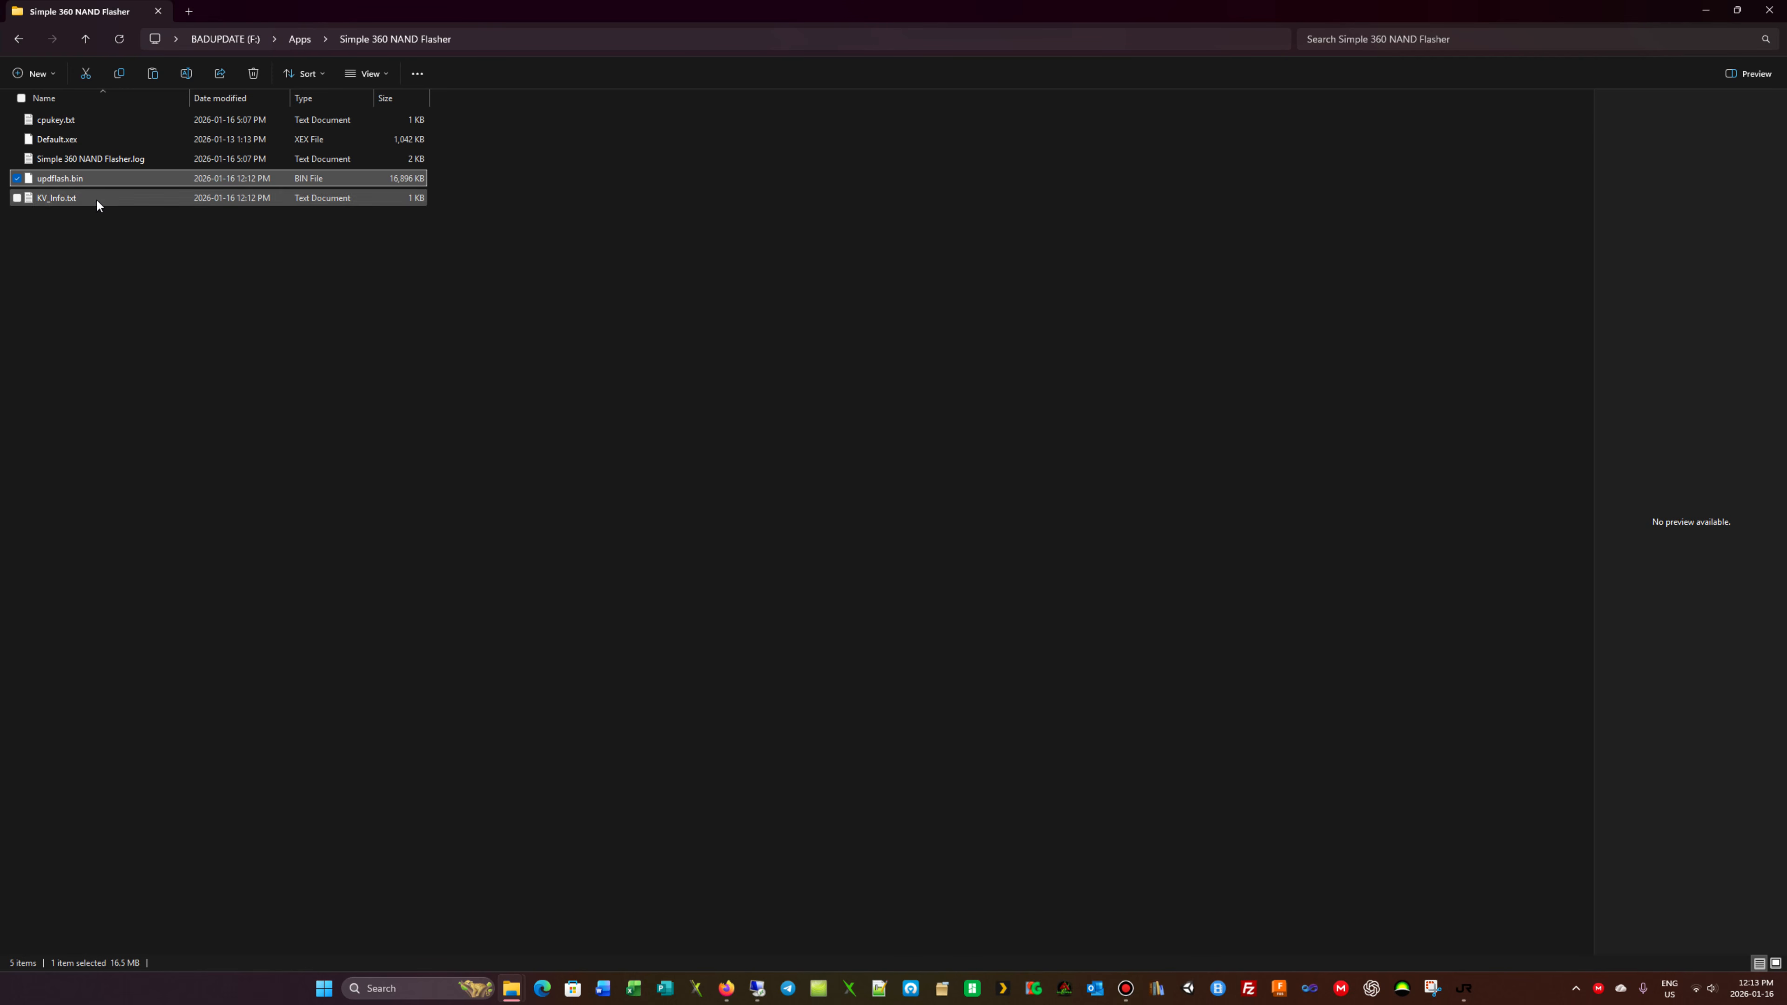
pyautogui.moveTo(508, 463)
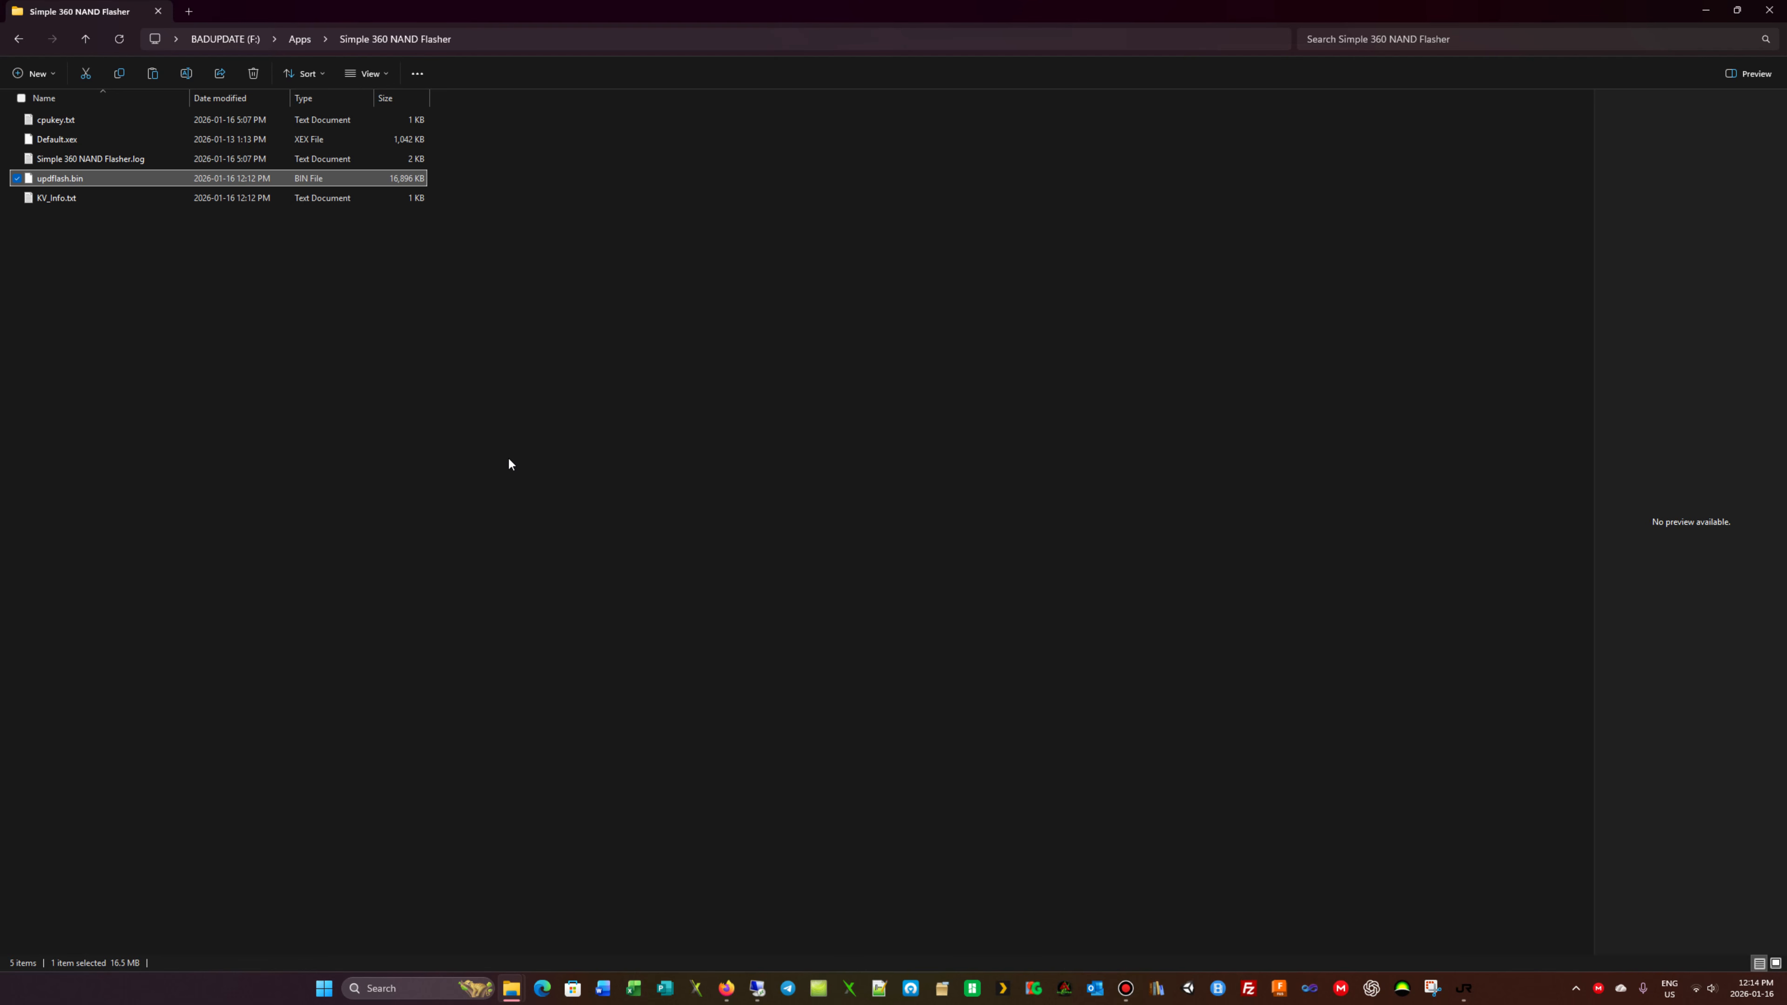
pyautogui.moveTo(482, 560)
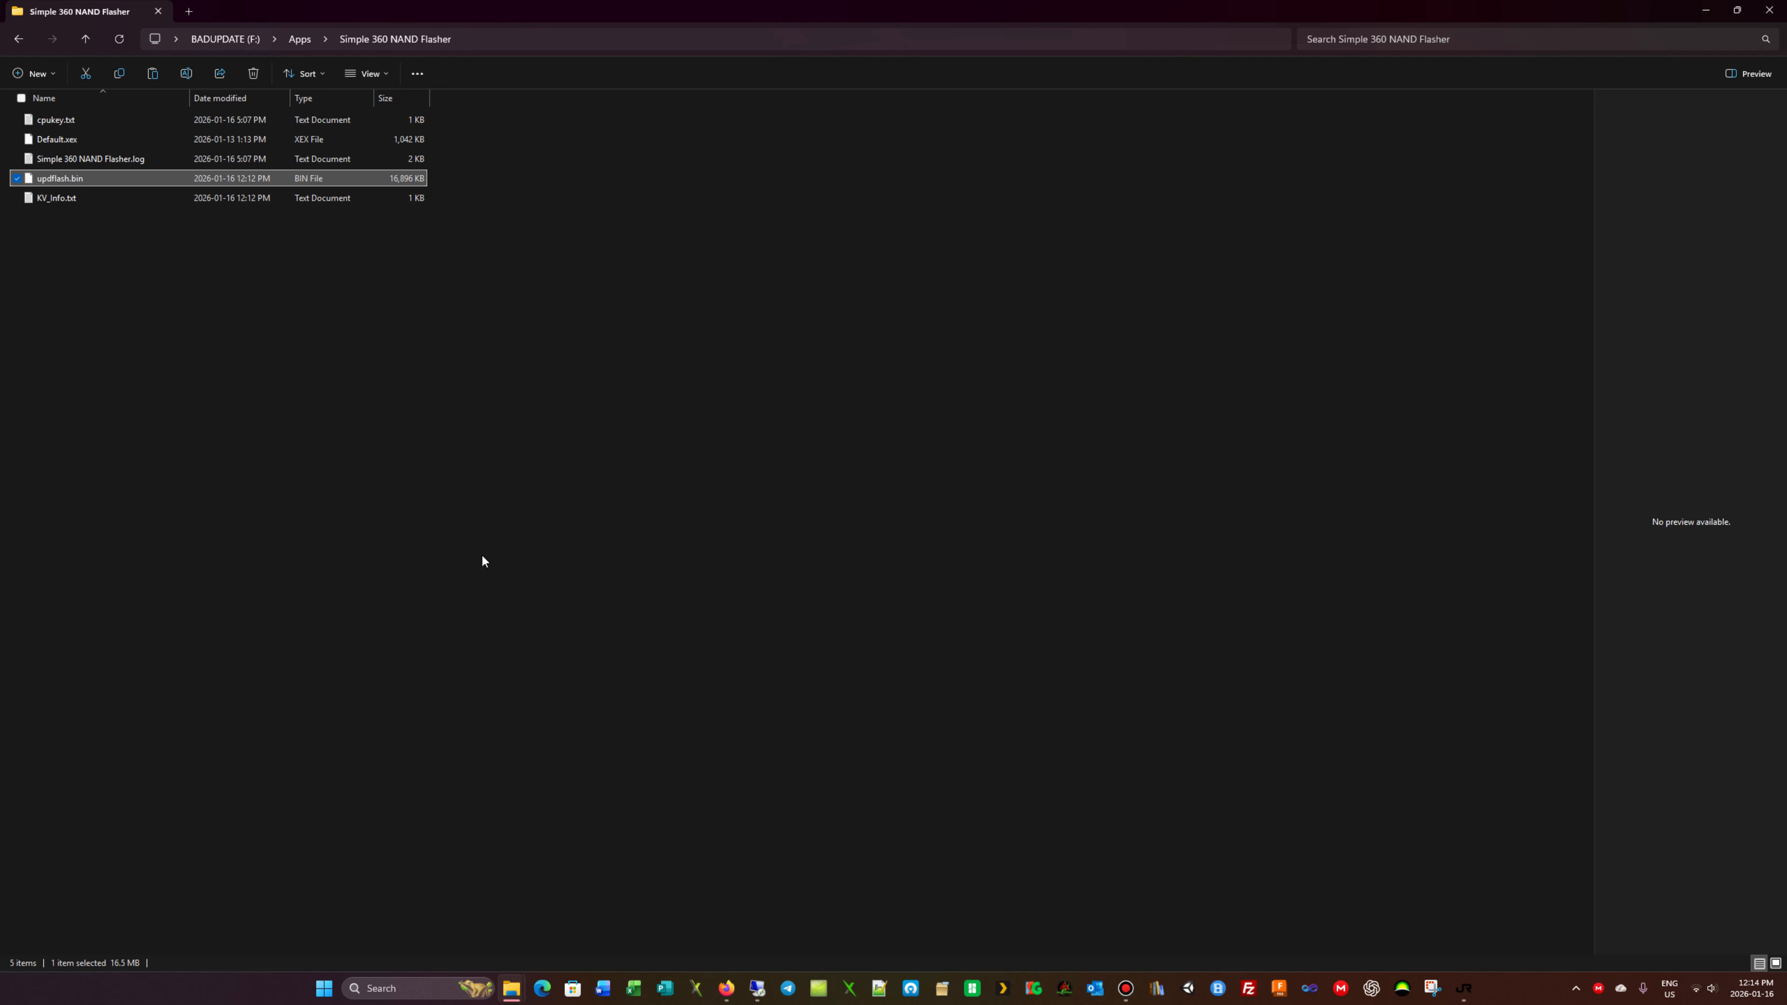
pyautogui.moveTo(542, 458)
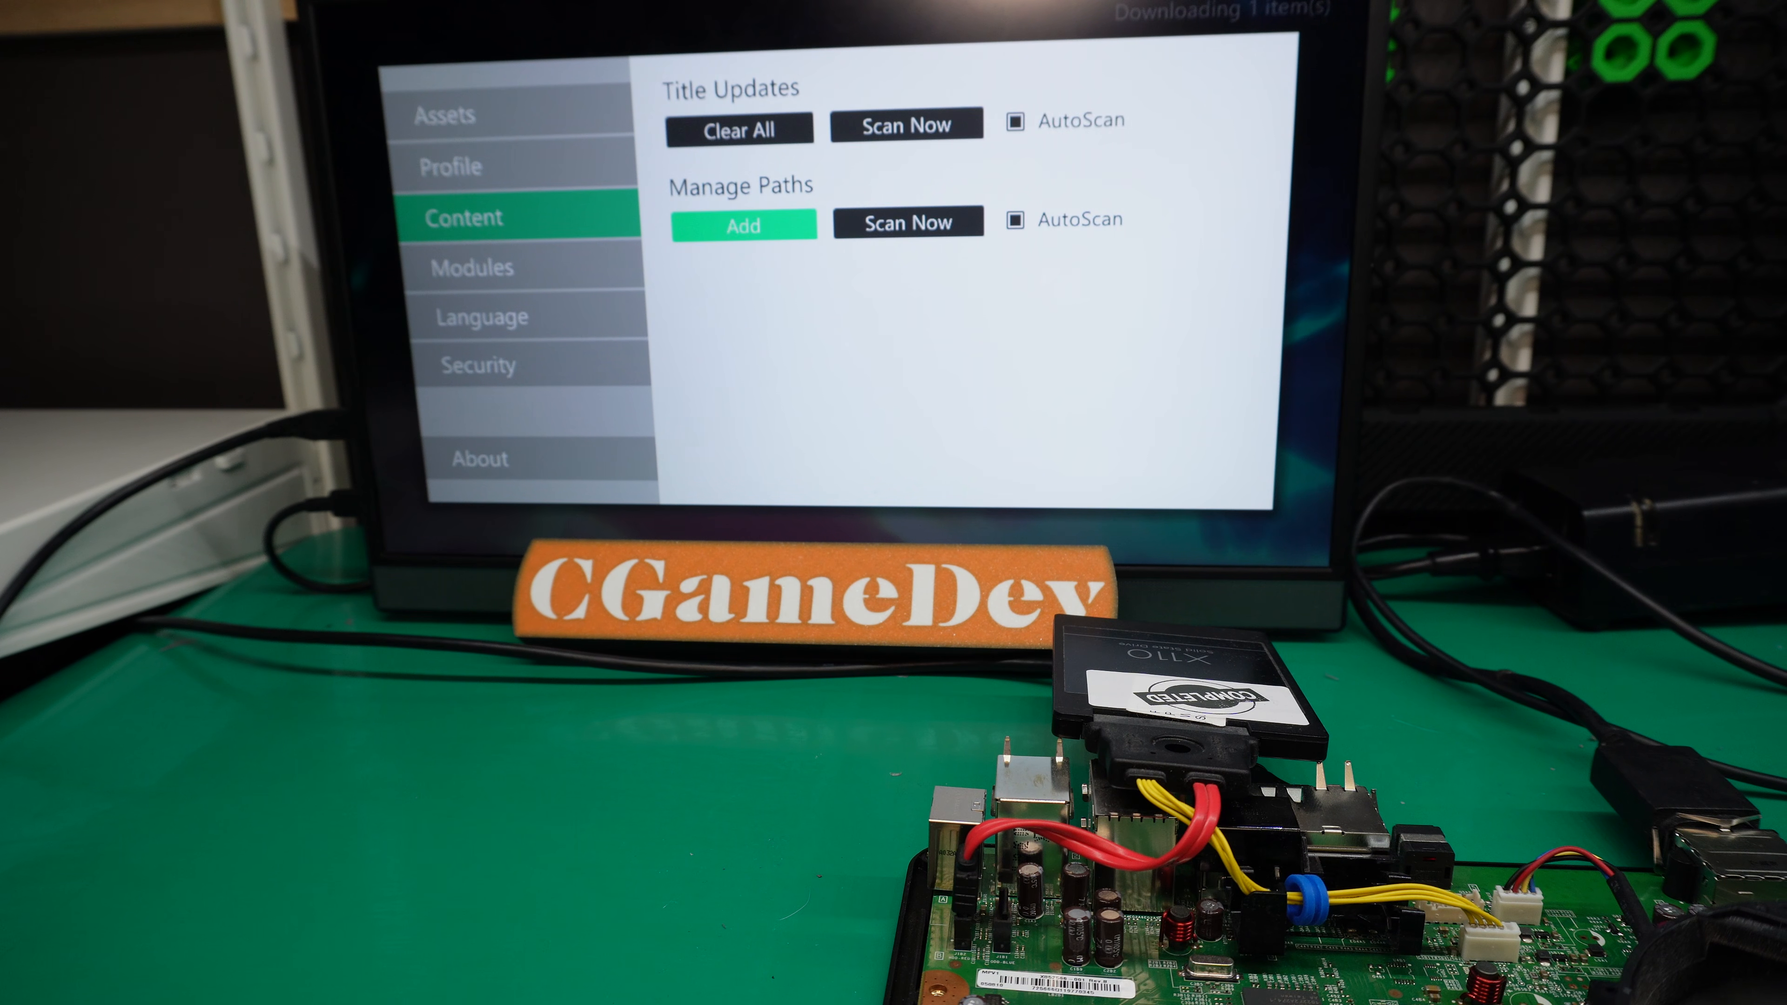
# Add the Hdd1 Content folder as a scan path, then open Auto Sign In profile selection.
pyautogui.click(744, 225)
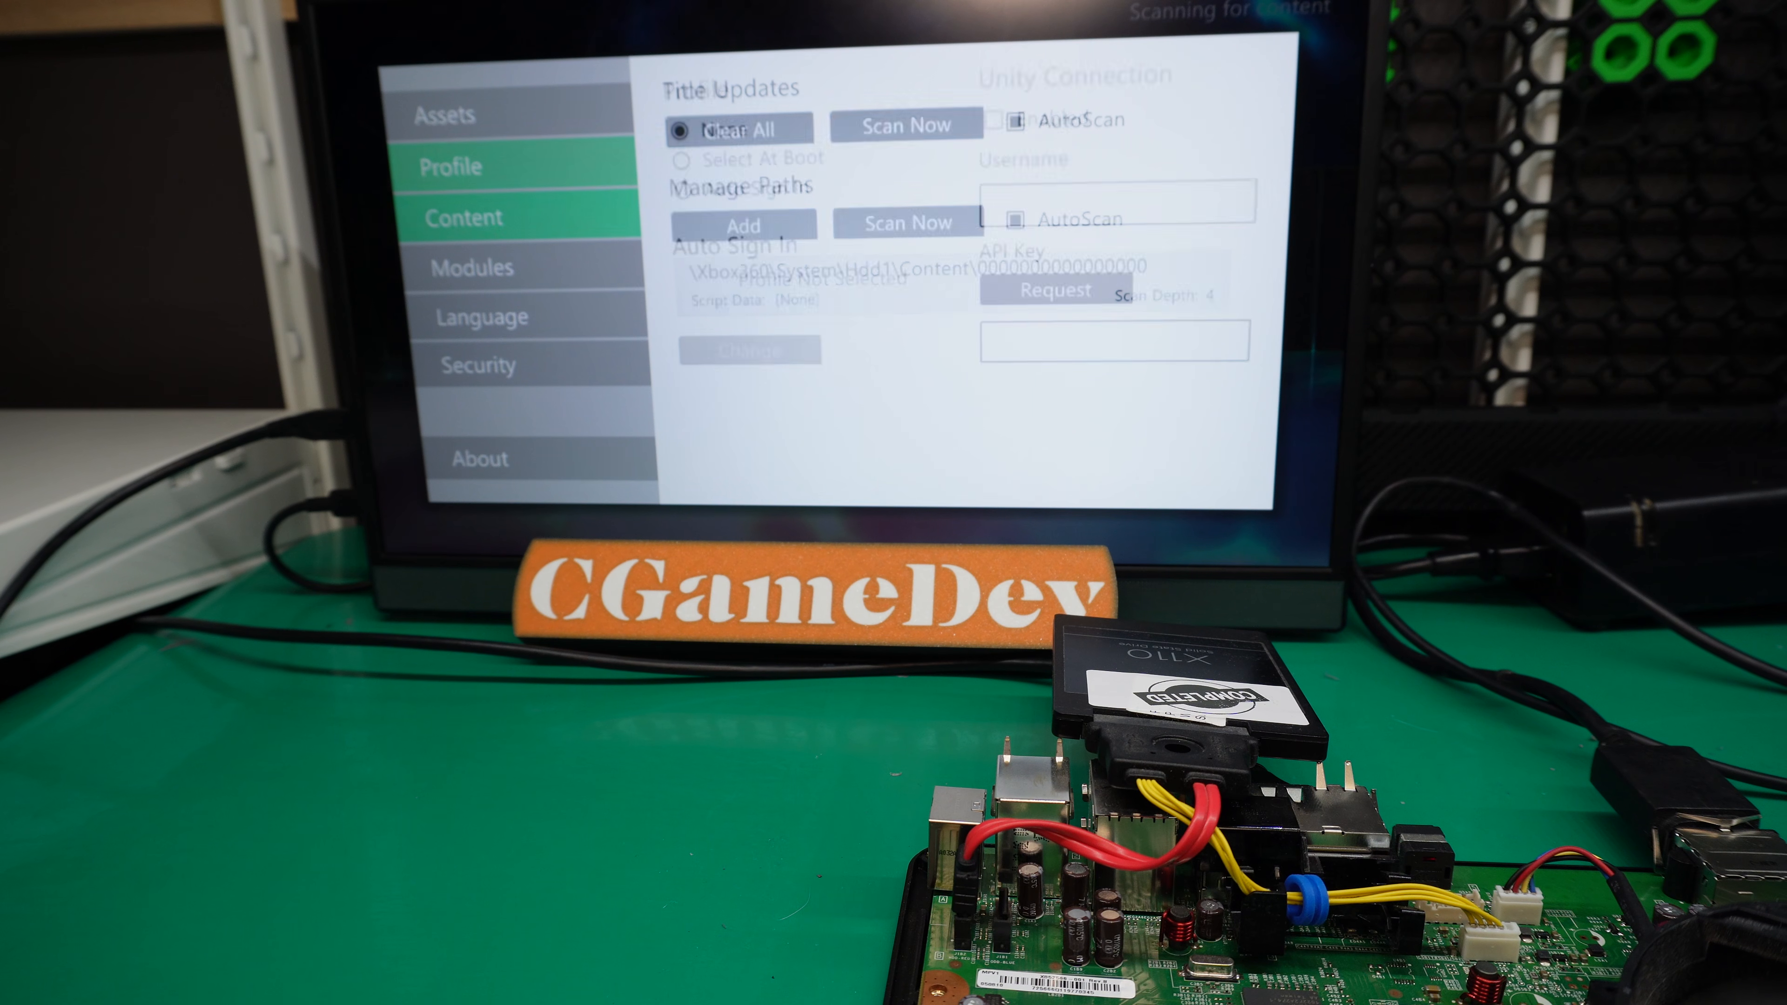
pyautogui.click(449, 167)
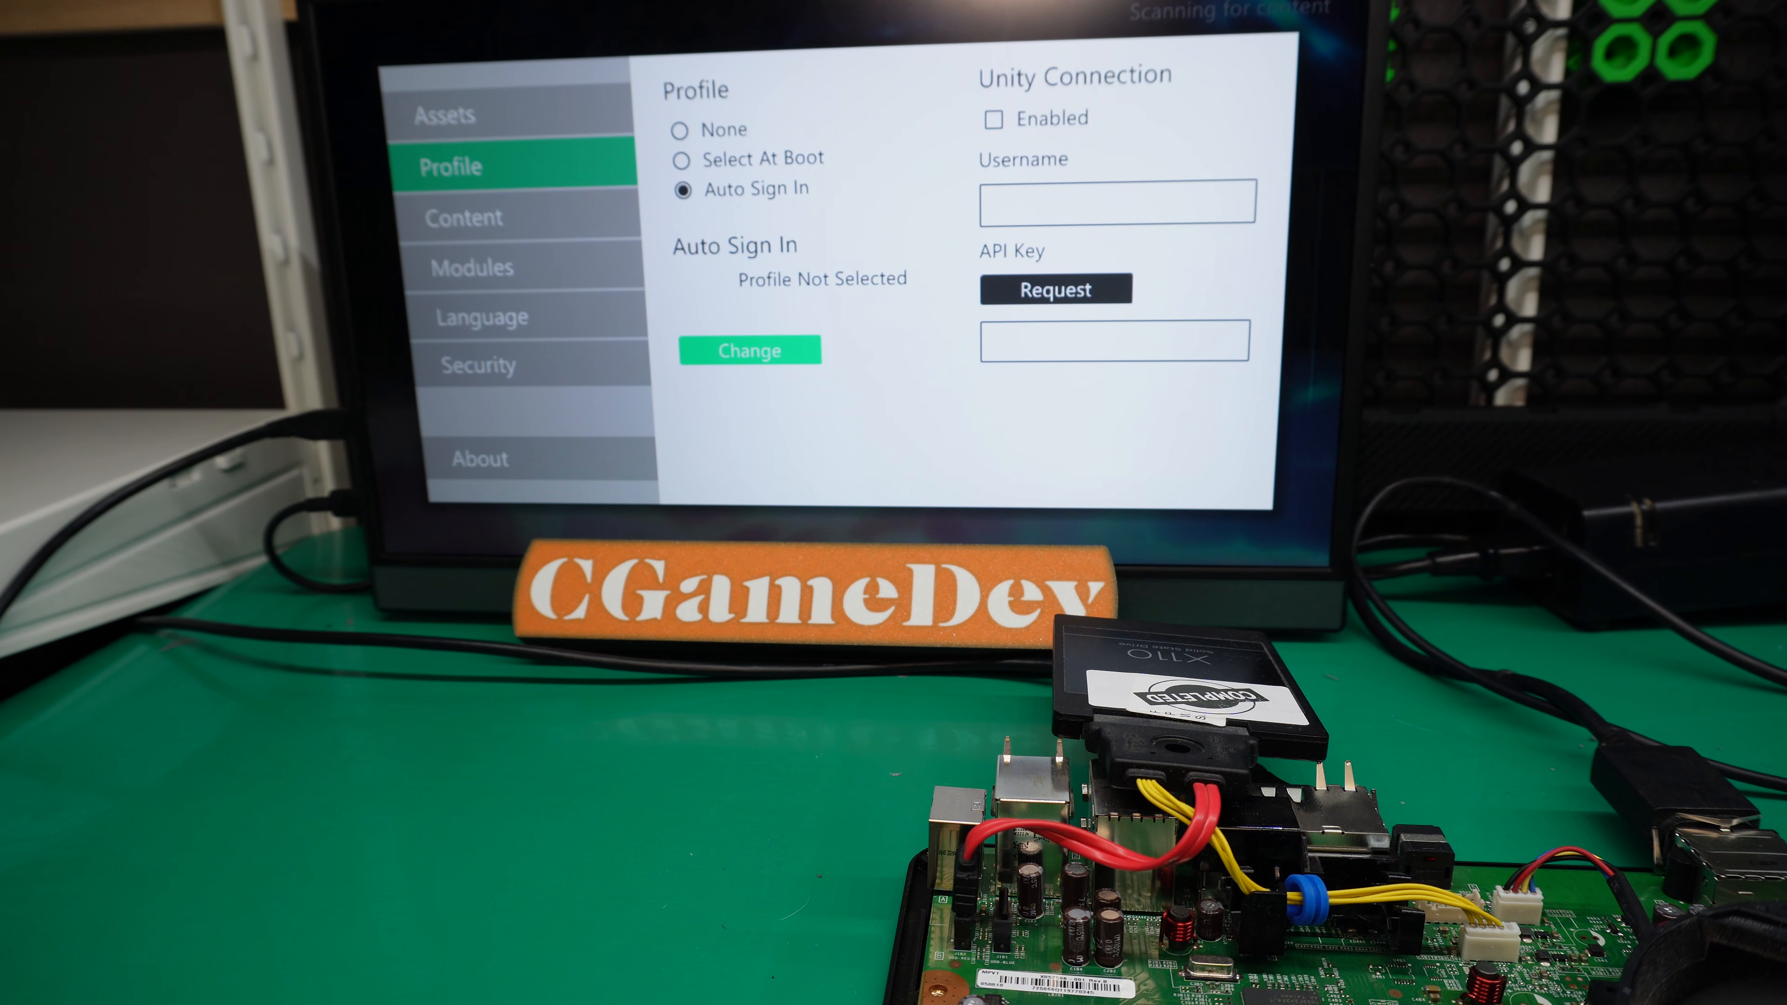
pyautogui.click(749, 350)
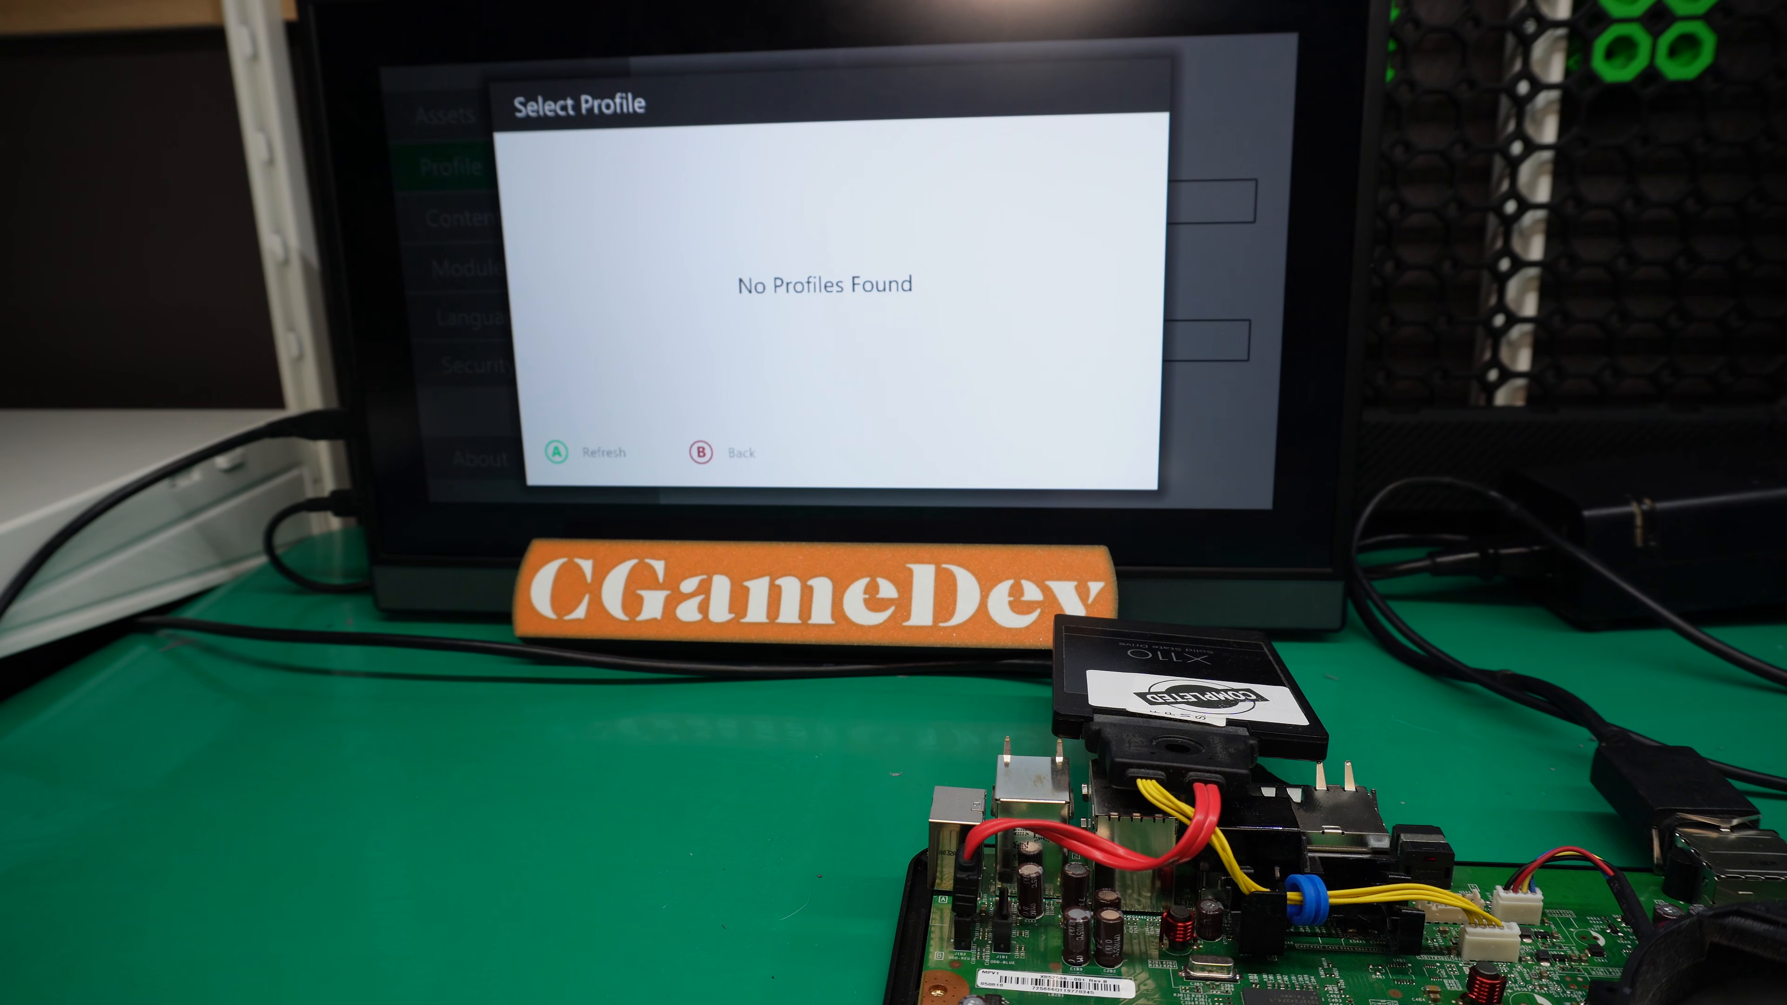